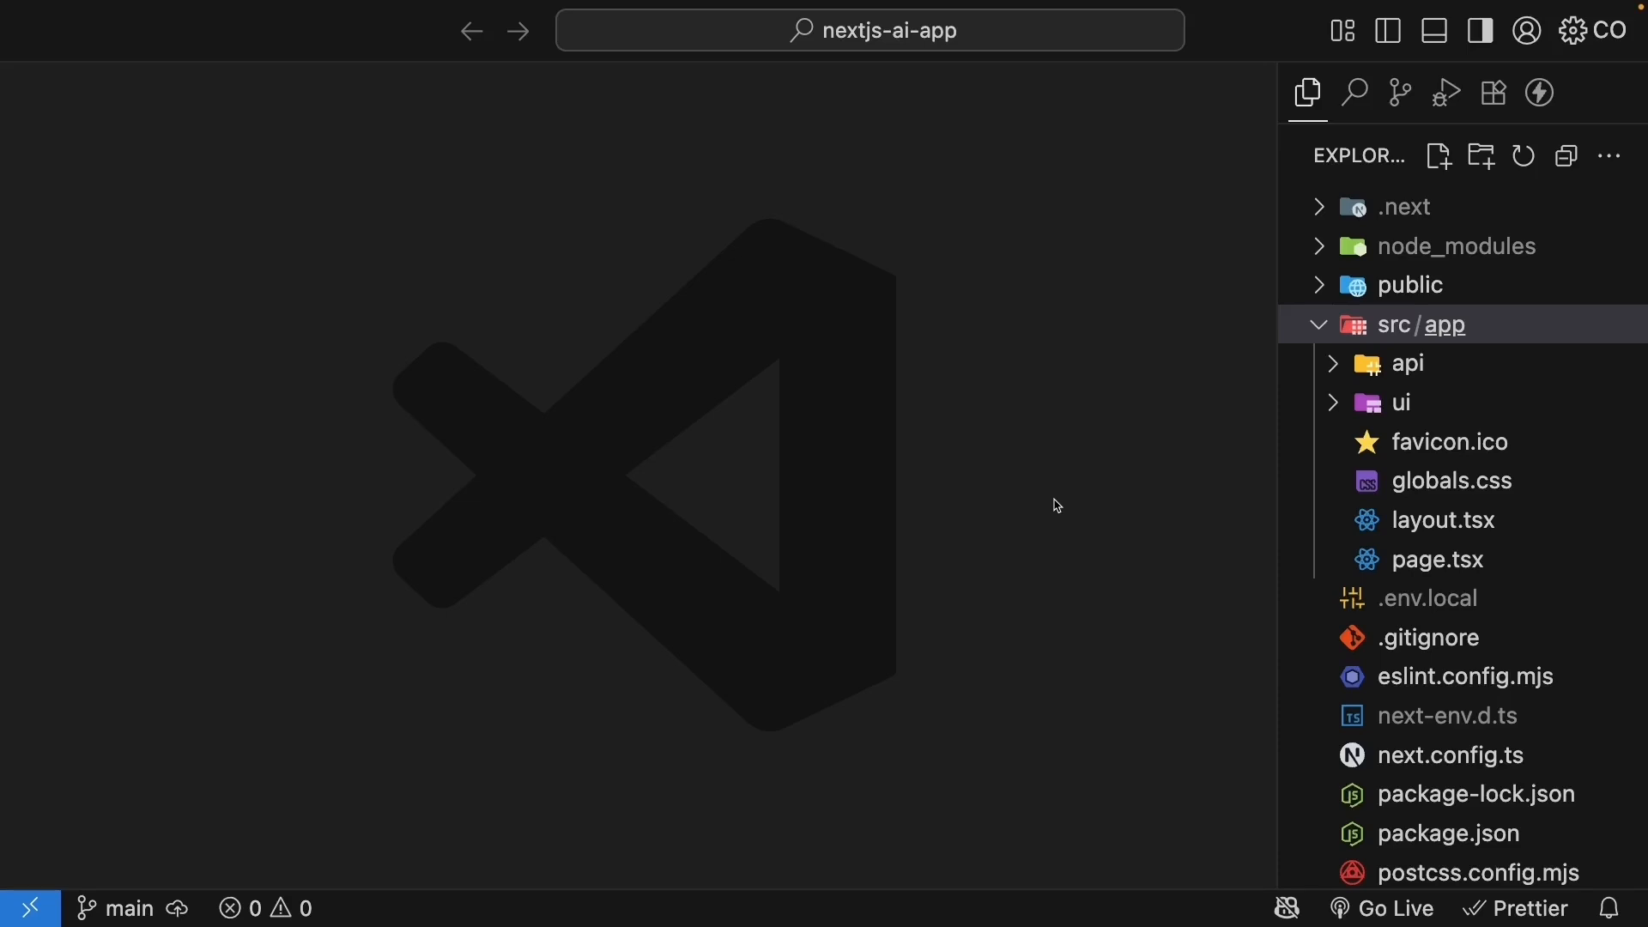
- Create a generate-image-tool folder under src/app/api holding a streaming chat route.ts
left_click(1407, 362)
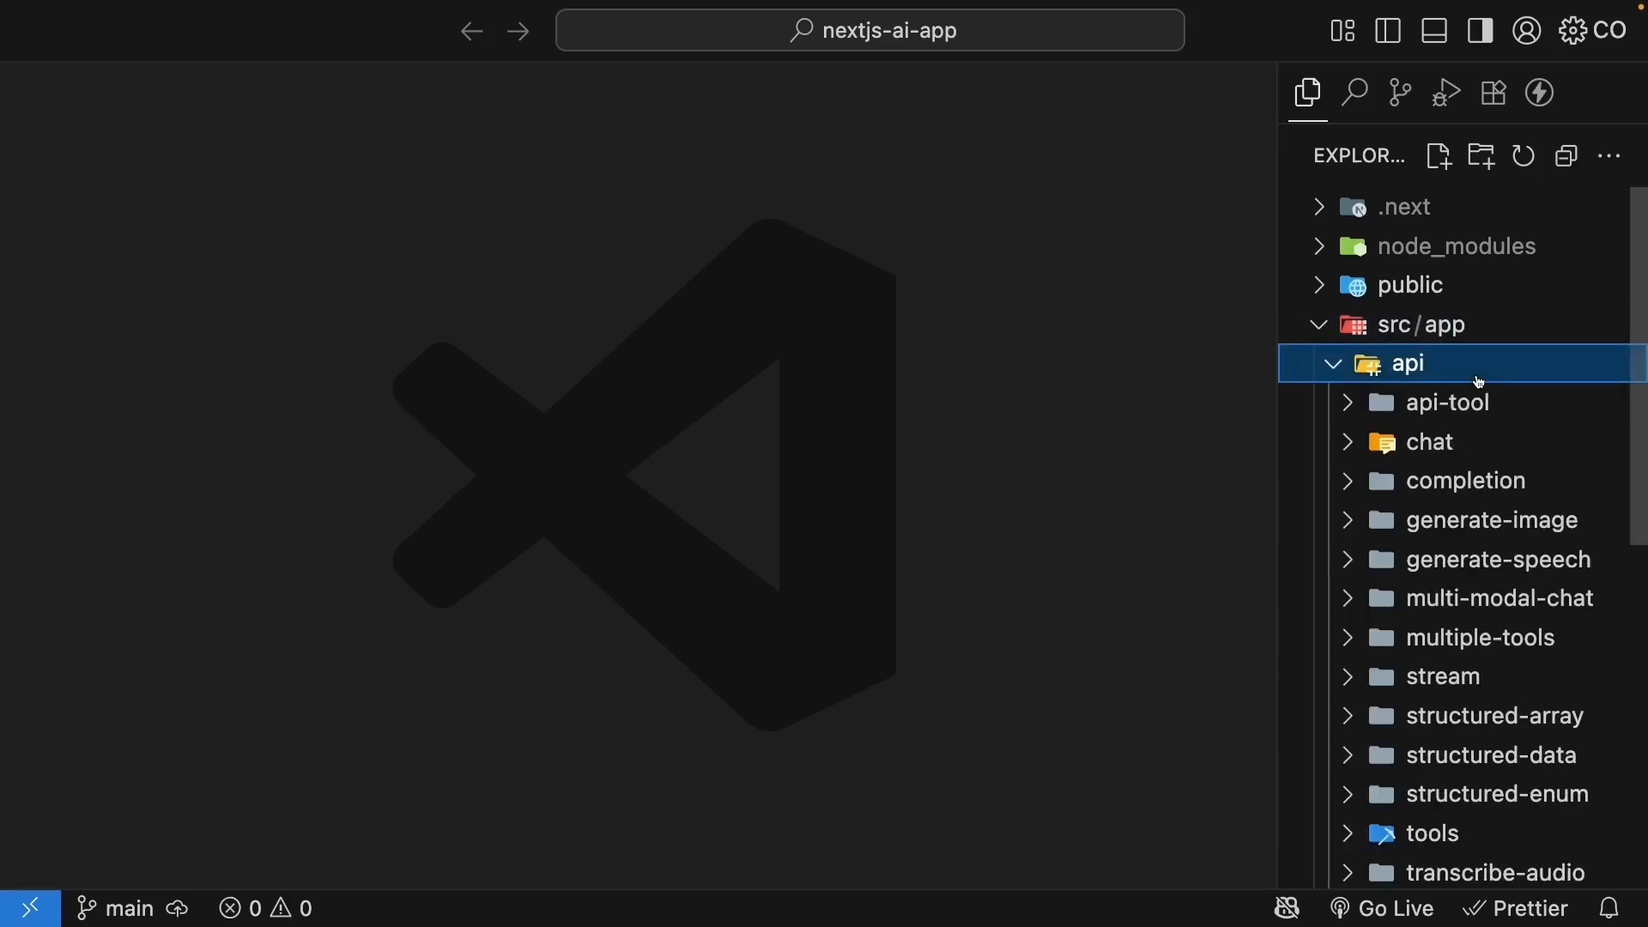
type("g")
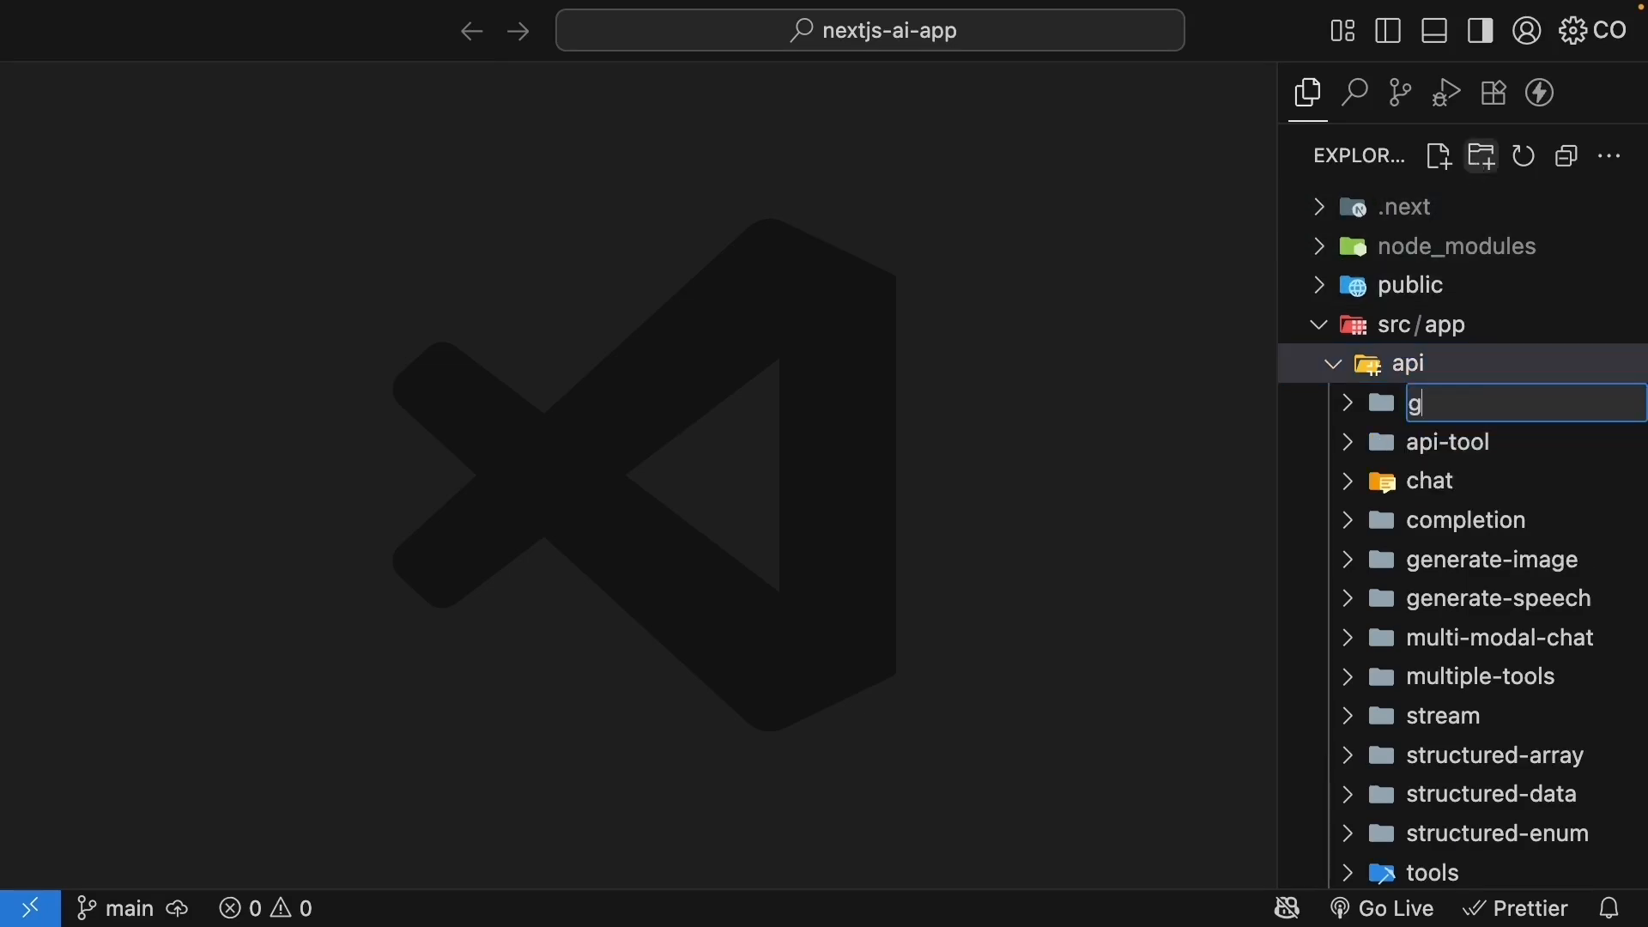
type("enerate-image-t")
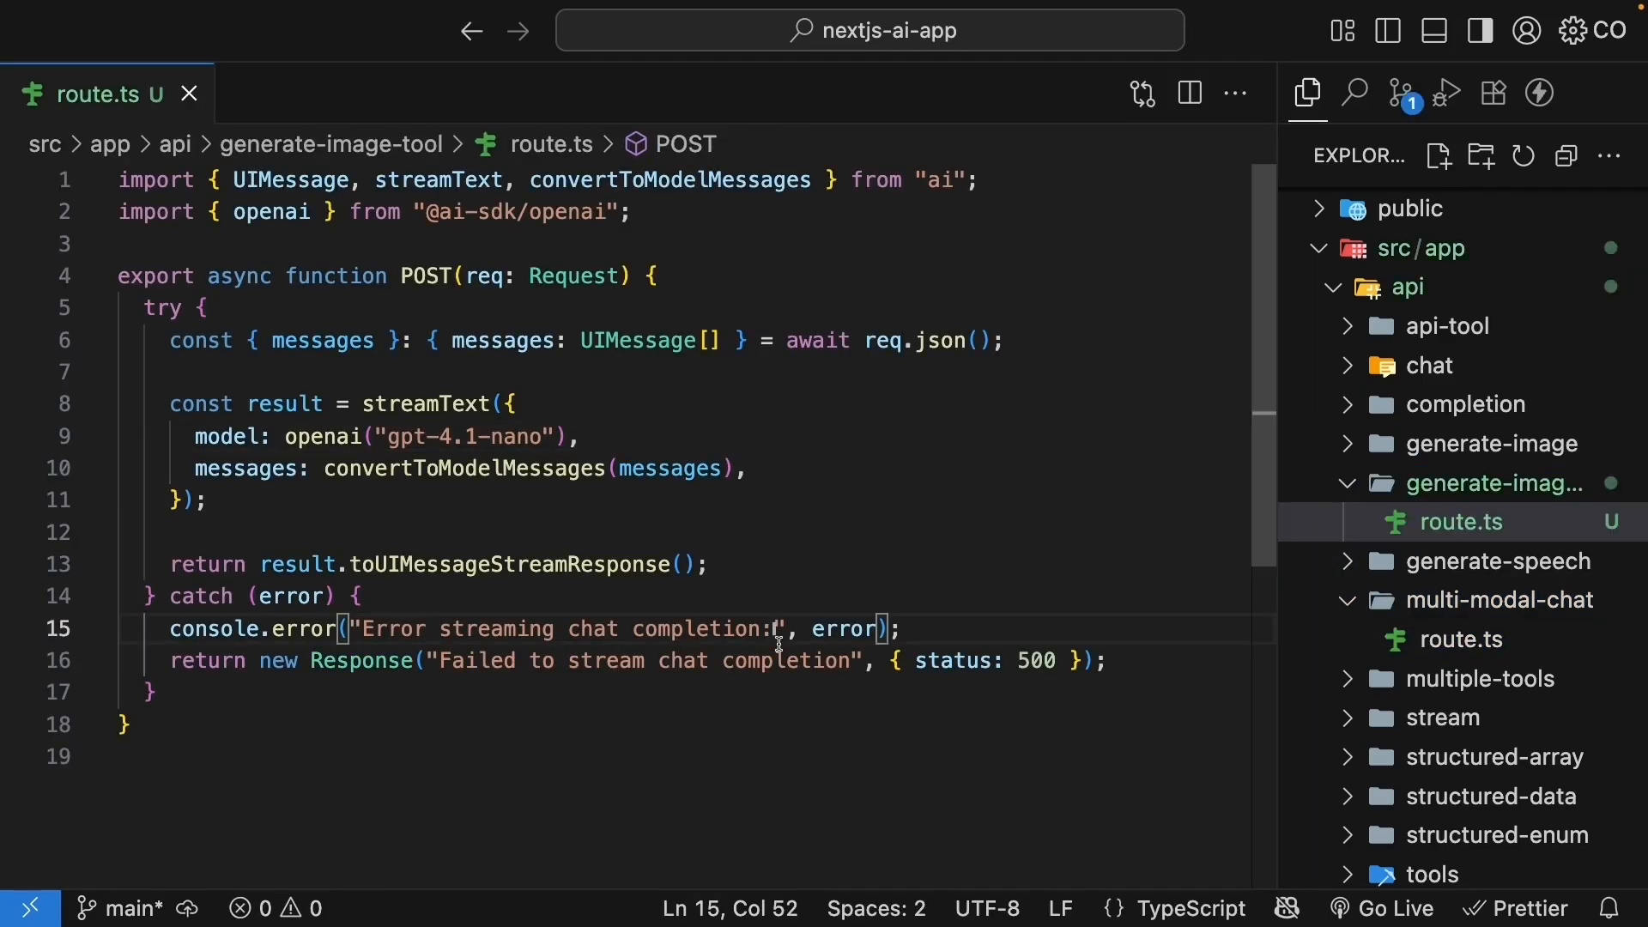
- Create ui/generate-image-tool and paste the multi-modal-chat page.tsx into it
scroll("down", 3)
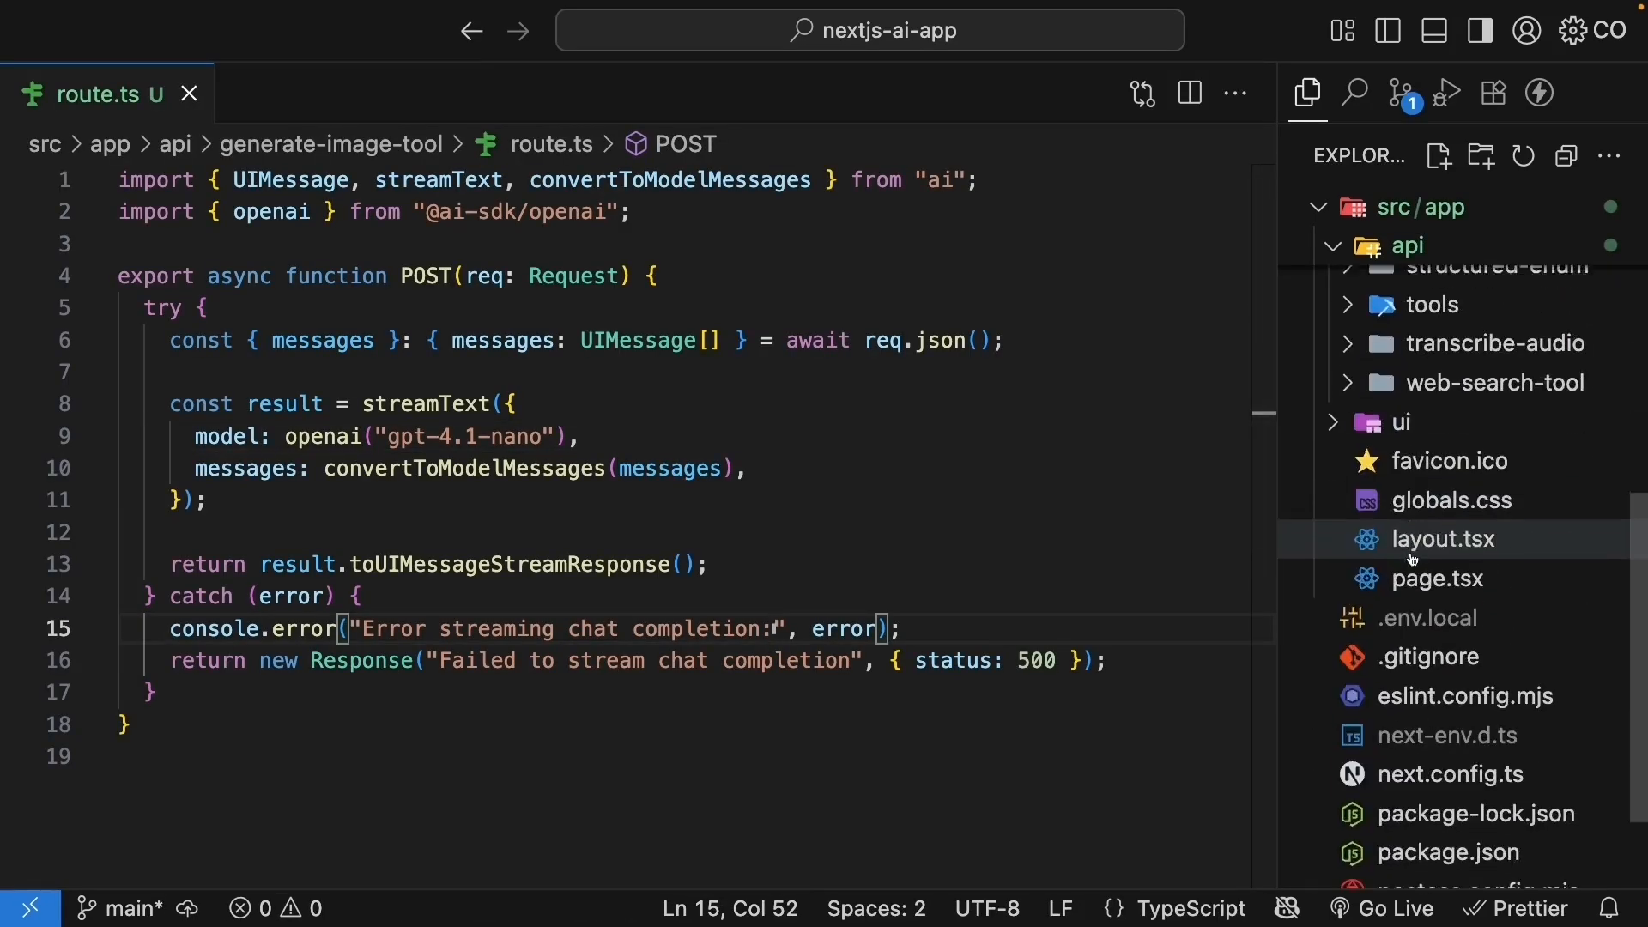
left_click(1401, 421)
type("generate")
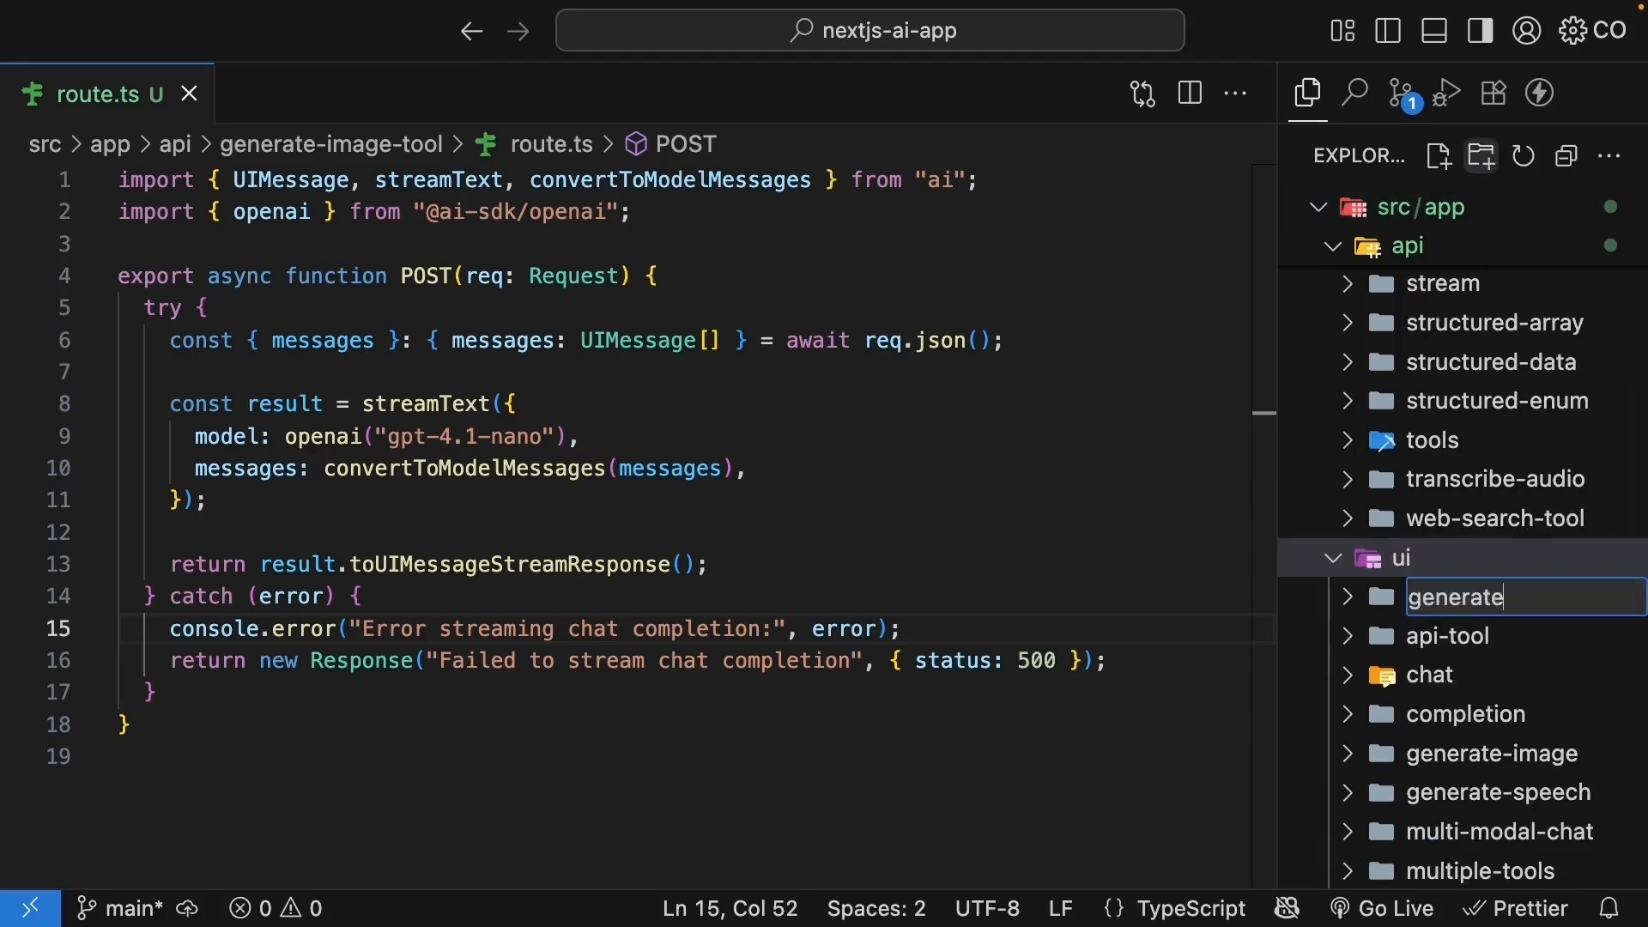
type("-image-tool")
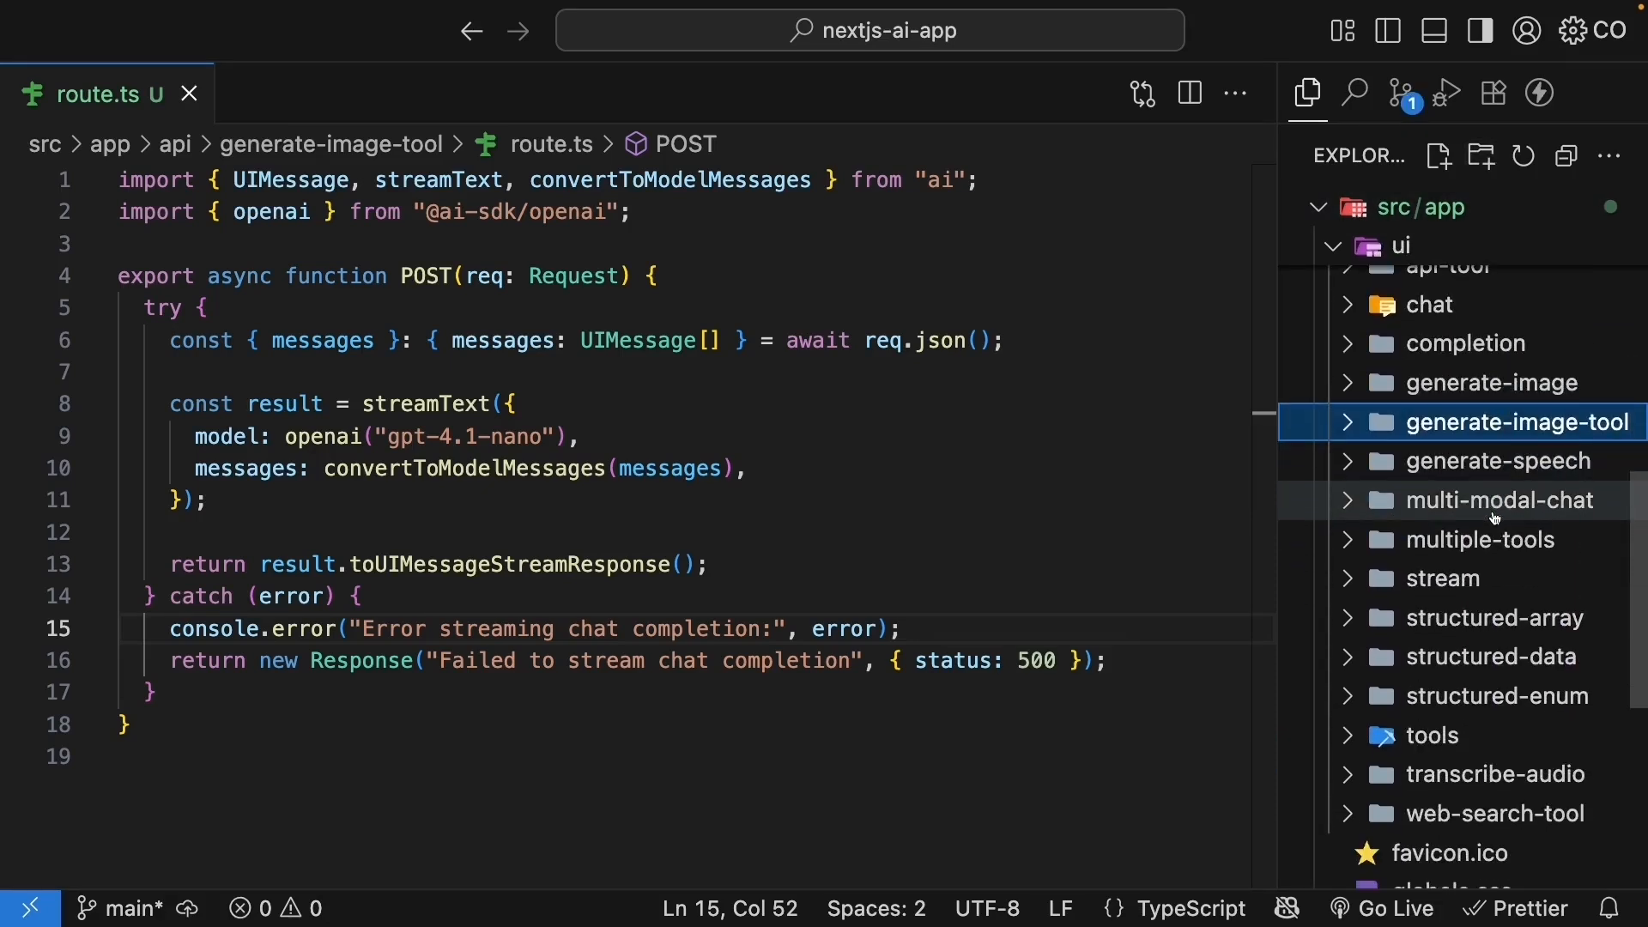
left_click(1461, 539)
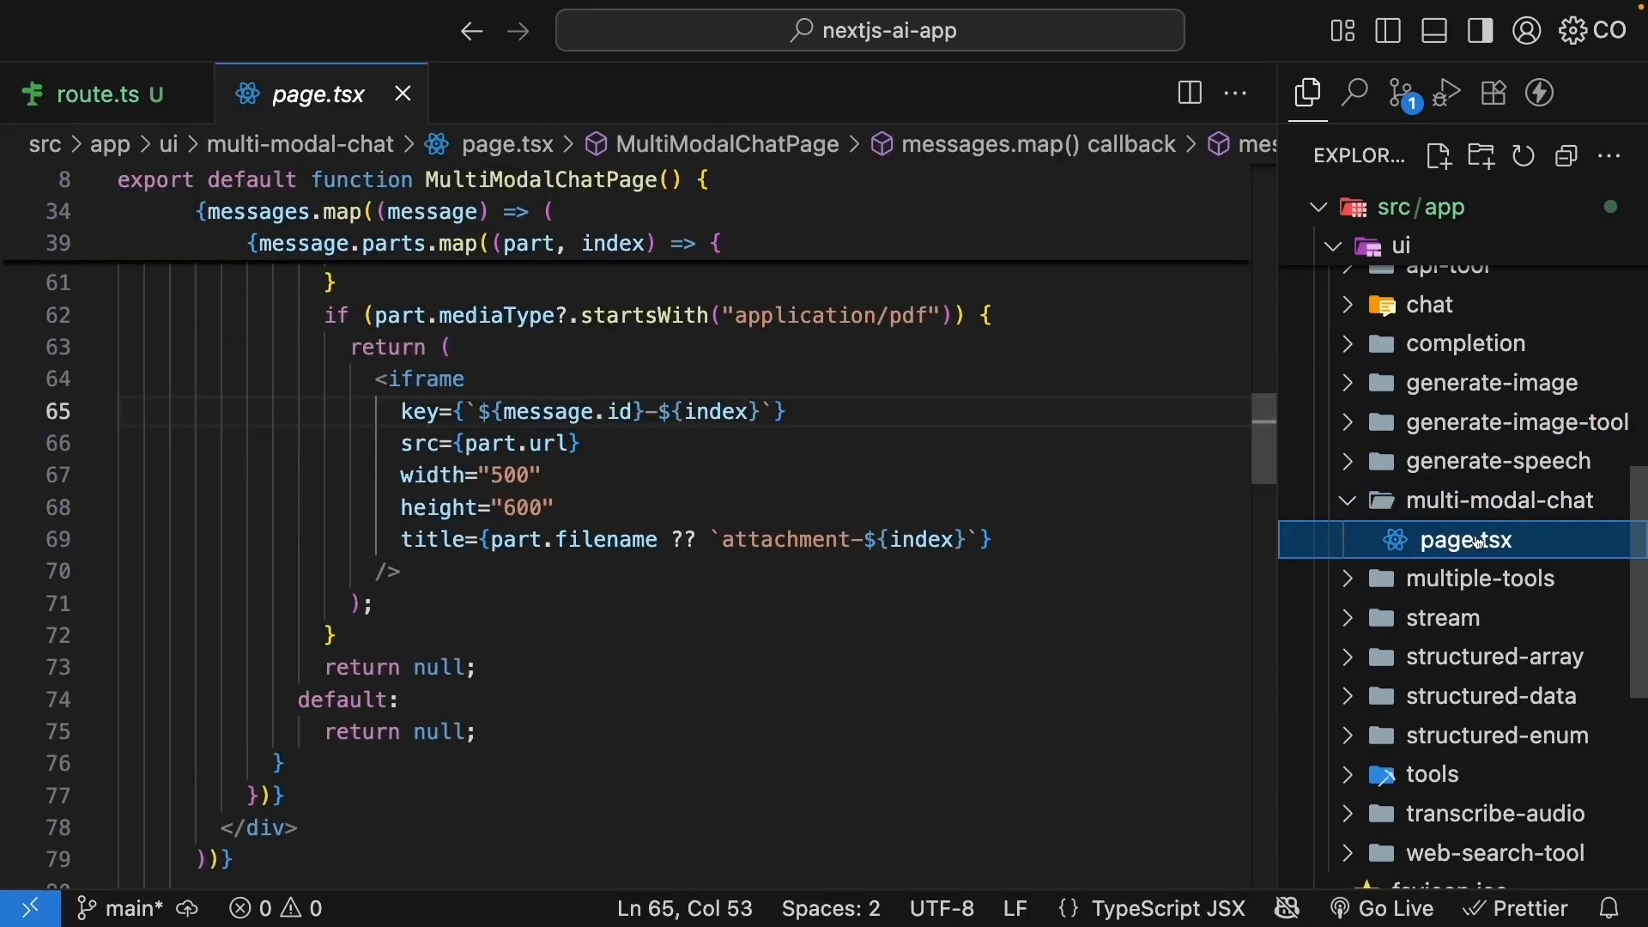
left_click(1511, 421)
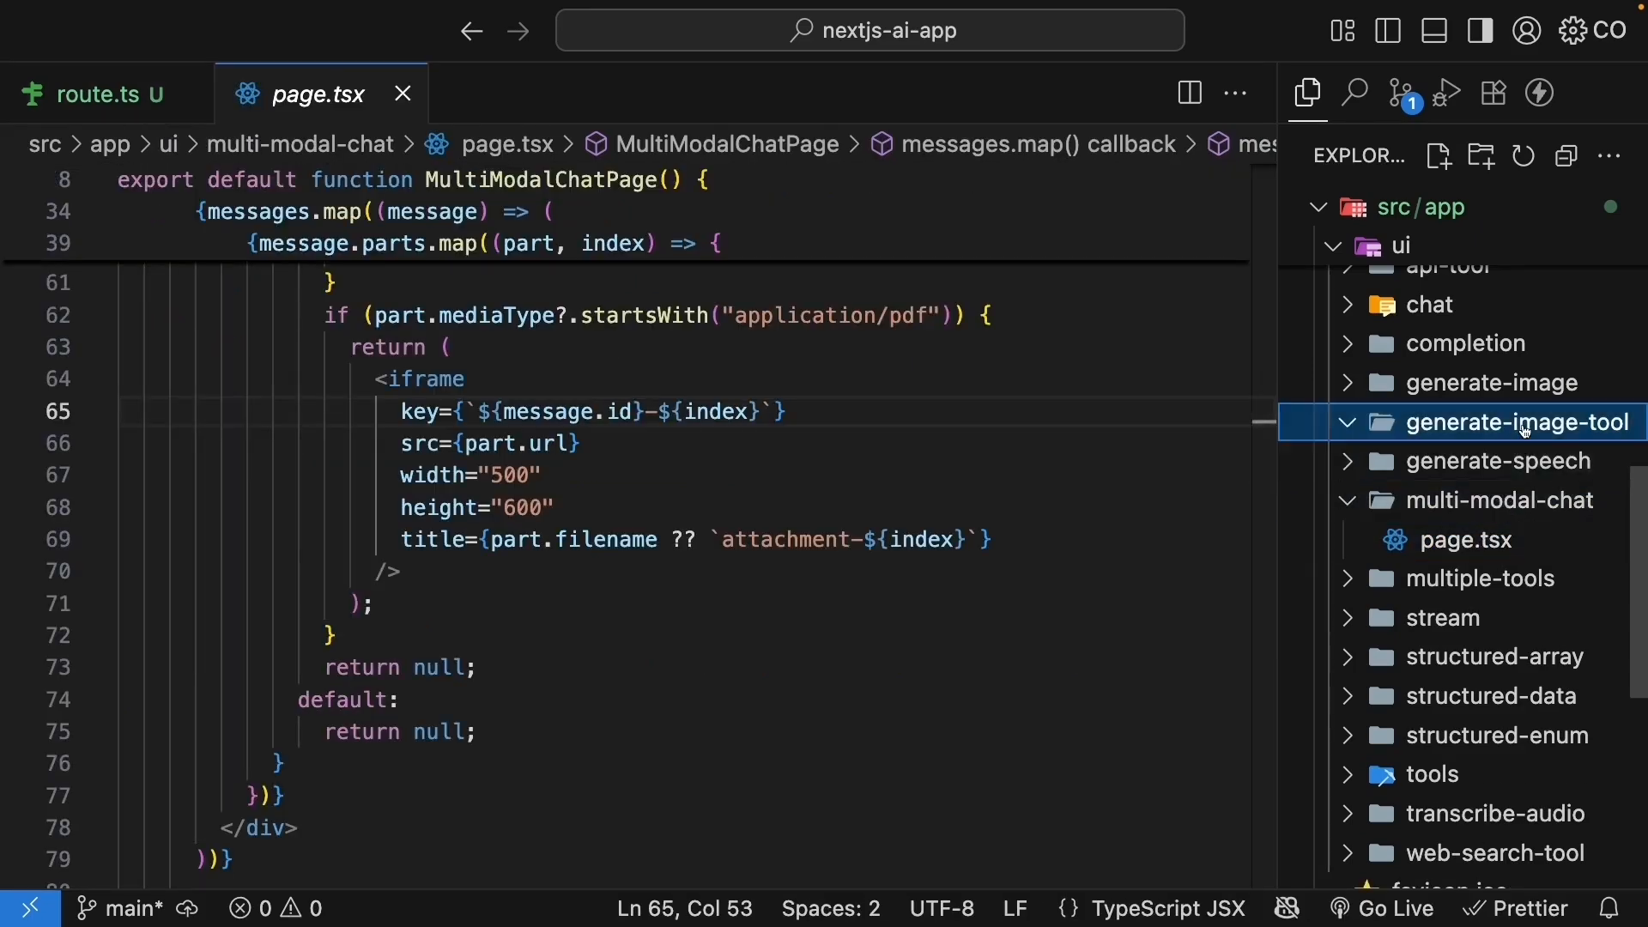
left_click(1465, 460)
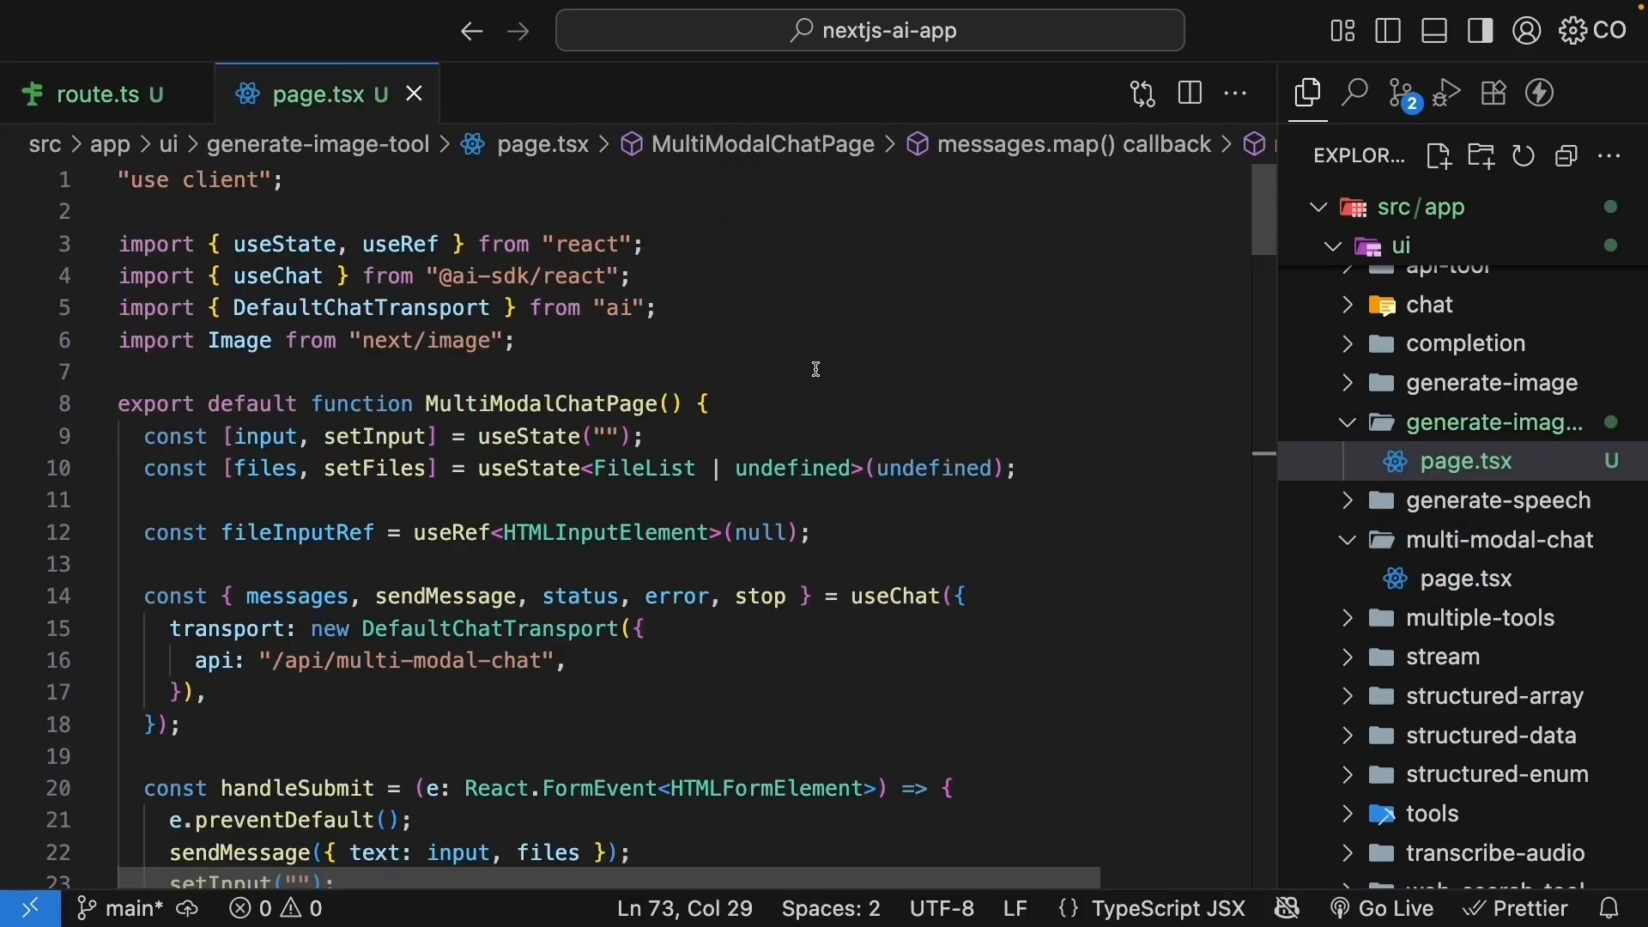
- Replace MultiModalChatPage with GenerateImageToolPage and the multi-modal-chat API path with generate-image-tool
double_click(538, 403)
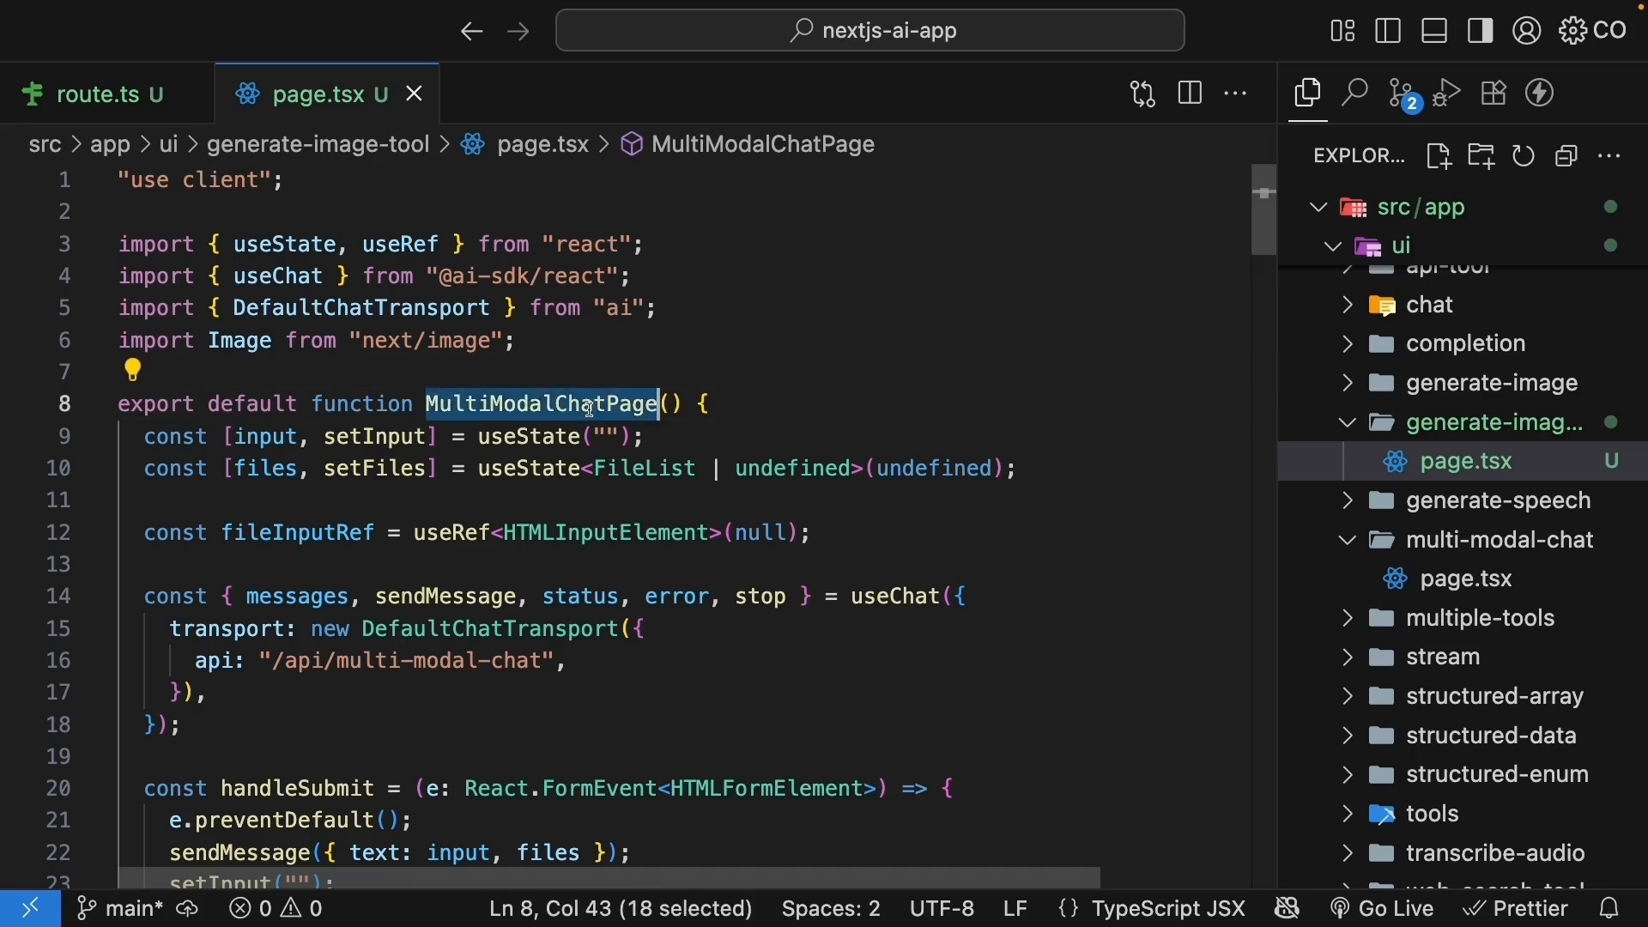
type("GenerateImageTool")
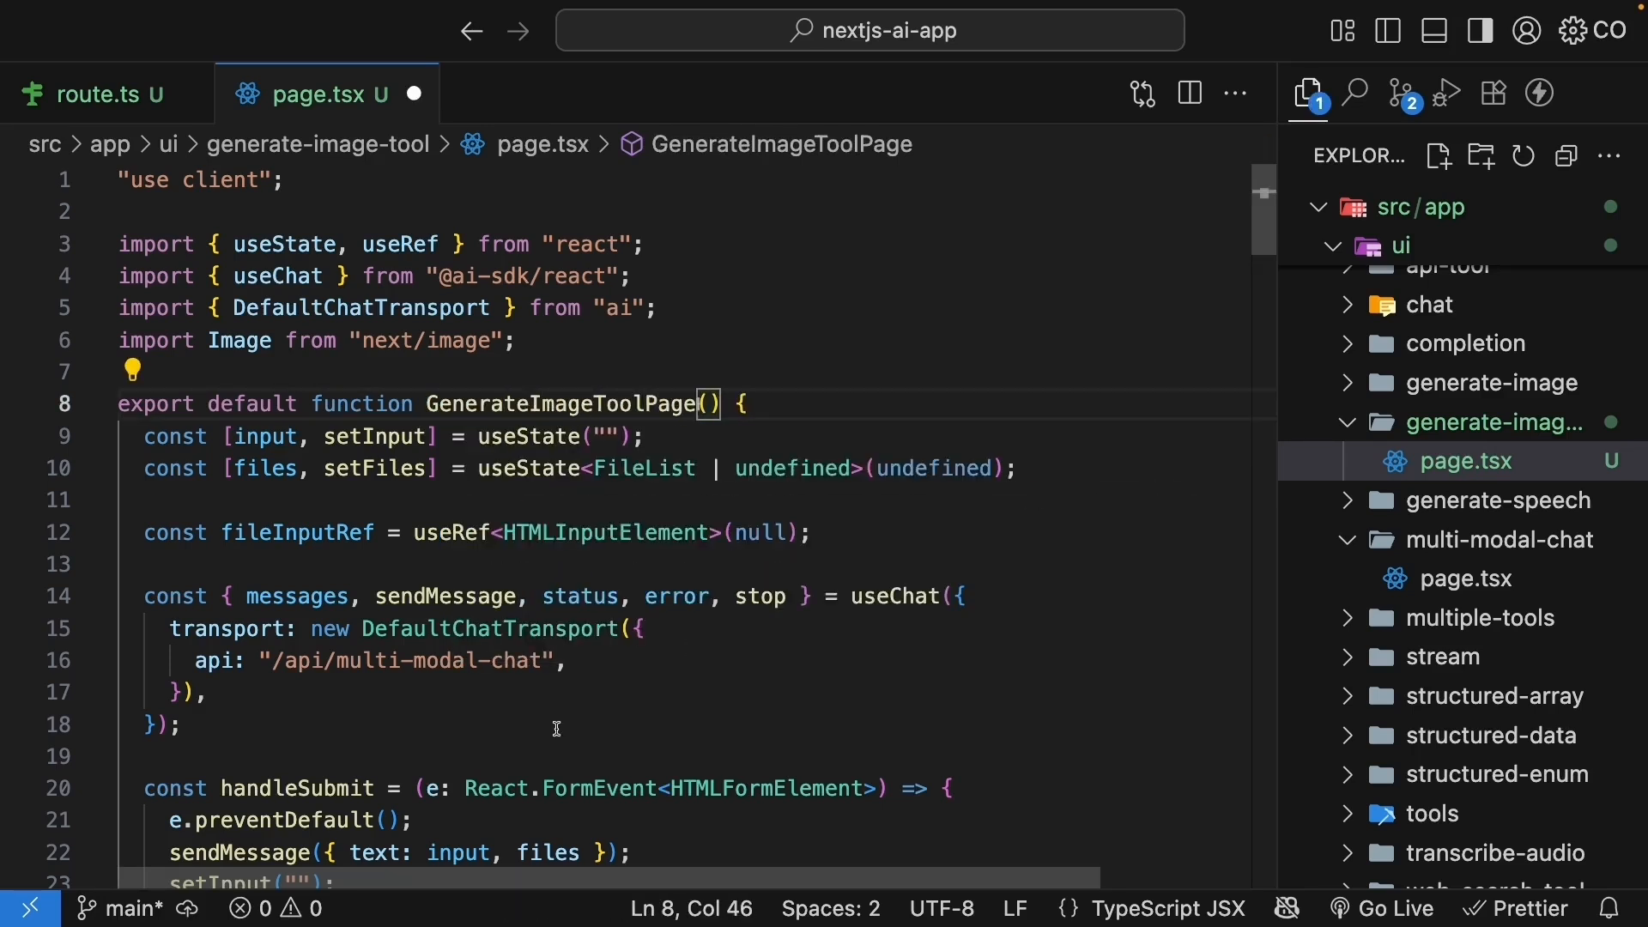
double_click(435, 660)
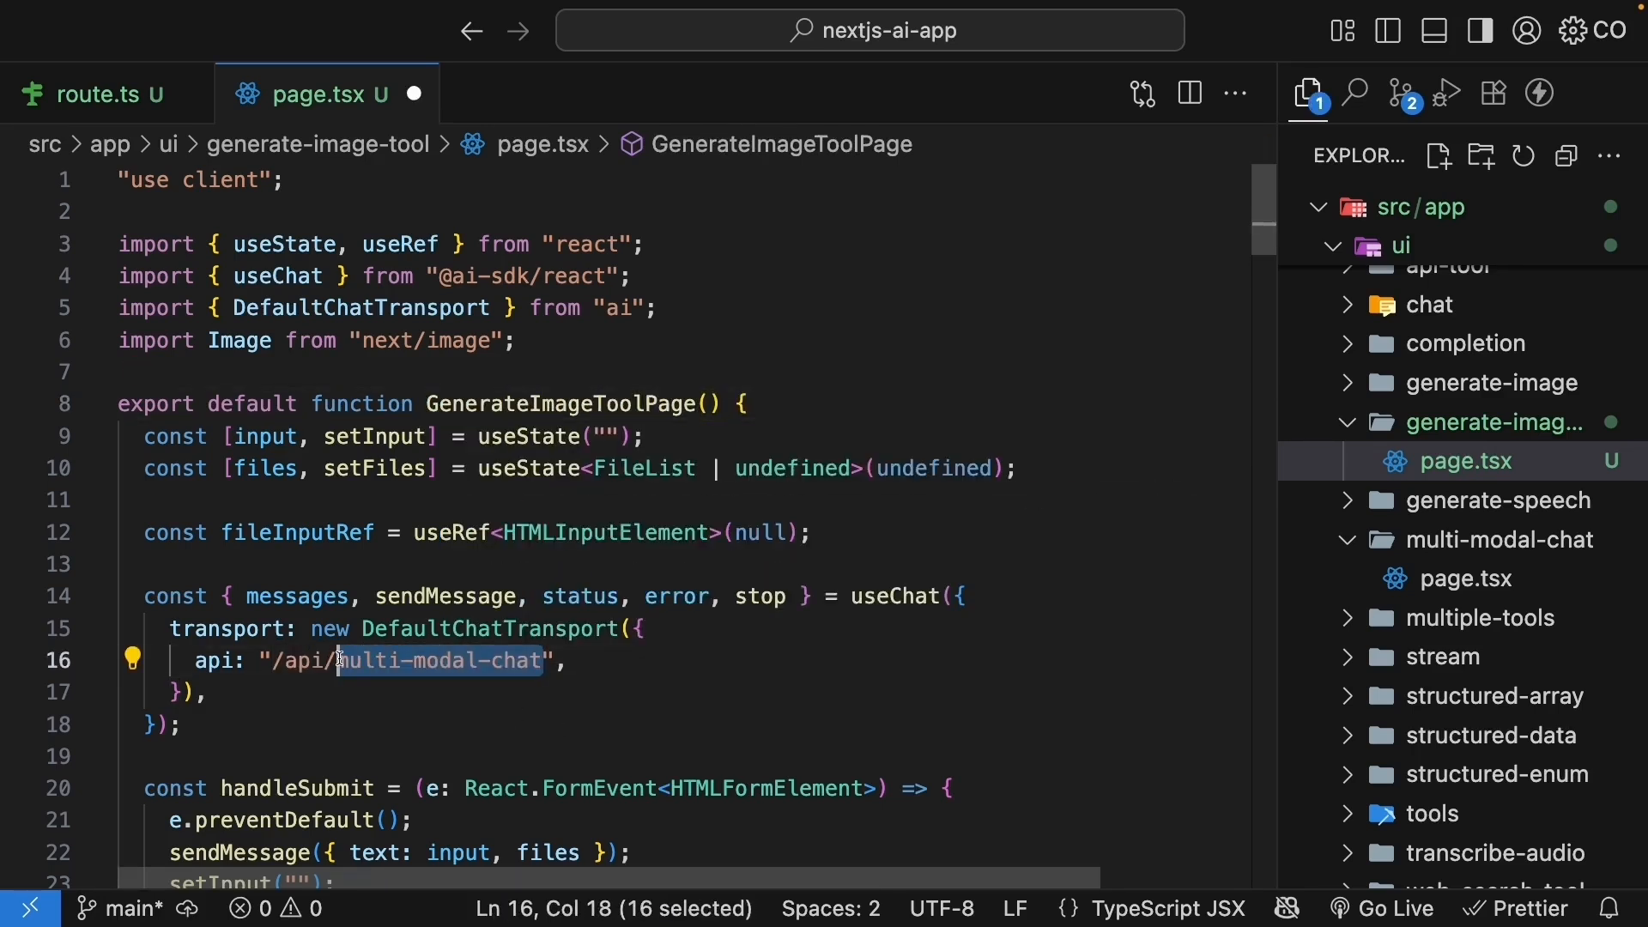
type("gene\",")
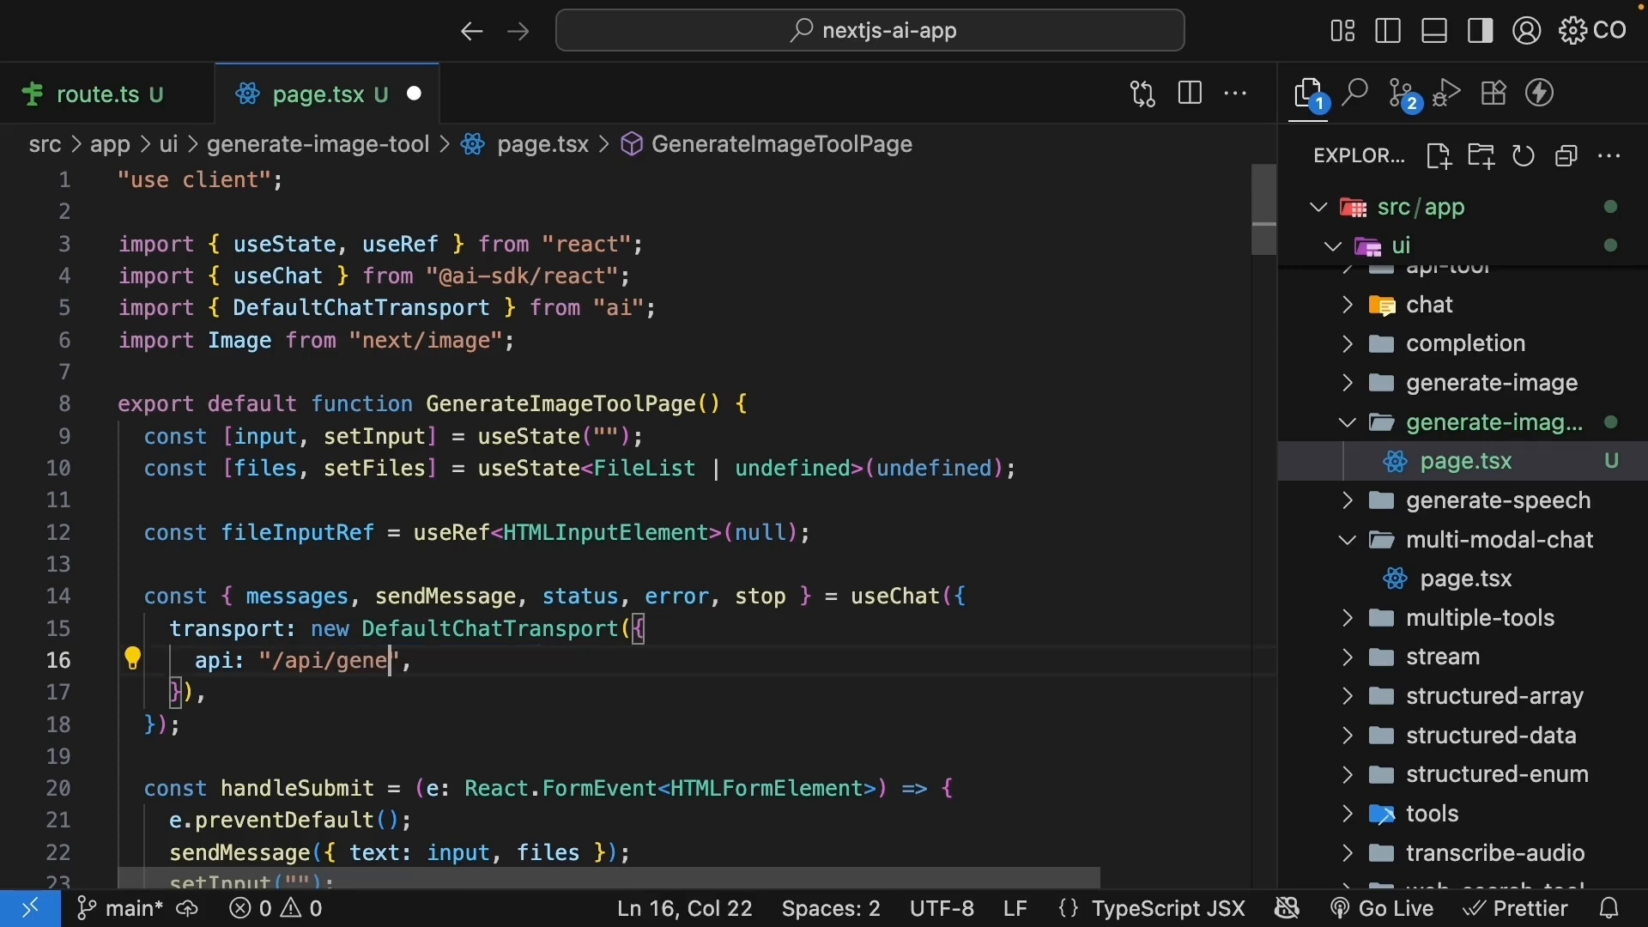
type("rate-image-t")
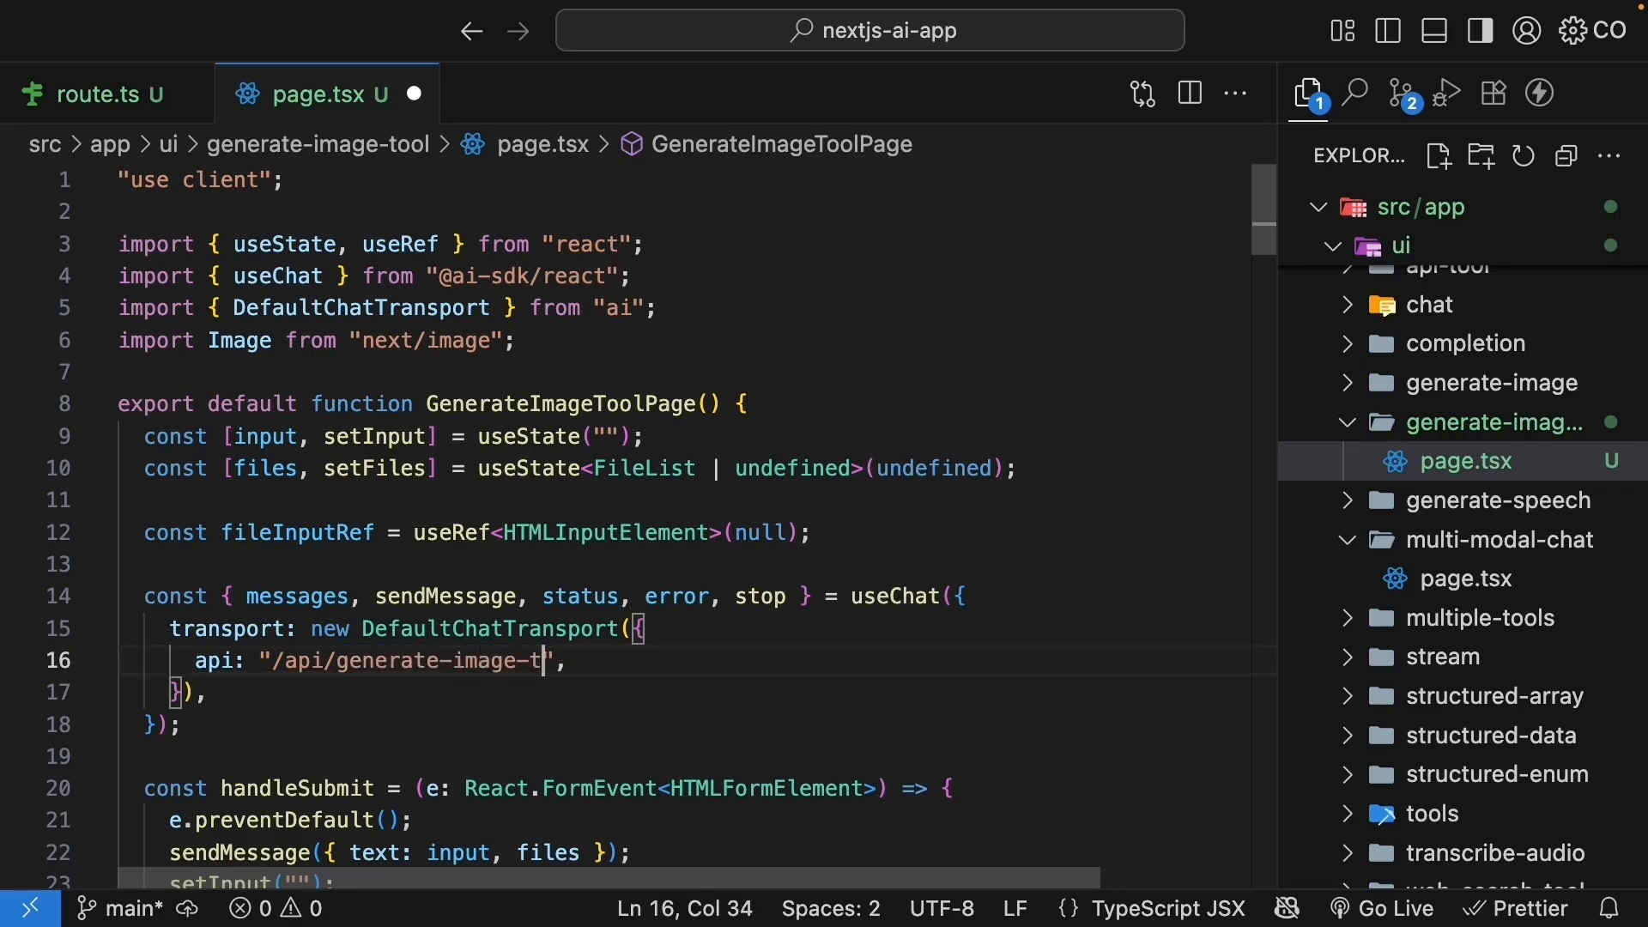
type("ool")
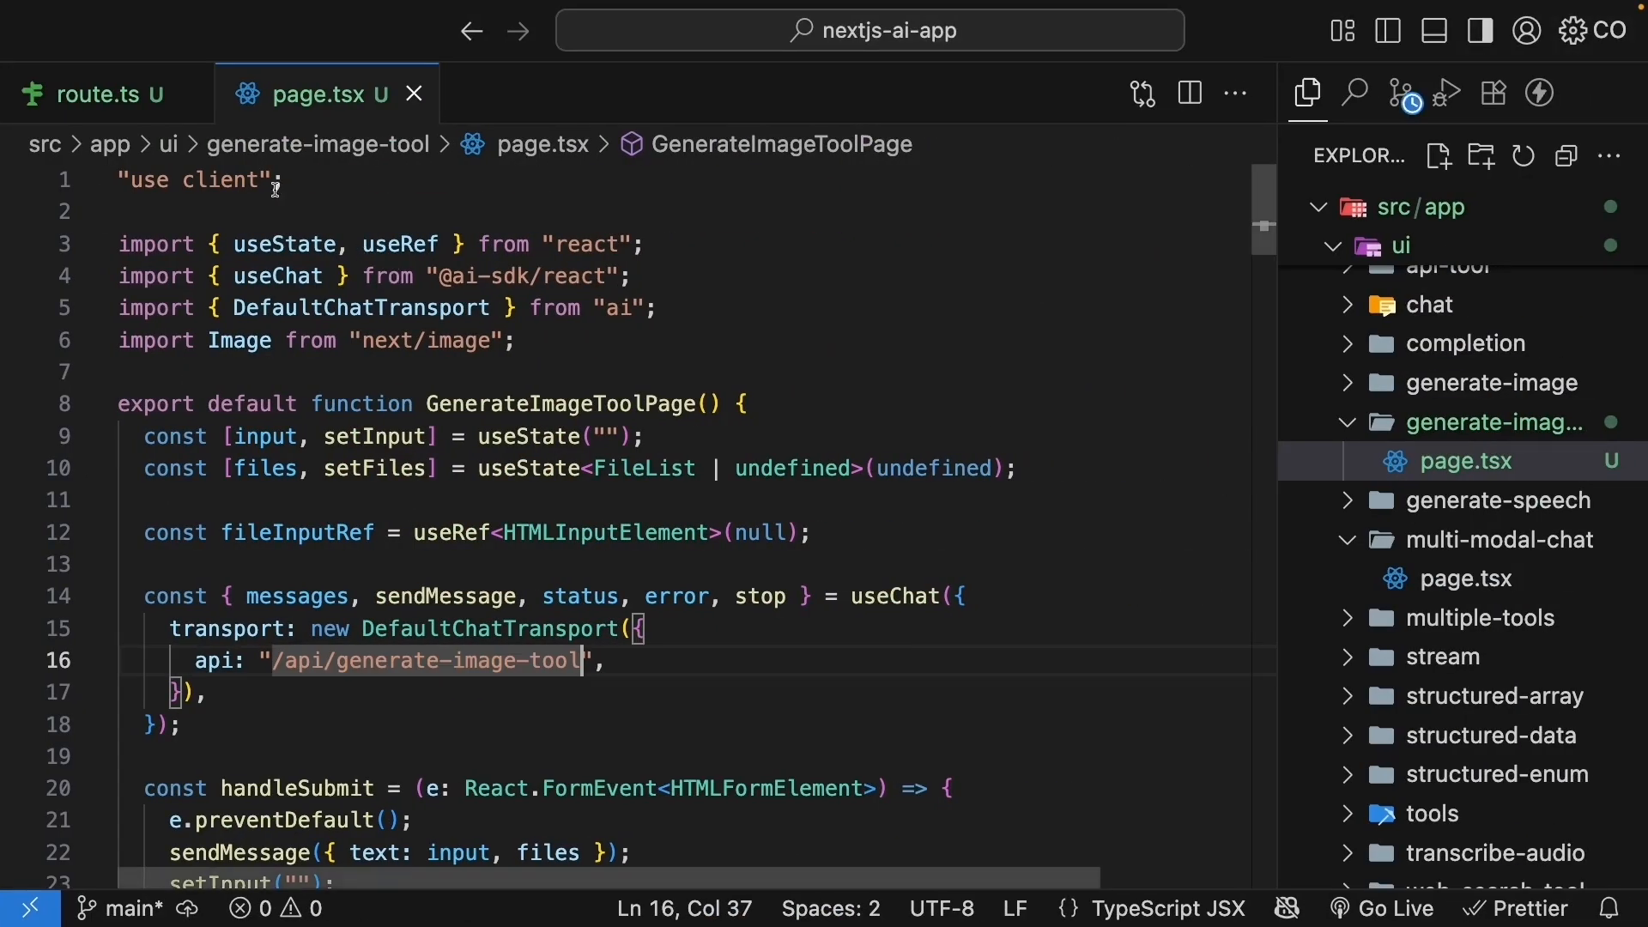
- In route.ts, add tool and experimental_generateImage as generateImage to the ai import
left_click(94, 94)
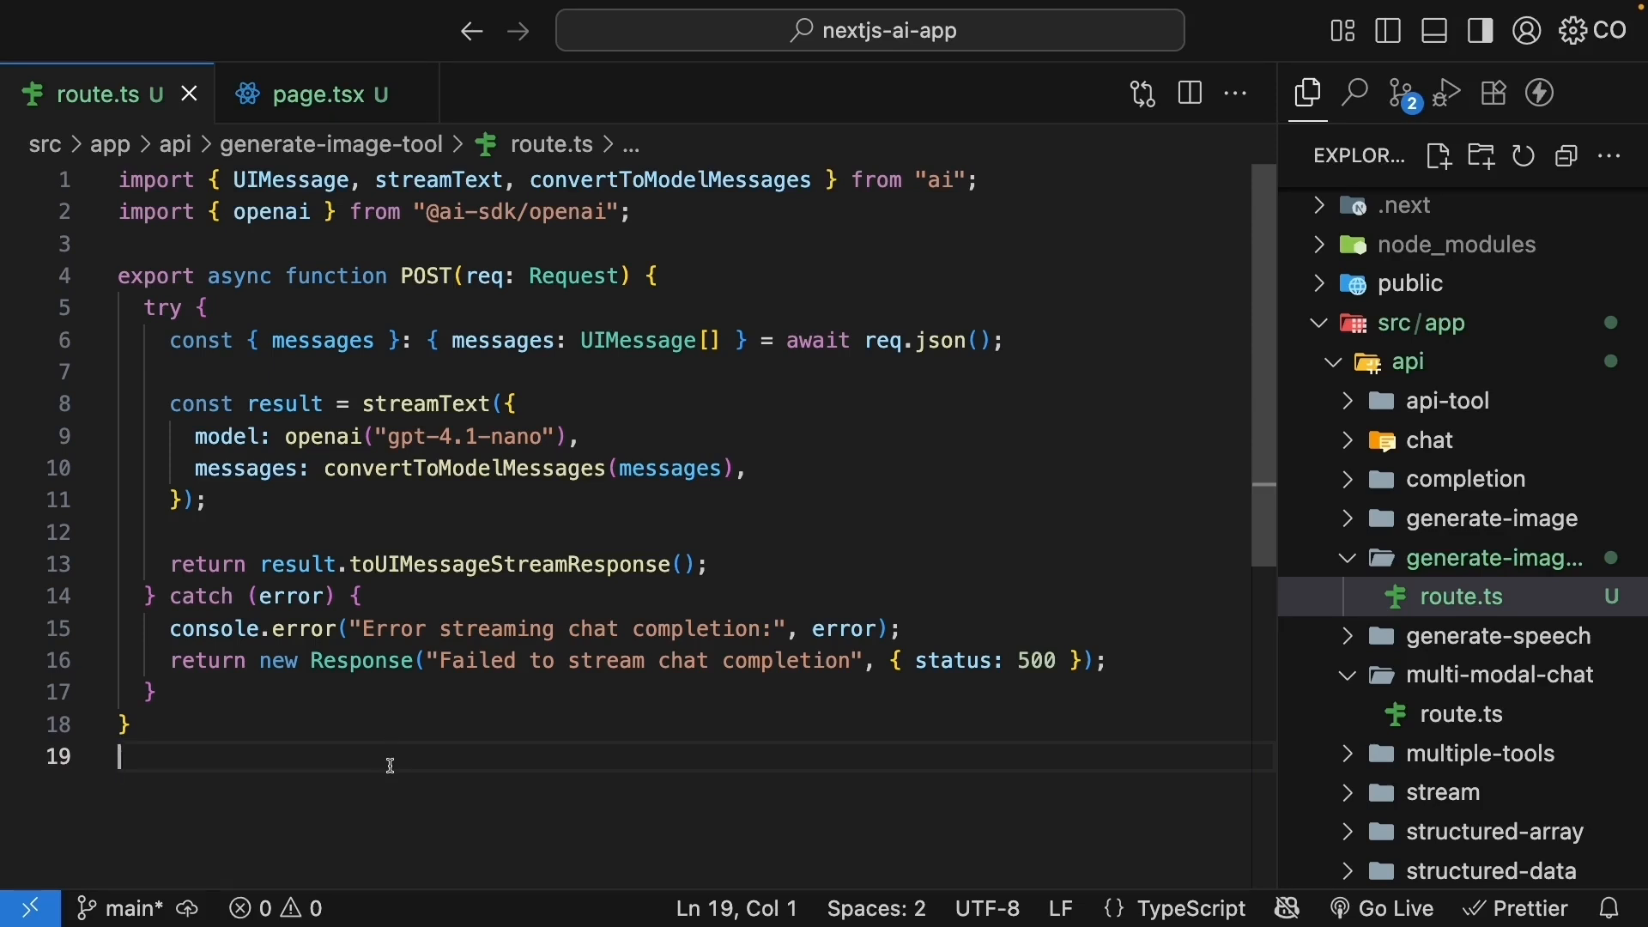
mouse_move(835, 306)
type(", ")
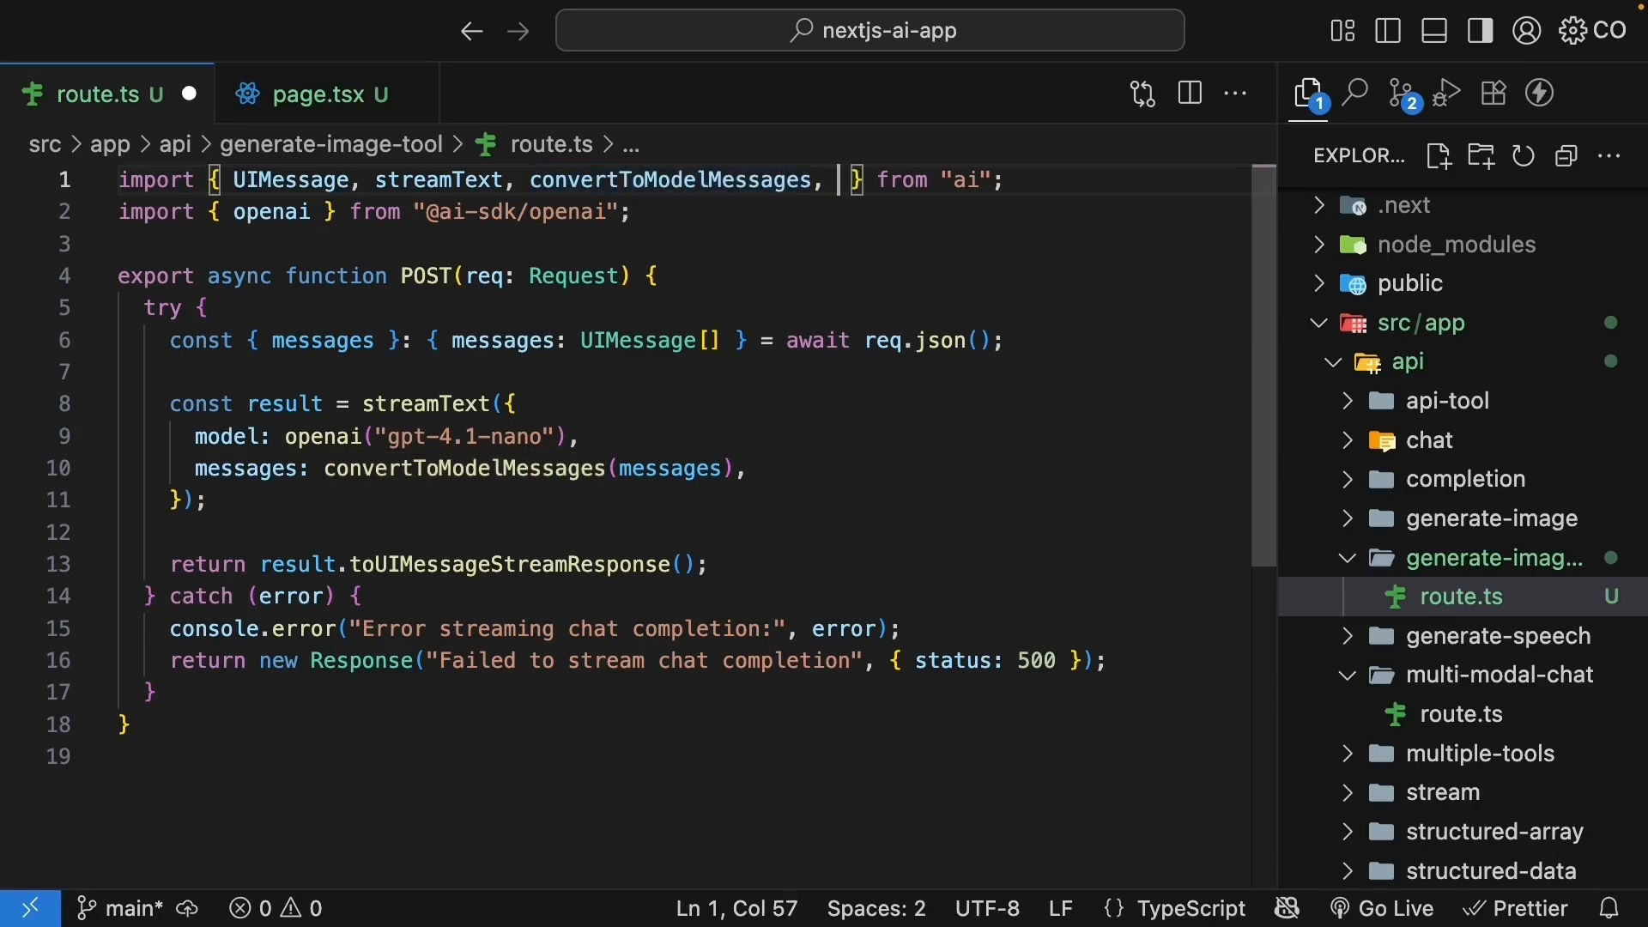
type("tool,")
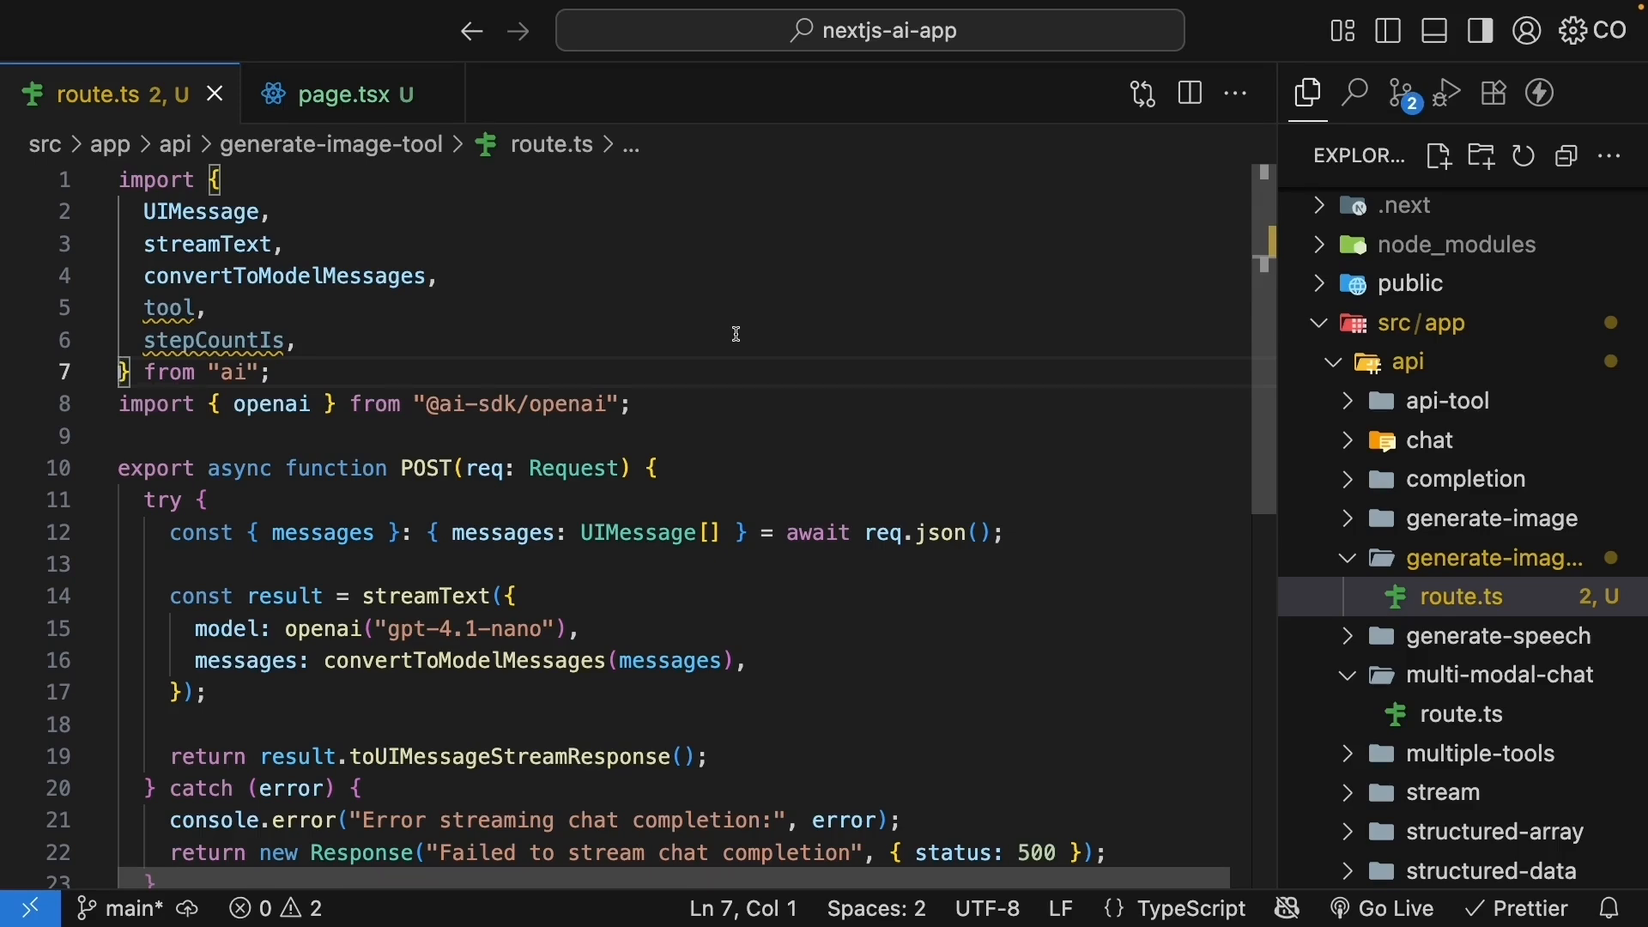
type("exper")
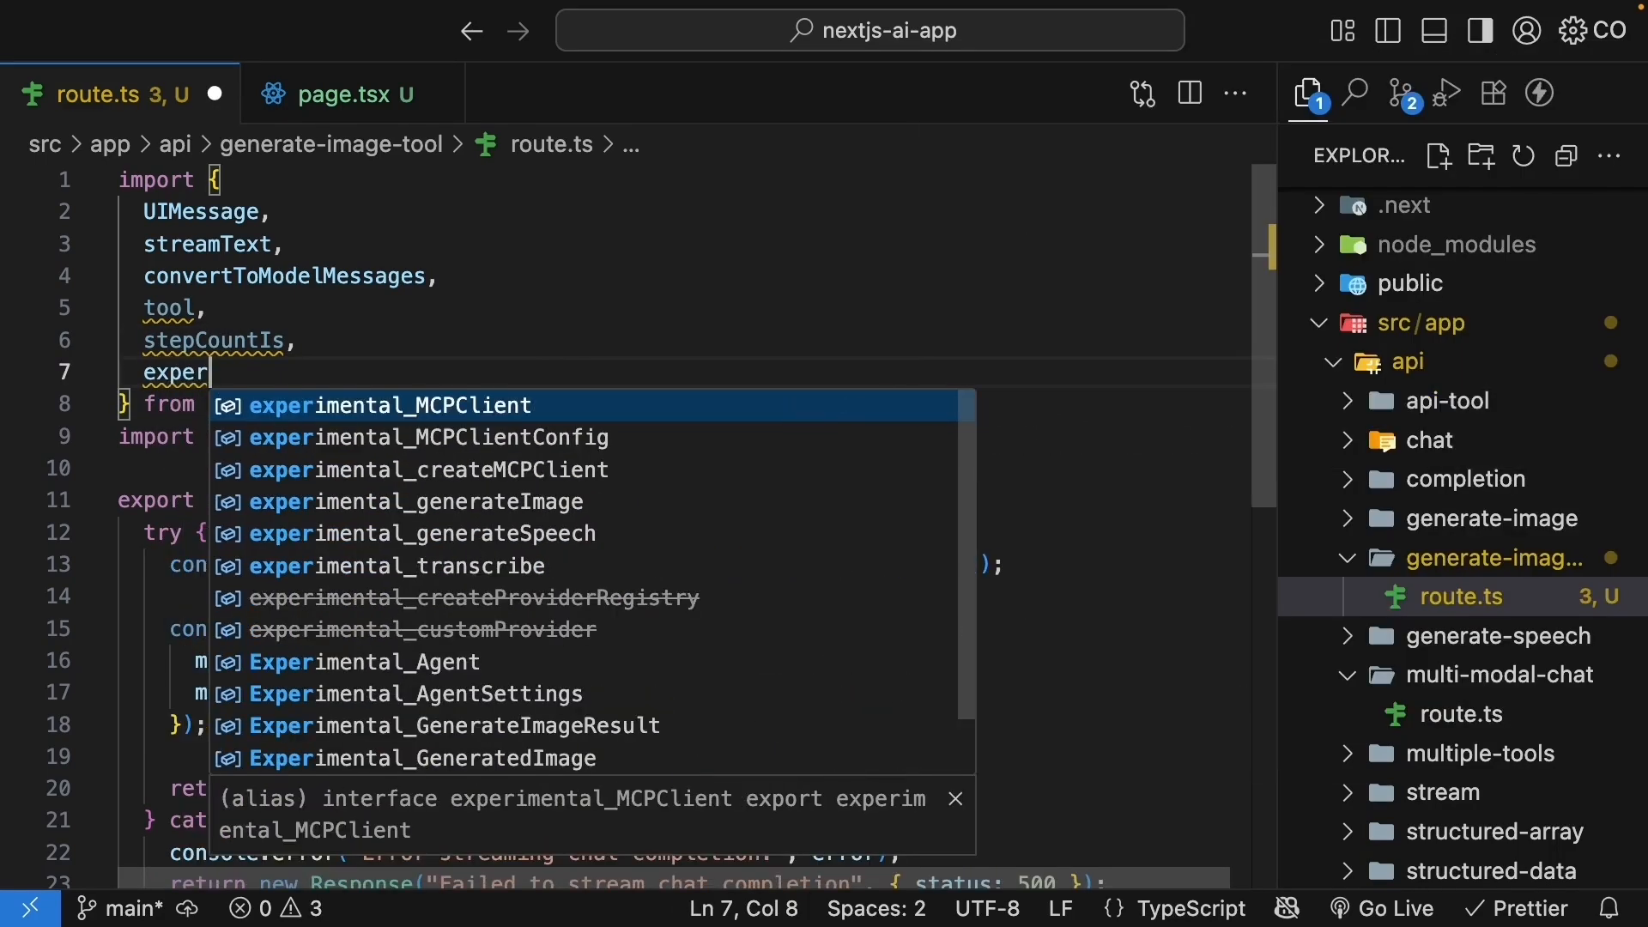
type("imental_generateImage as")
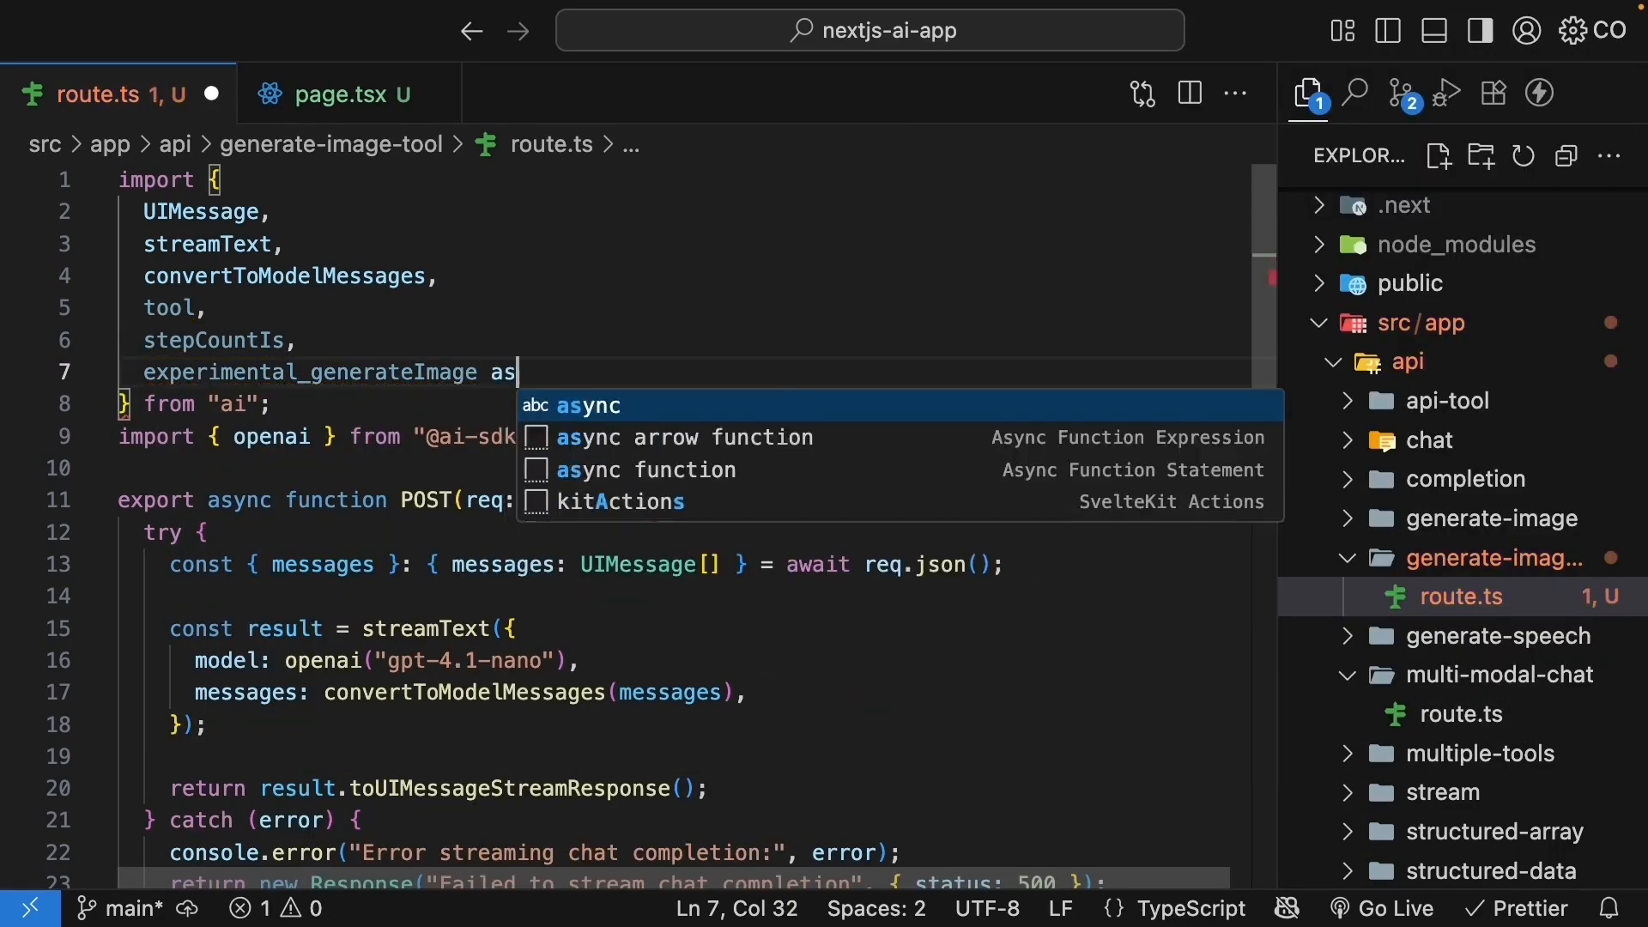
type("generateImage,")
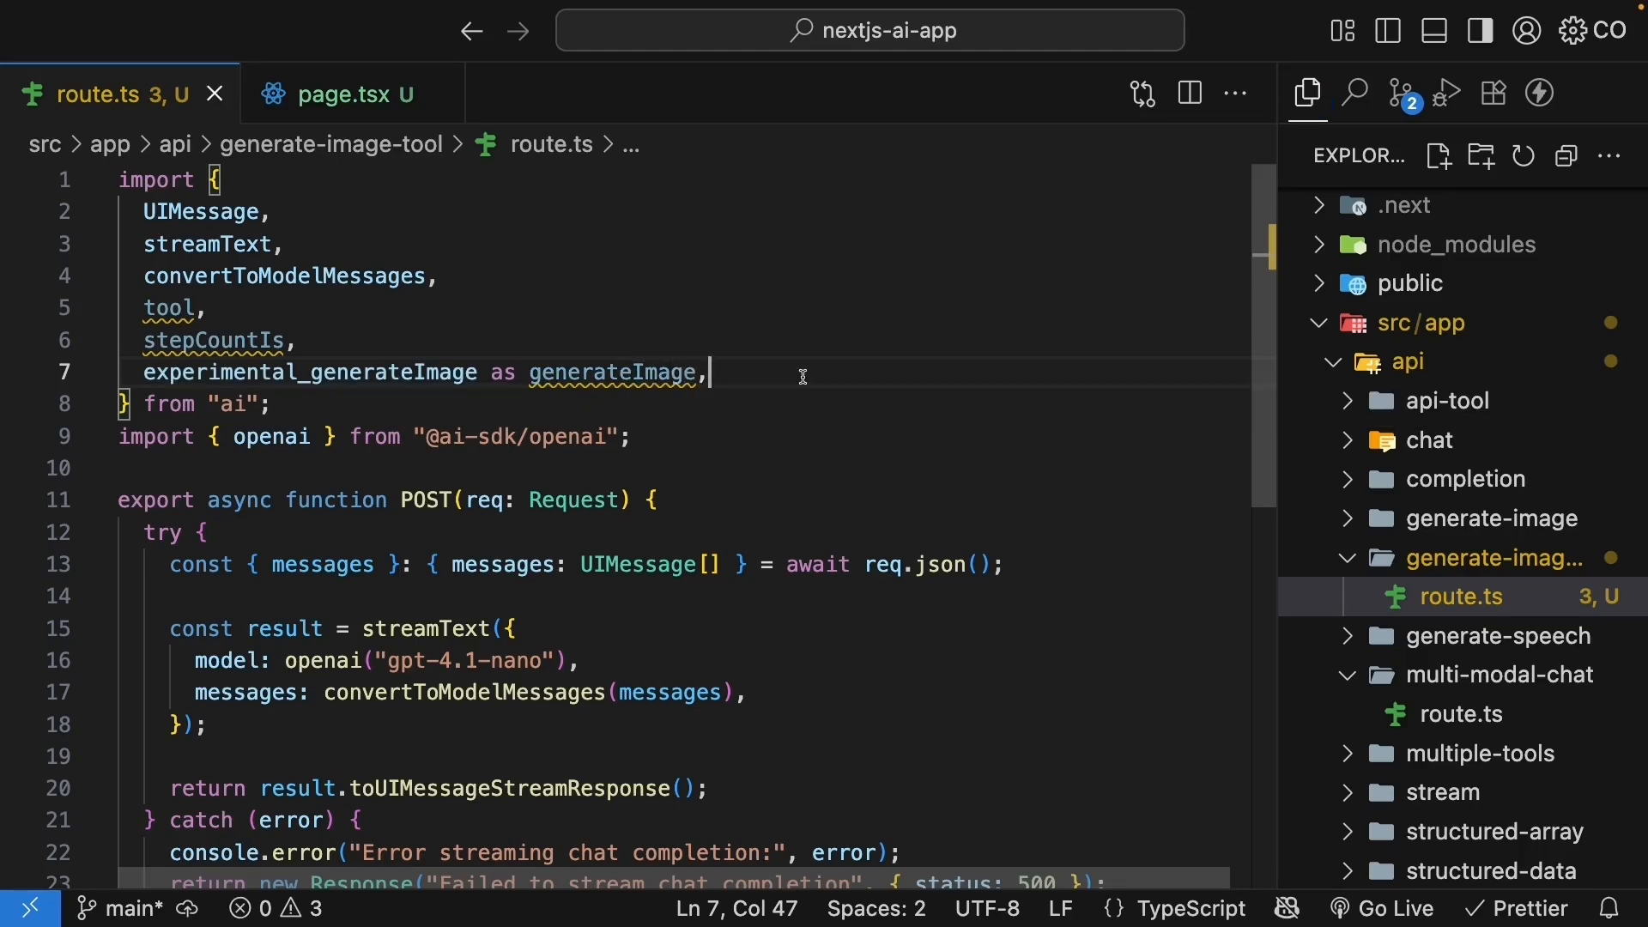
- Add import { z } from "zod" after the openai import
left_click(631, 436)
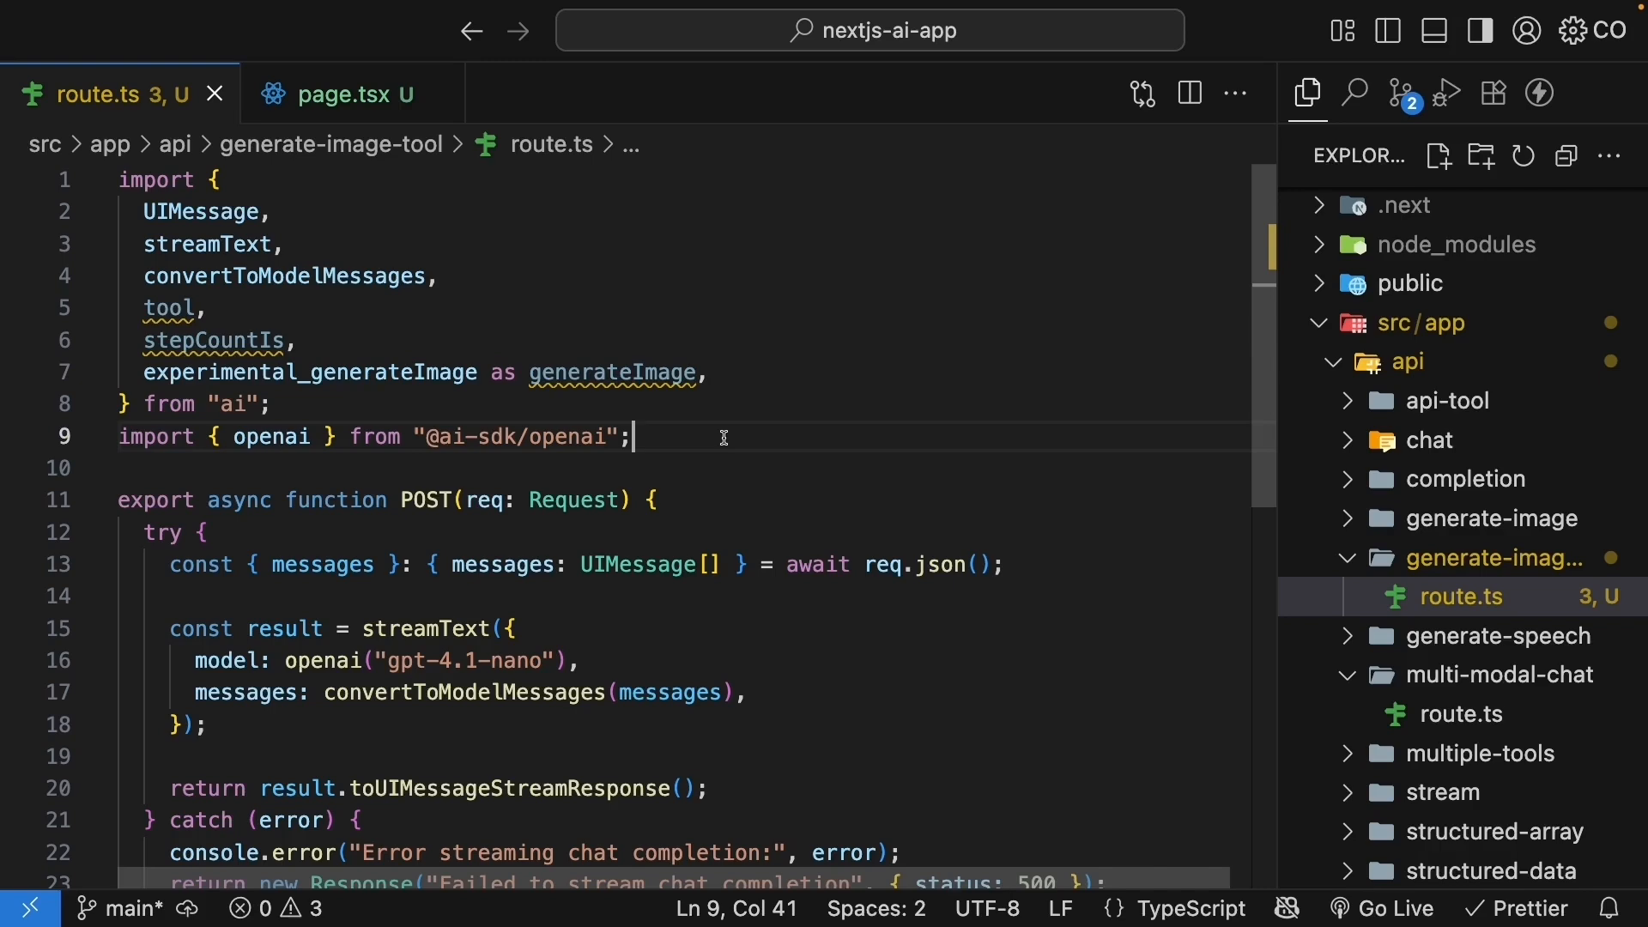
type("imp")
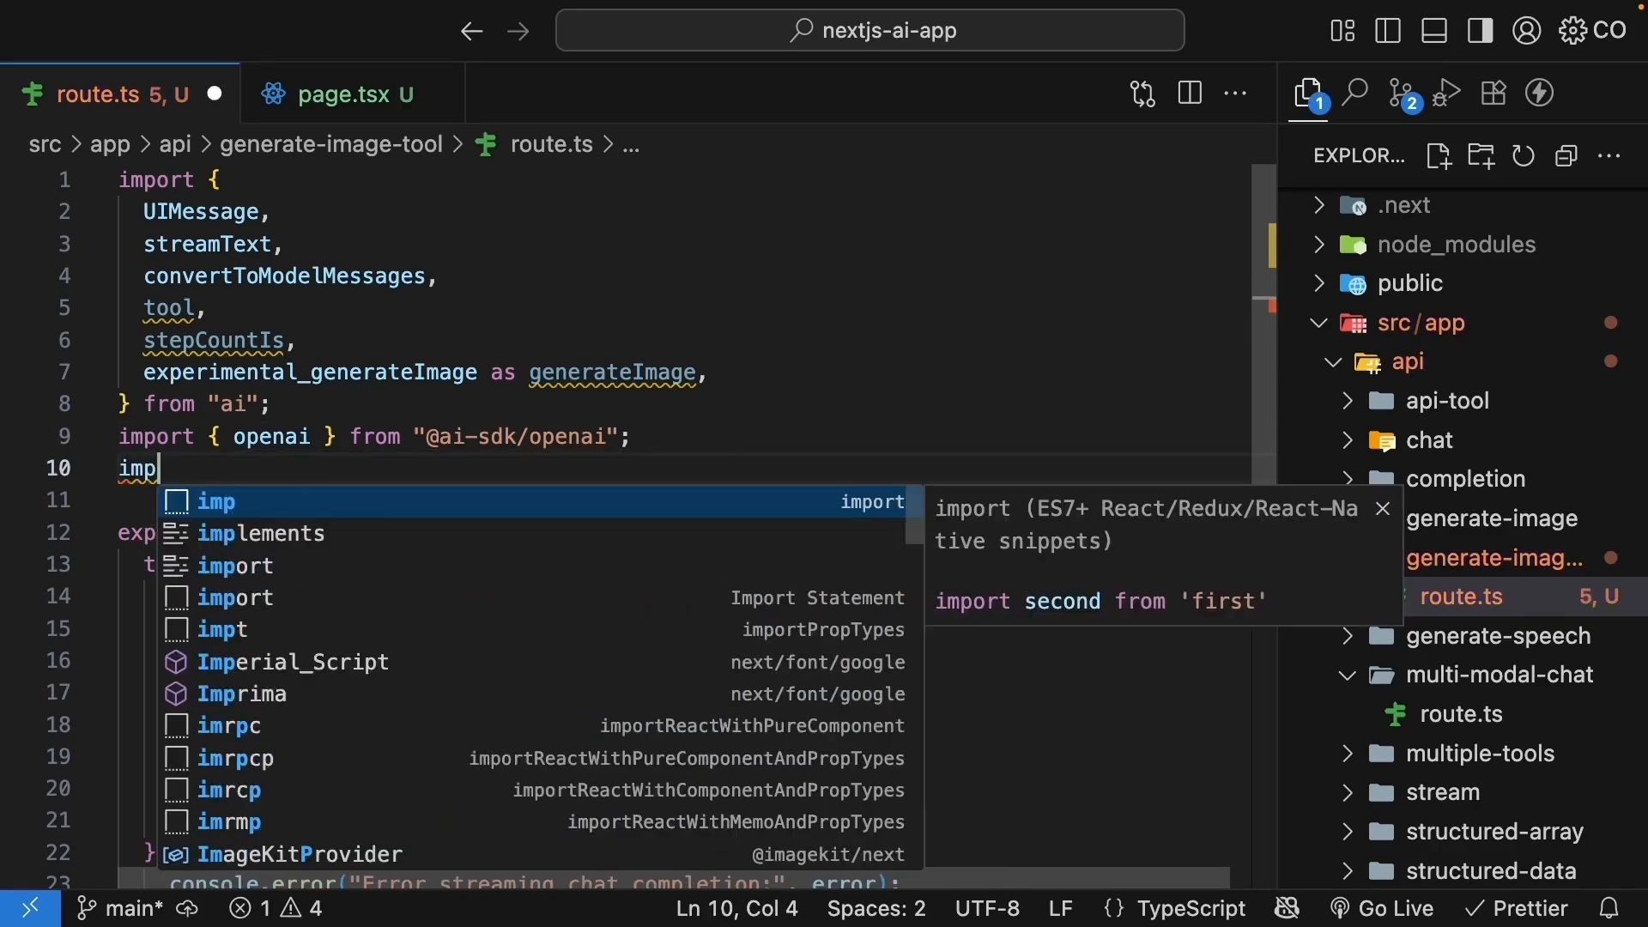
type("import { z }")
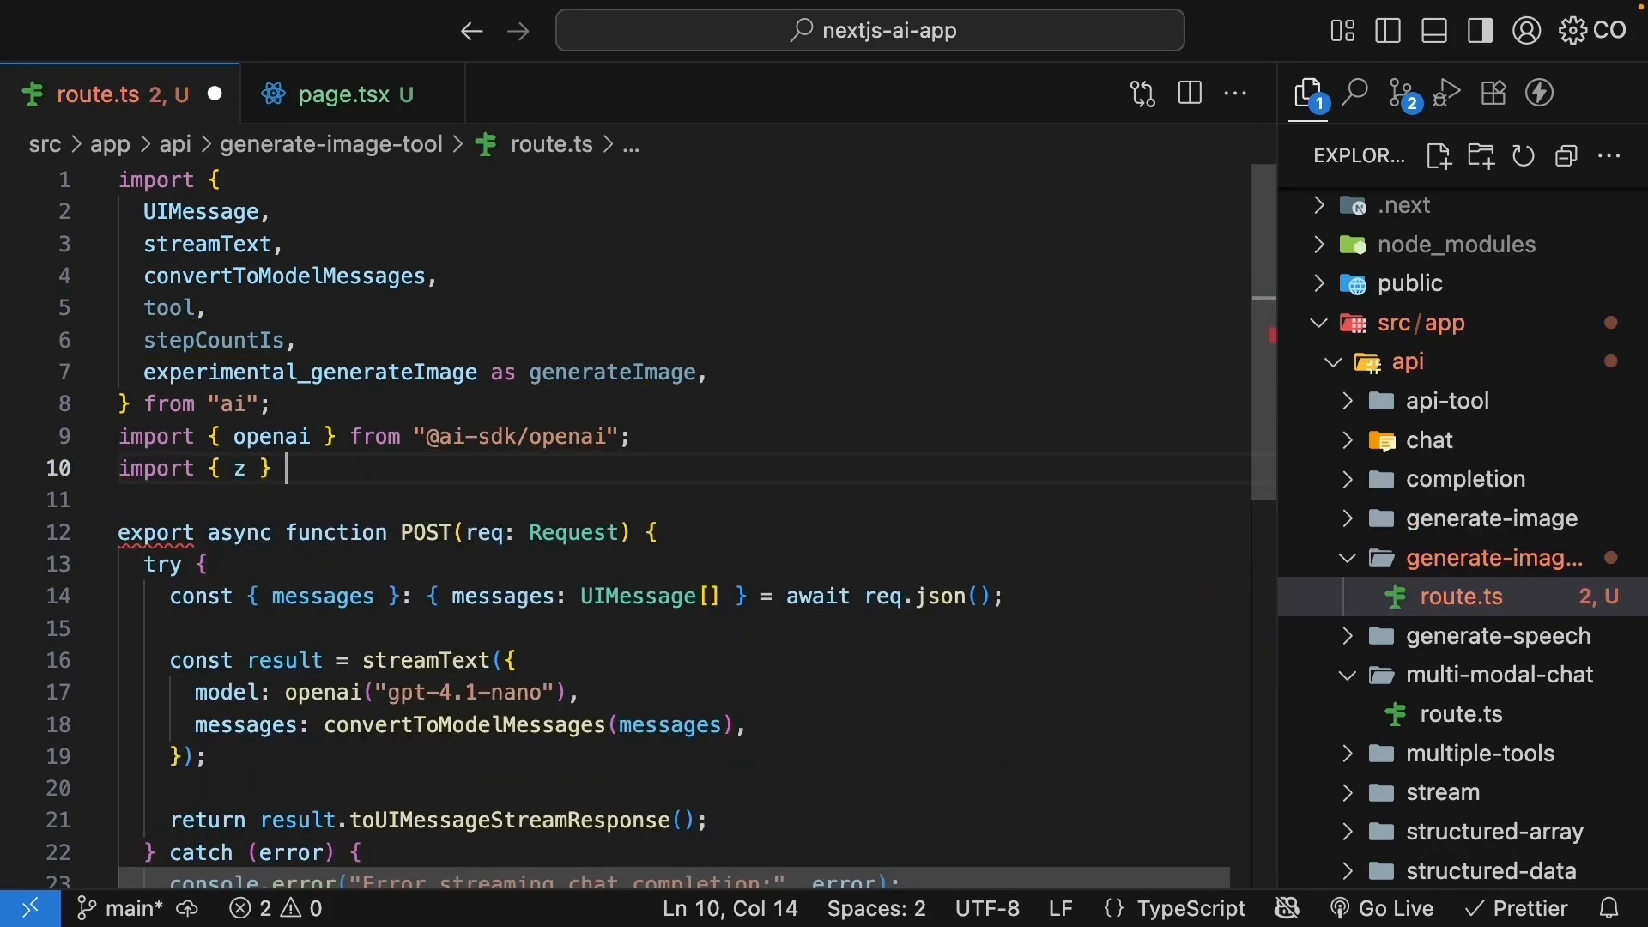
type("from \"zod\";")
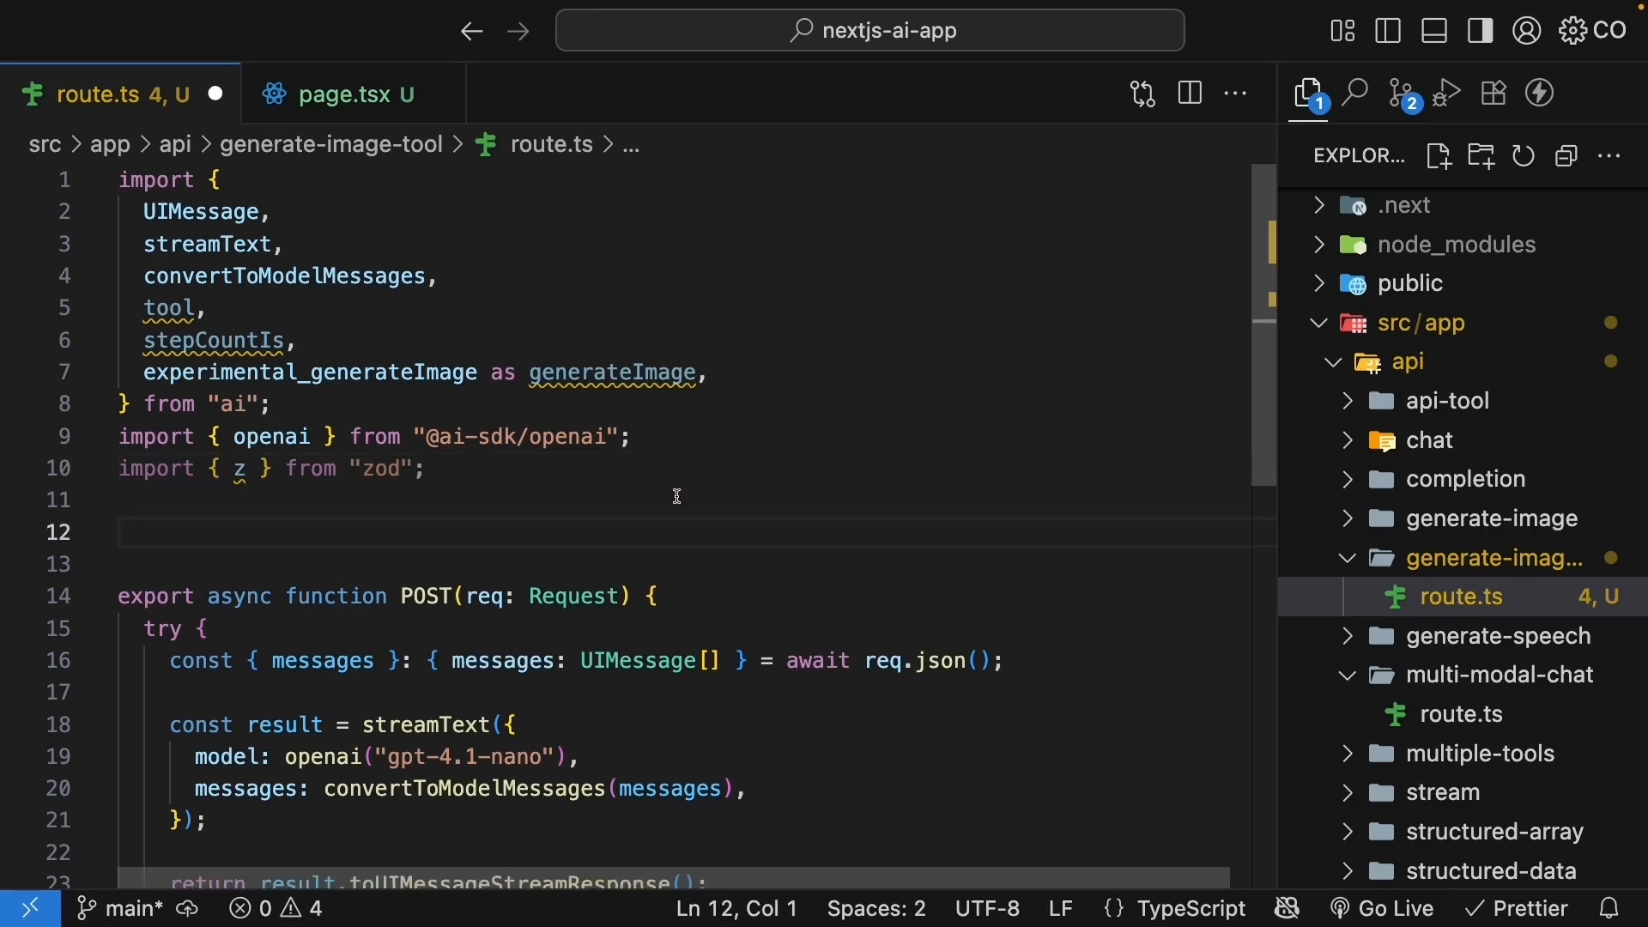
- Start a tools object with a generateImage tool, its description and a zod prompt schema
type("const too")
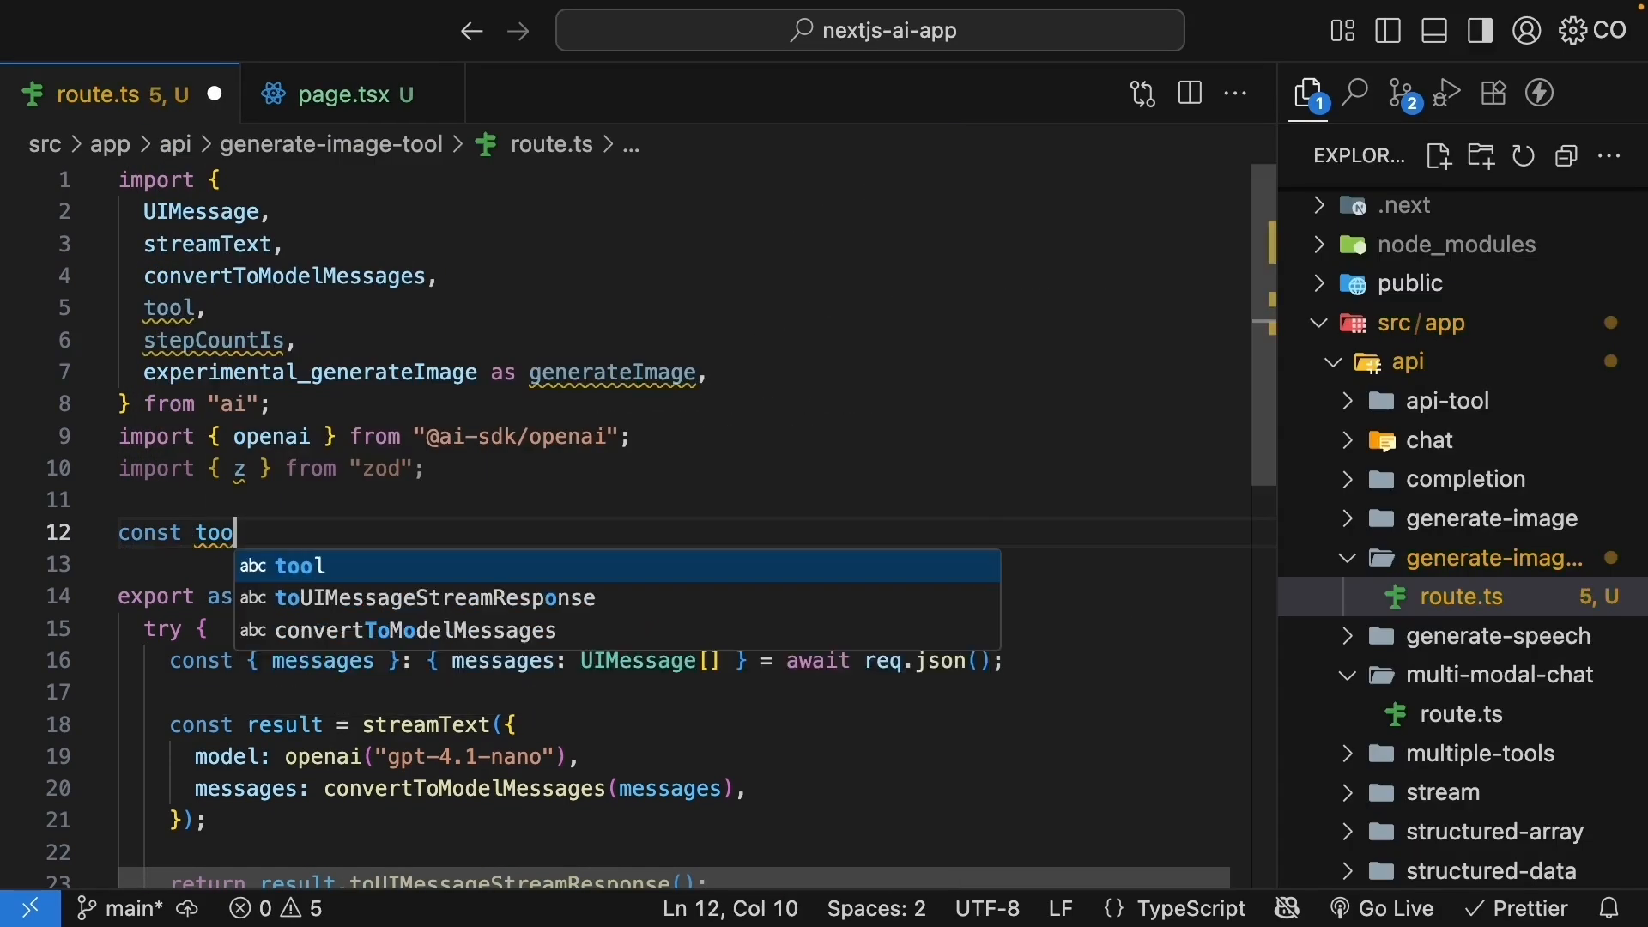
type("ls = {}")
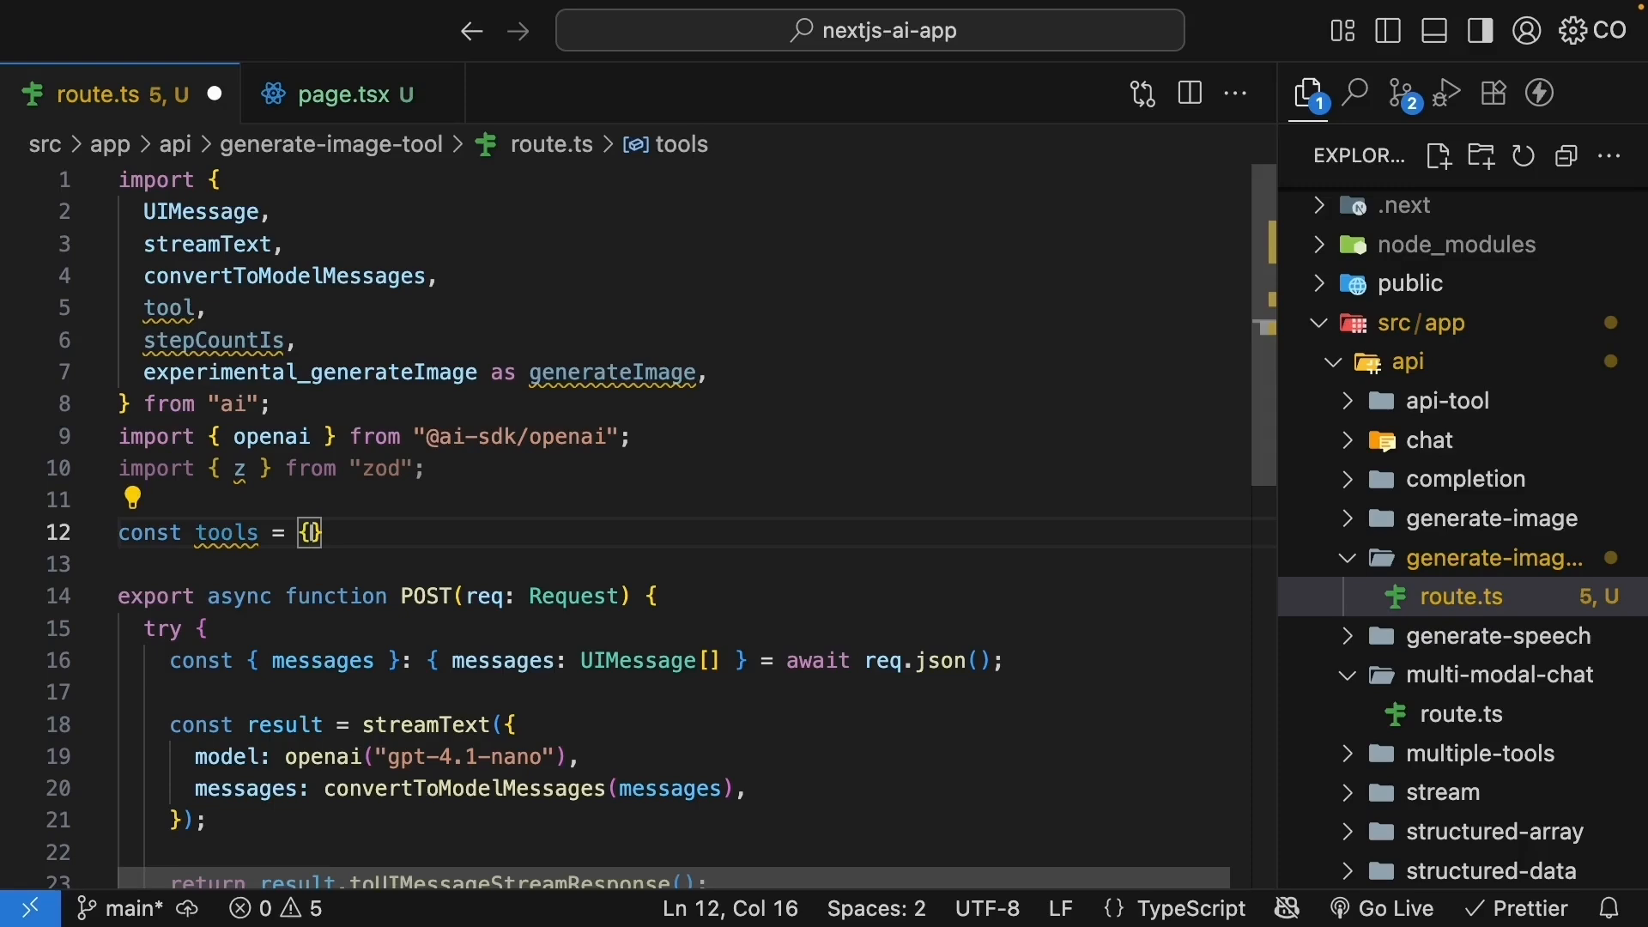
type("generateImage: tool(")
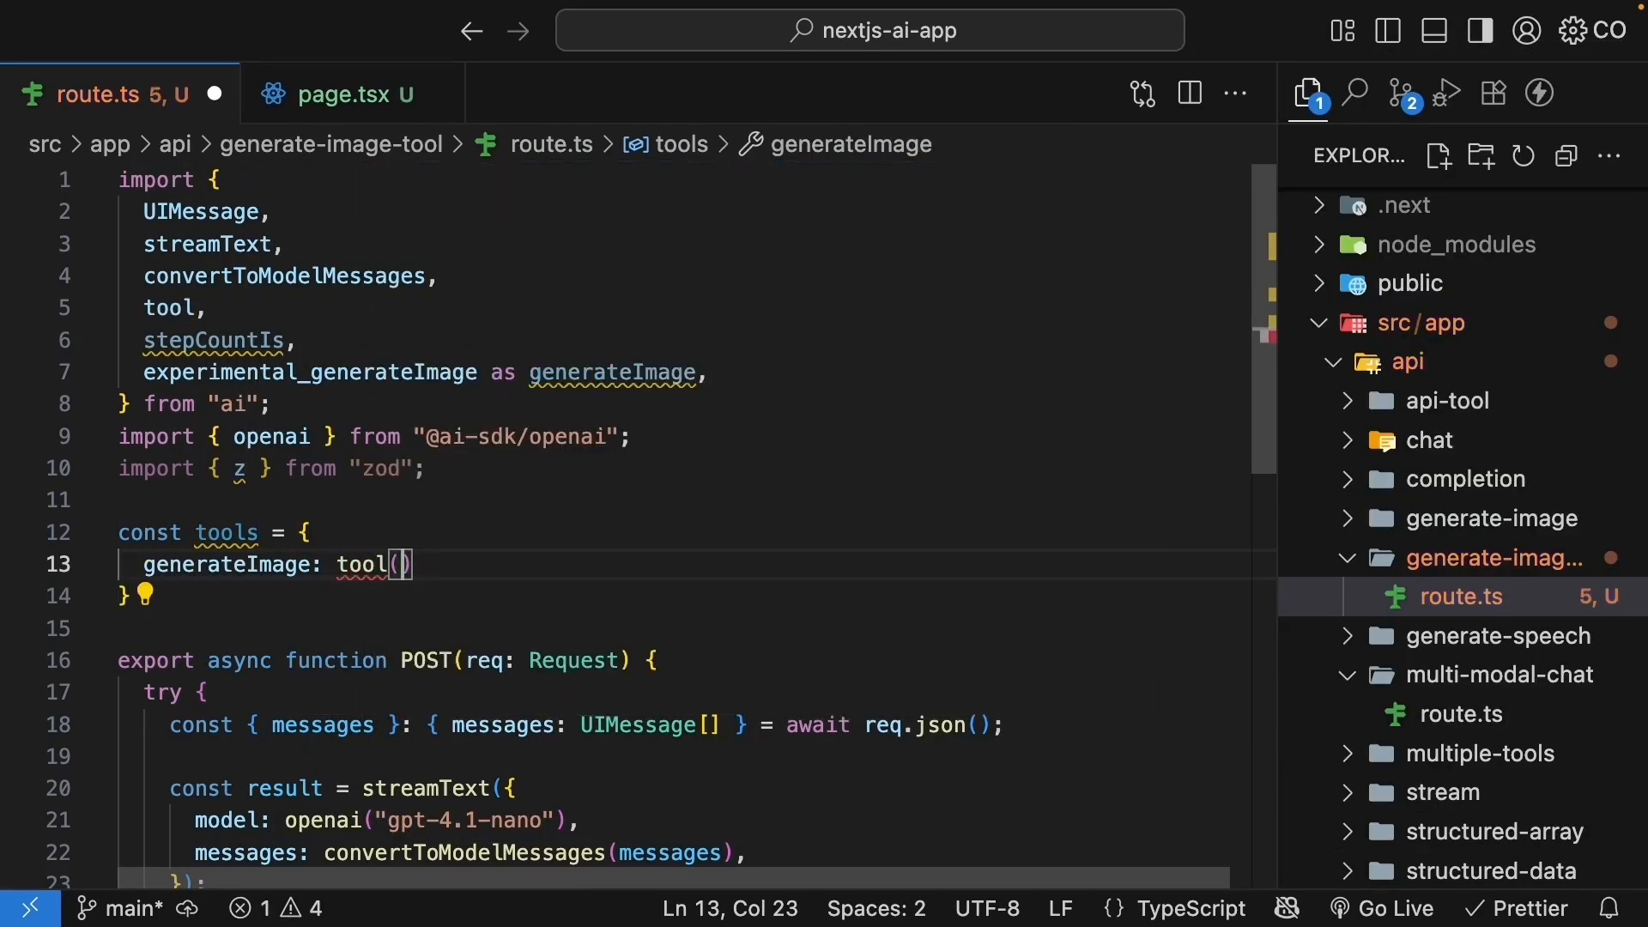
type("{")
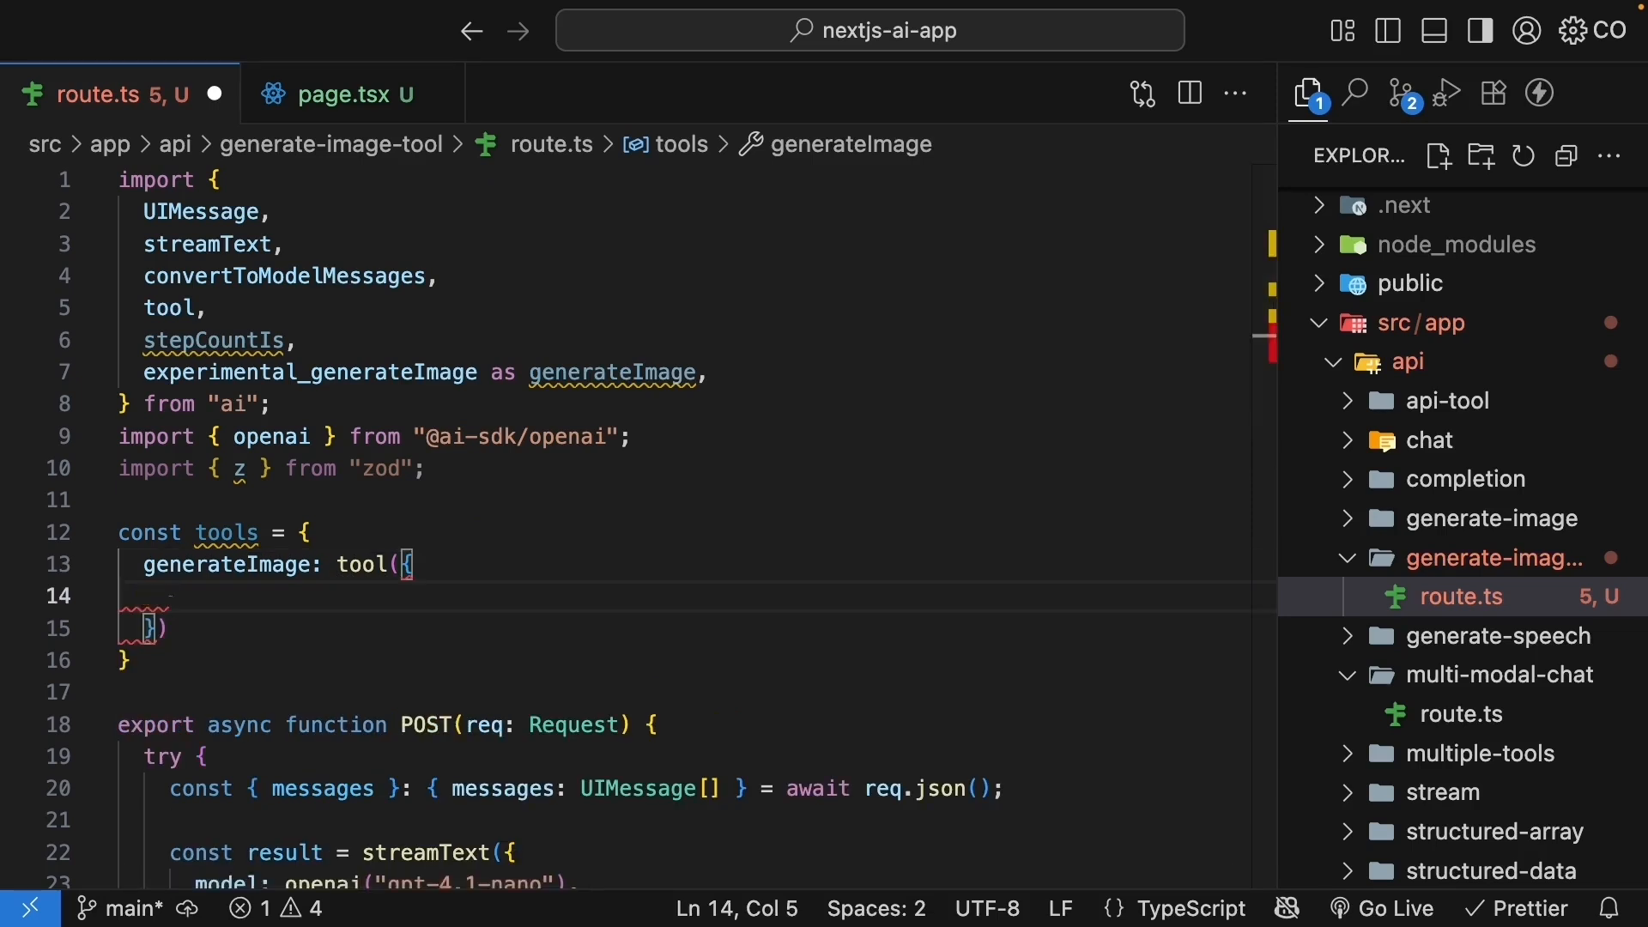
type("description")
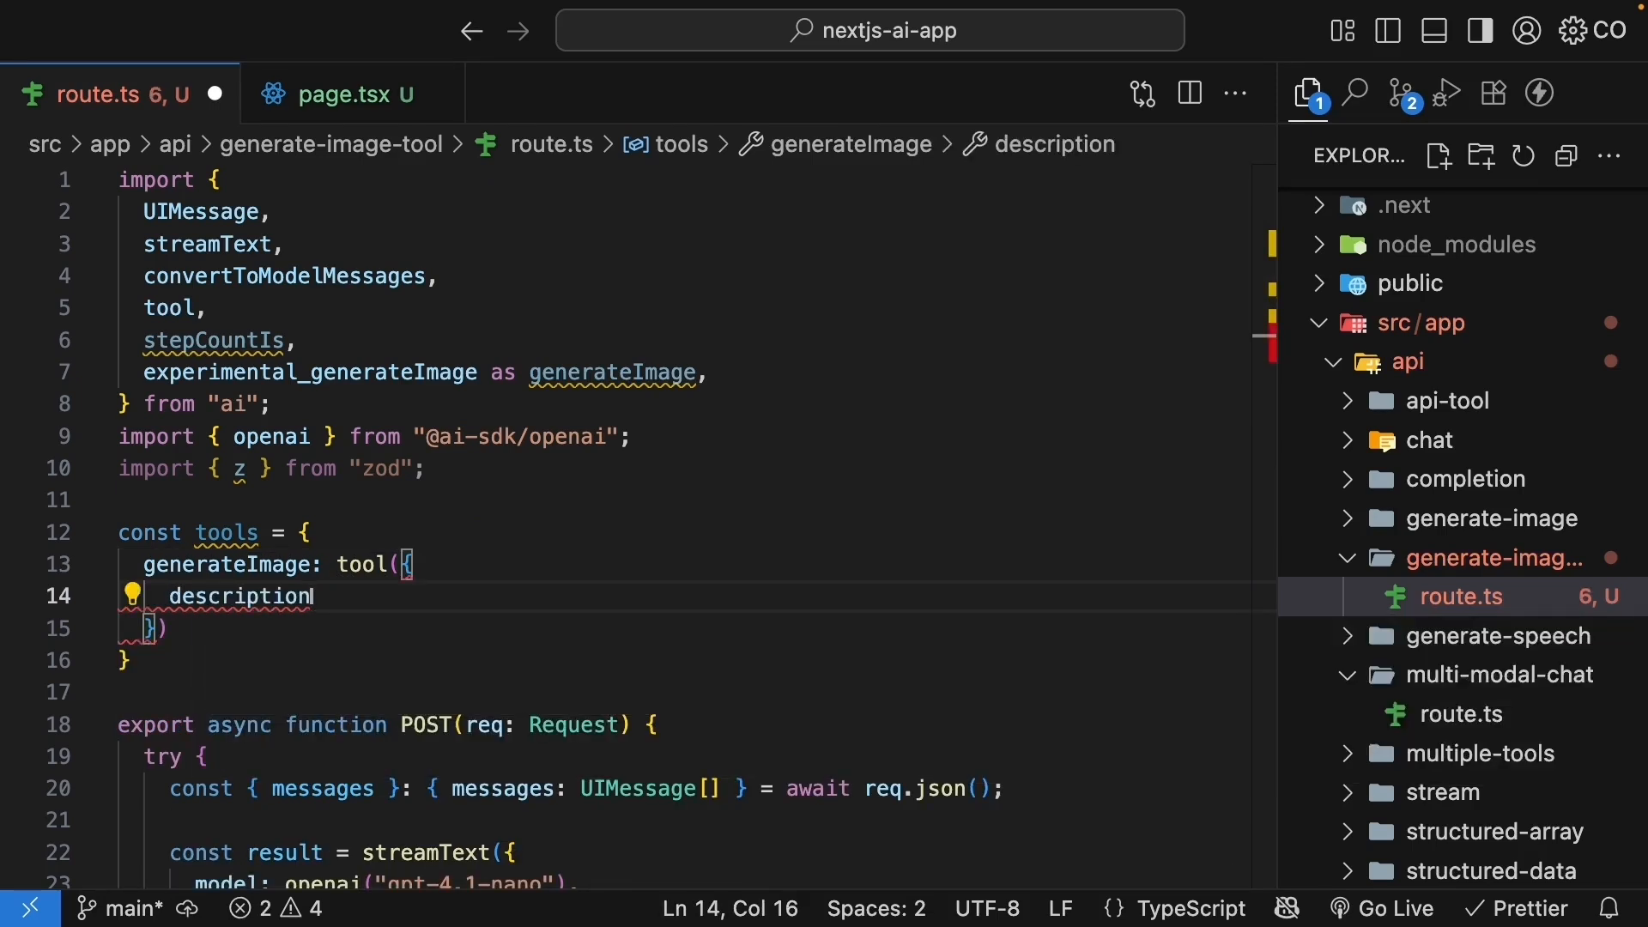
type(": \"Generate\"")
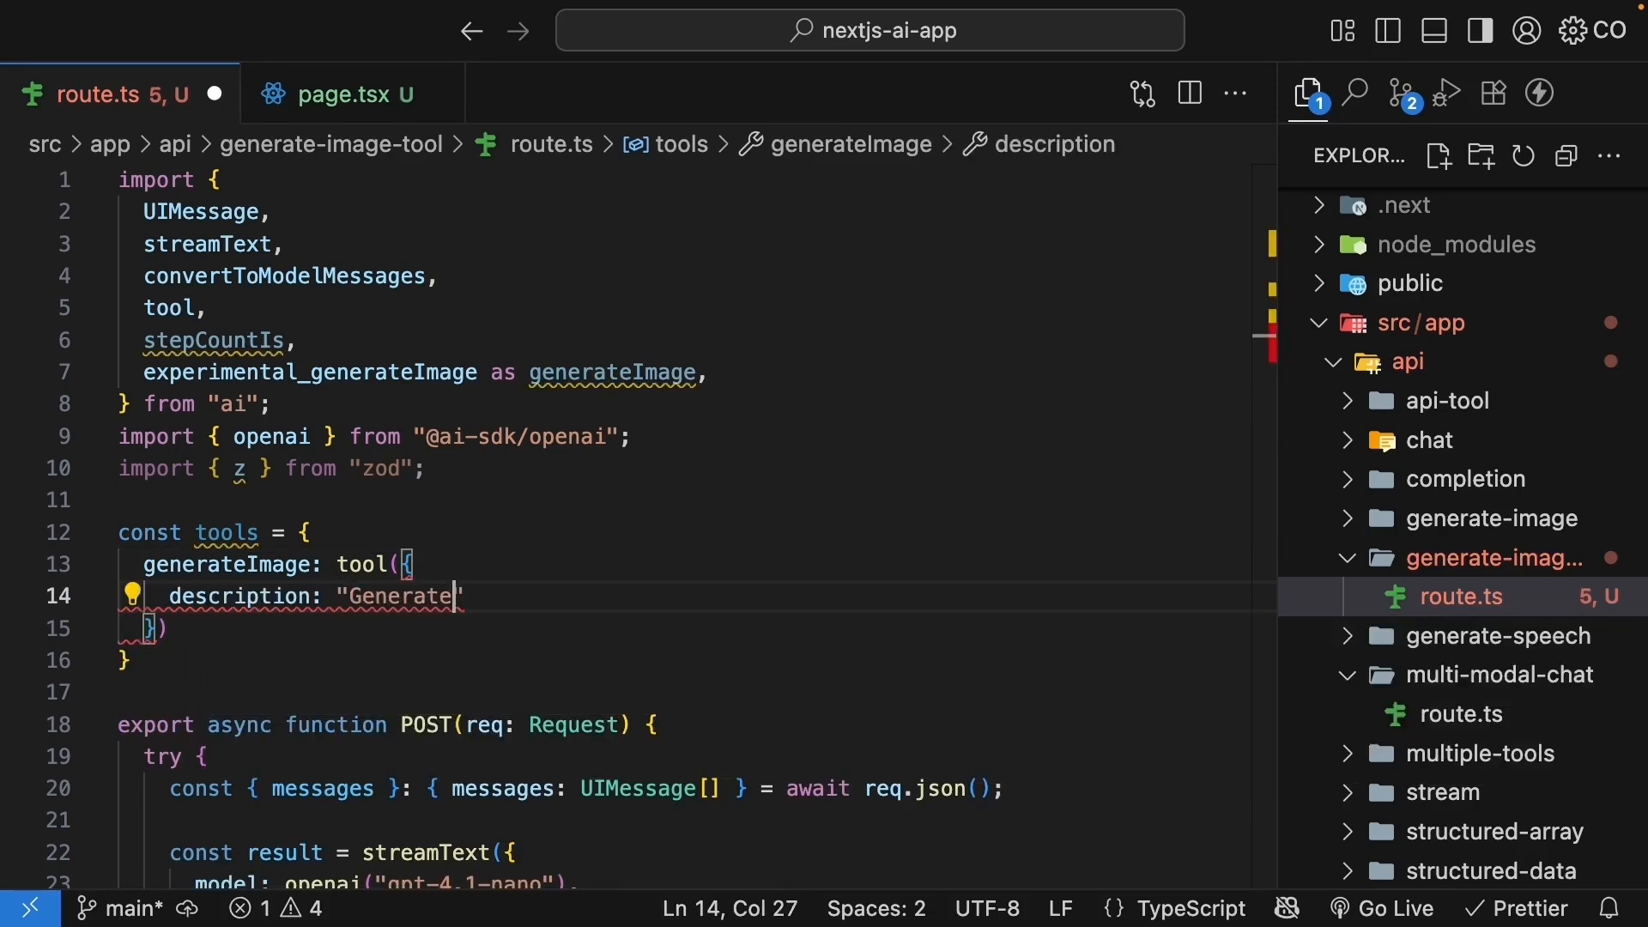
type("an image from a prompt")
type("inputSchema")
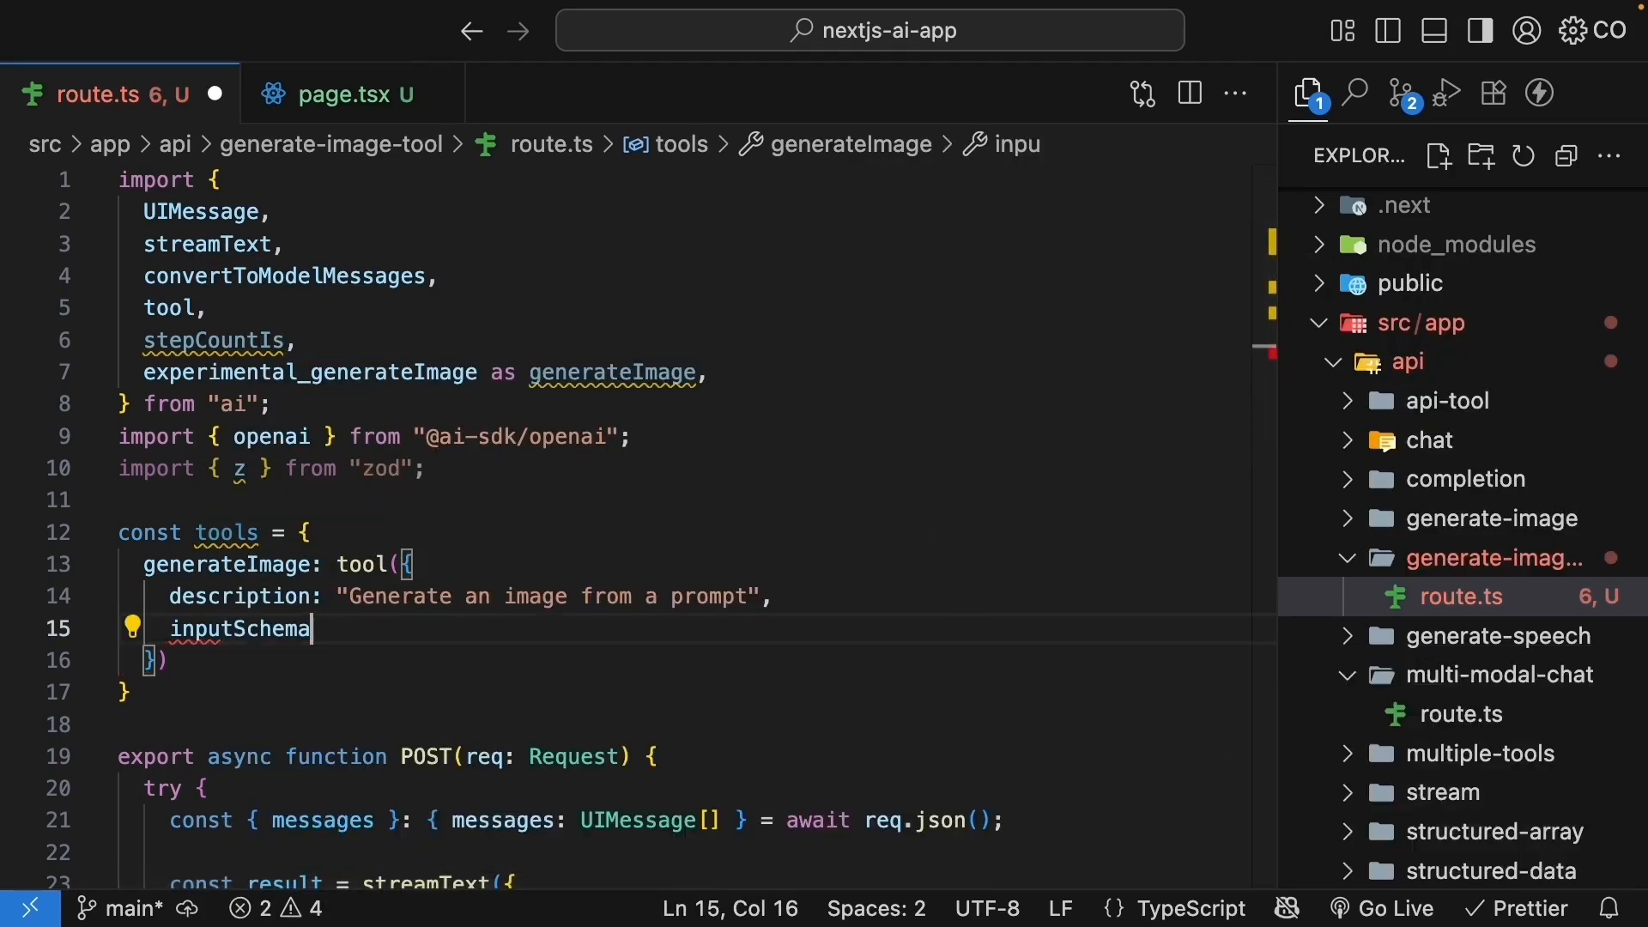
type(": z.object({")
type("prompt: z.string().describe(\"T")
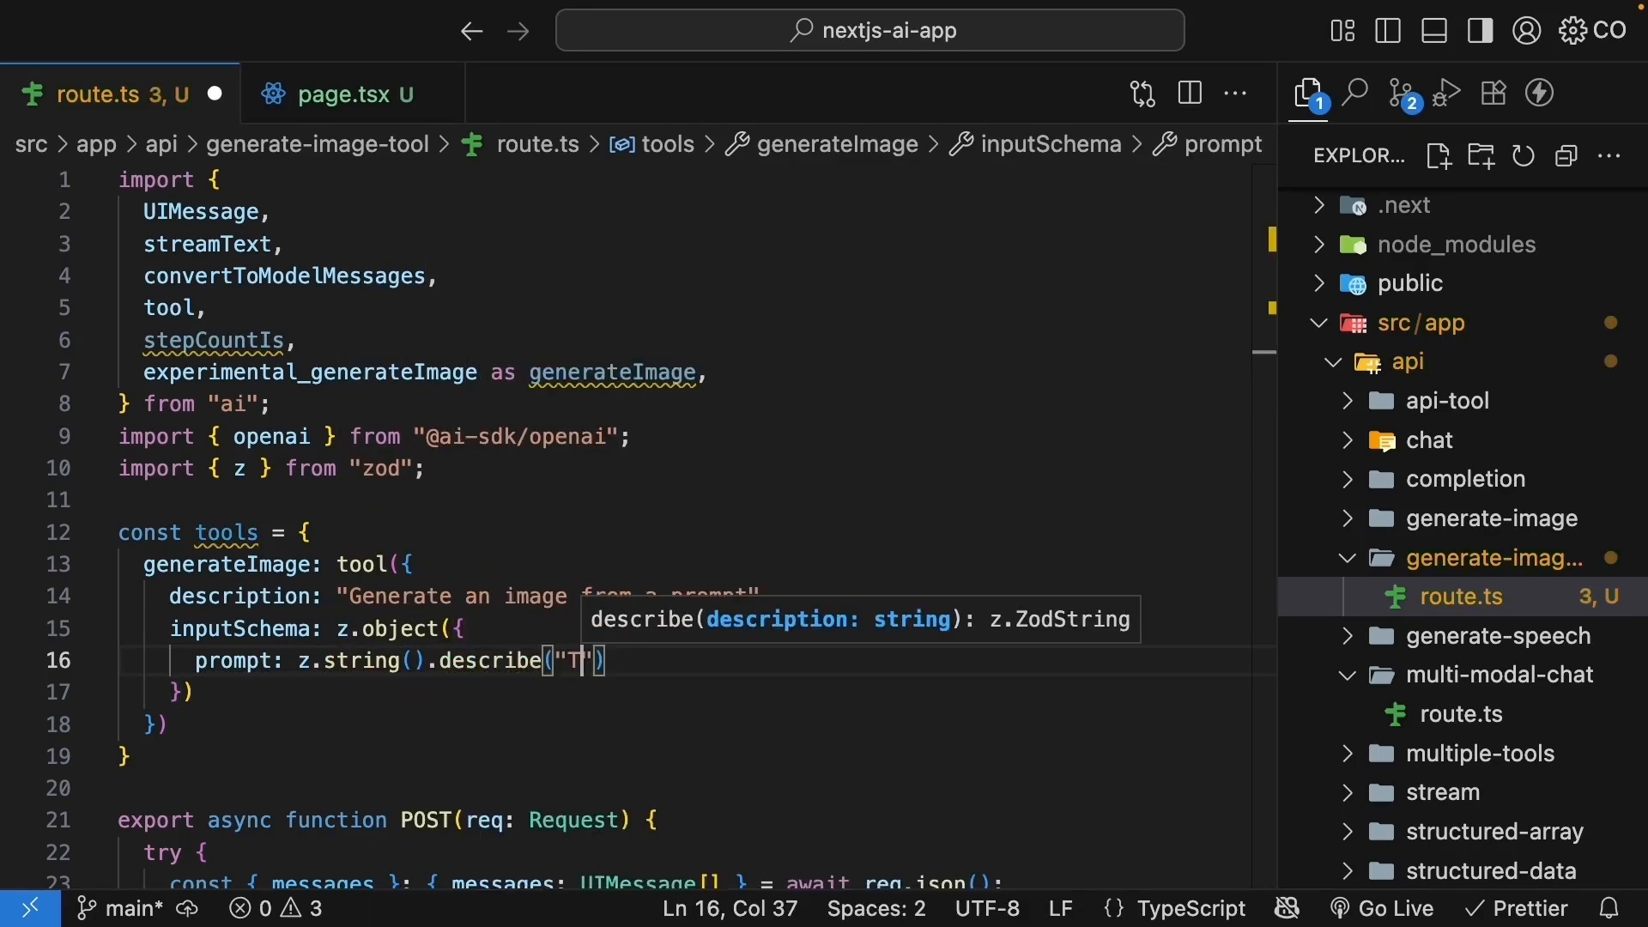
type("he prompt to generate an image for")
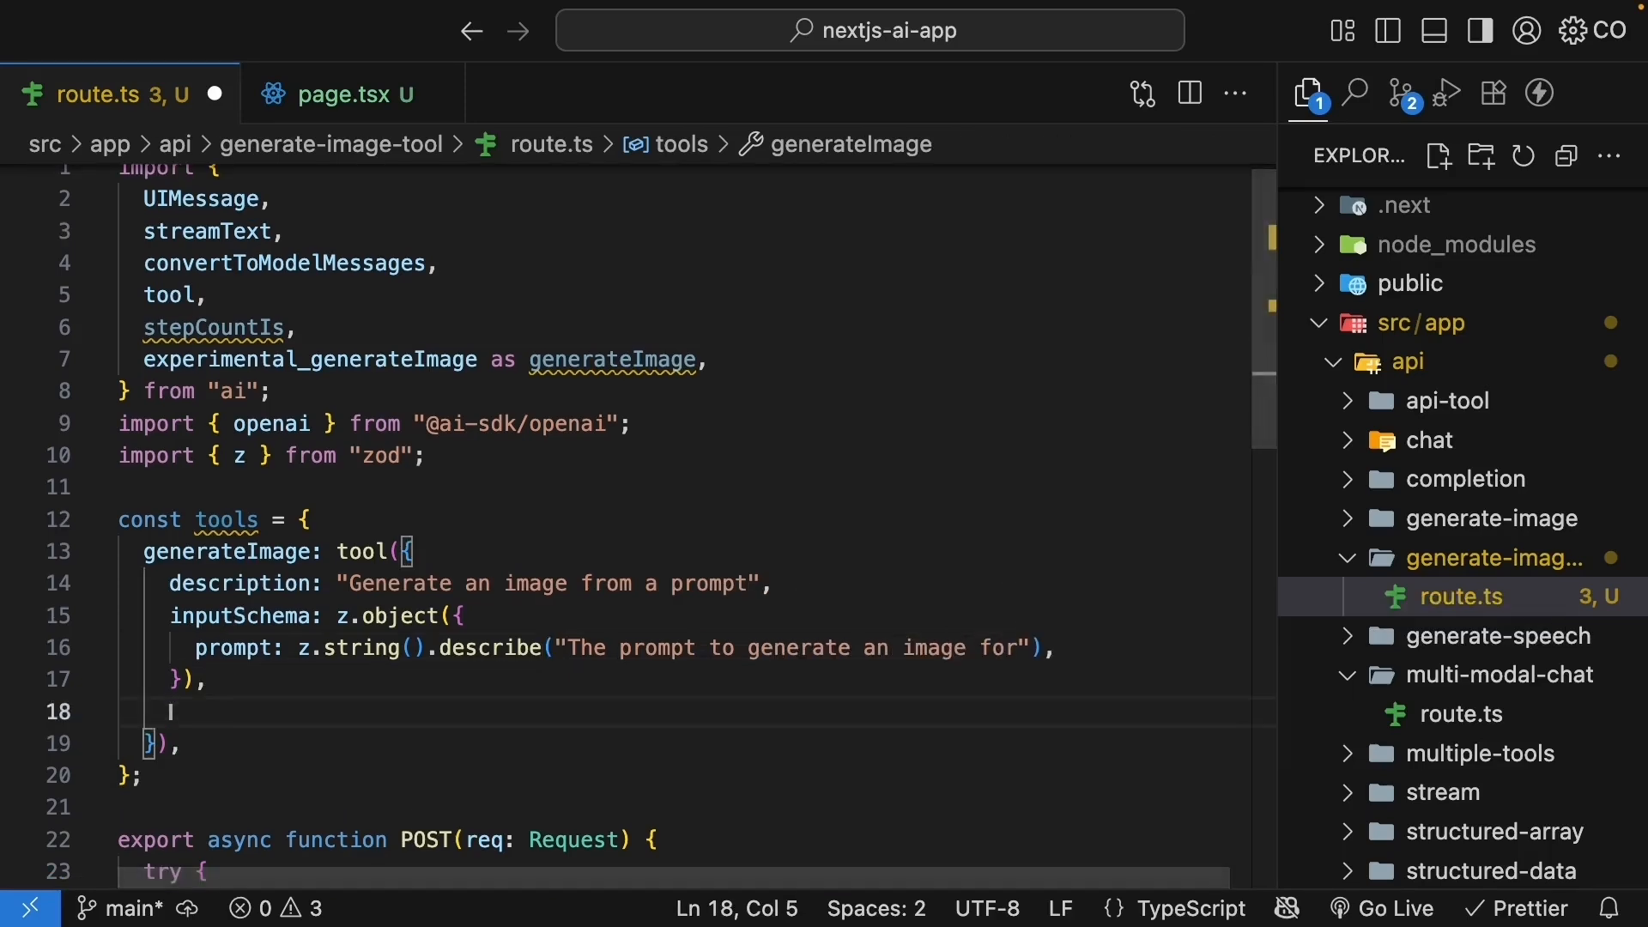
- Write execute calling generateImage with openai dall-e-3, size 1024x1024 and vivid style
type("exe")
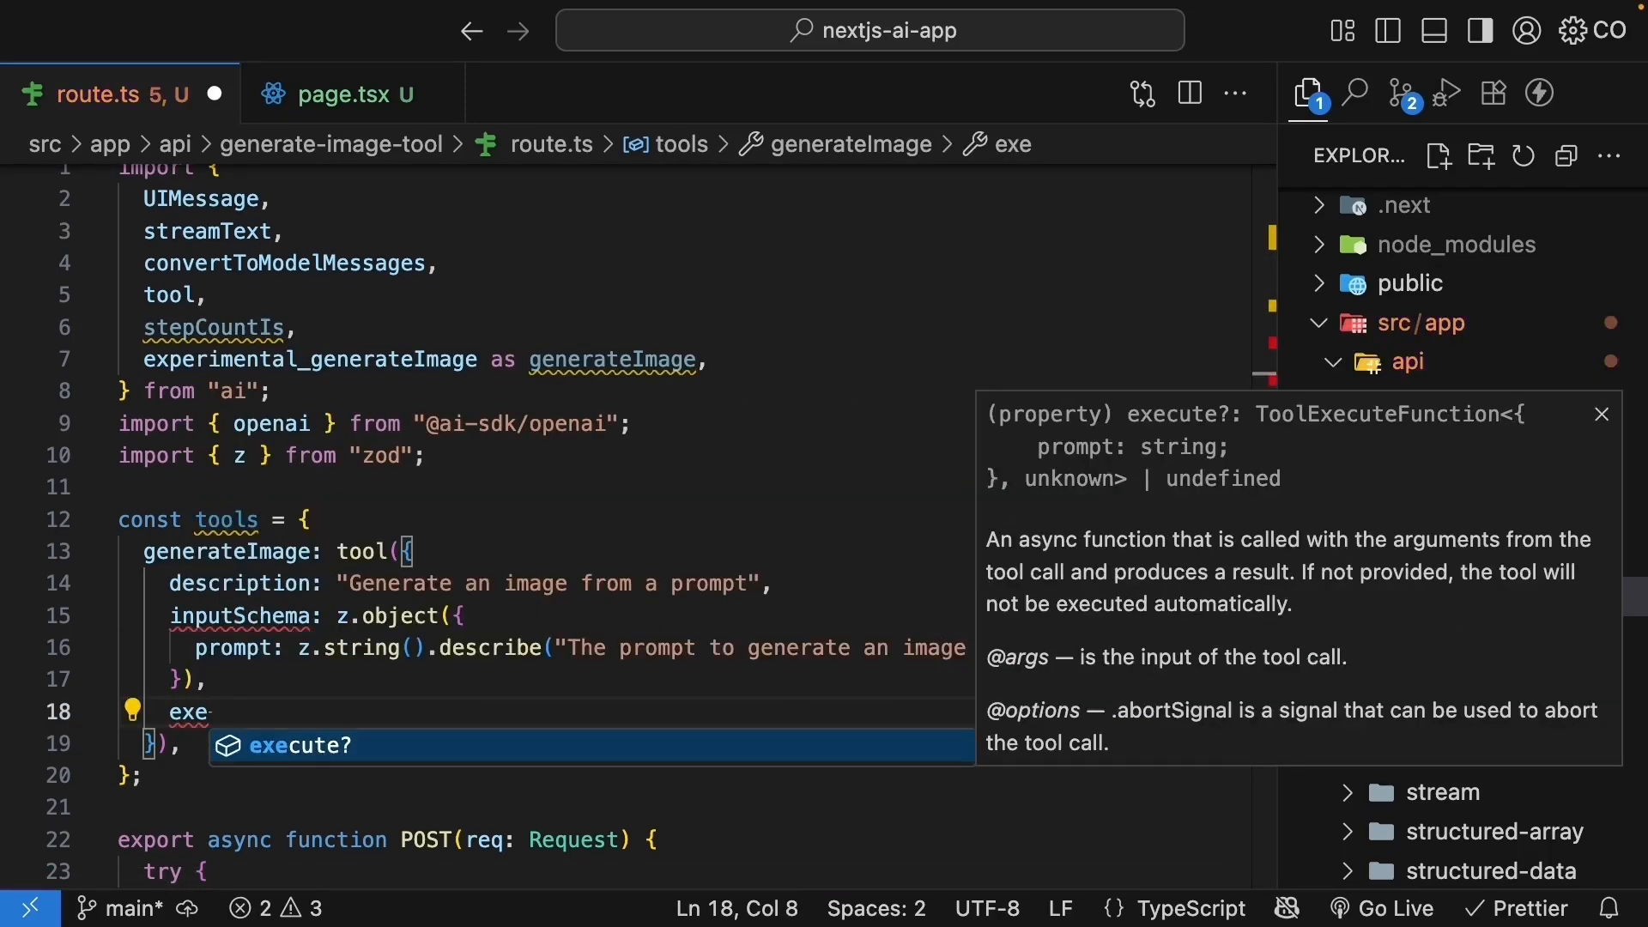
key("Tab")
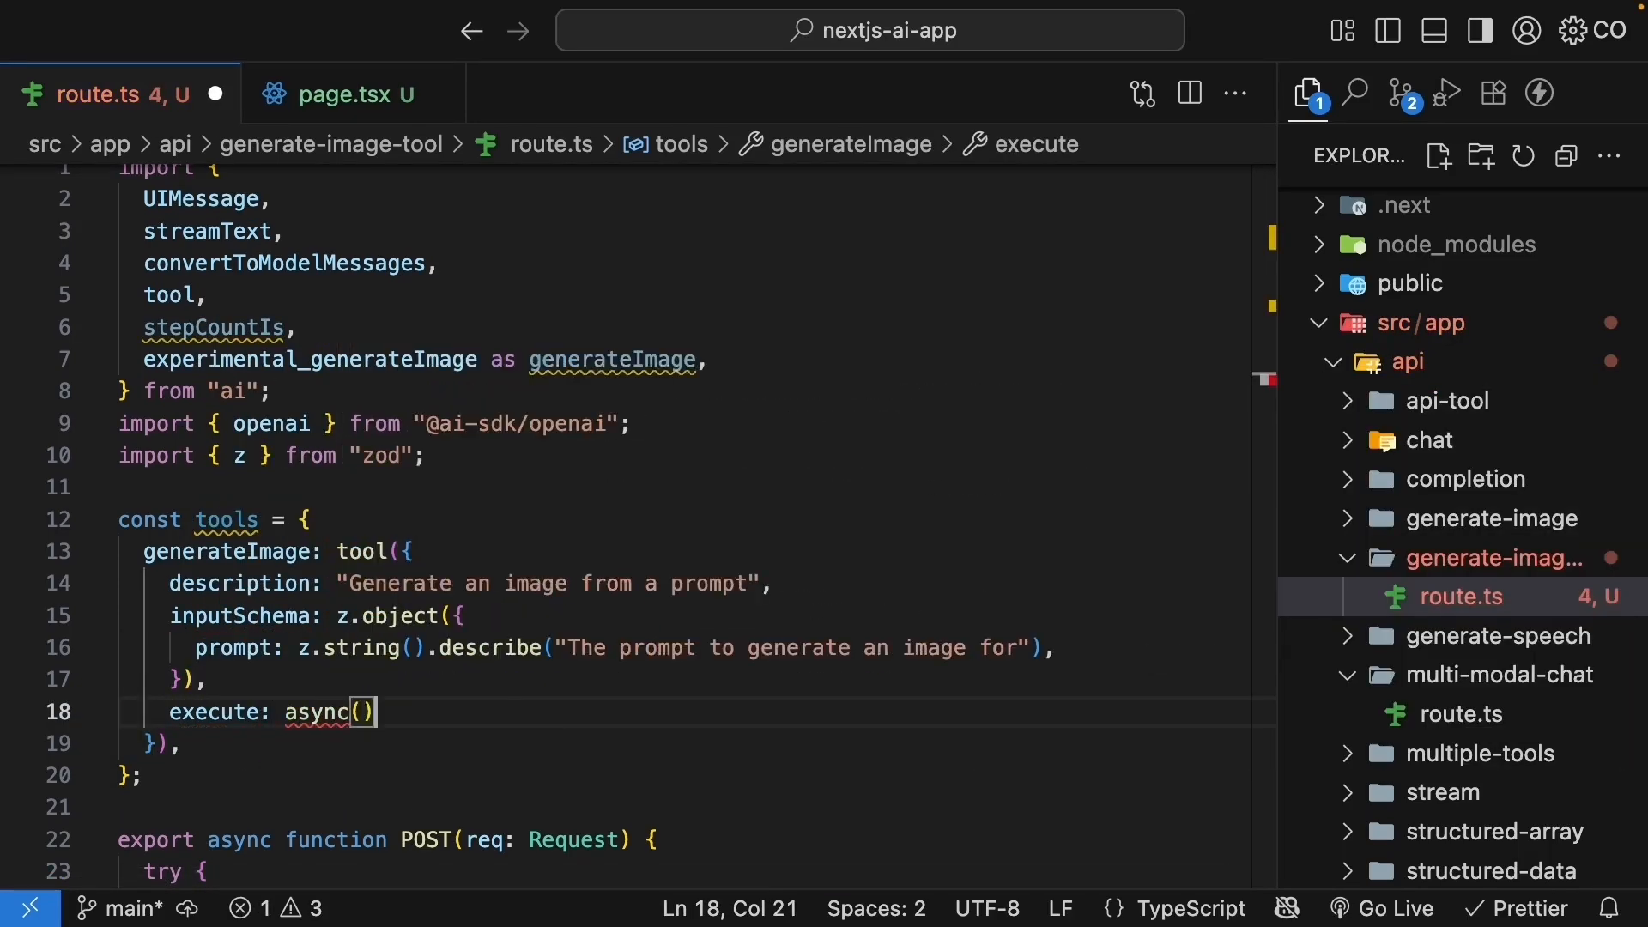
type("=> {")
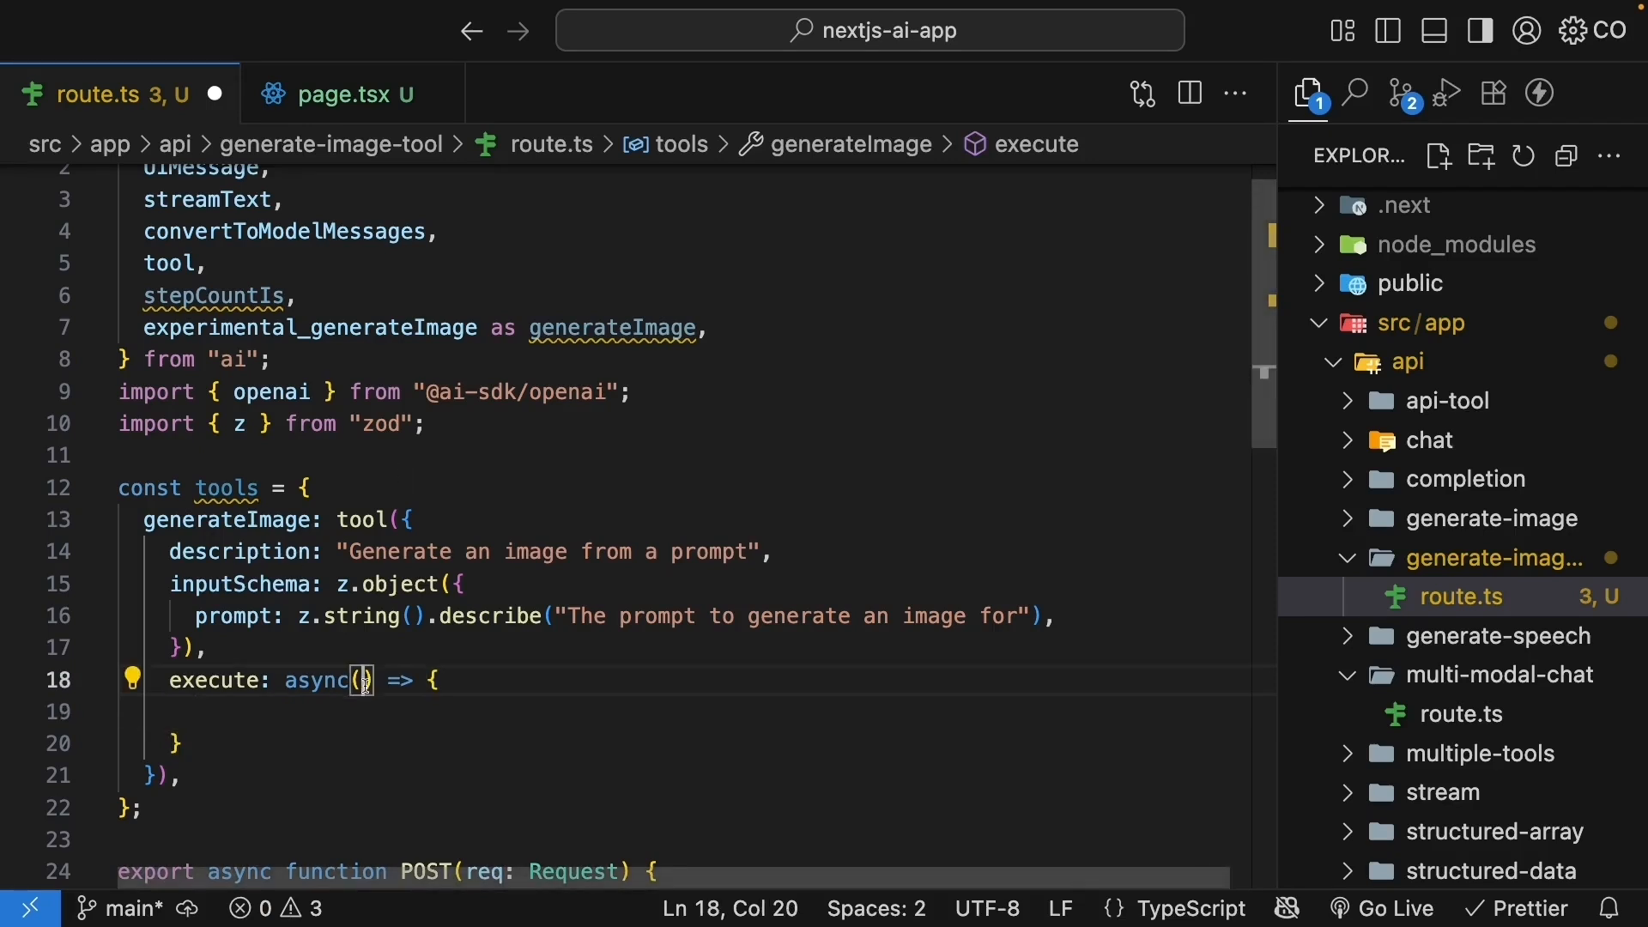
type("{ prompt }")
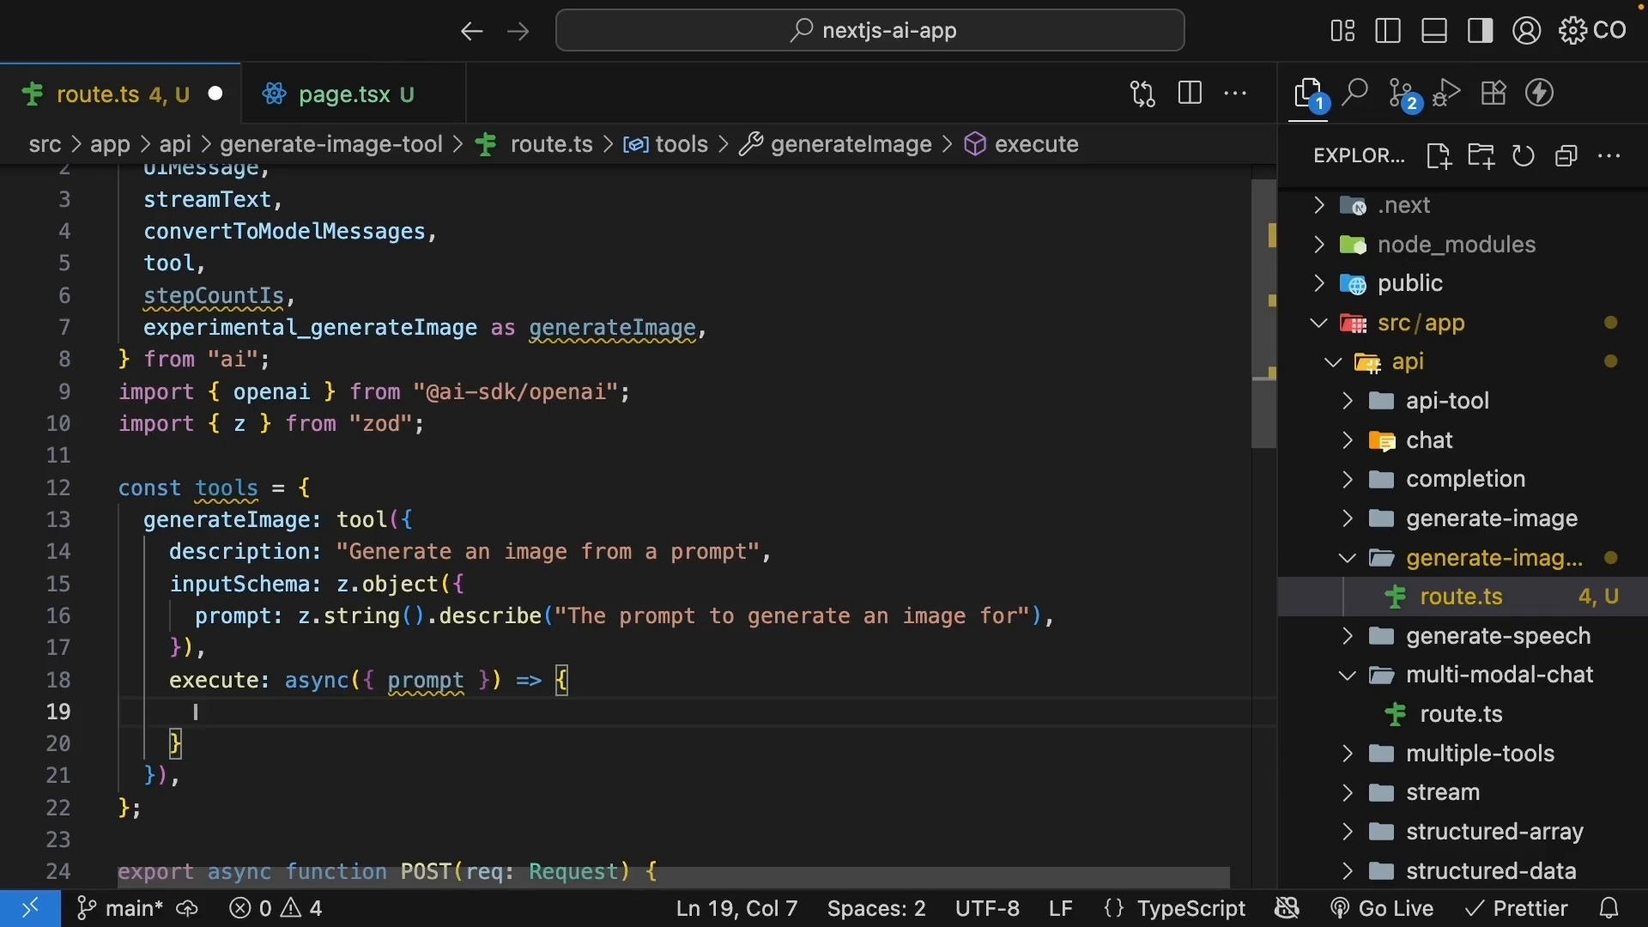
type("await genera")
type("model")
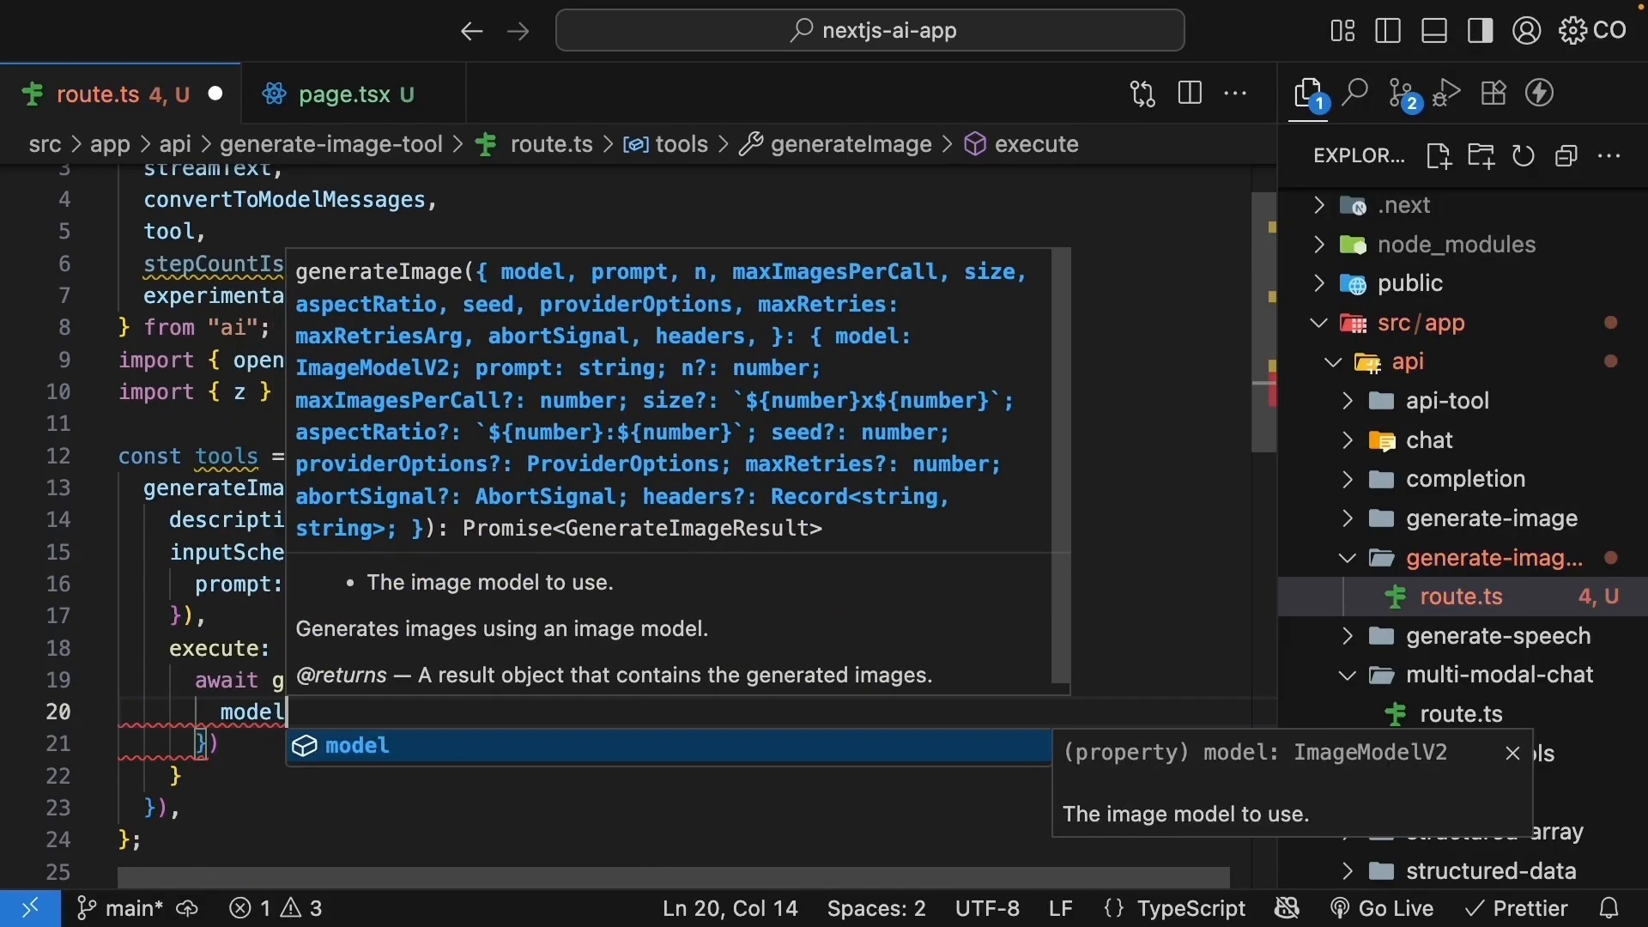
type("openai")
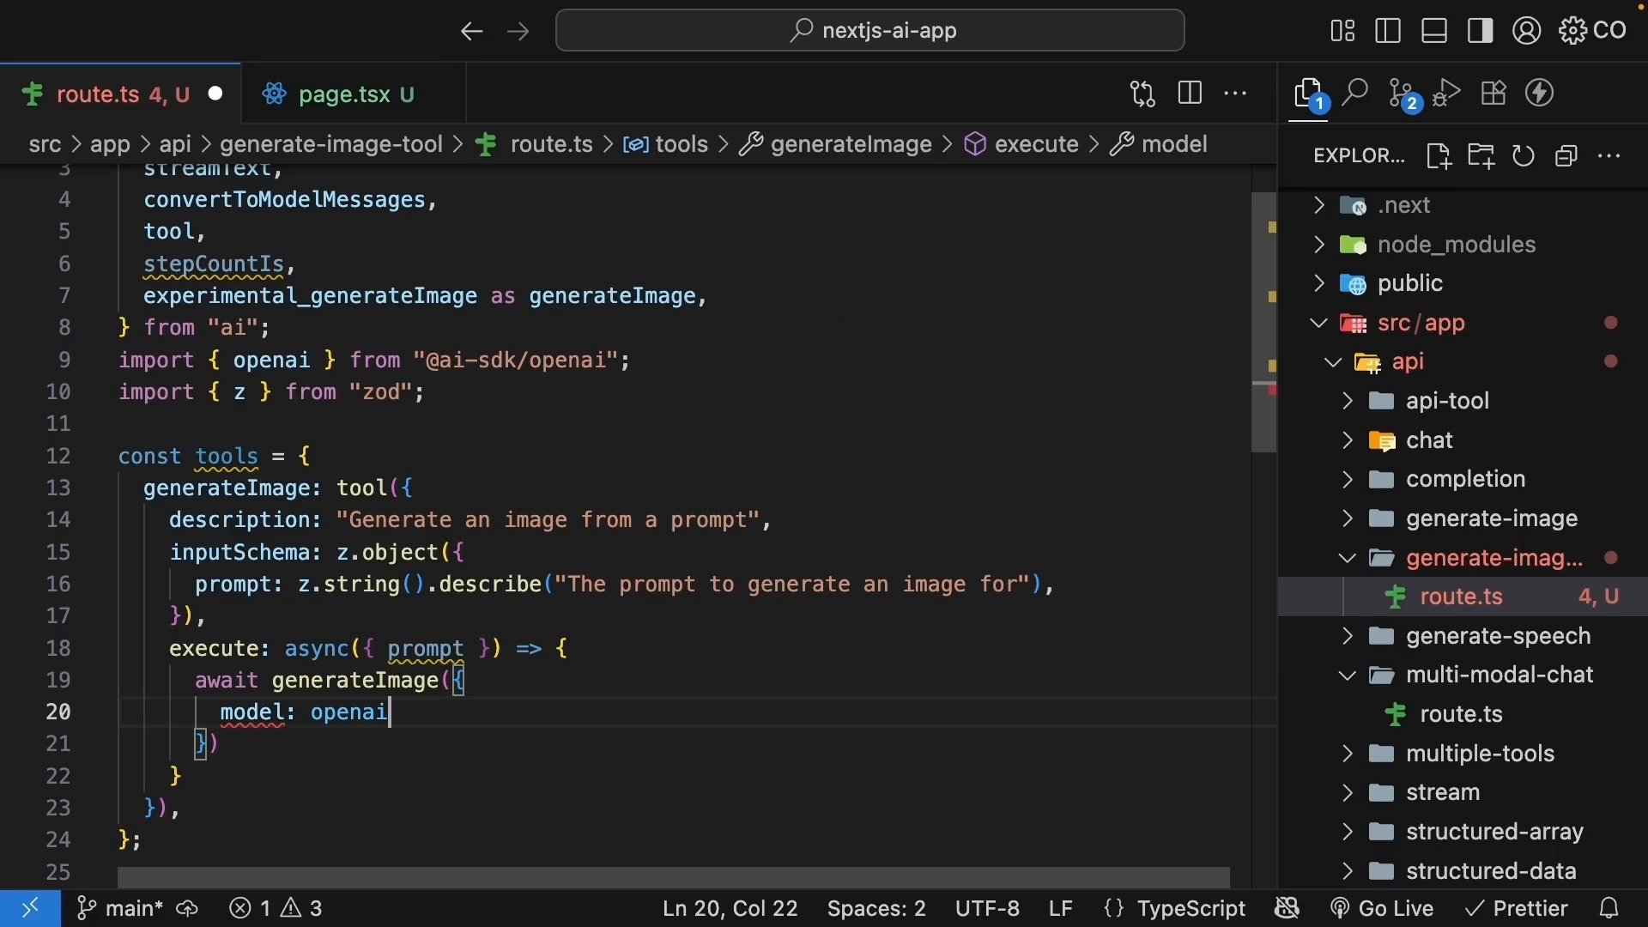
type(".imageModel(\"dall-e-3\"),")
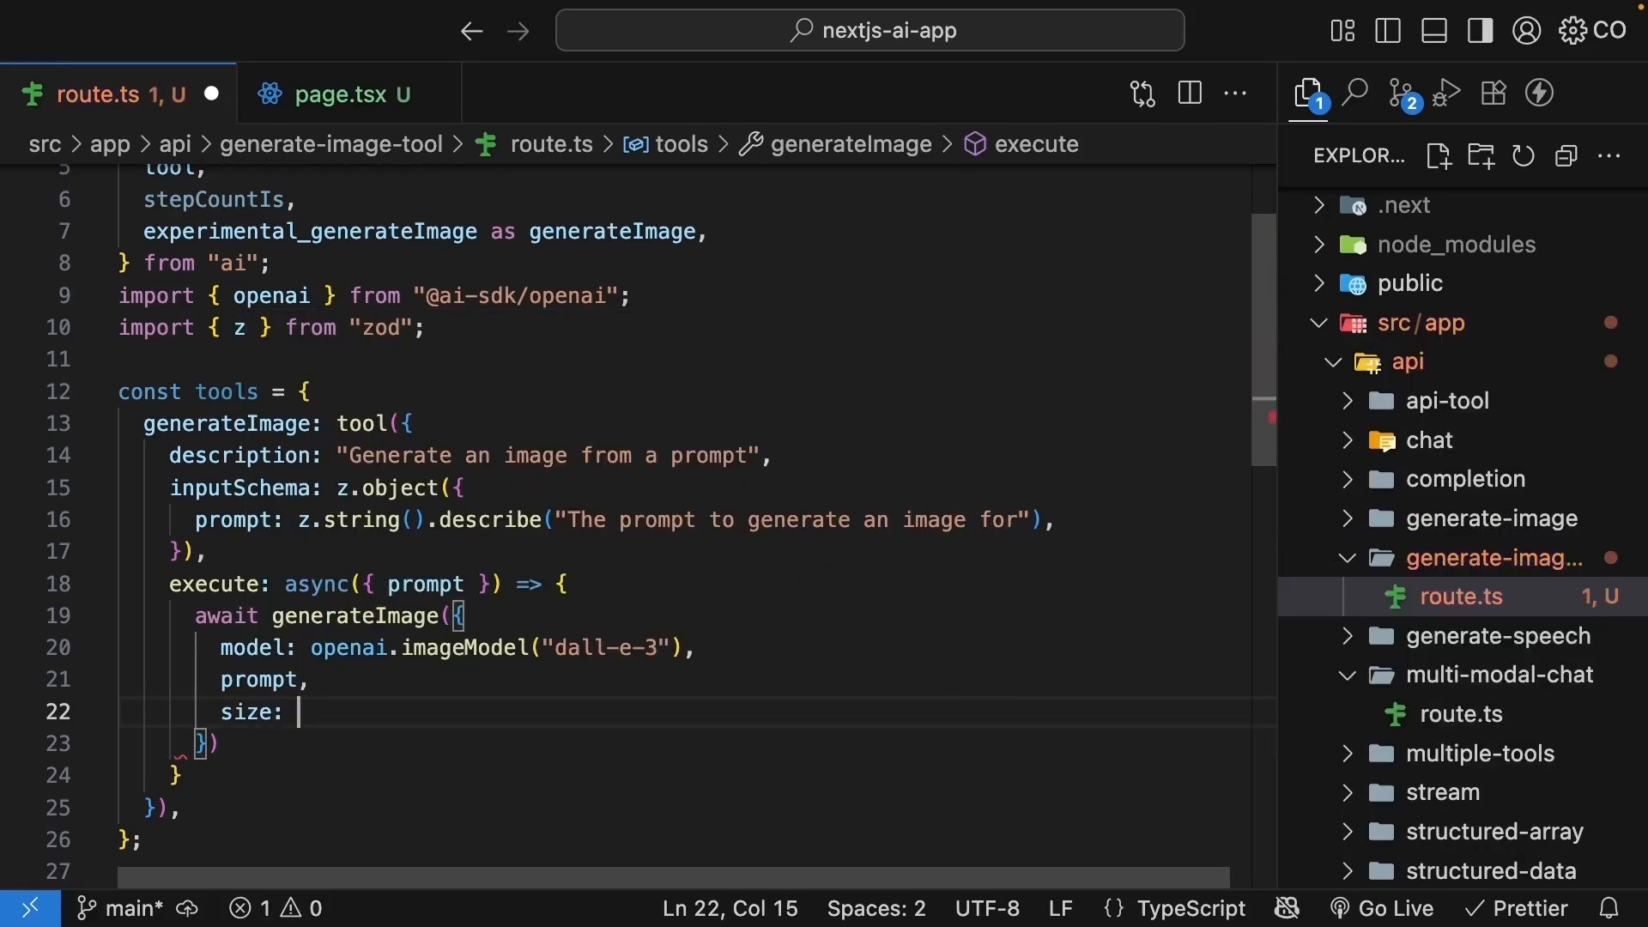
type("\"1024\"")
type("p")
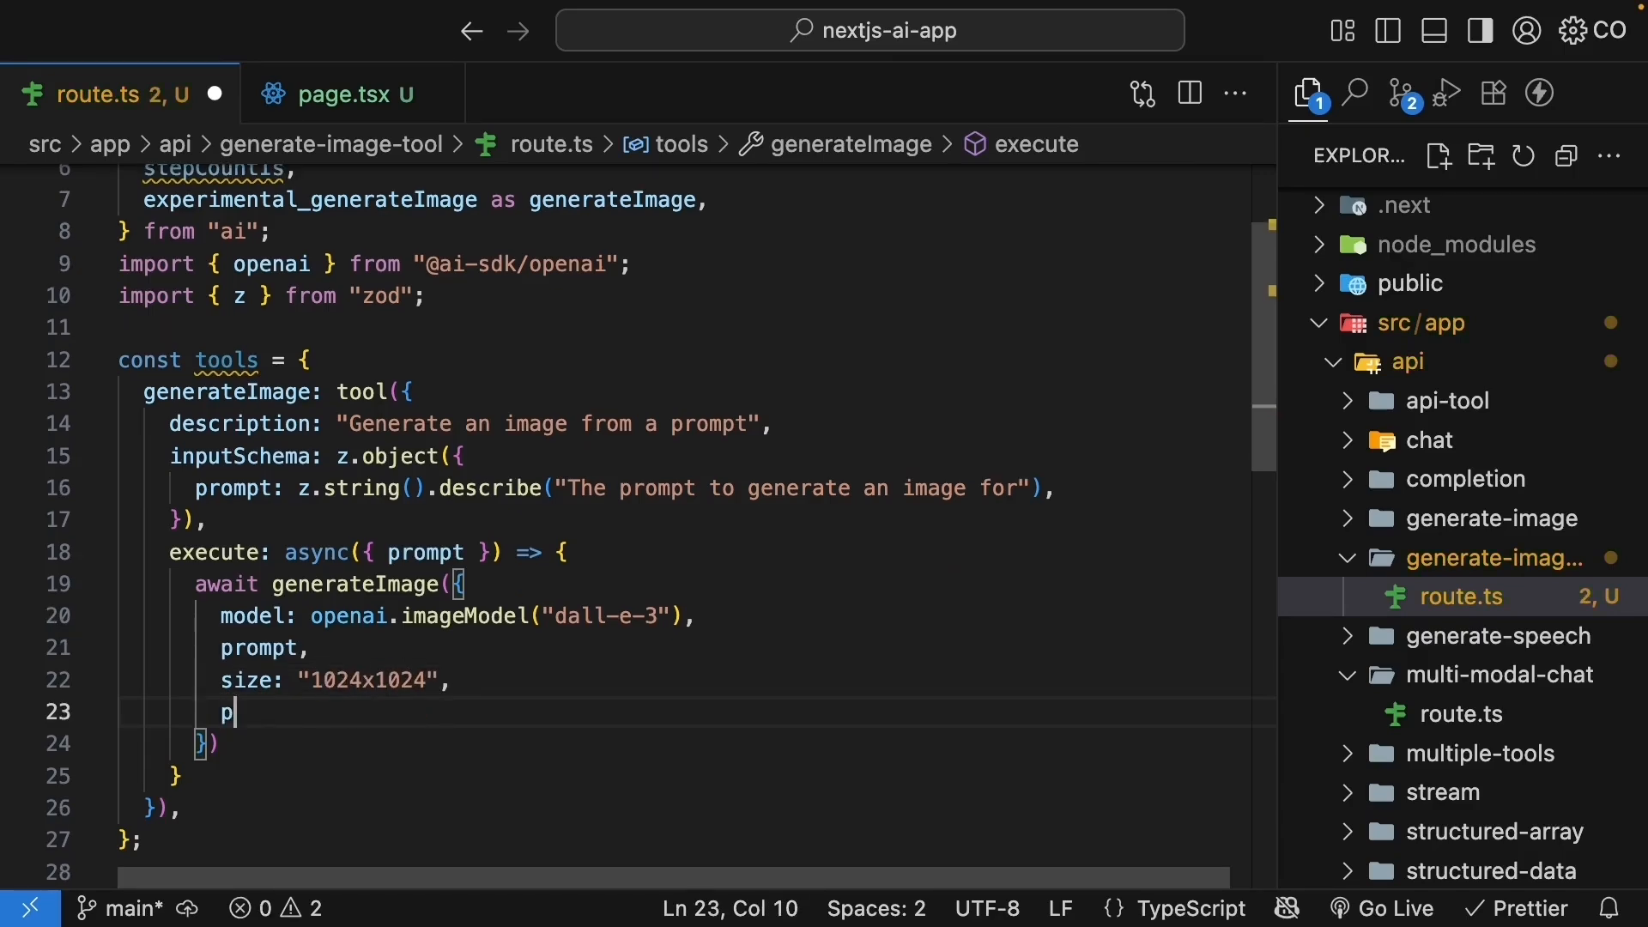
type("roviderOptions: {")
type("openai: {")
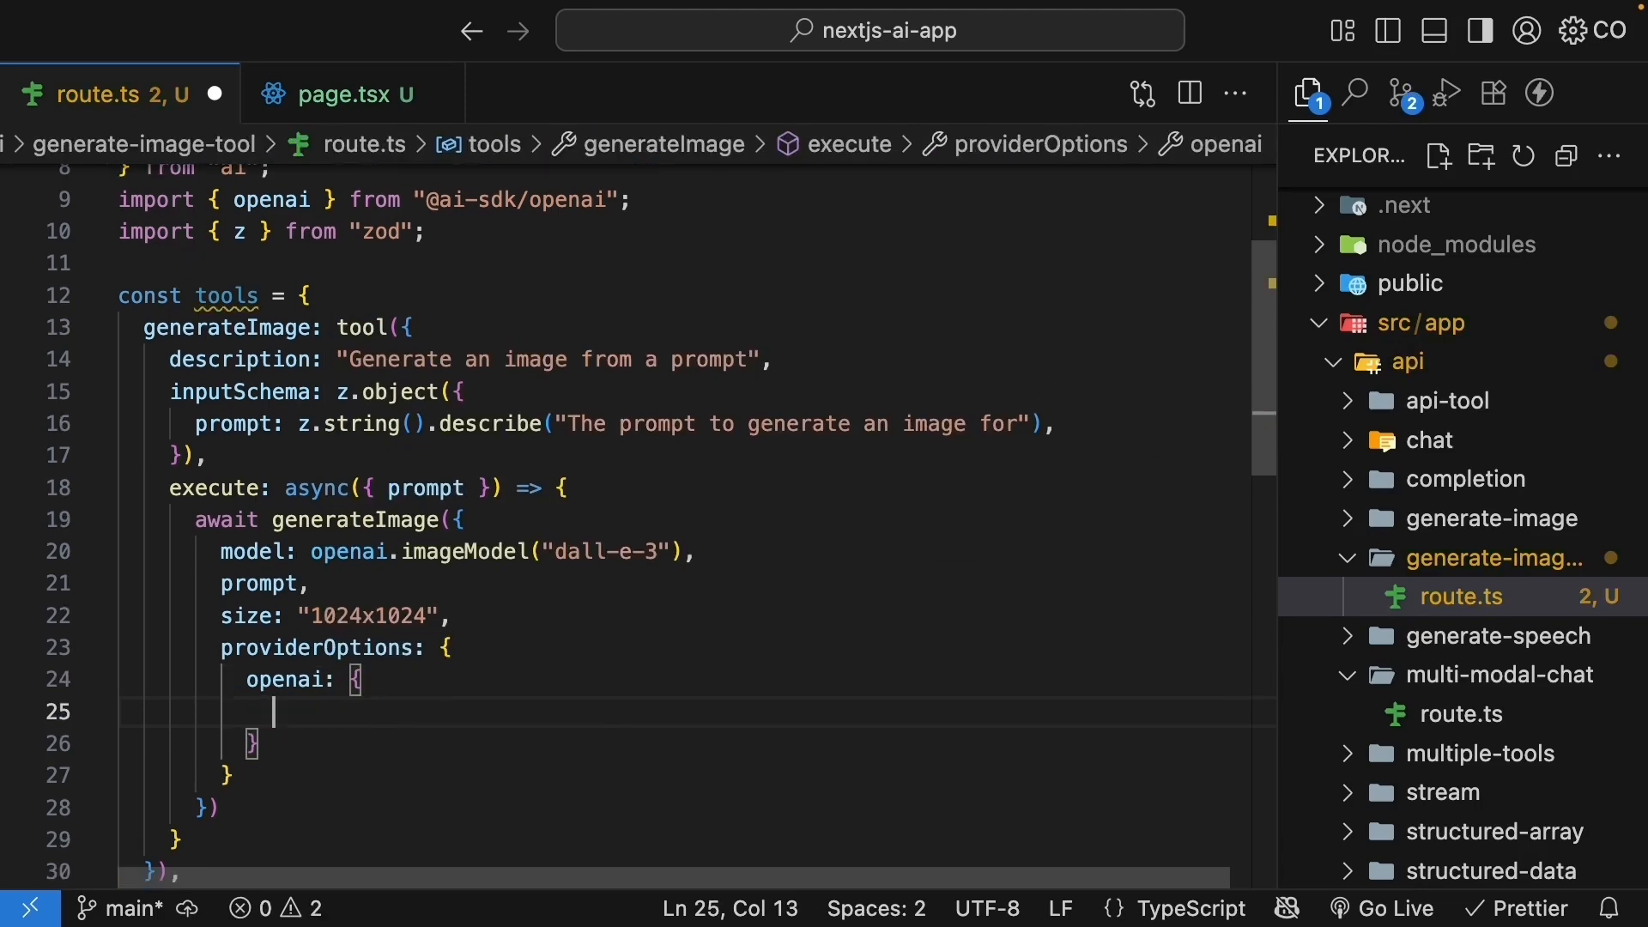
type("style: \"vivid\",")
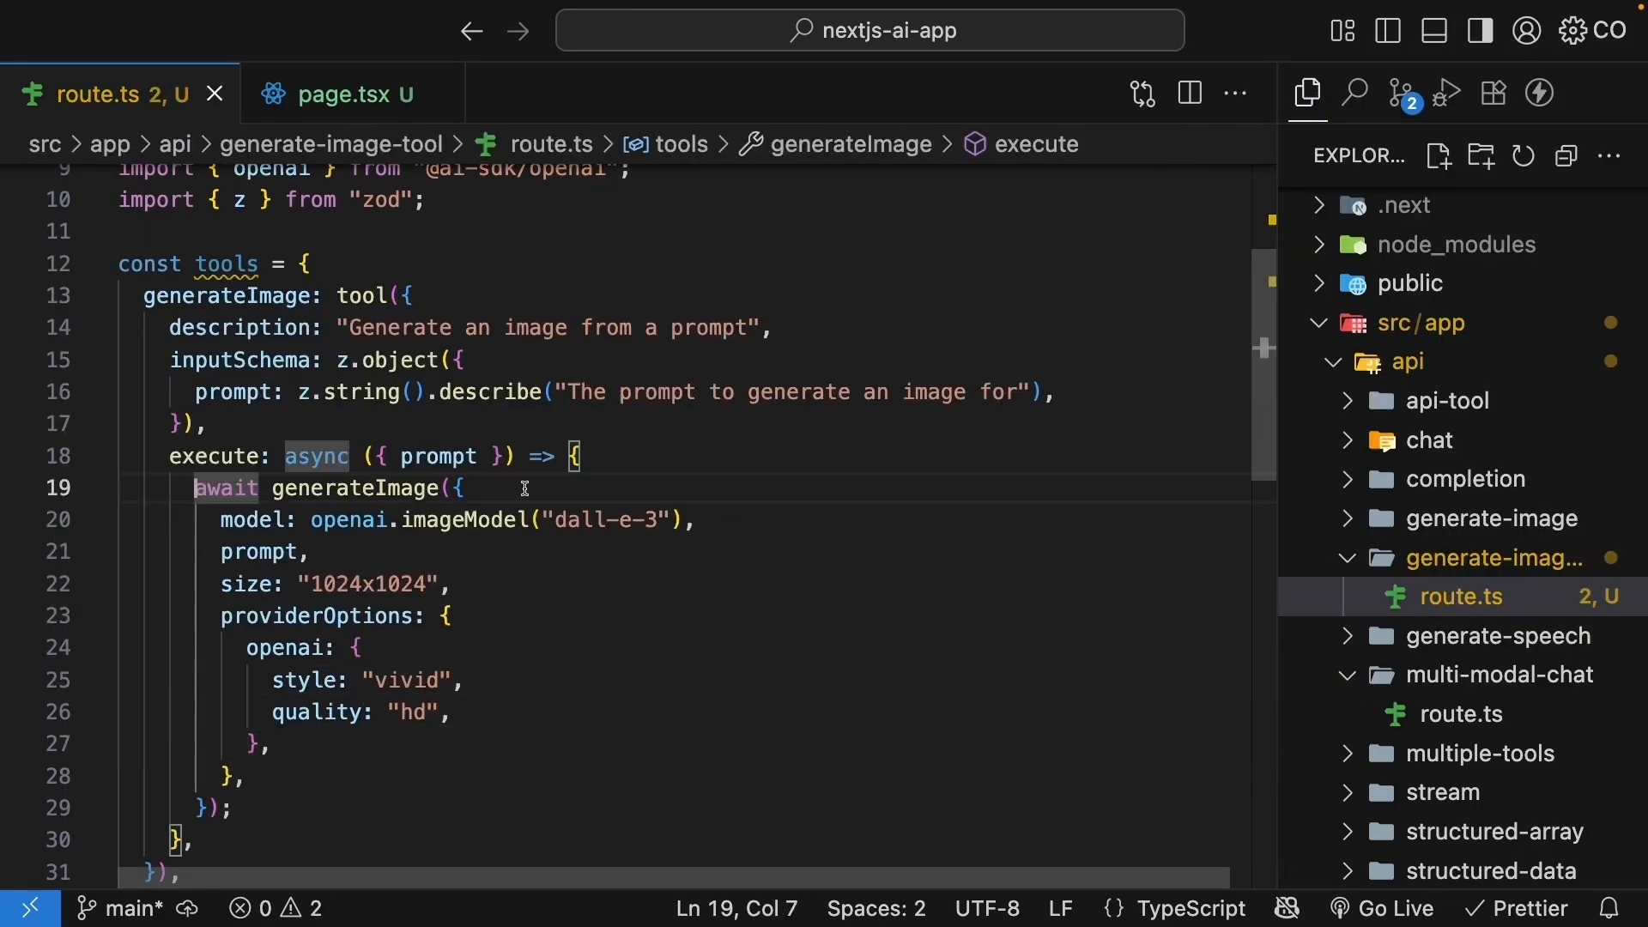
- Destructure the image from the result and return its base64
type("const {}")
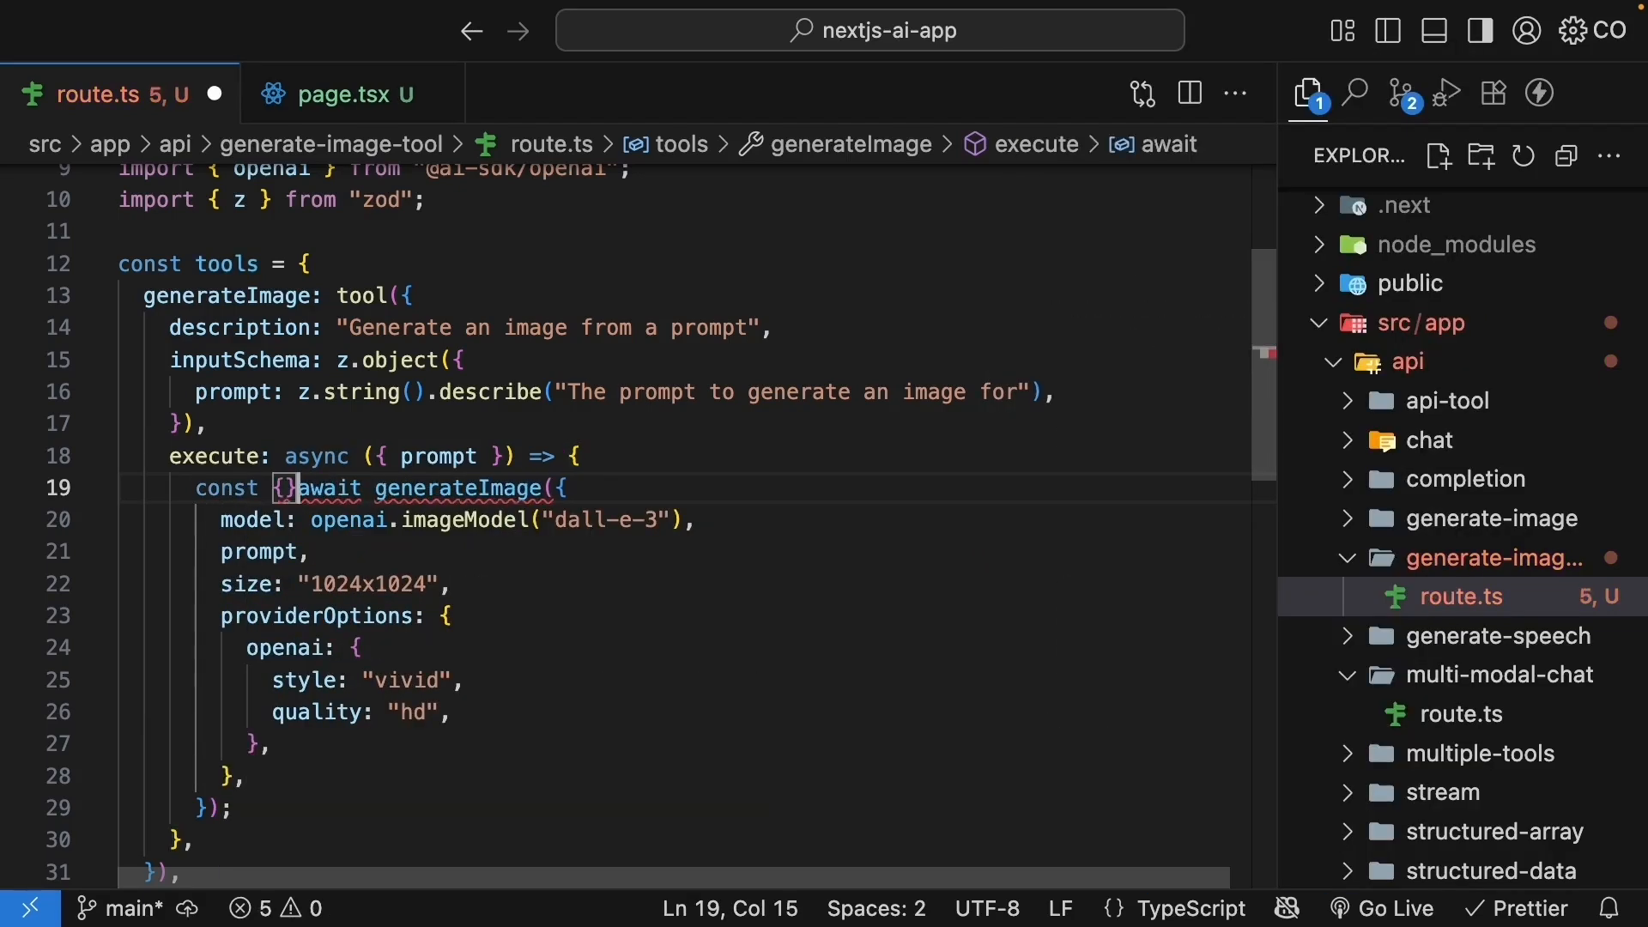
type("image")
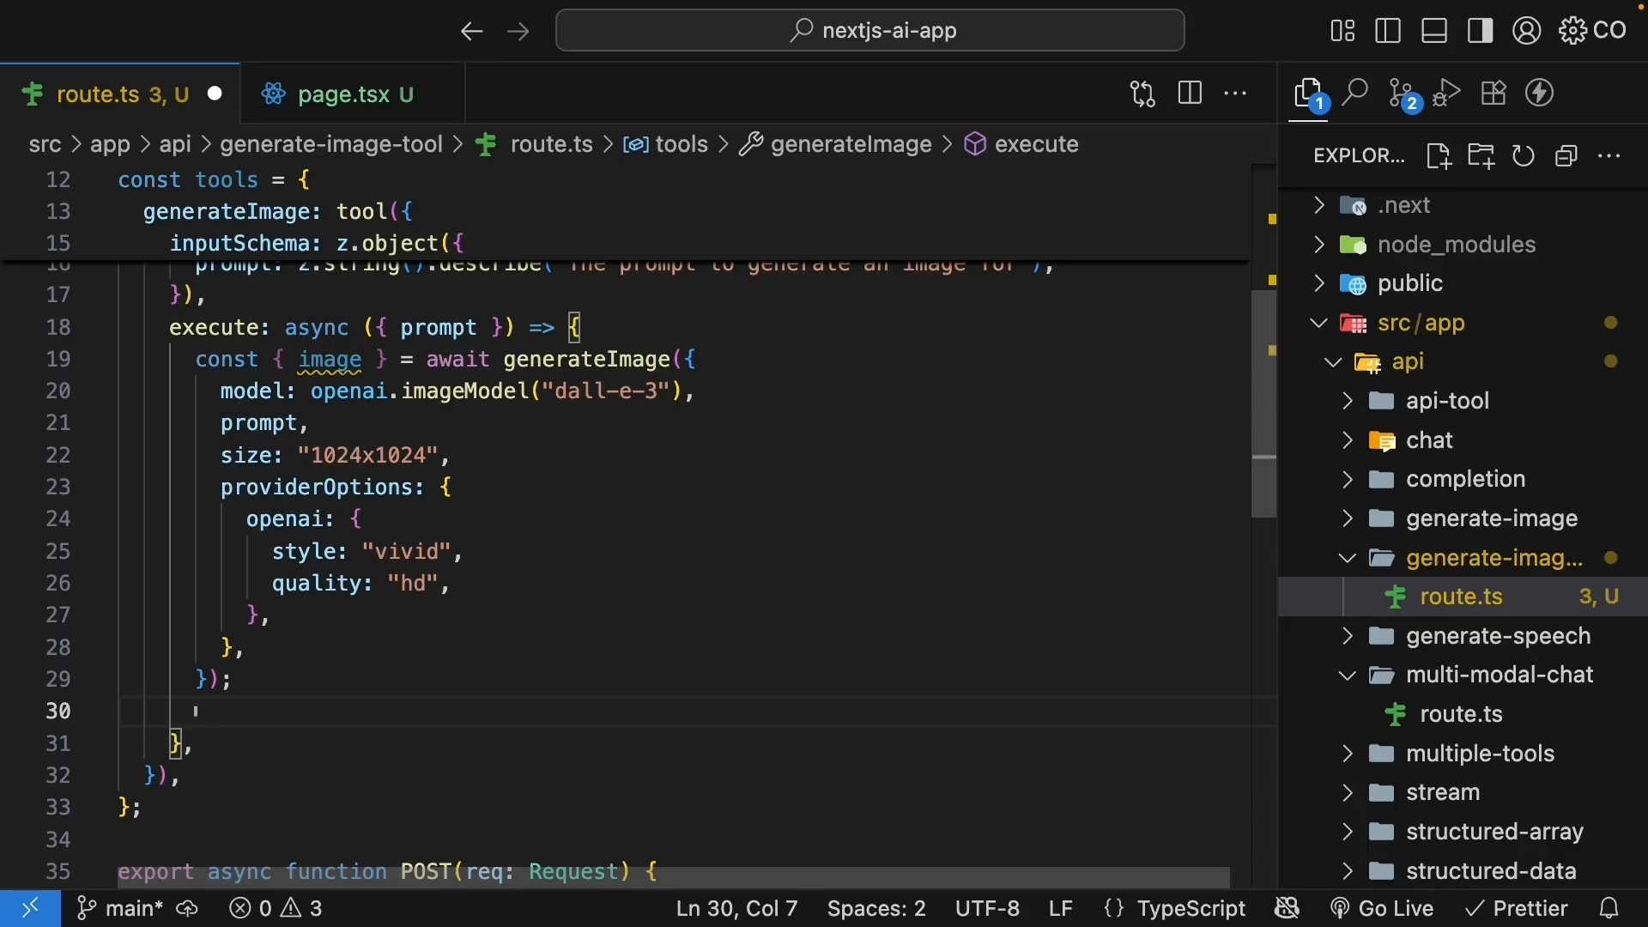
type("return image.base64")
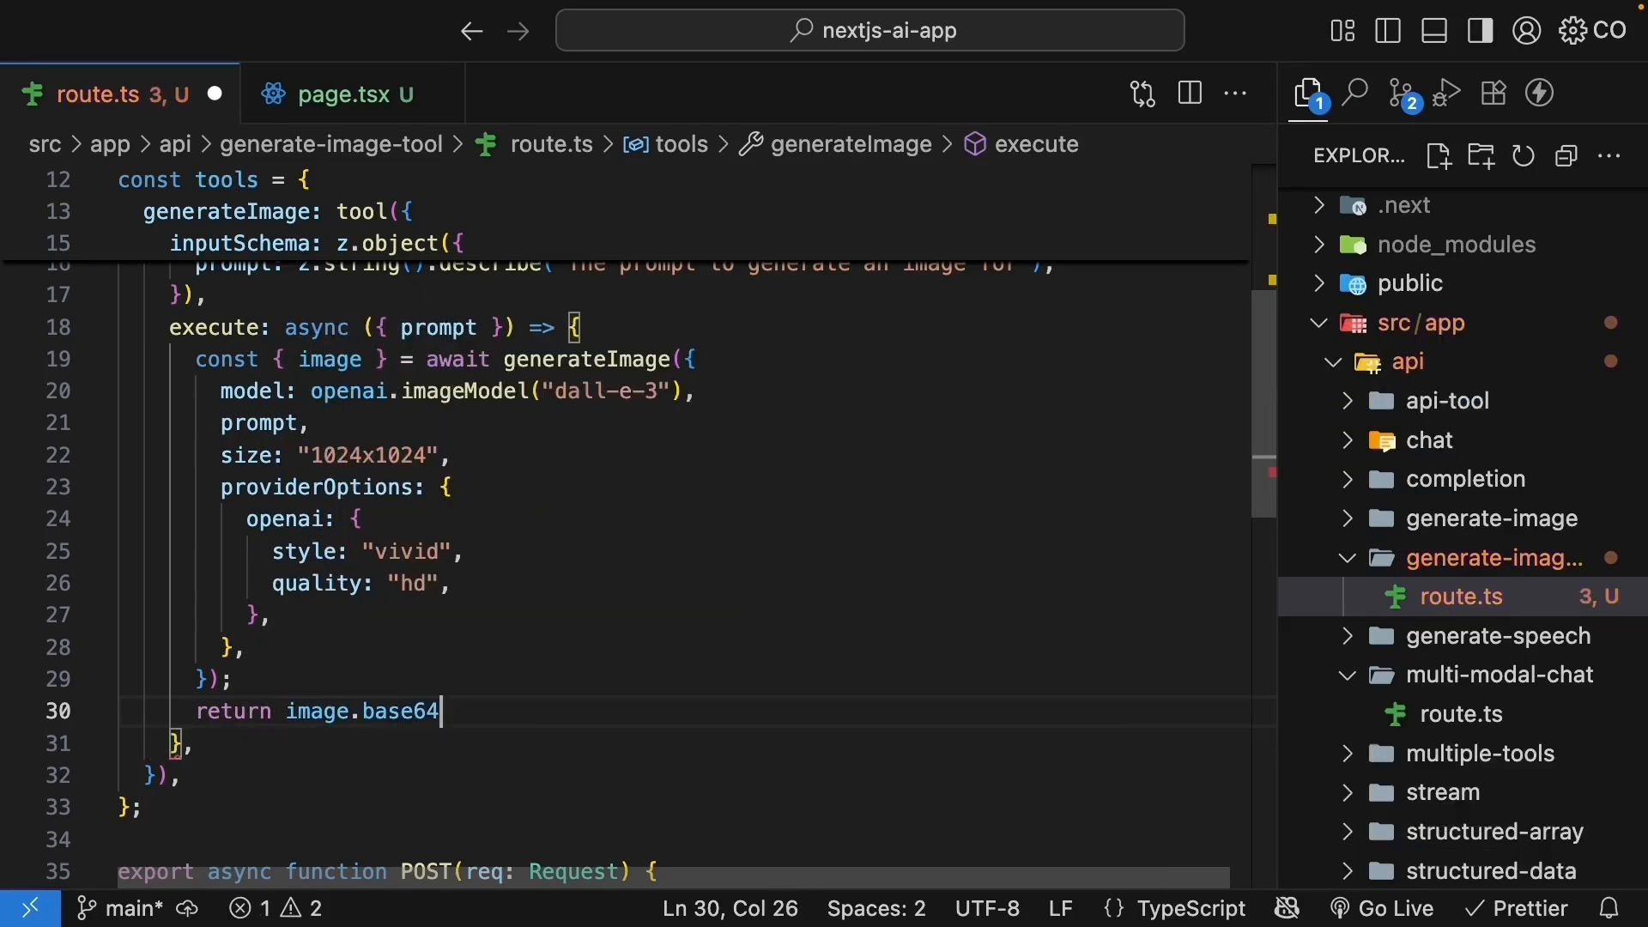
type(";")
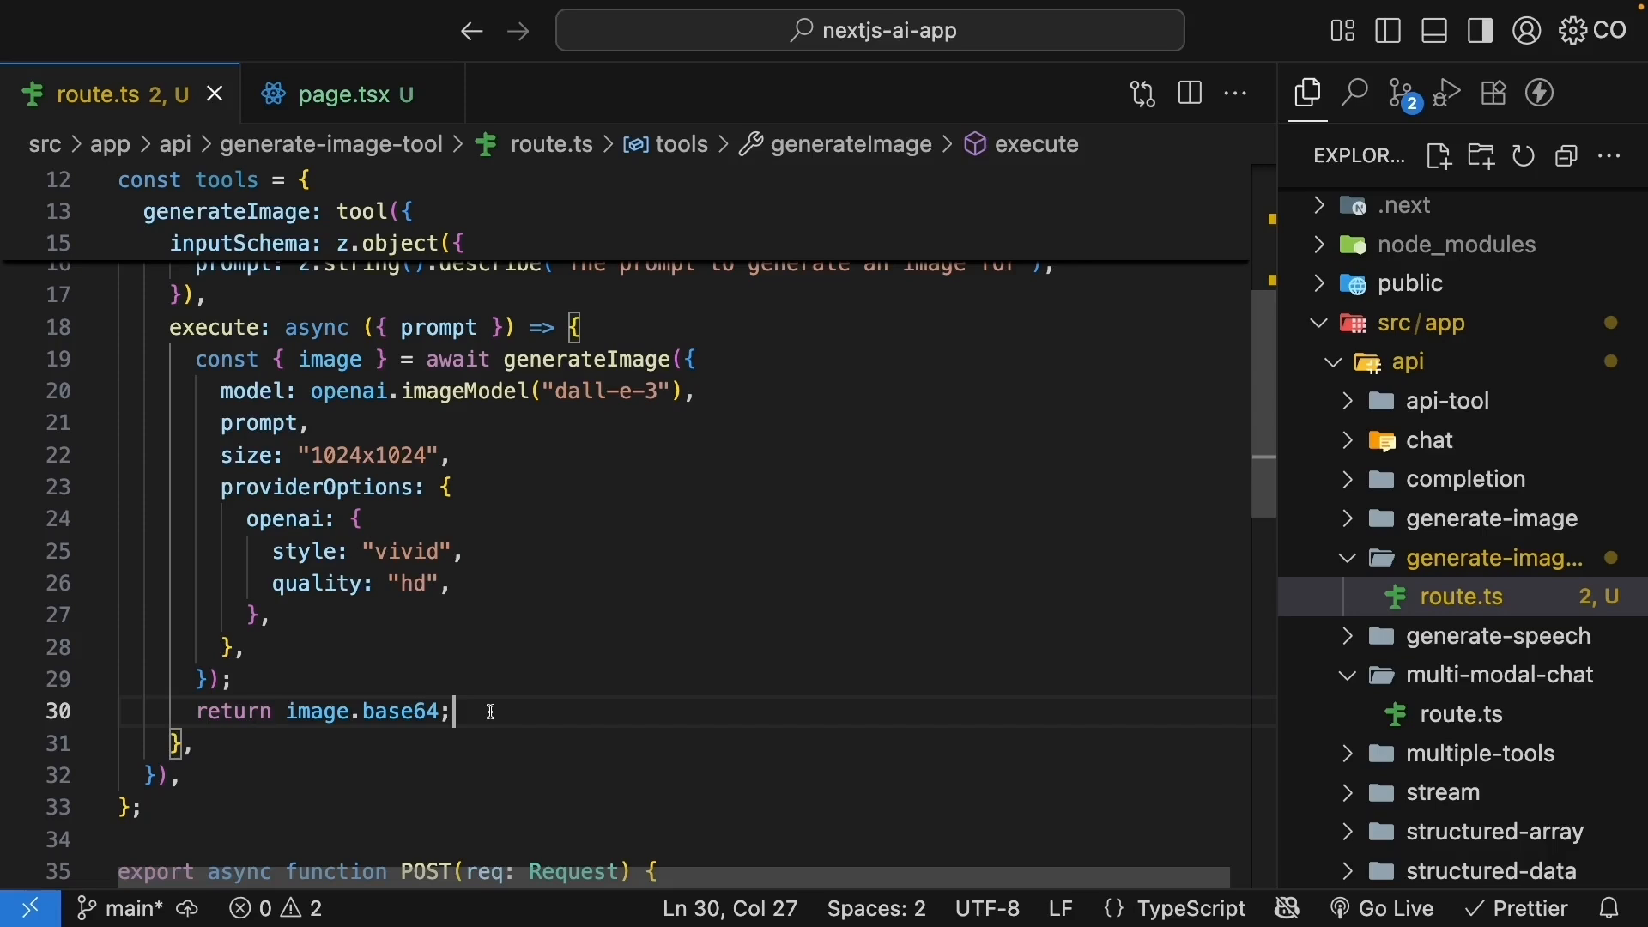
scroll("down", 3)
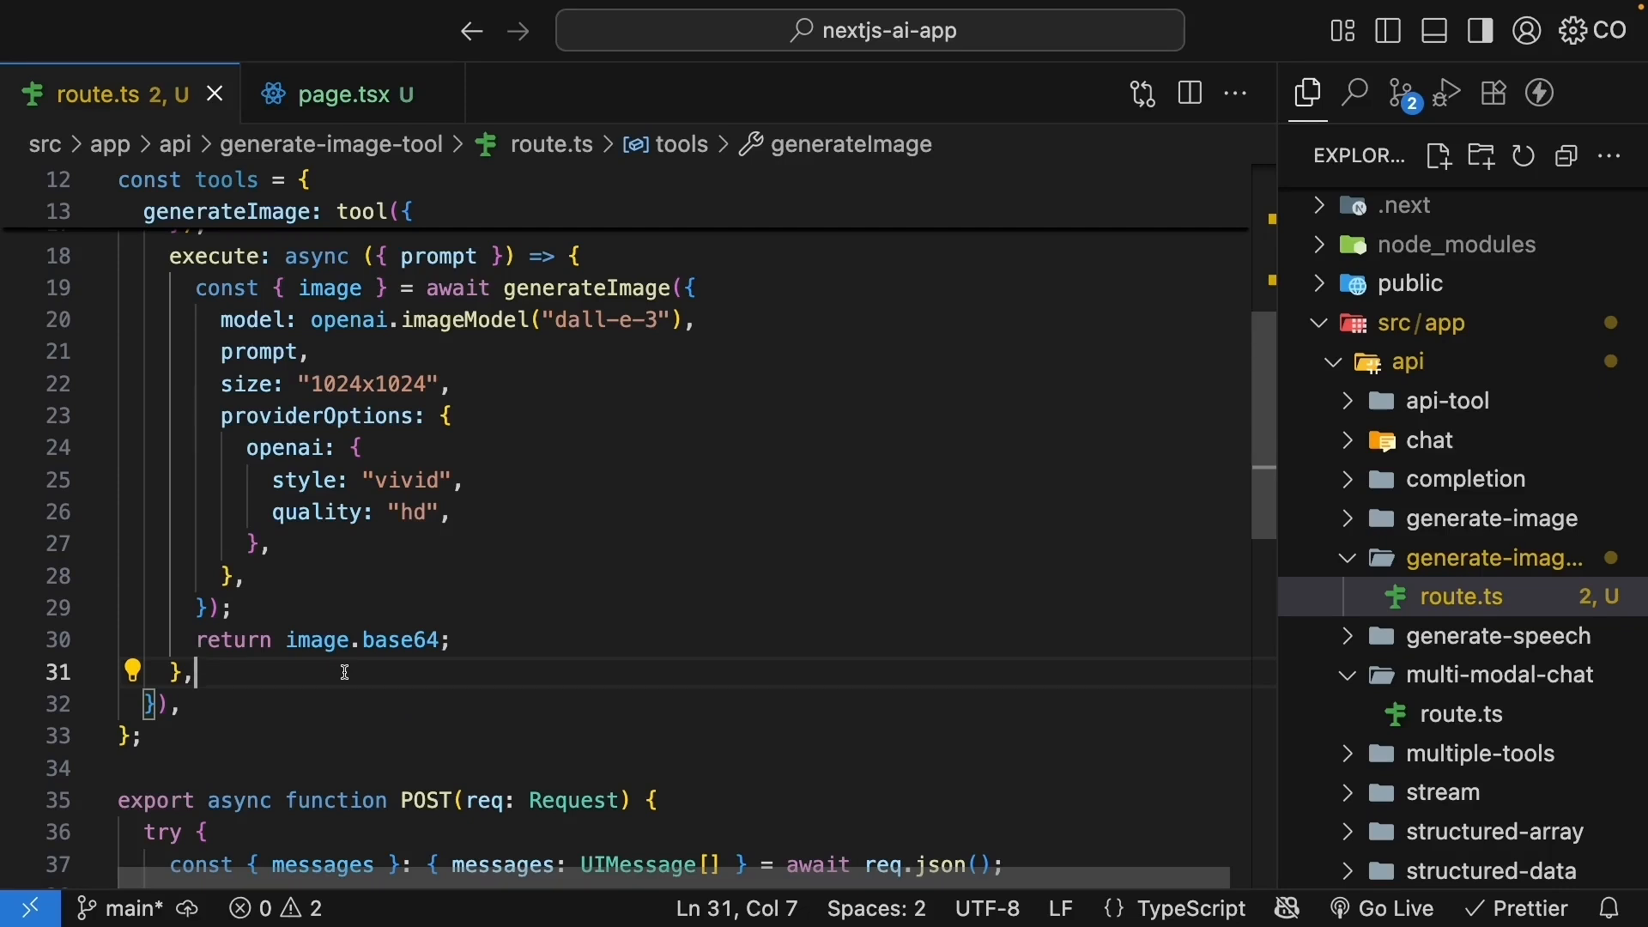
- Add toModelOutput returning type "content" with a text part "generated image in base64"
type("to")
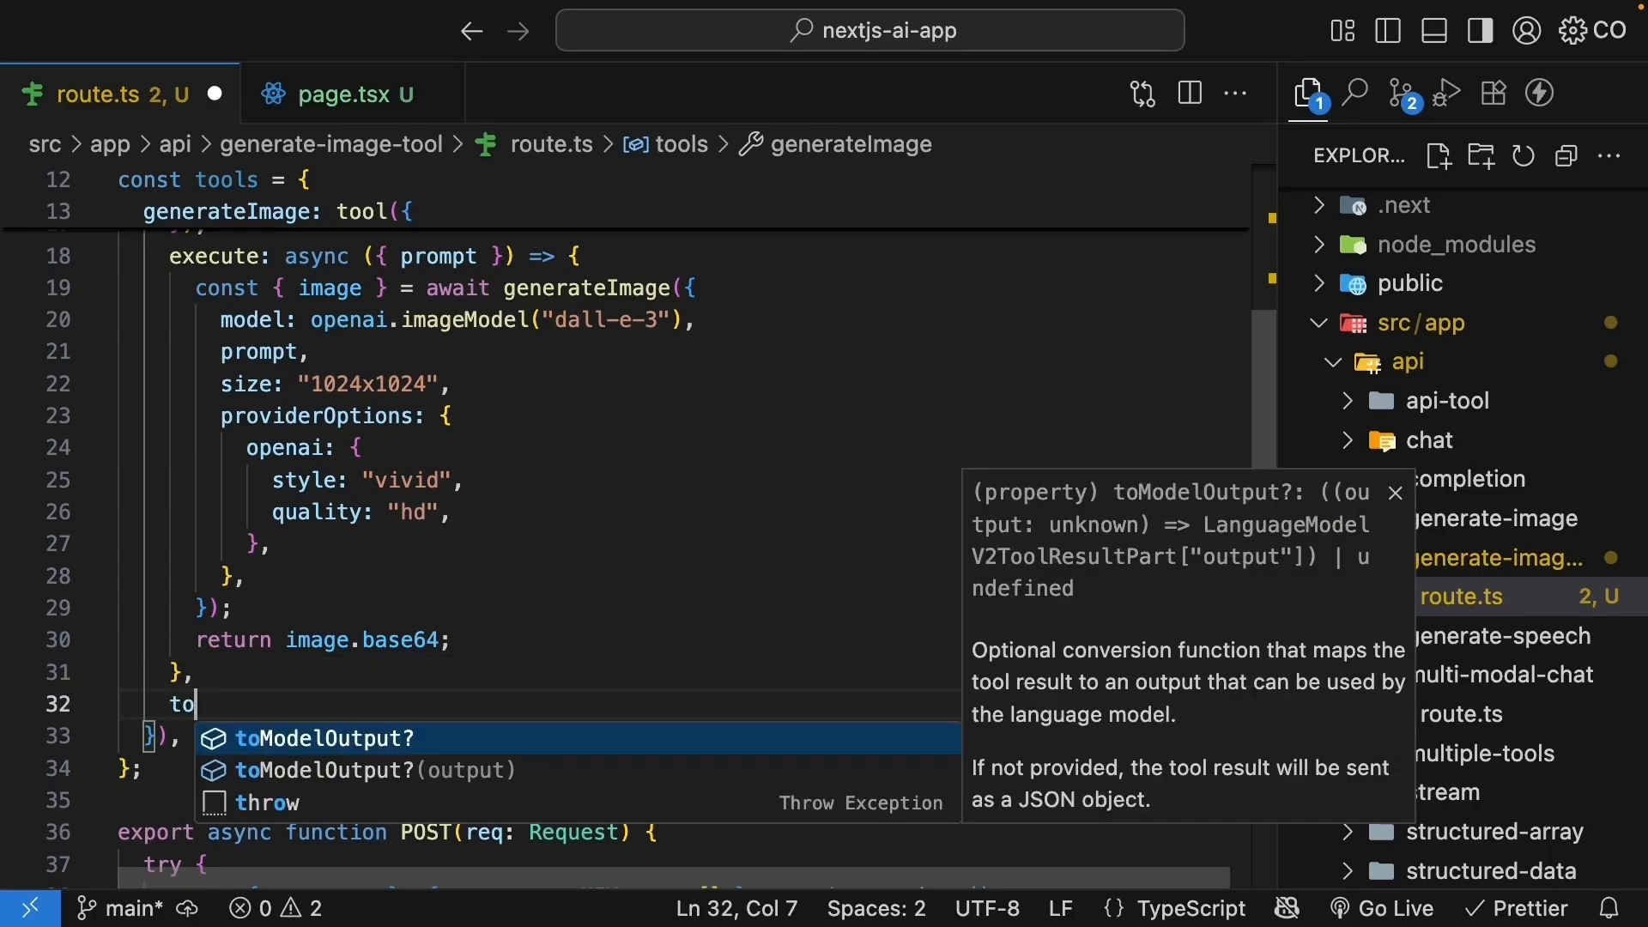
type("ModelOutput")
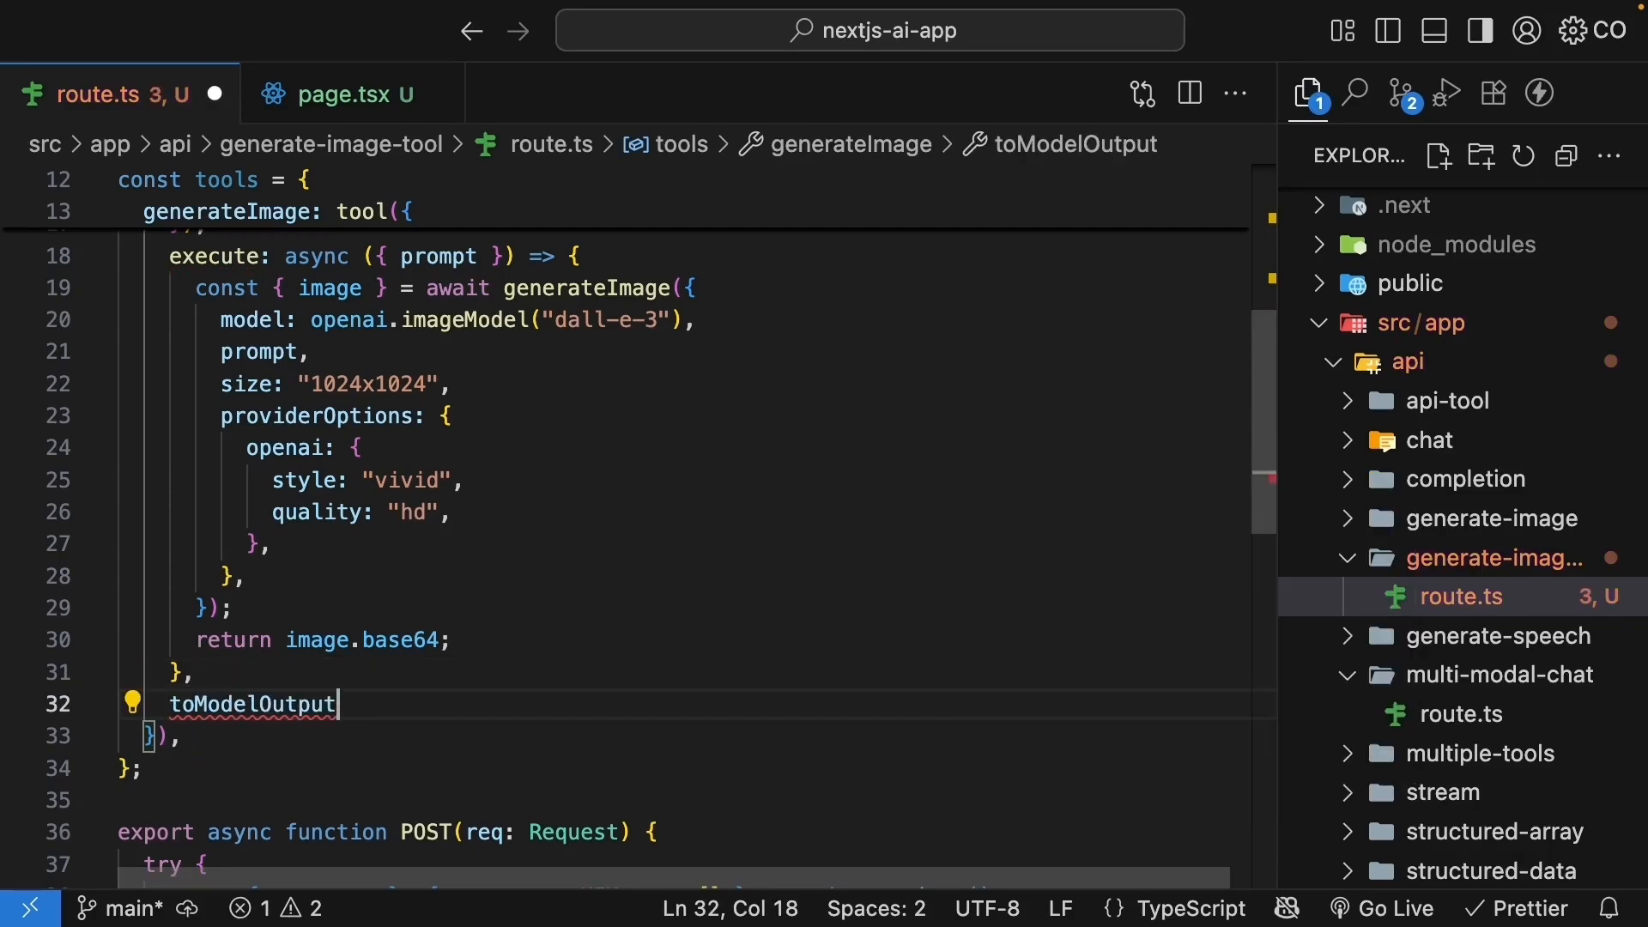
type(": () => {}")
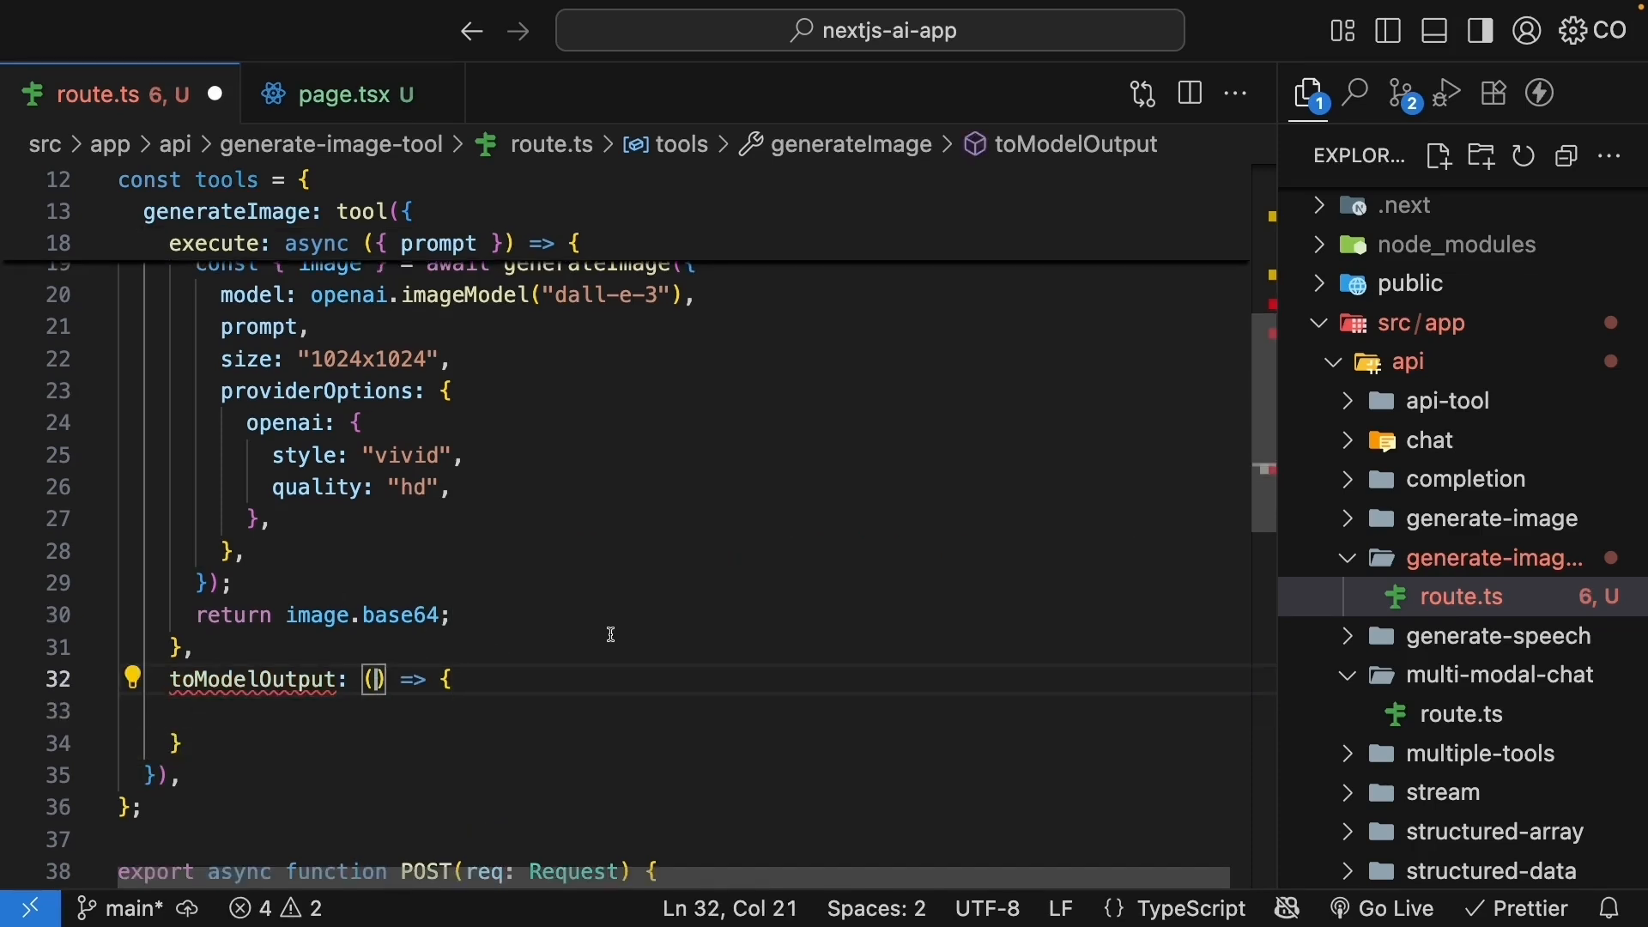
type("re")
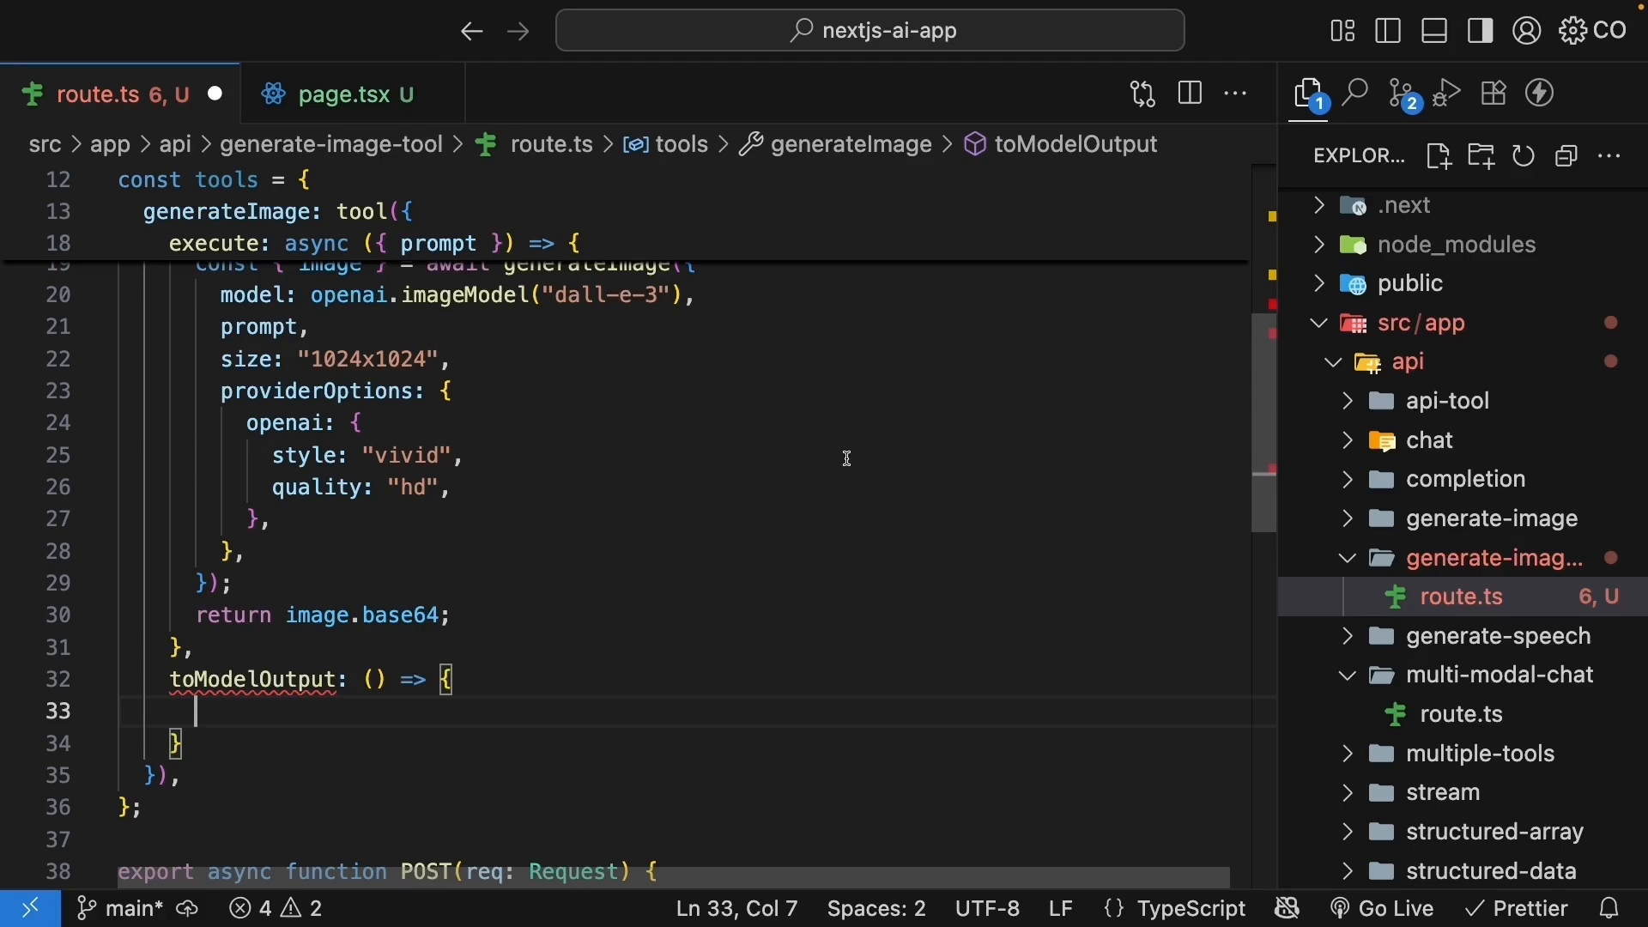
type("return {}")
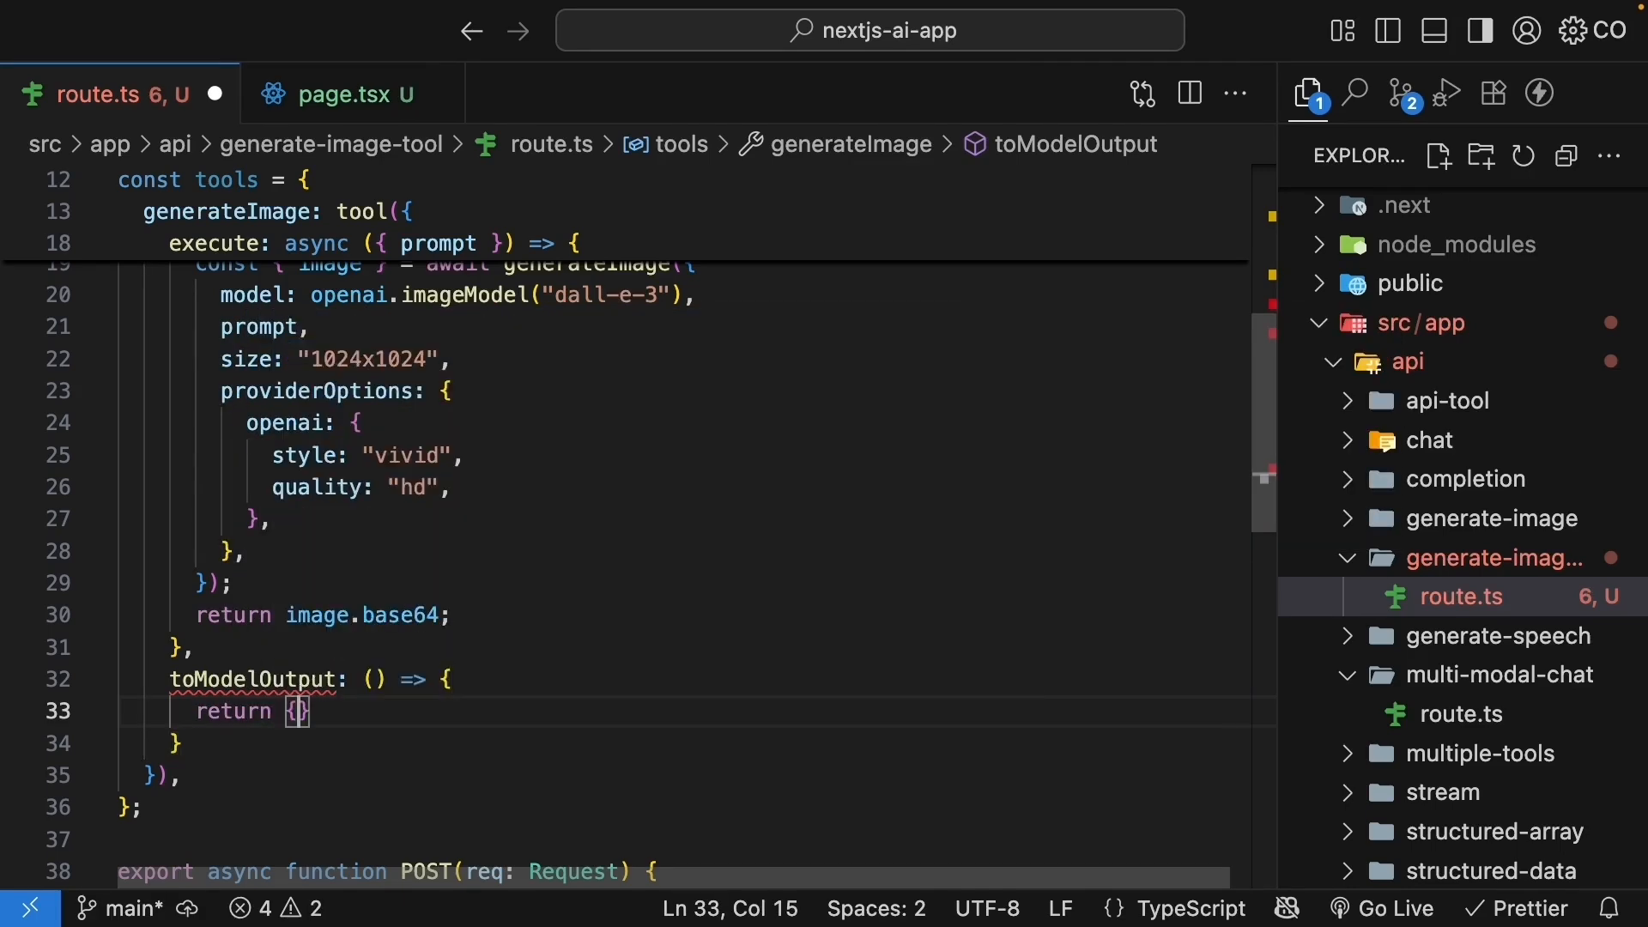
type("type")
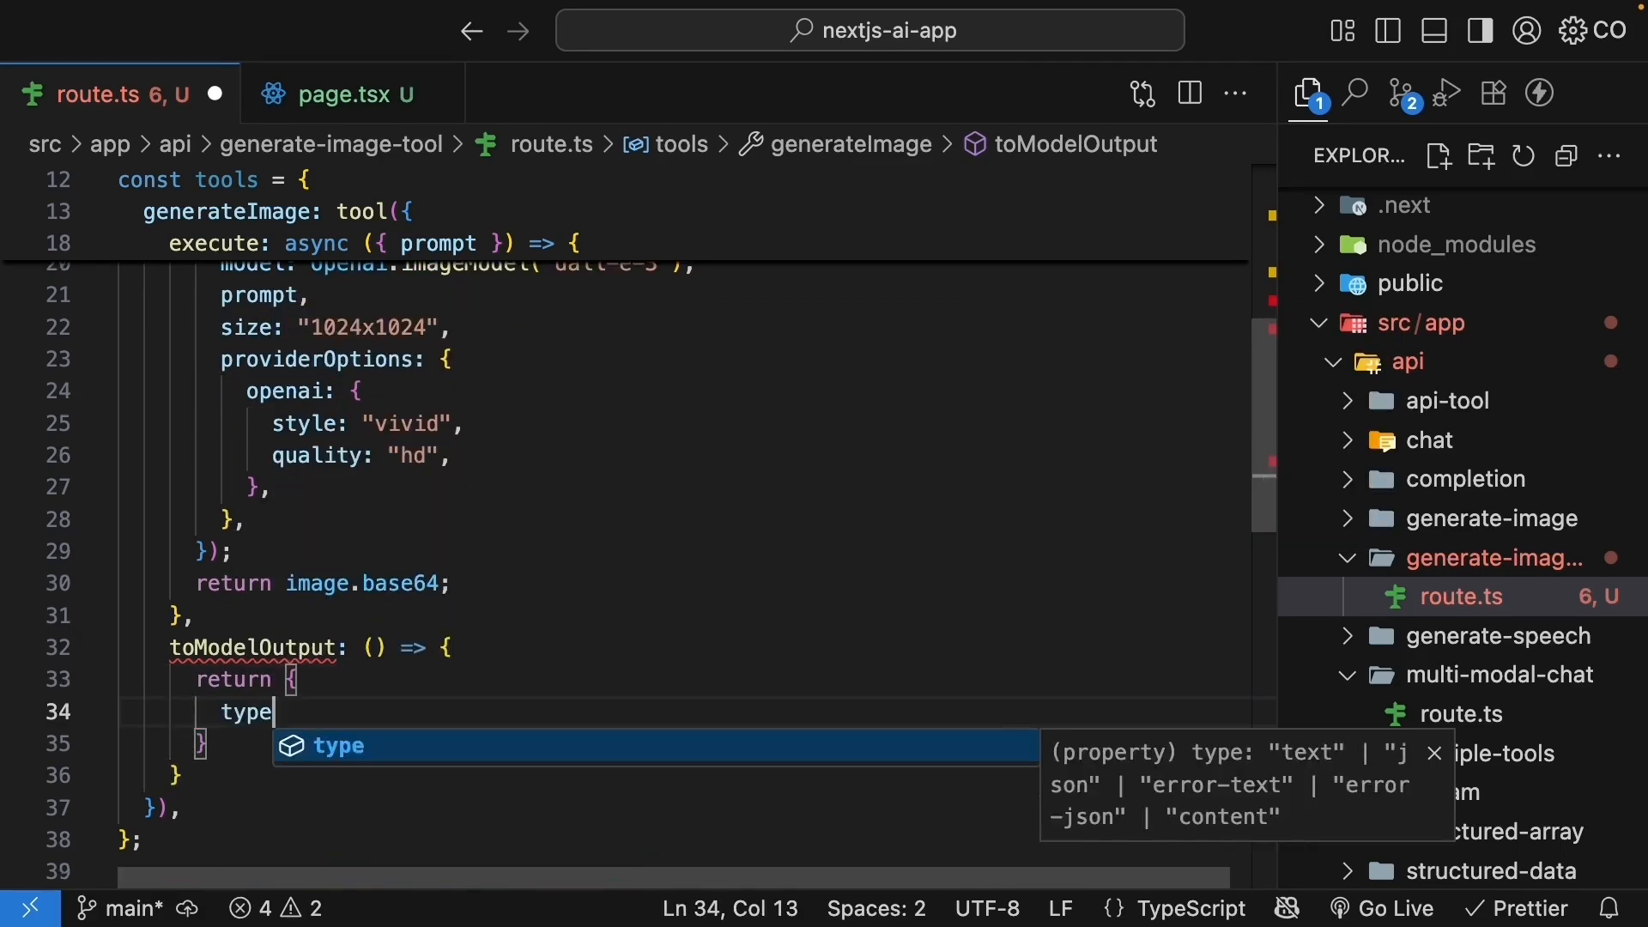
type(": \"content\",")
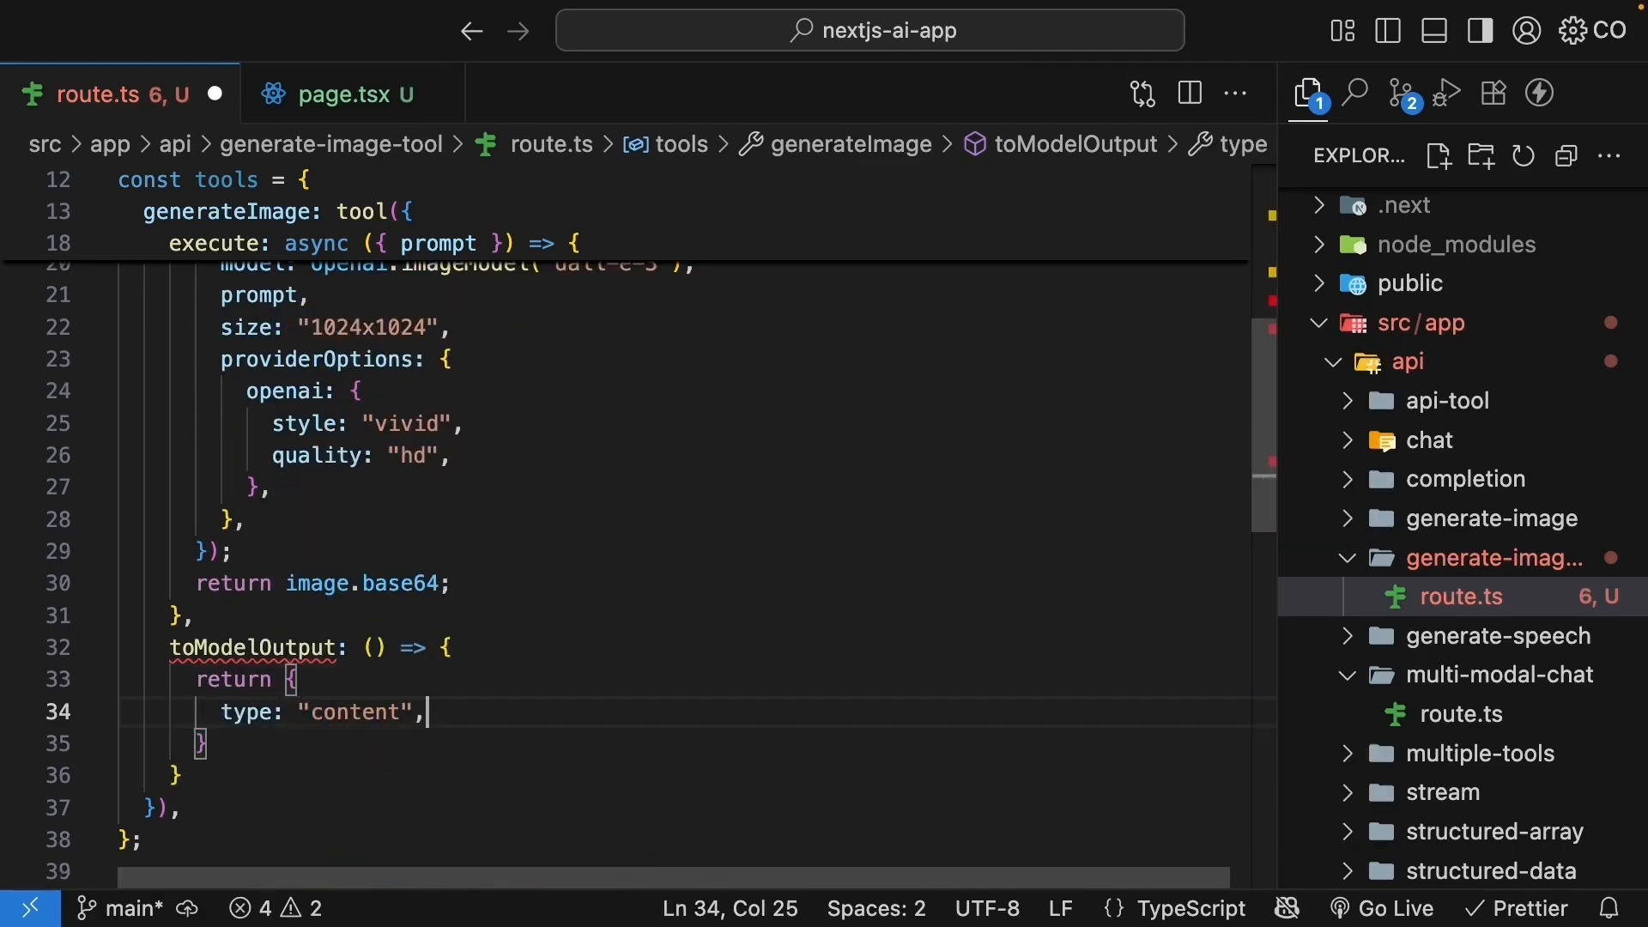
type("value: []")
type("type")
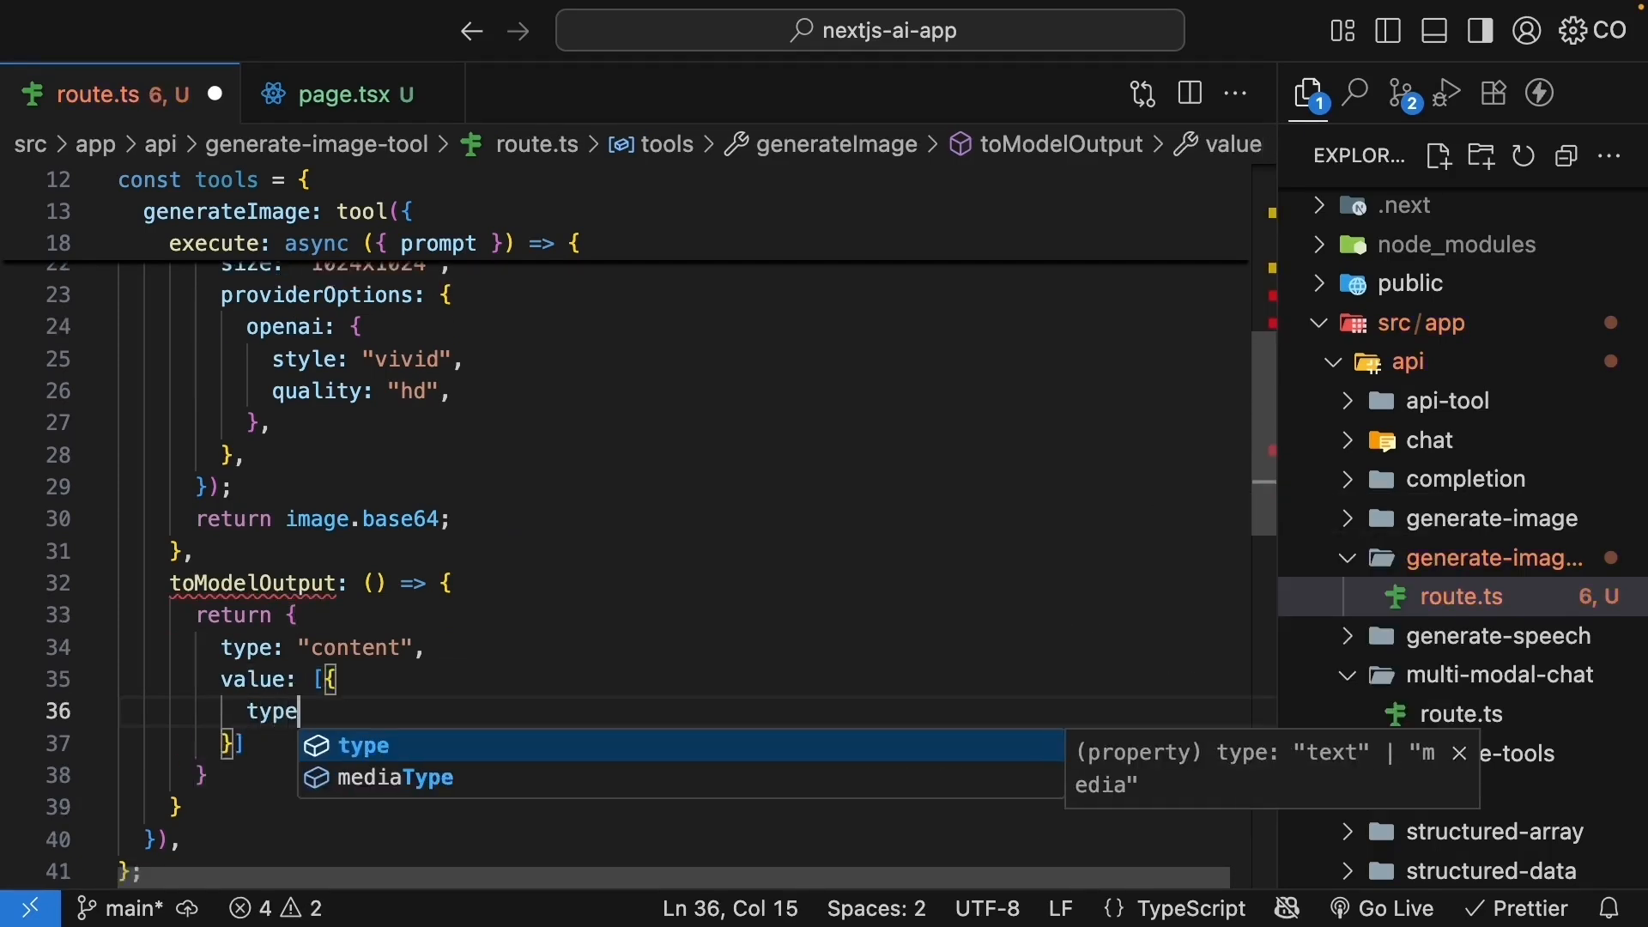
type(": \"text\",")
type("text: \"")
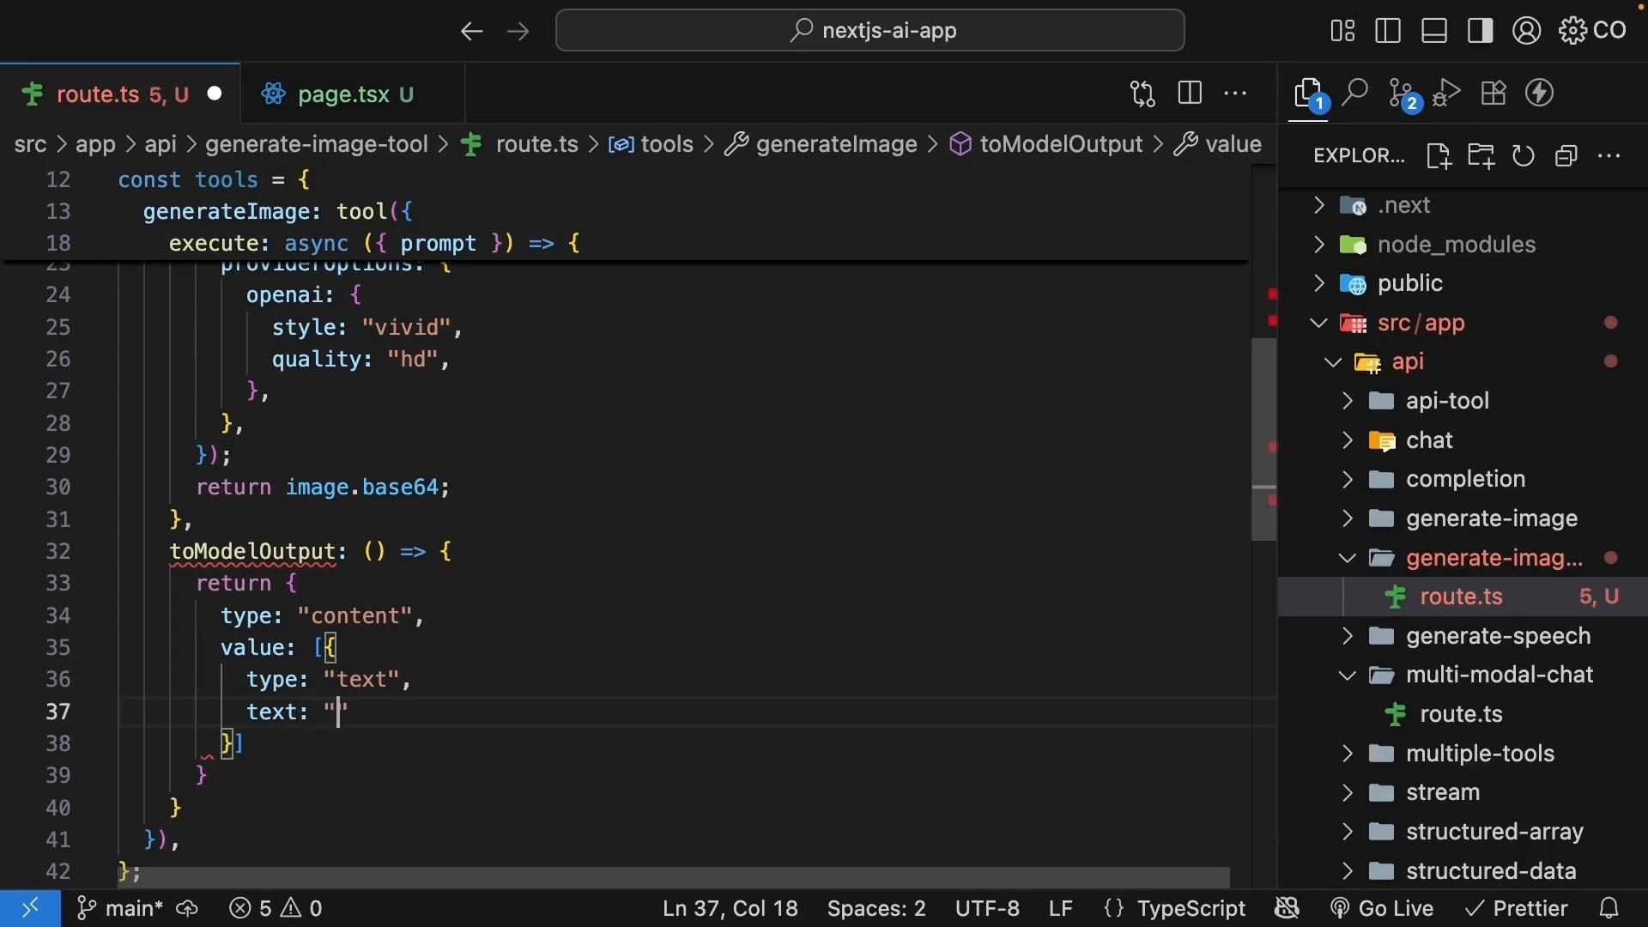
type("generated im")
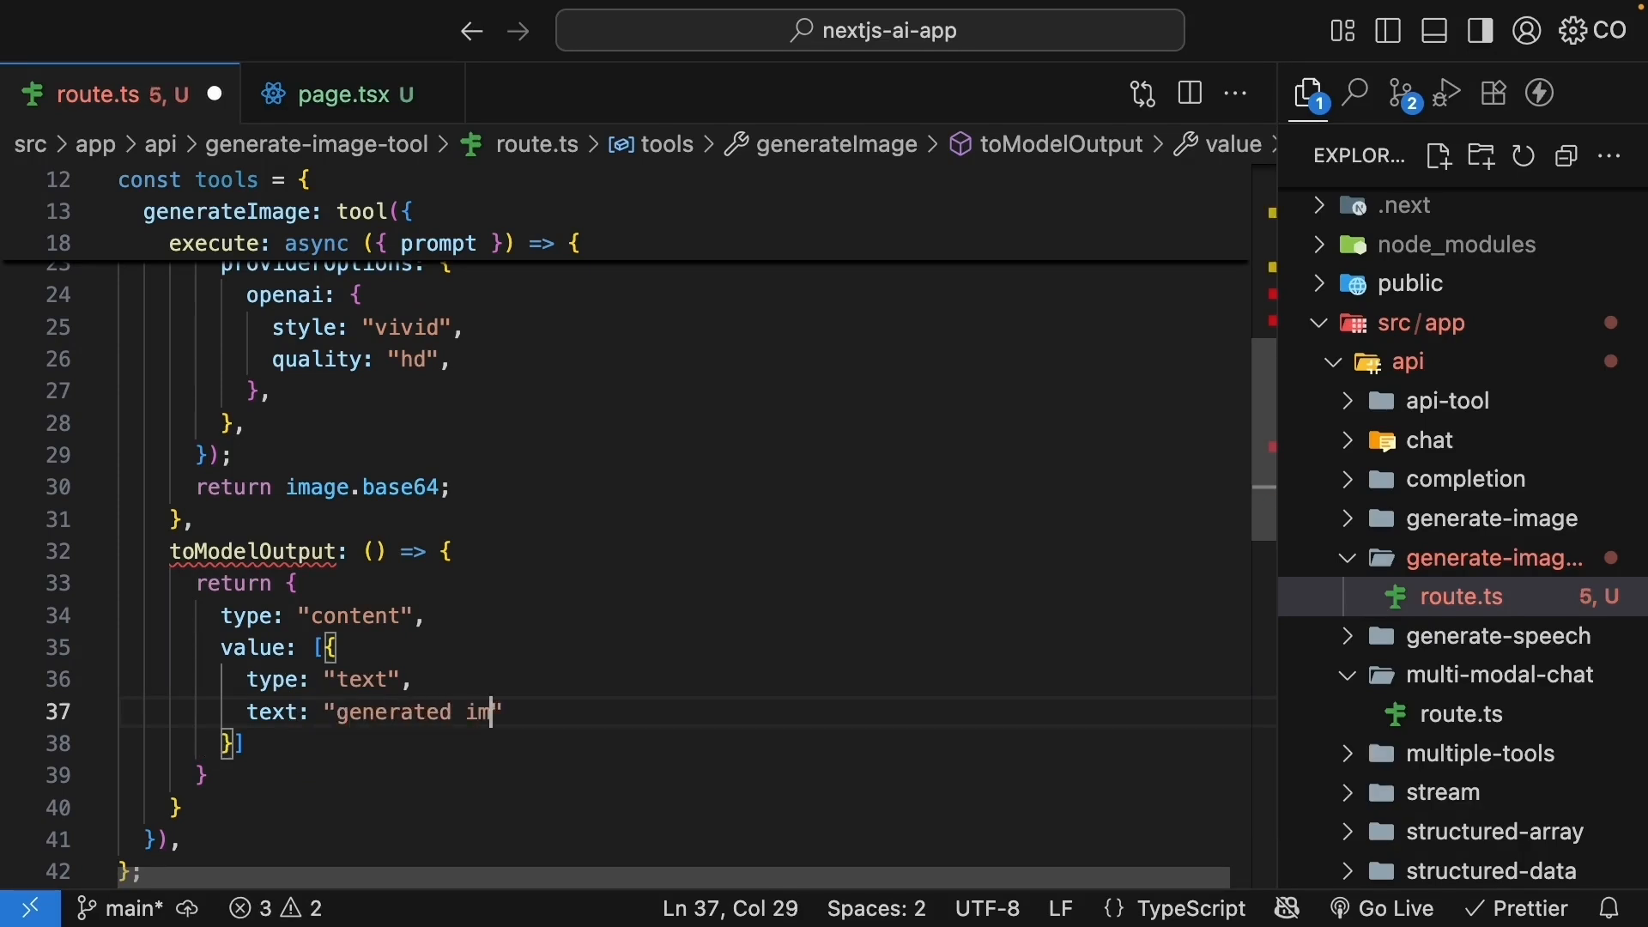
type("age in base64")
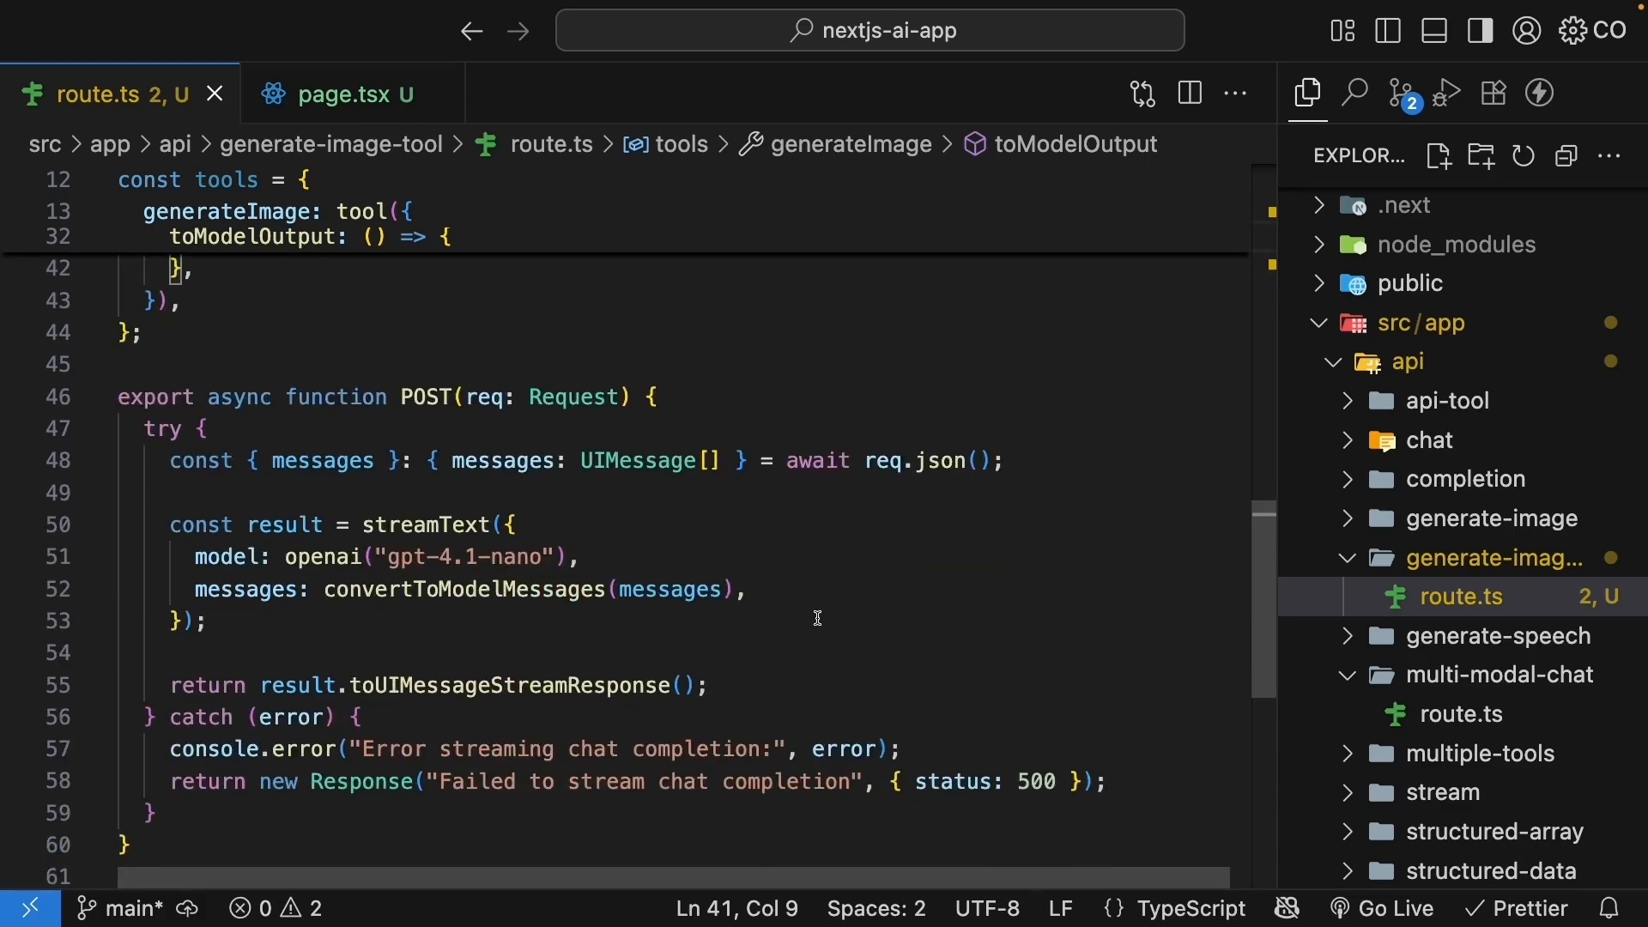
- Pass tools and a stopWhen stepCountIs limit to the streamText call
type("tools")
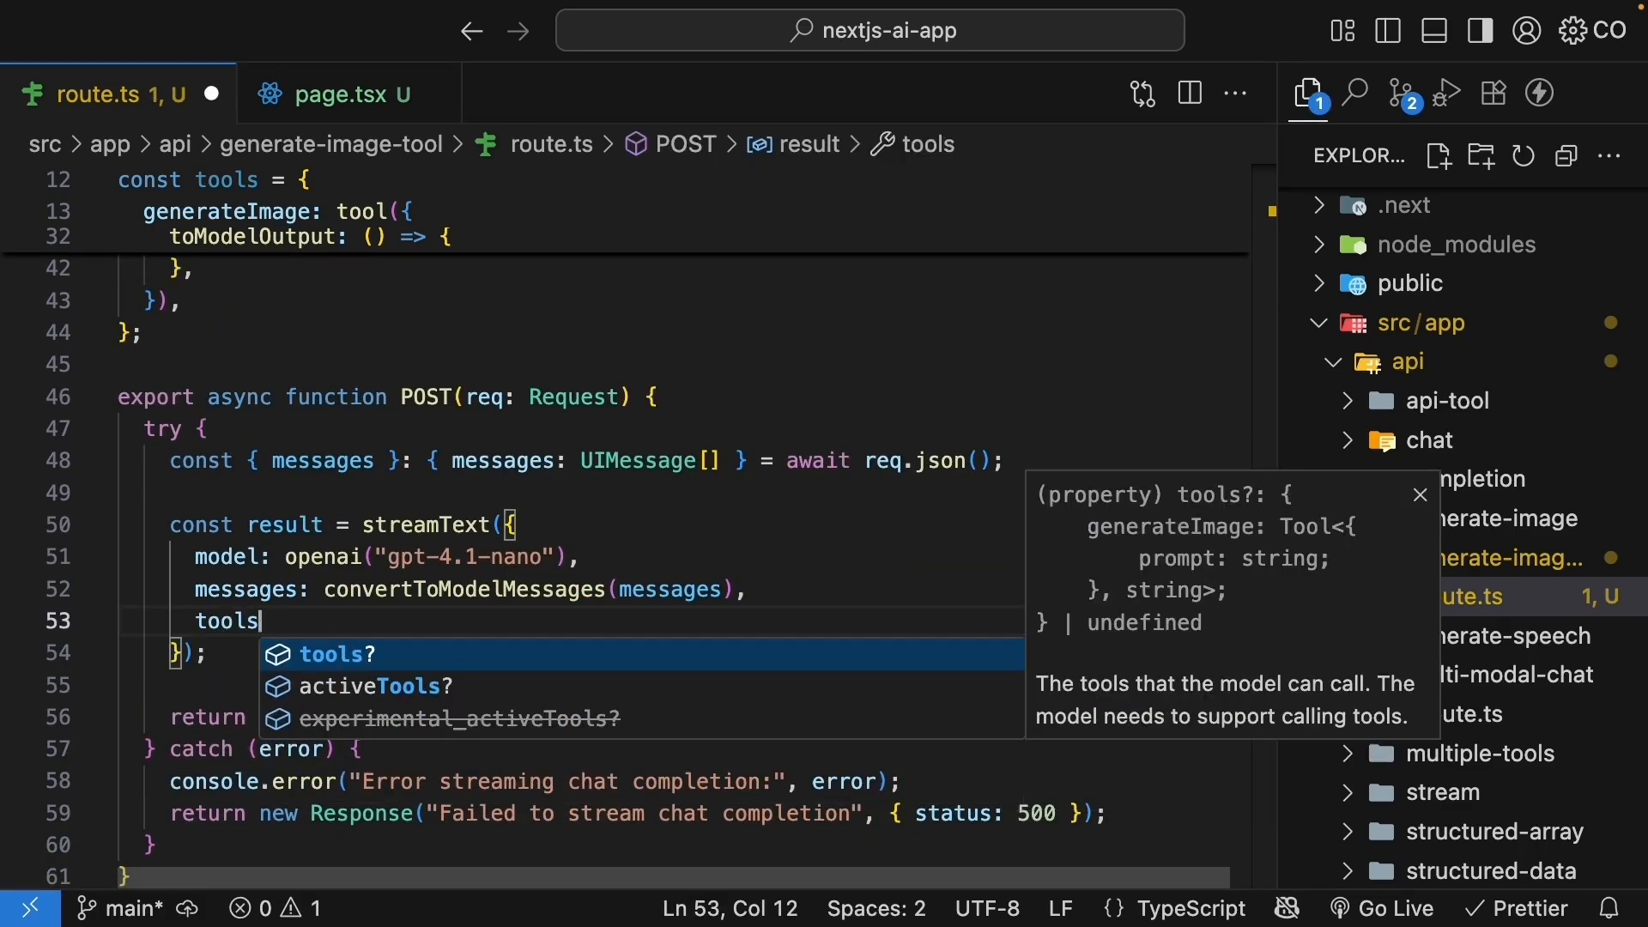
type(",")
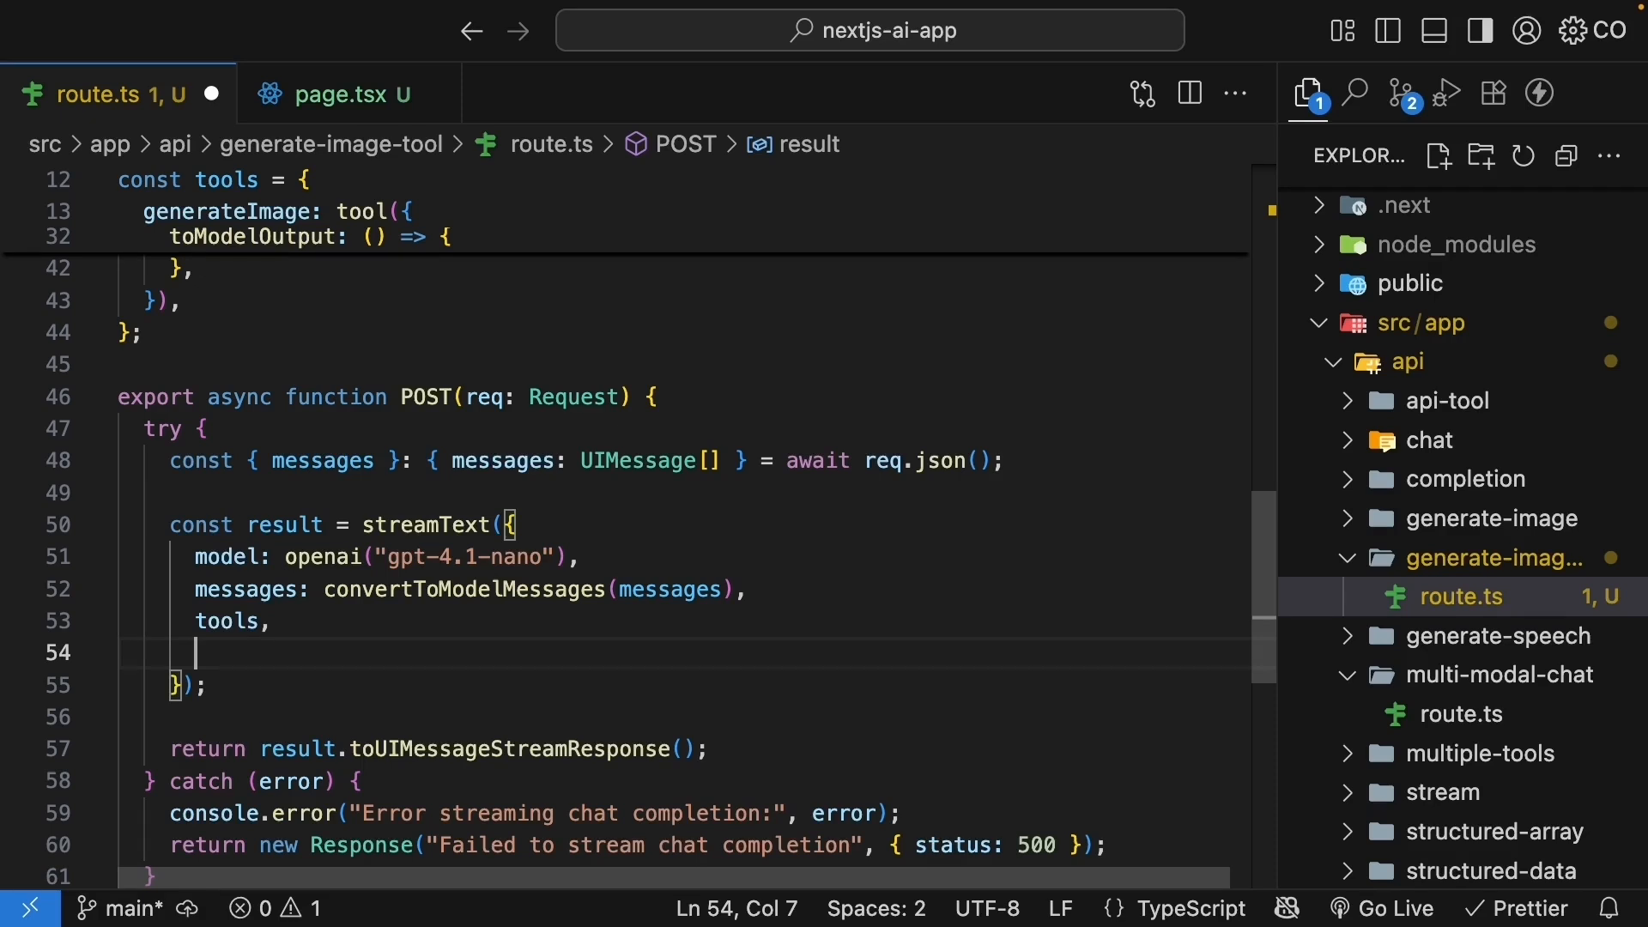
type("stopWhen")
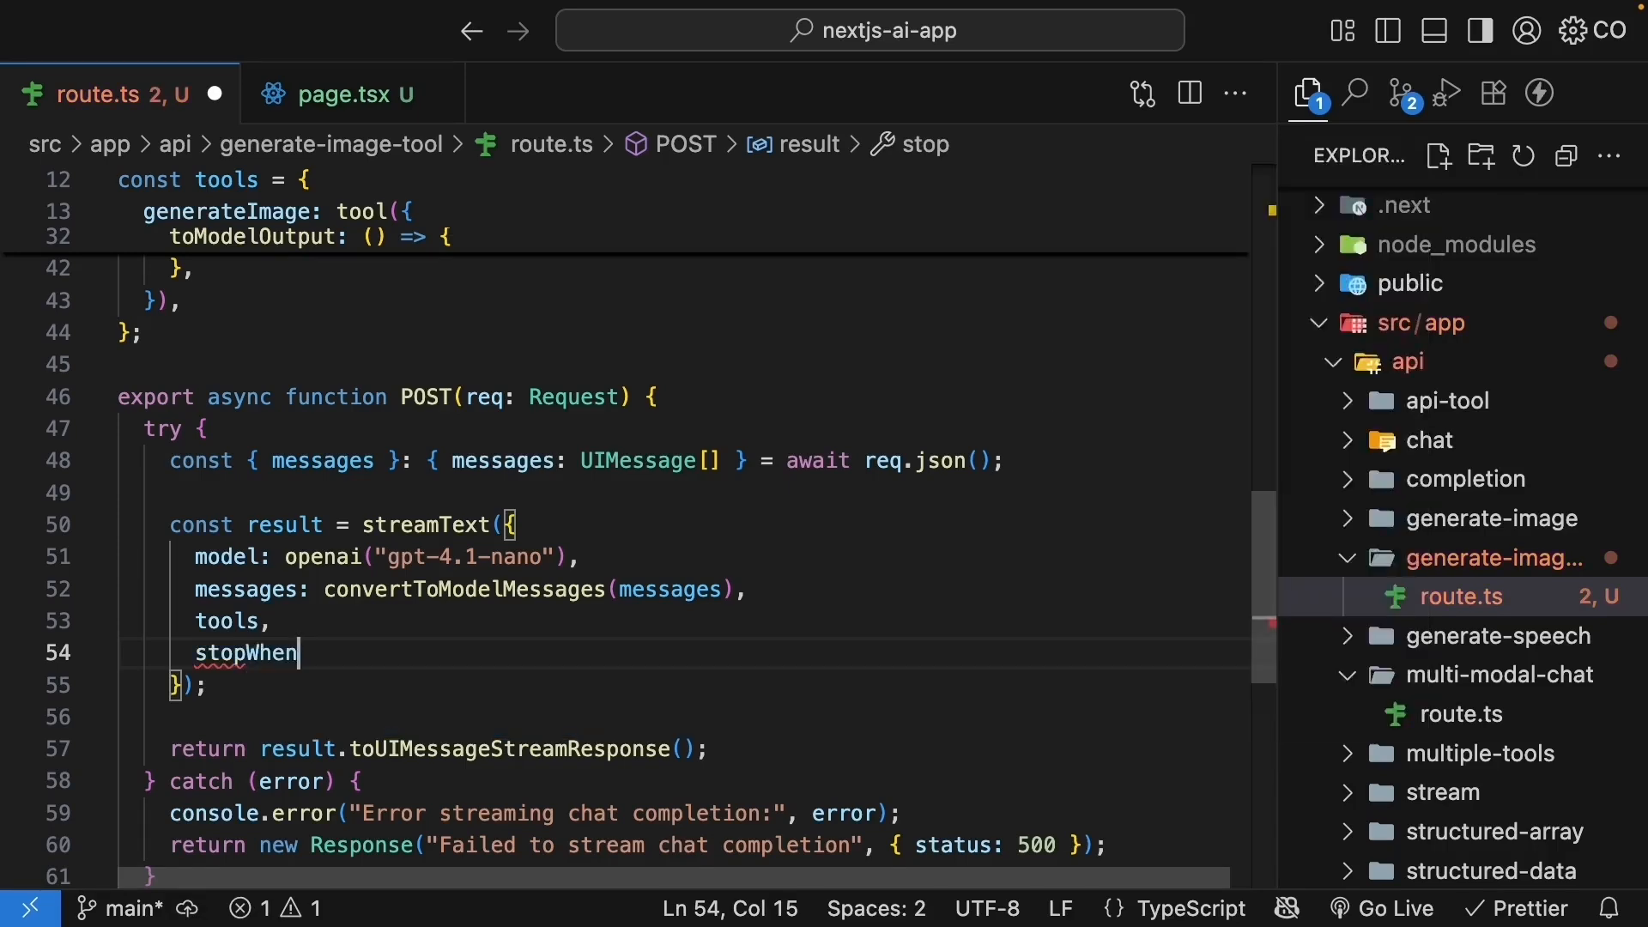
type(": ste")
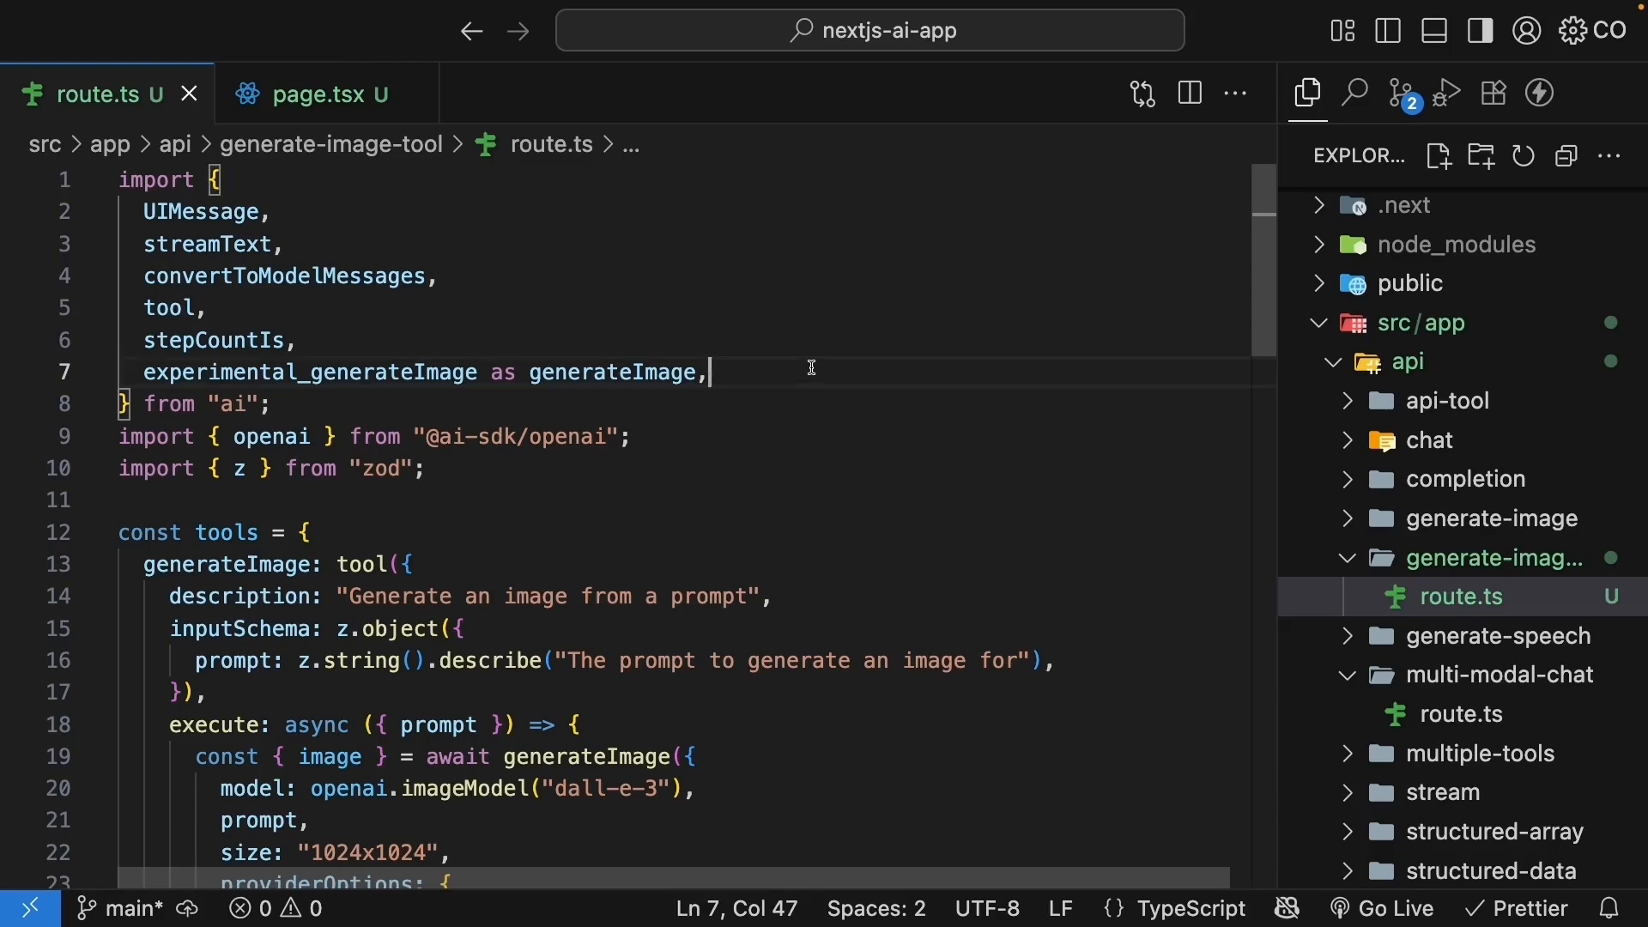
- Import UIDataTypes and InferUITools and export ChatTools as InferUITools of the tools
type("UIDataTypes,")
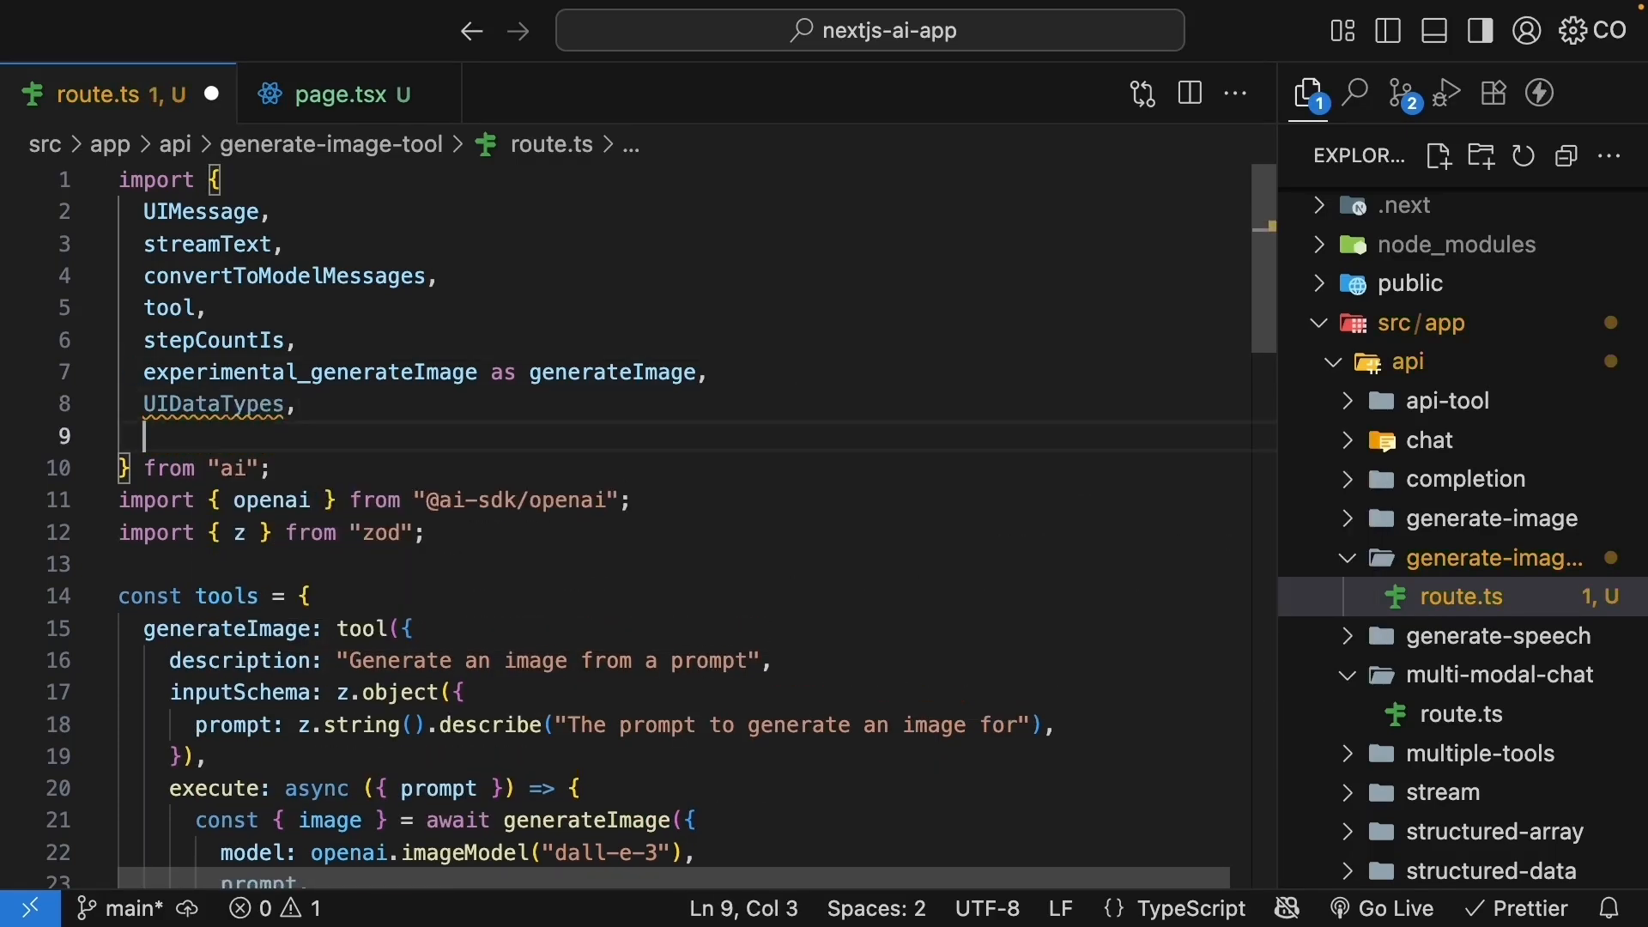
type("InferUI")
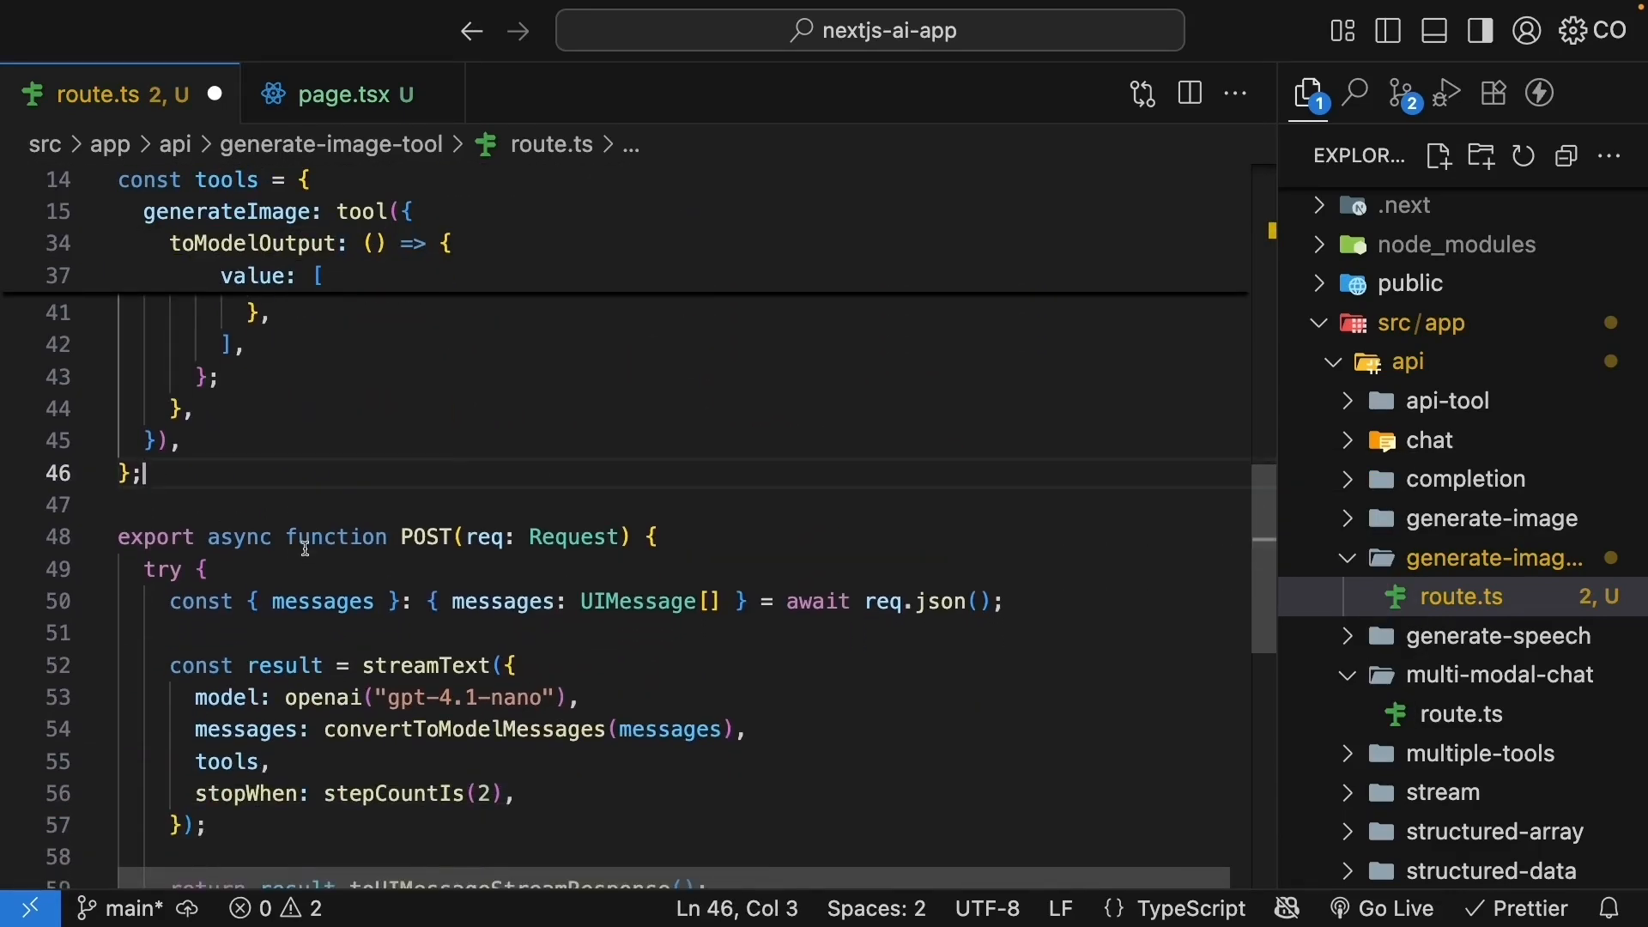
type("export type ChatT")
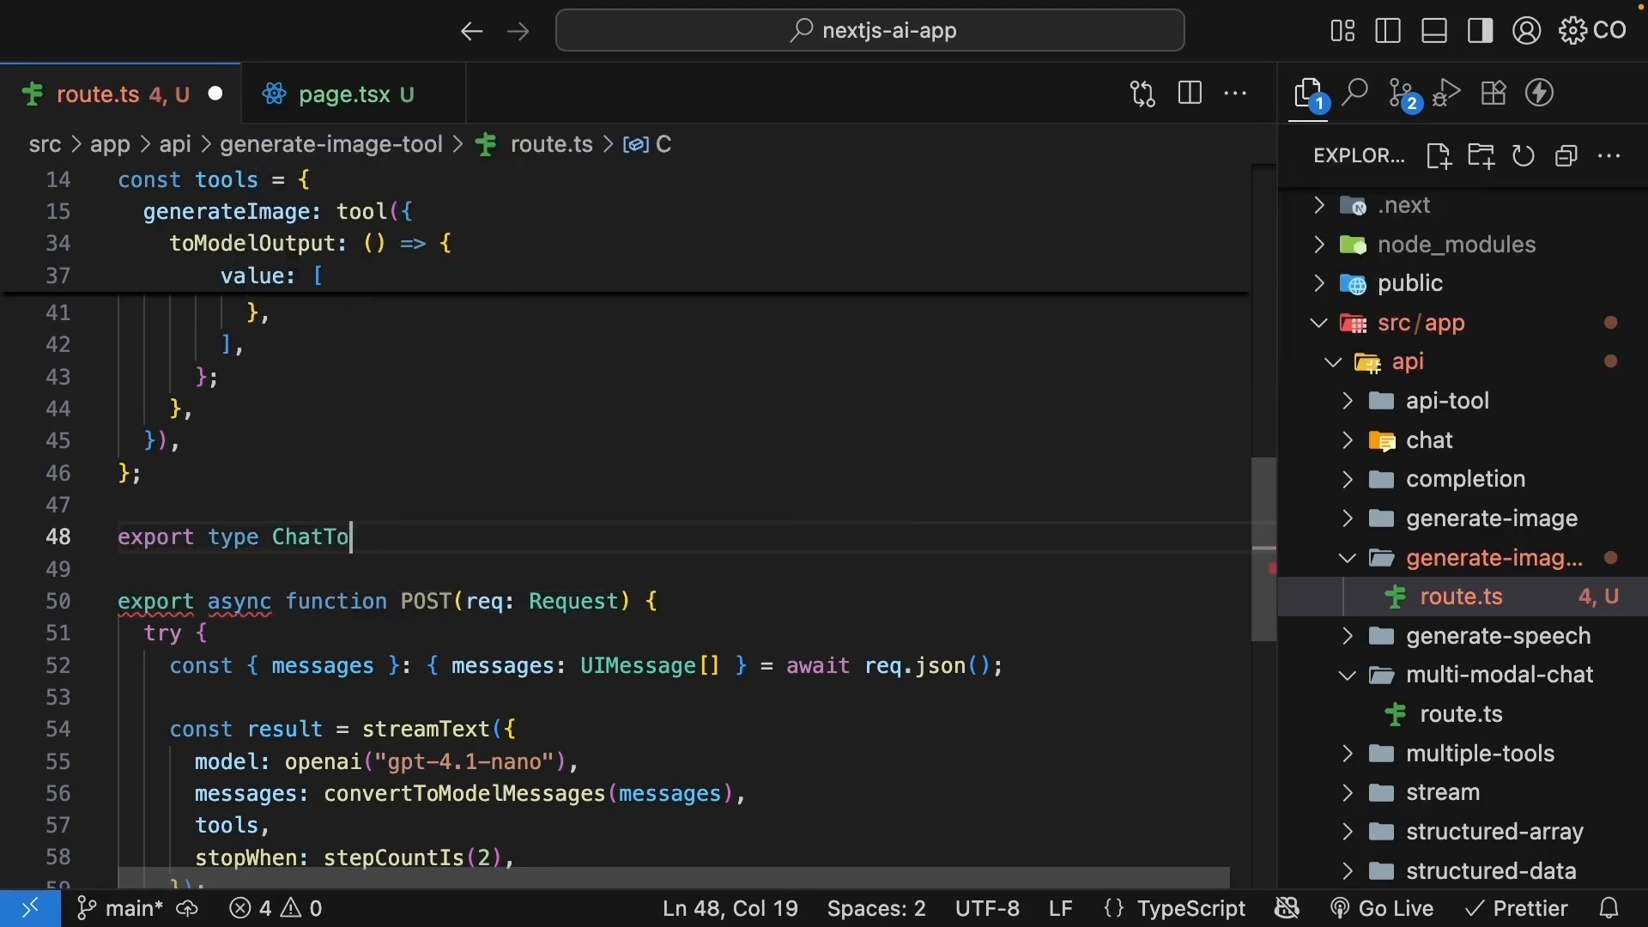
type("ols = Infer")
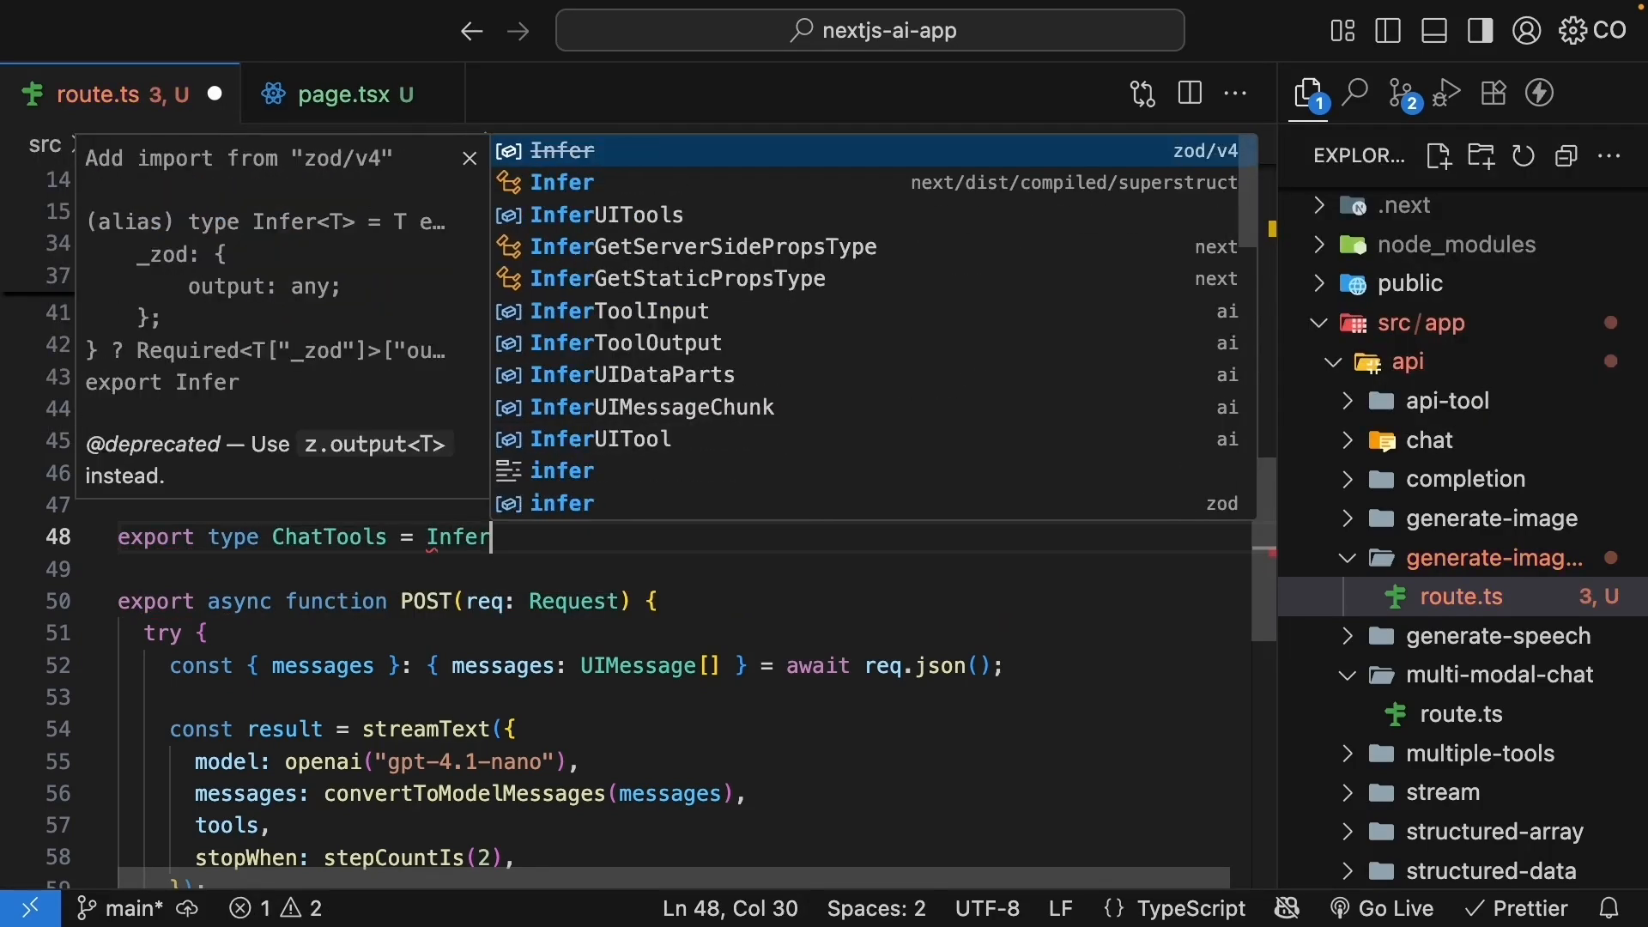
type("UITools<typeof tools>")
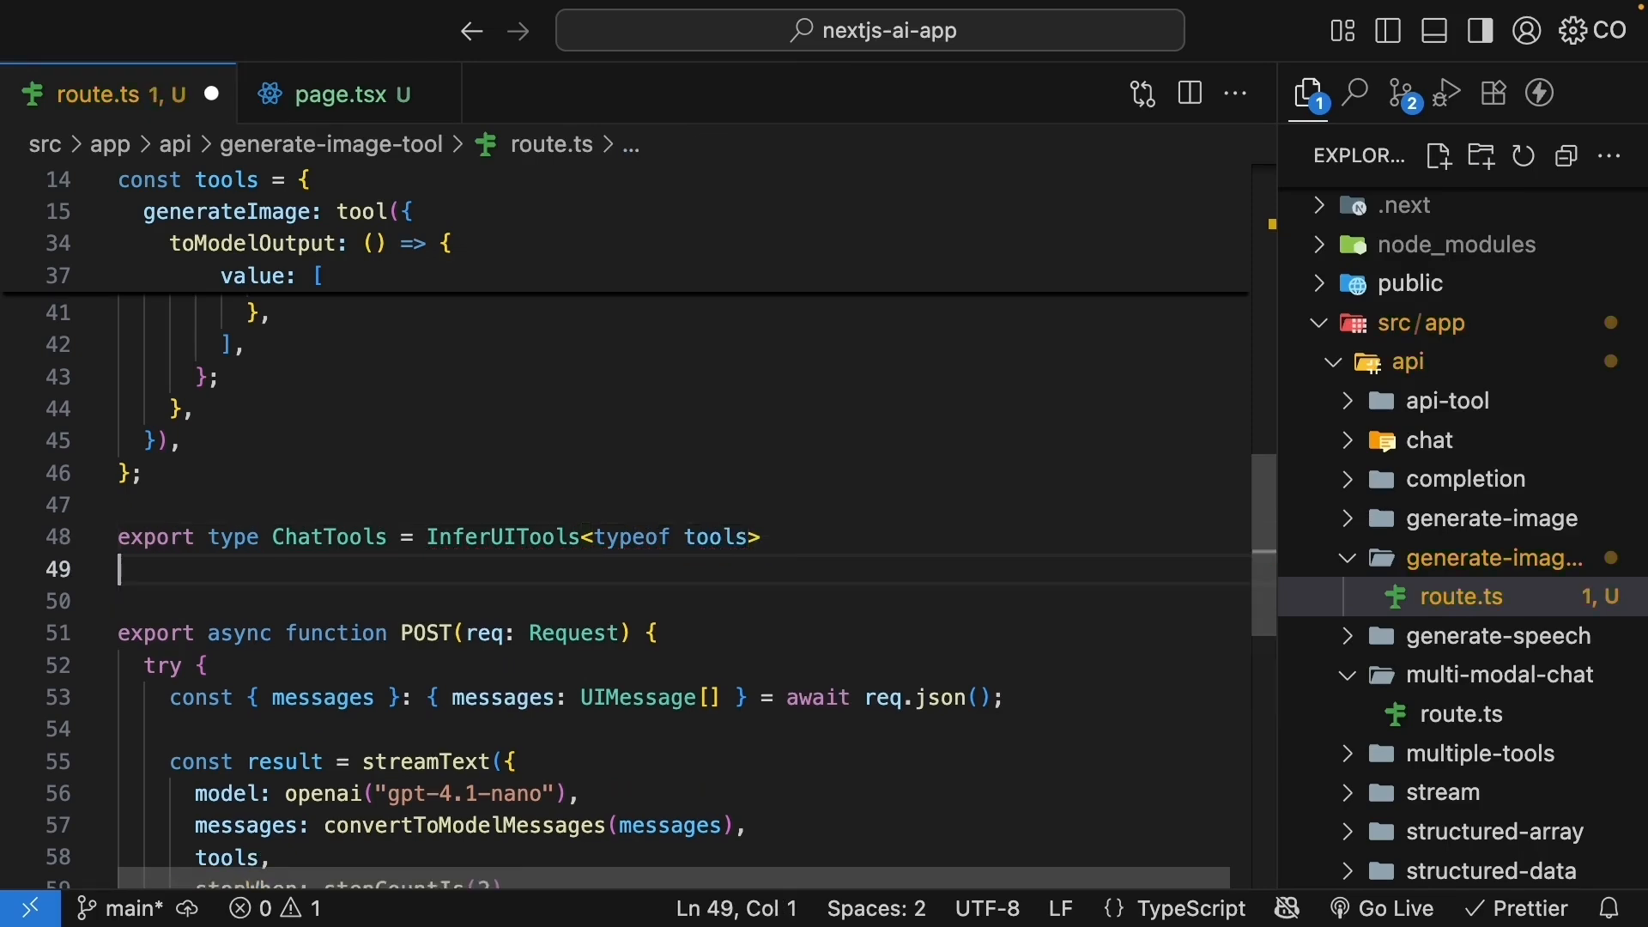
- Export ChatMessage as UIMessage<never, UIDataTypes, ChatTools> and type messages as ChatMessage[]
type("export type ChatMessage")
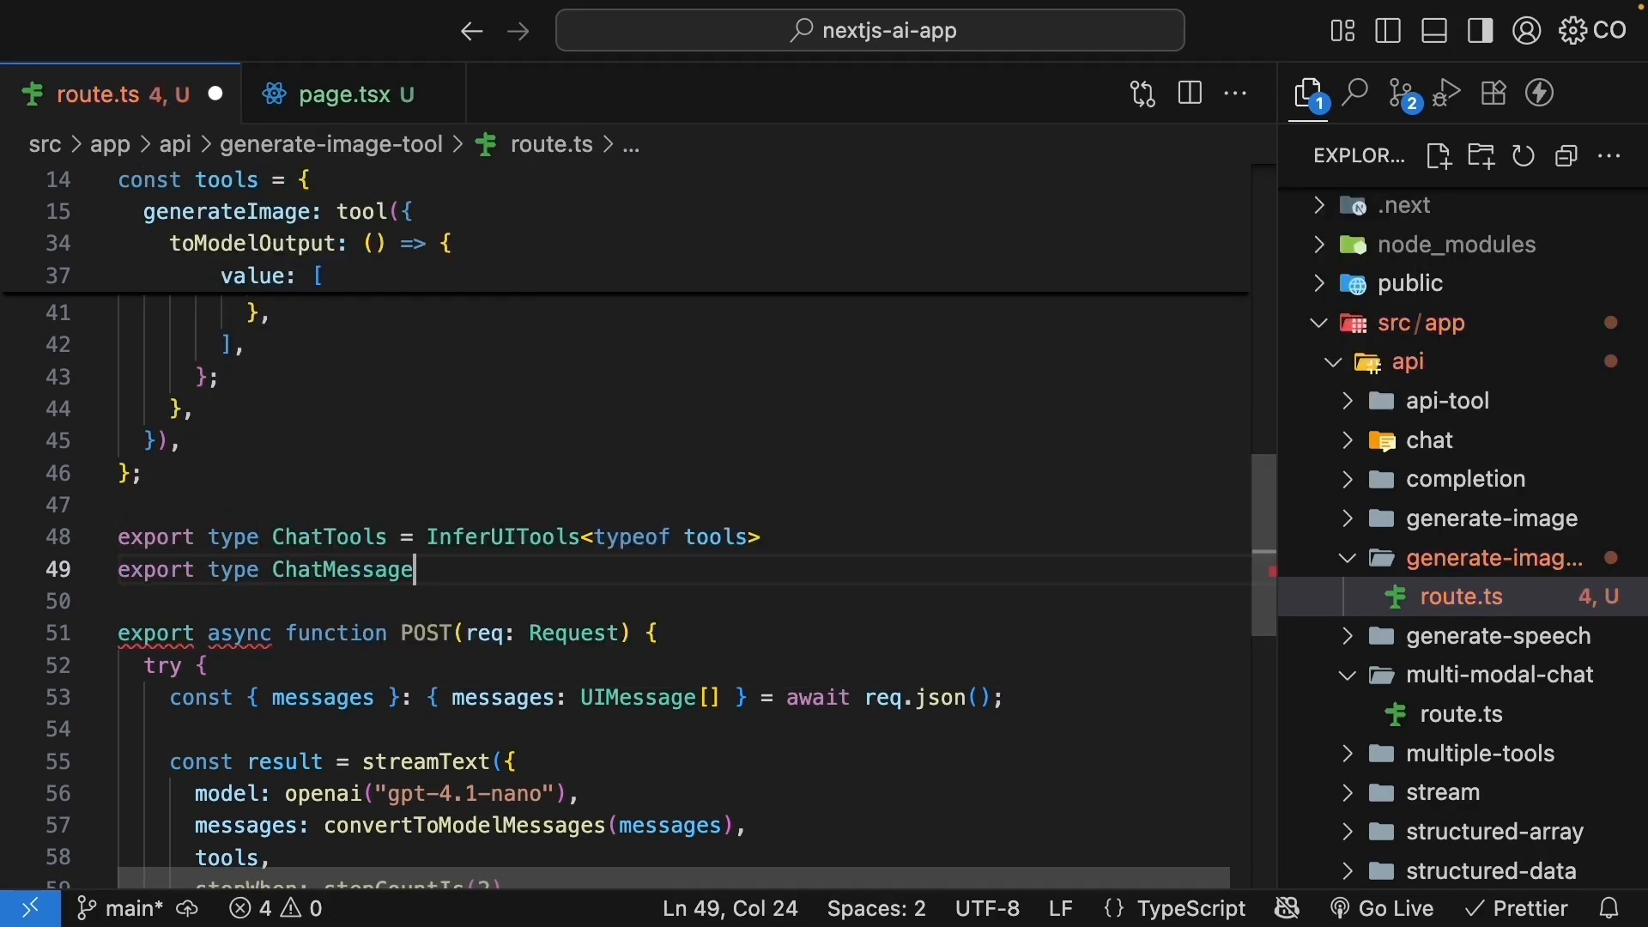
type("= UIMessage")
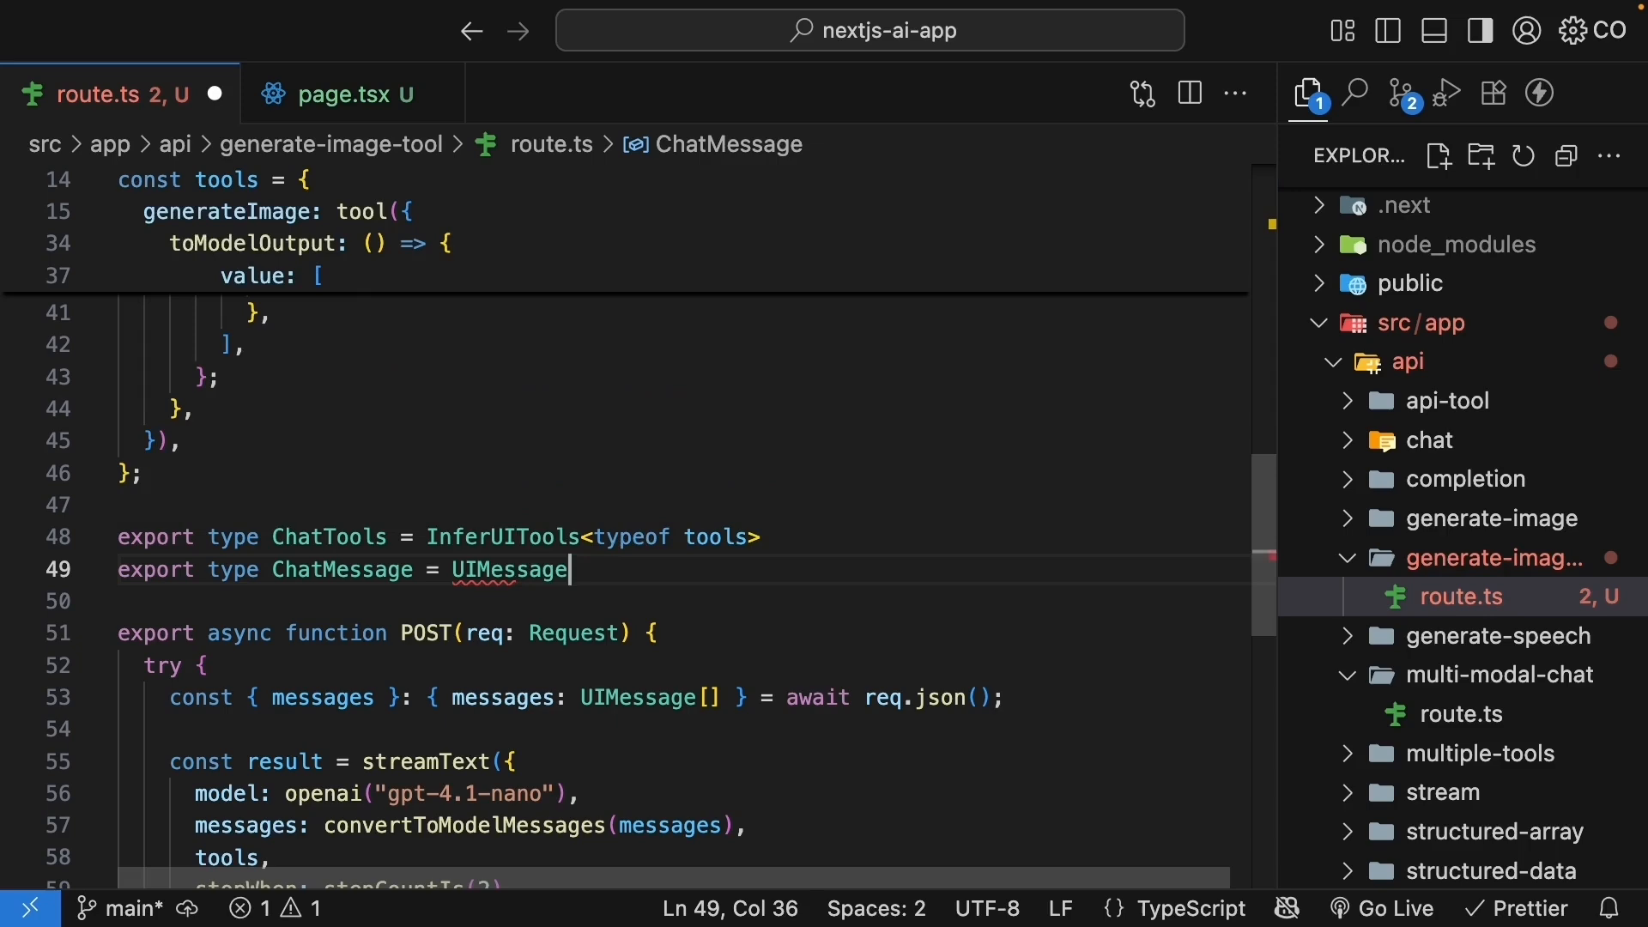
type("<never>")
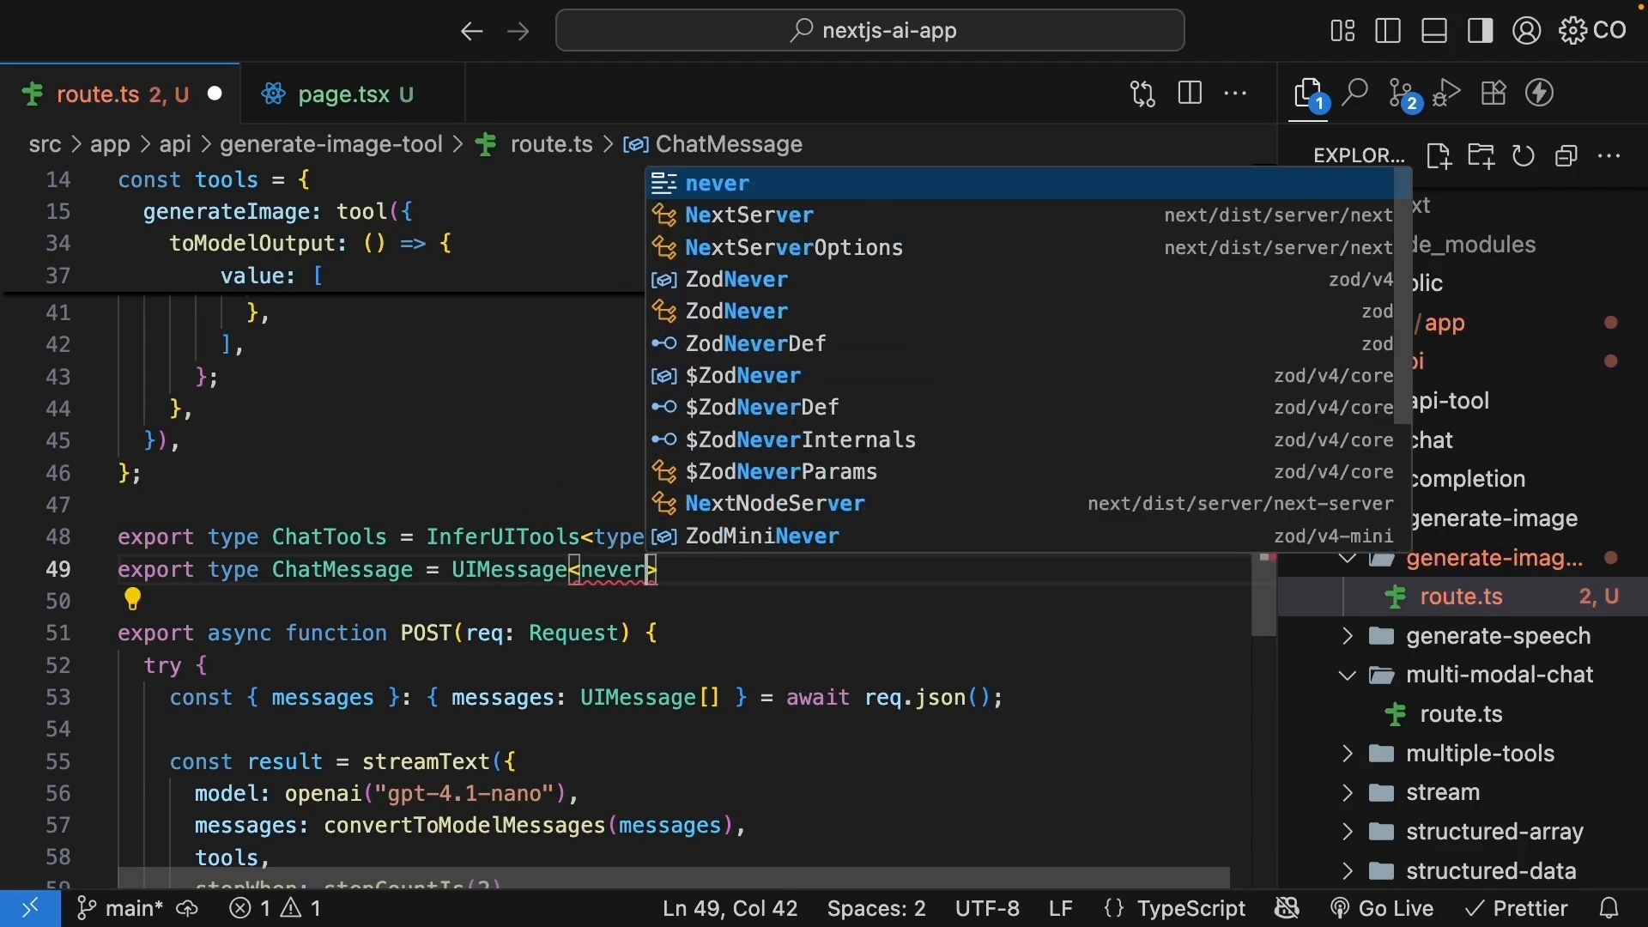
type(", UIDataTypes")
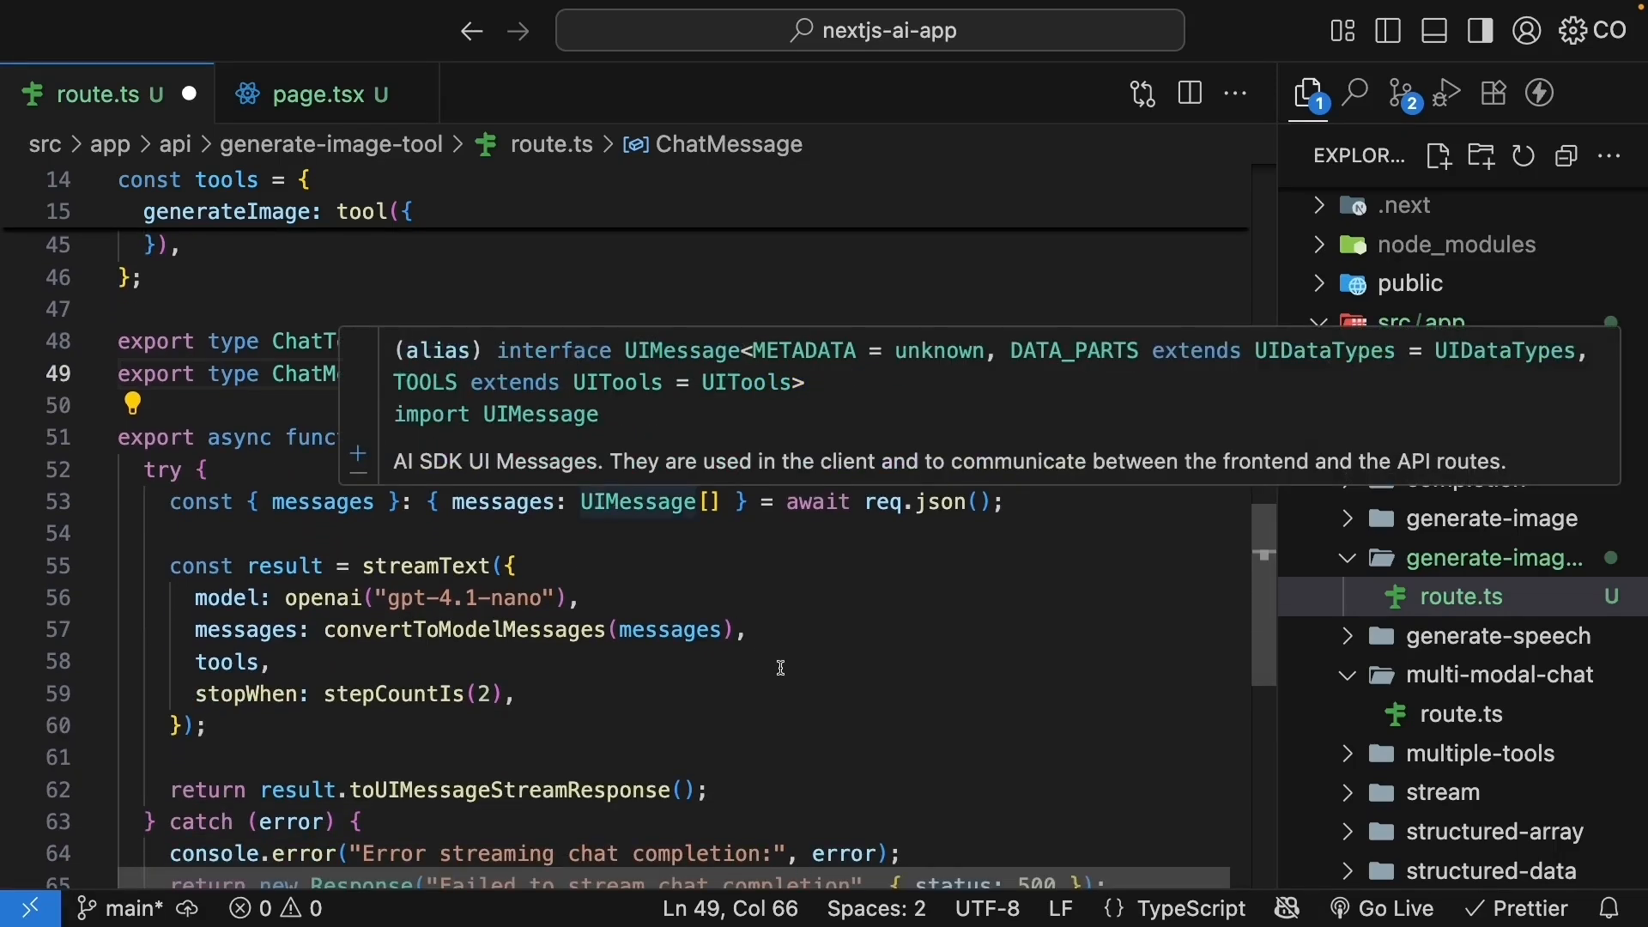
type("C")
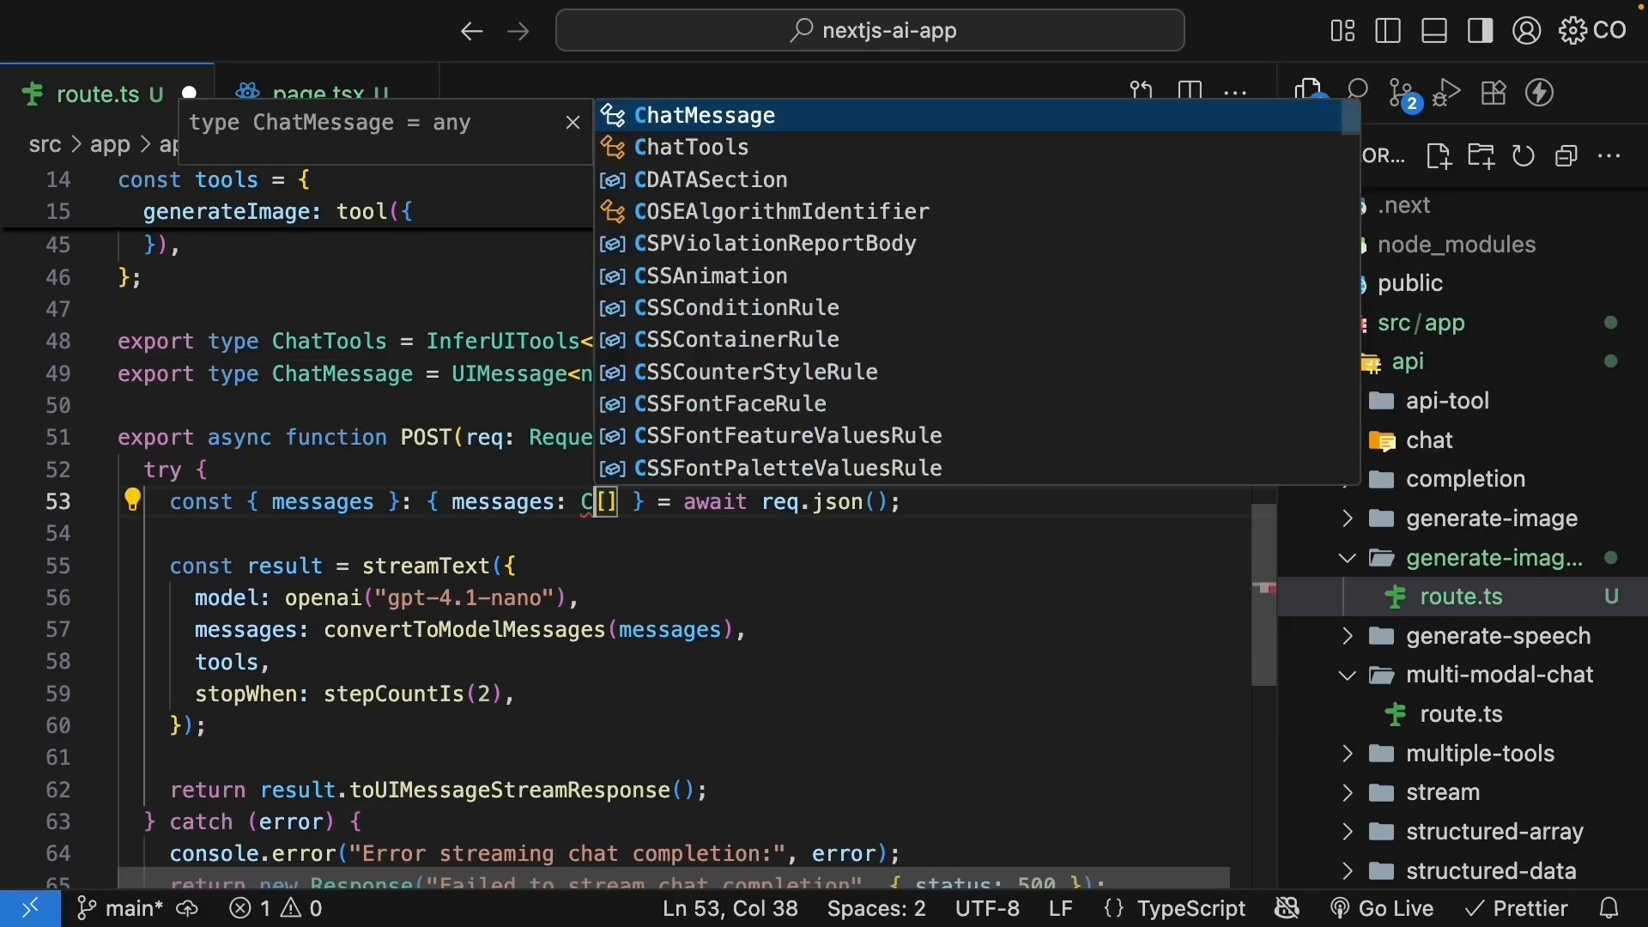
key("Tab")
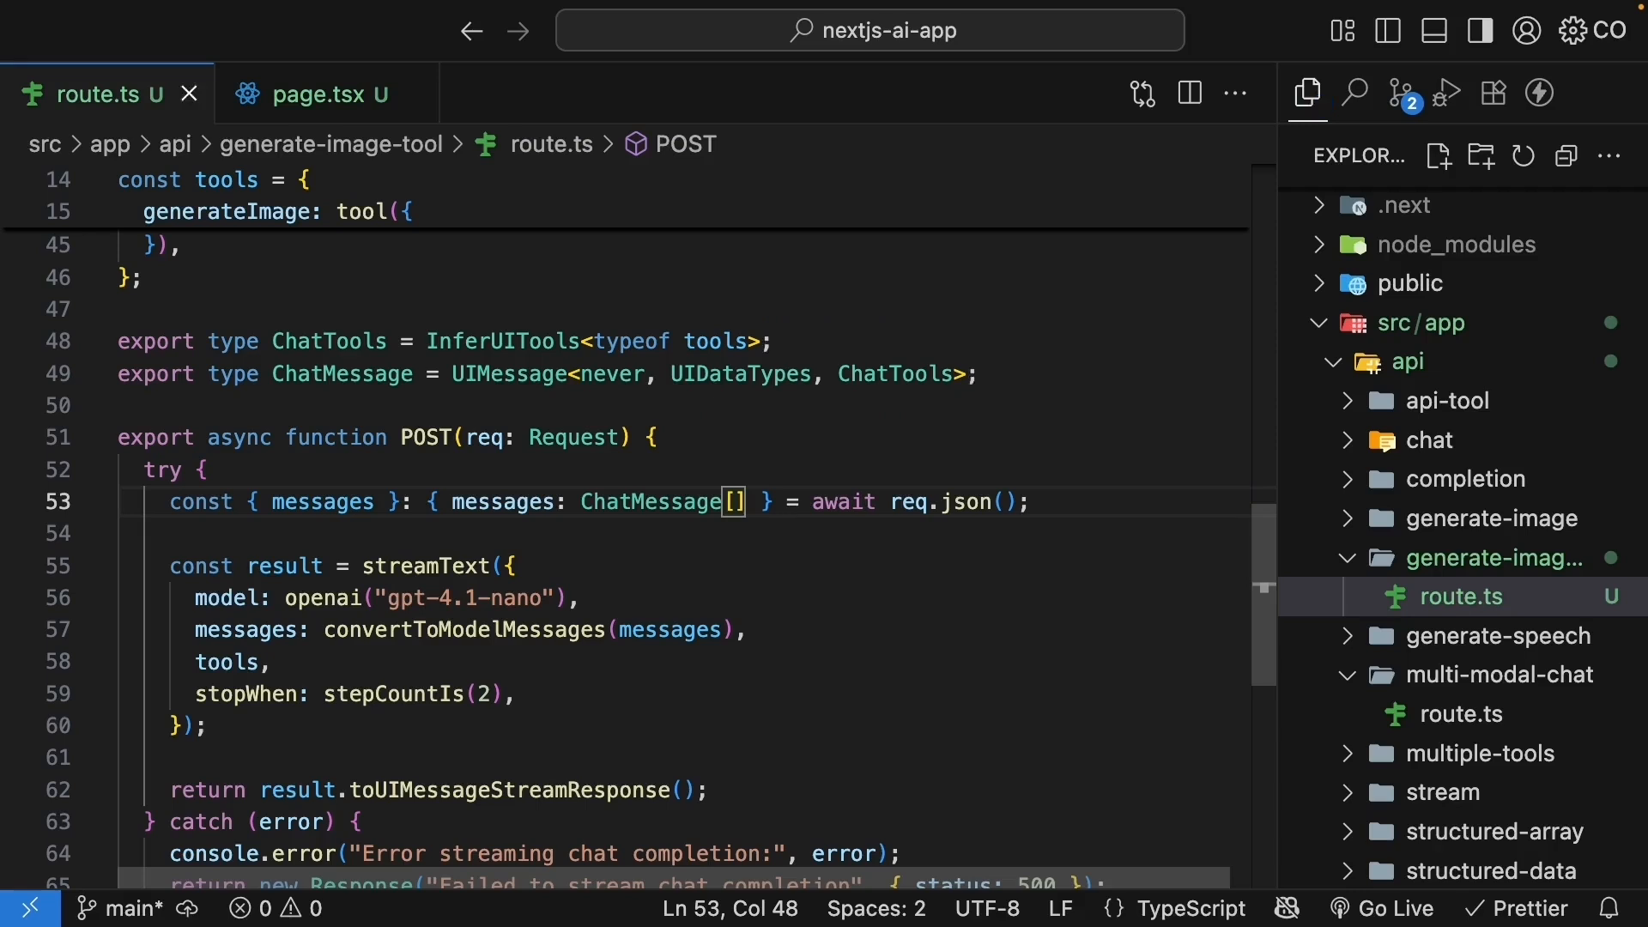
left_click(1073, 502)
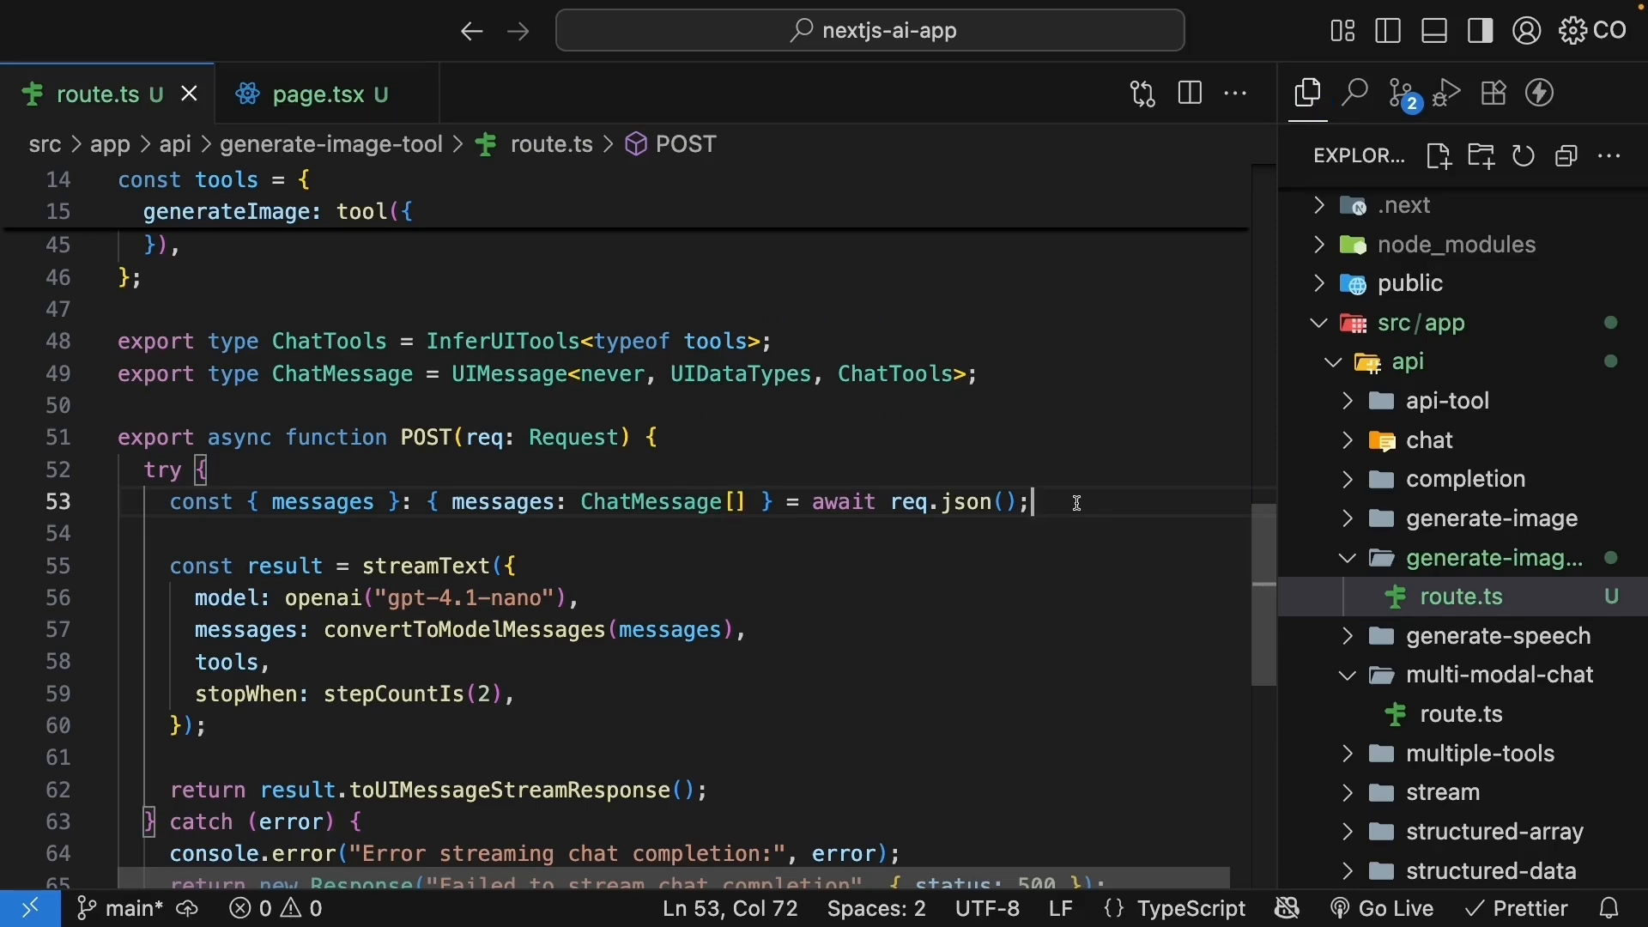
mouse_move(323, 95)
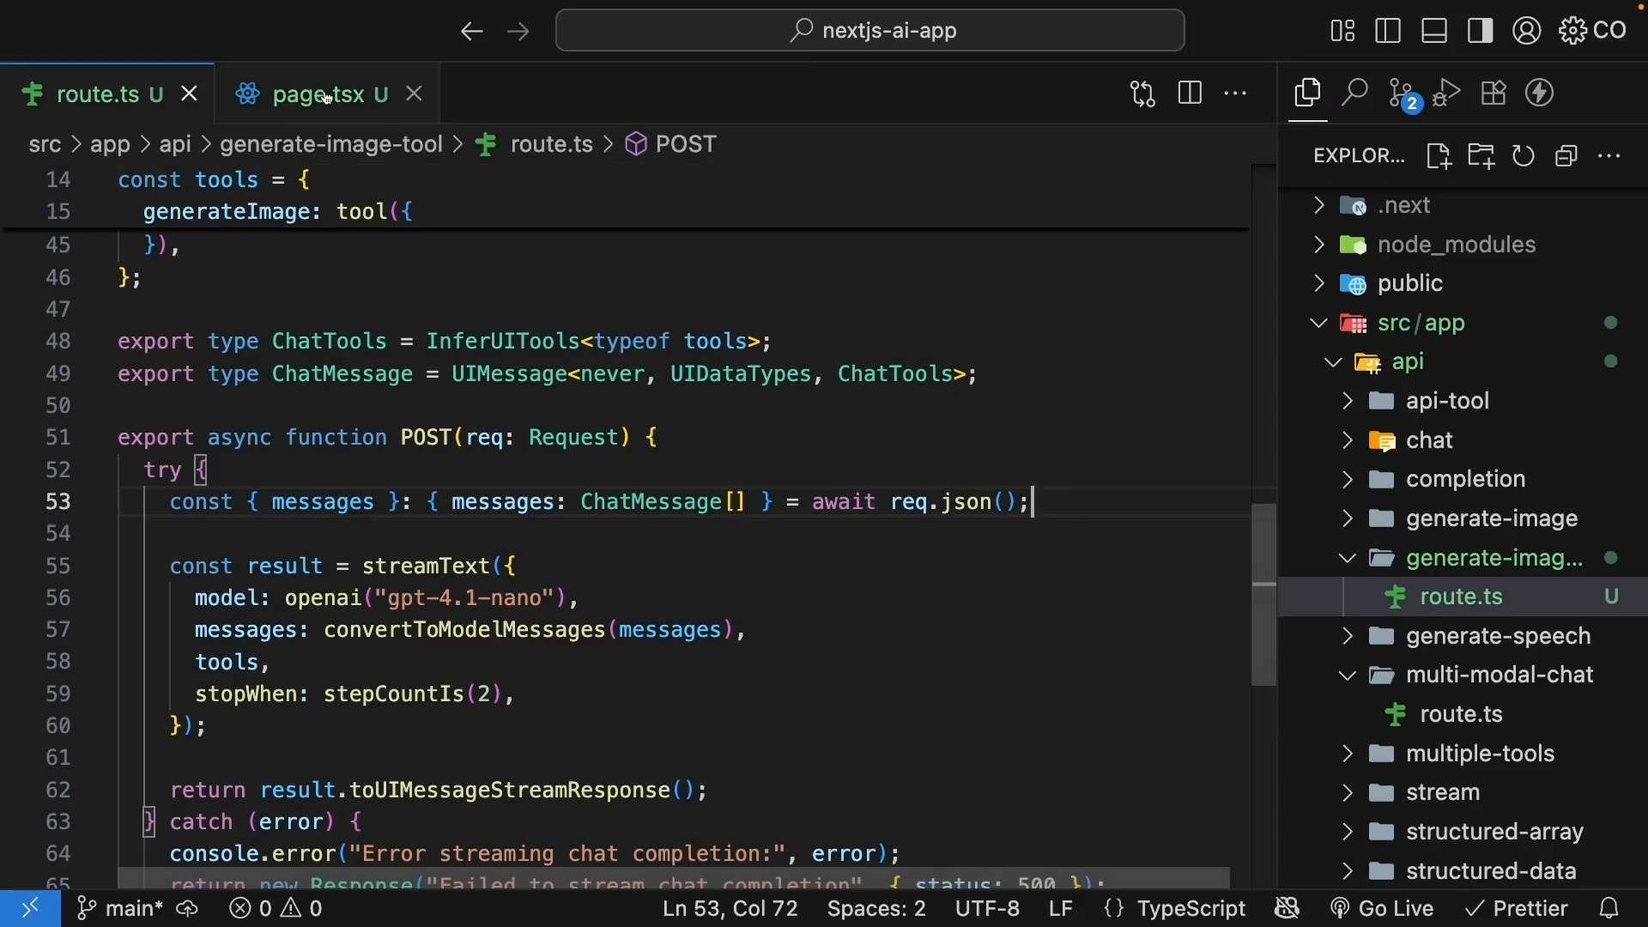
- In page.tsx, import ChatMessage from the generate-image-tool route and type useChat<ChatMessage>
left_click(308, 94)
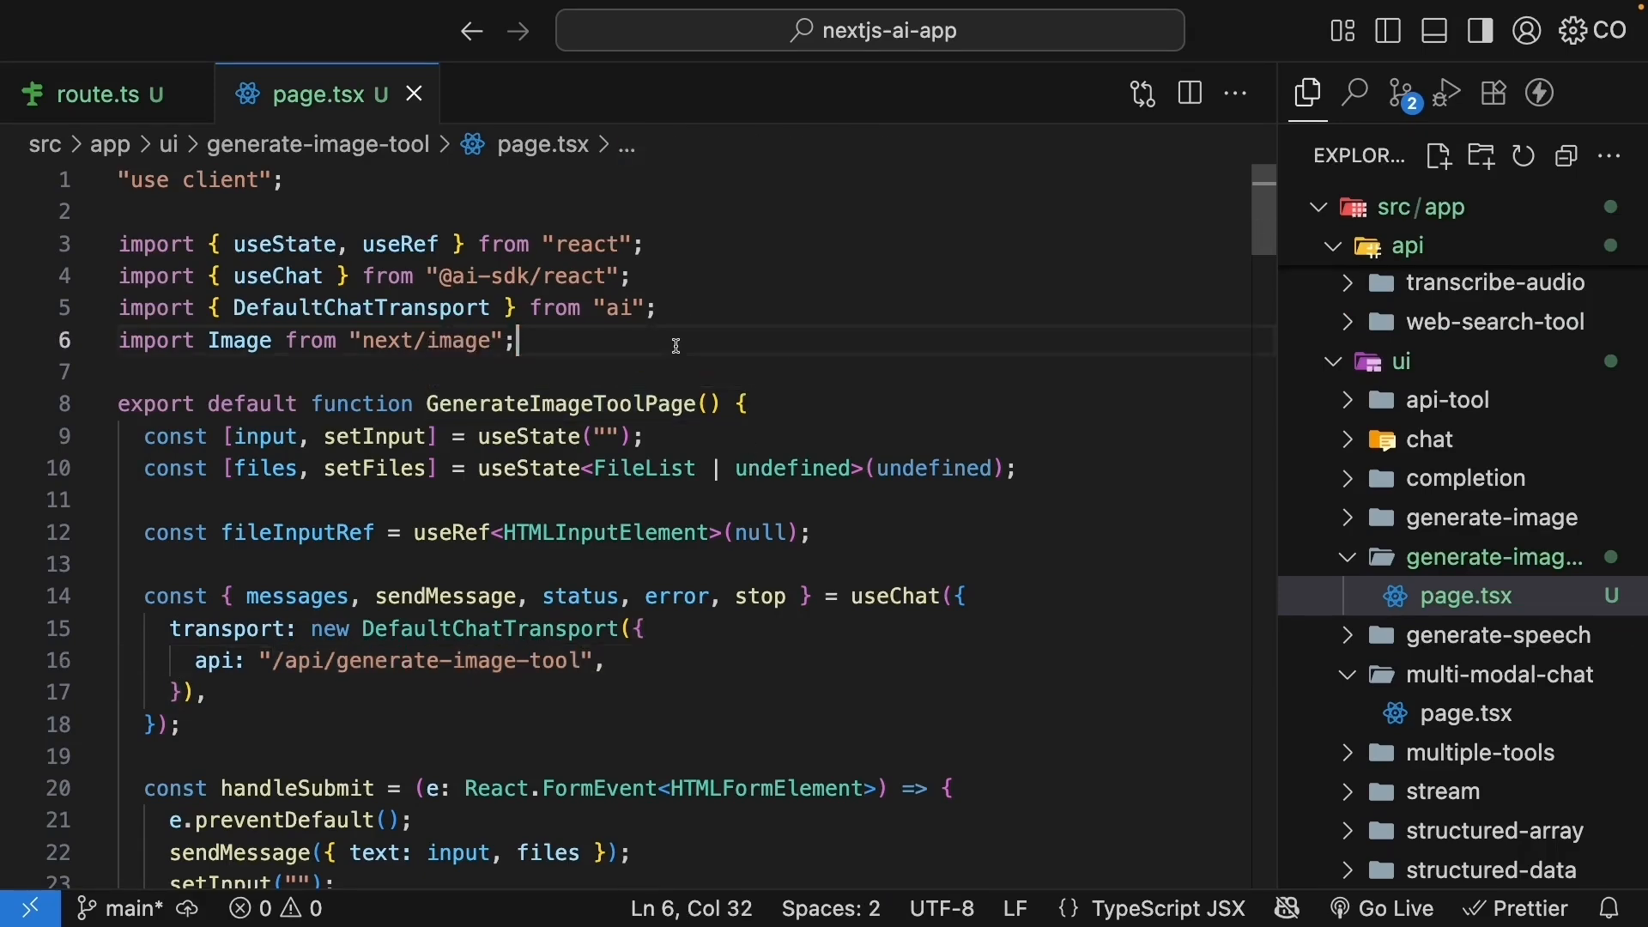
type("import type { ChatMess")
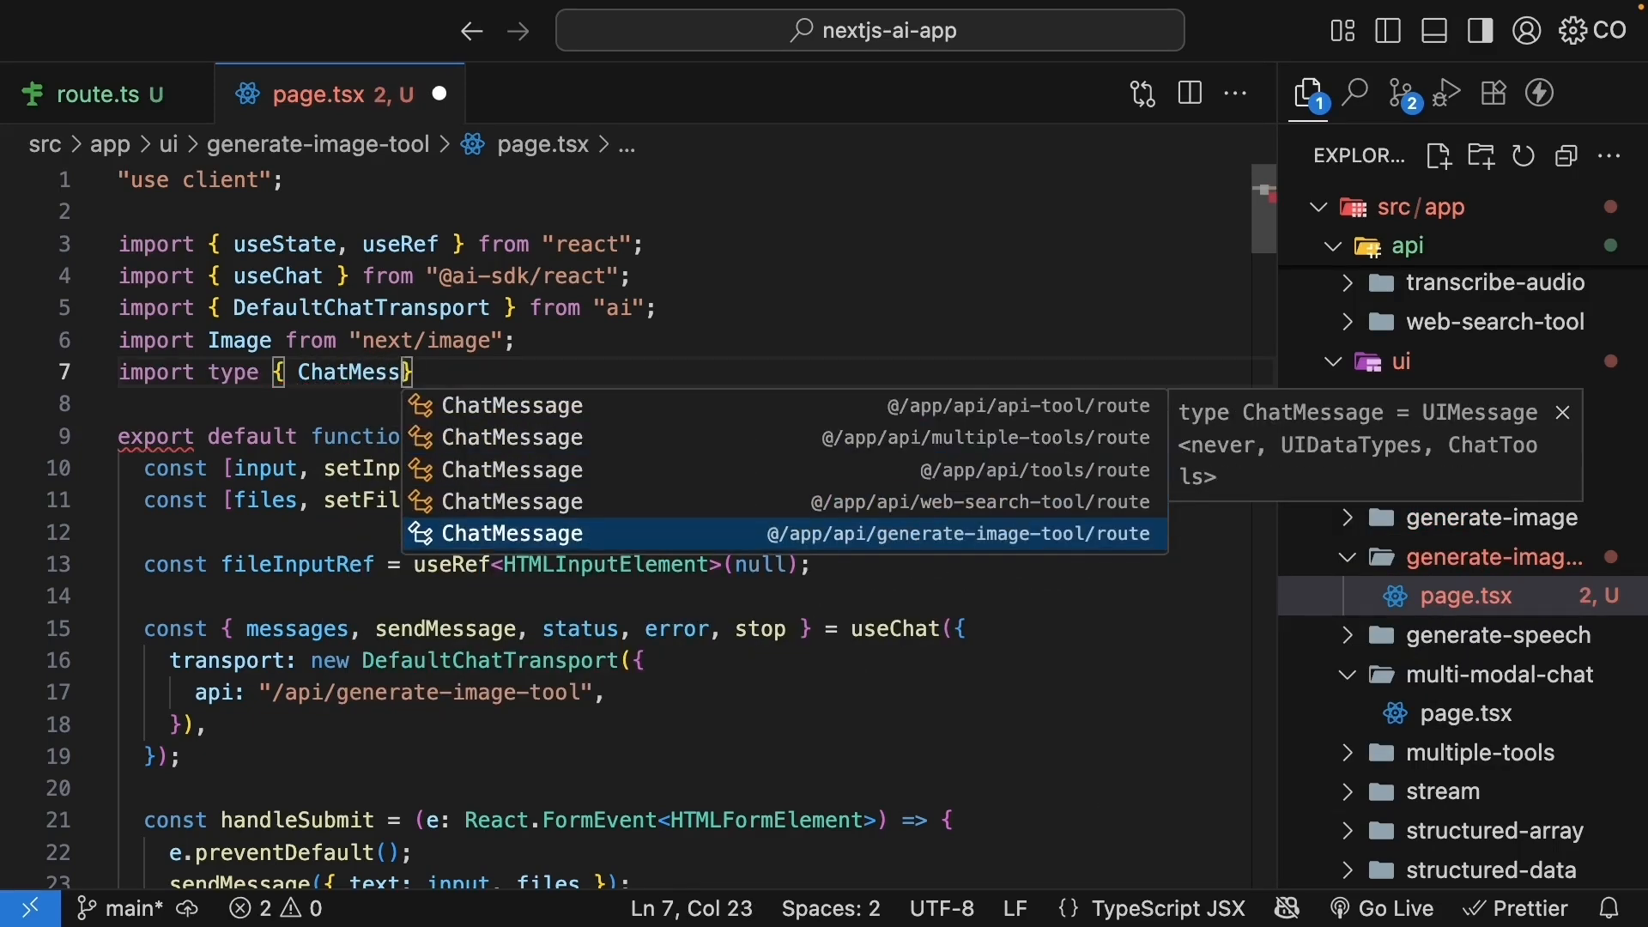
left_click(513, 533)
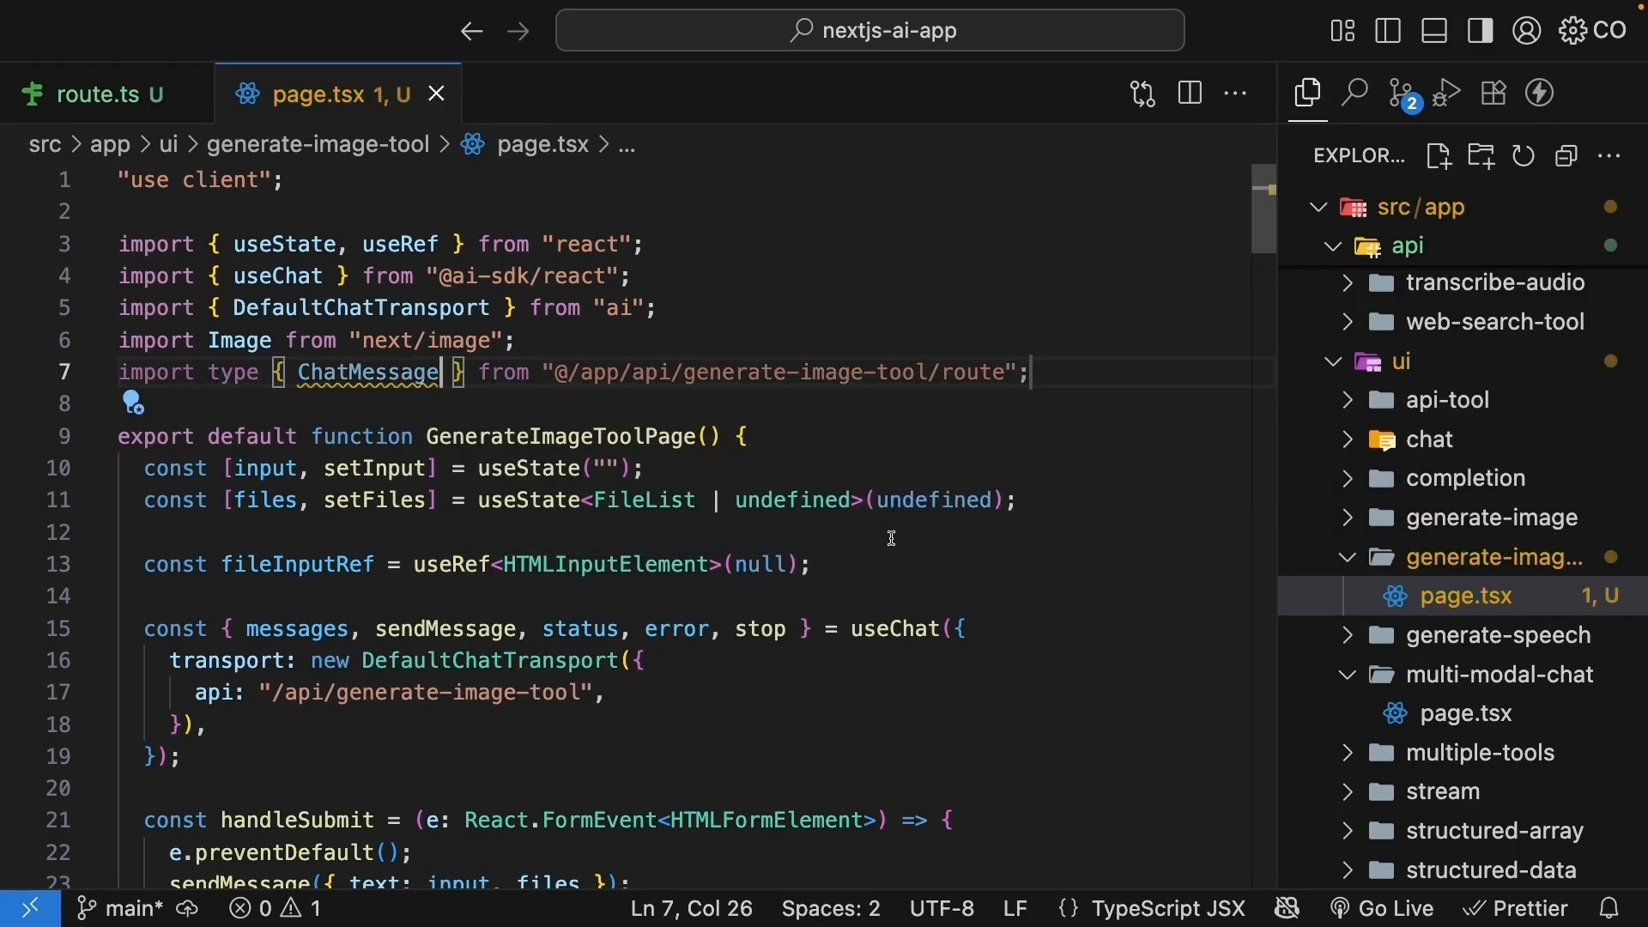
type("<ChatMessage>")
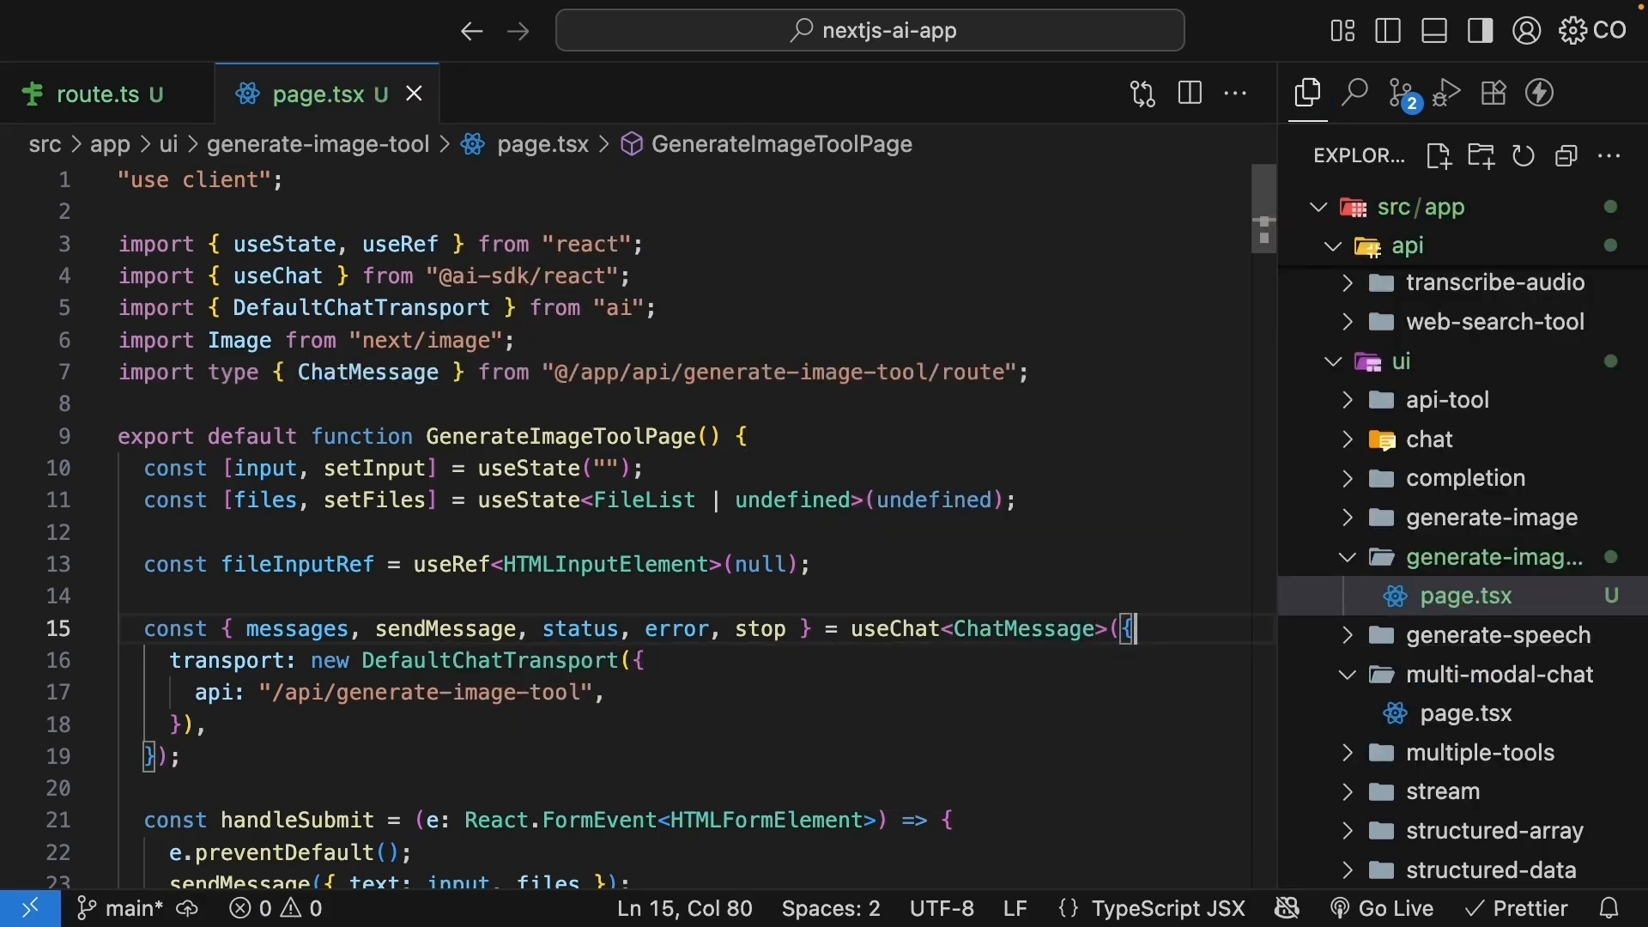
mouse_move(847, 669)
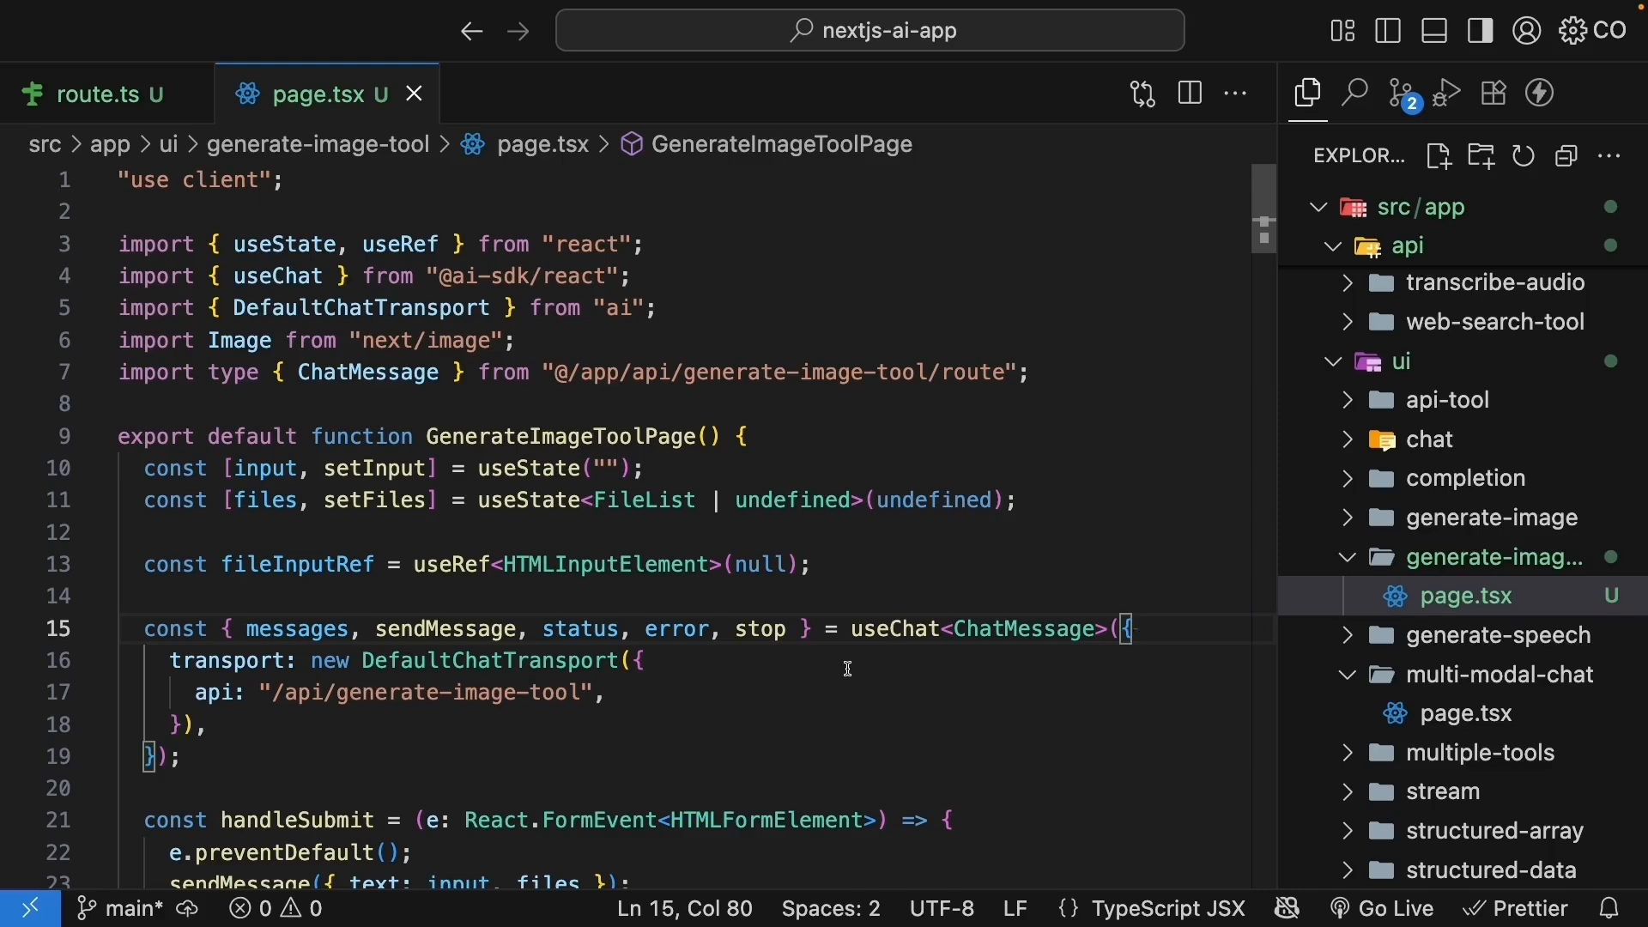
- Fold the file case and add a tool-generateImage case returning null below it
scroll("down", 3)
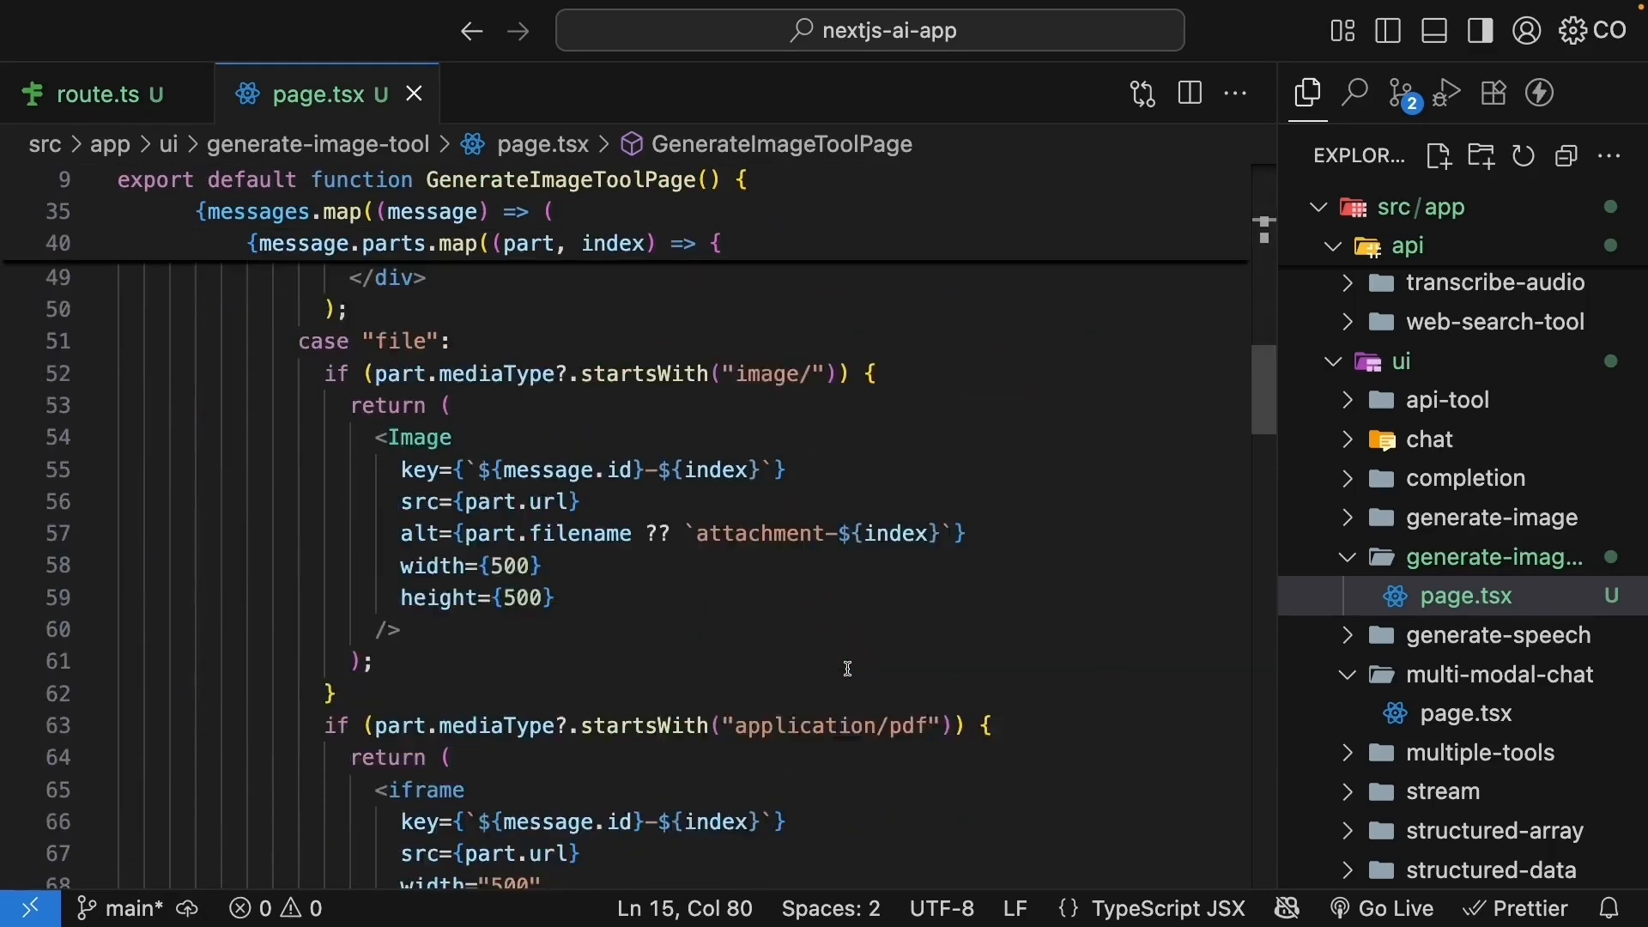
scroll("down", 3)
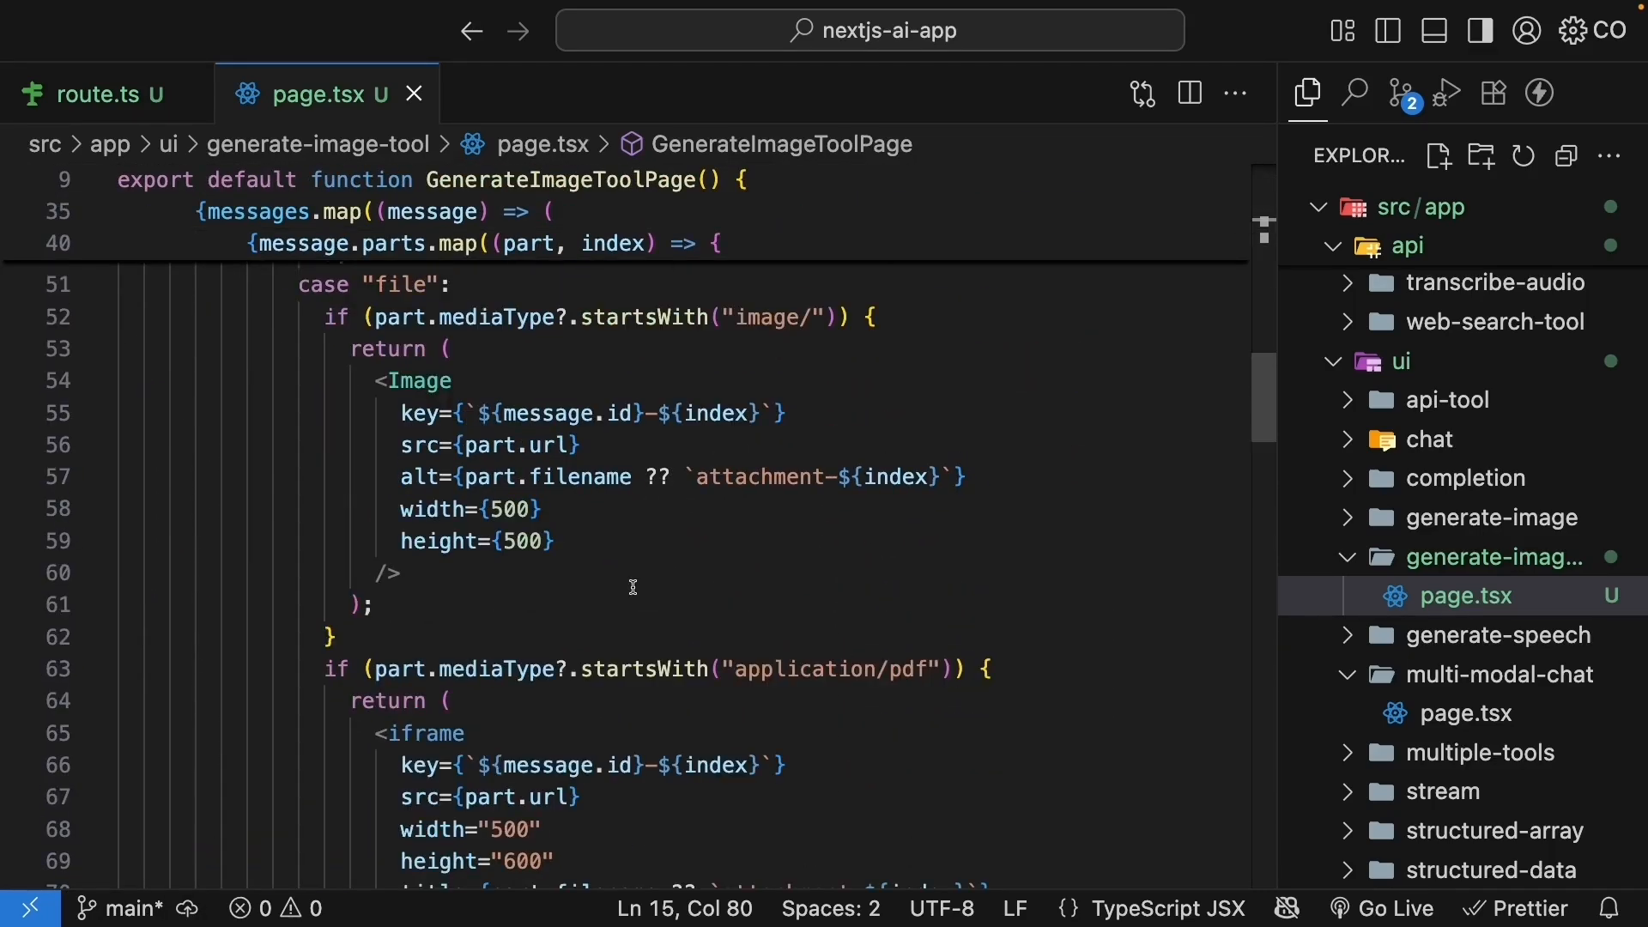
mouse_move(299, 305)
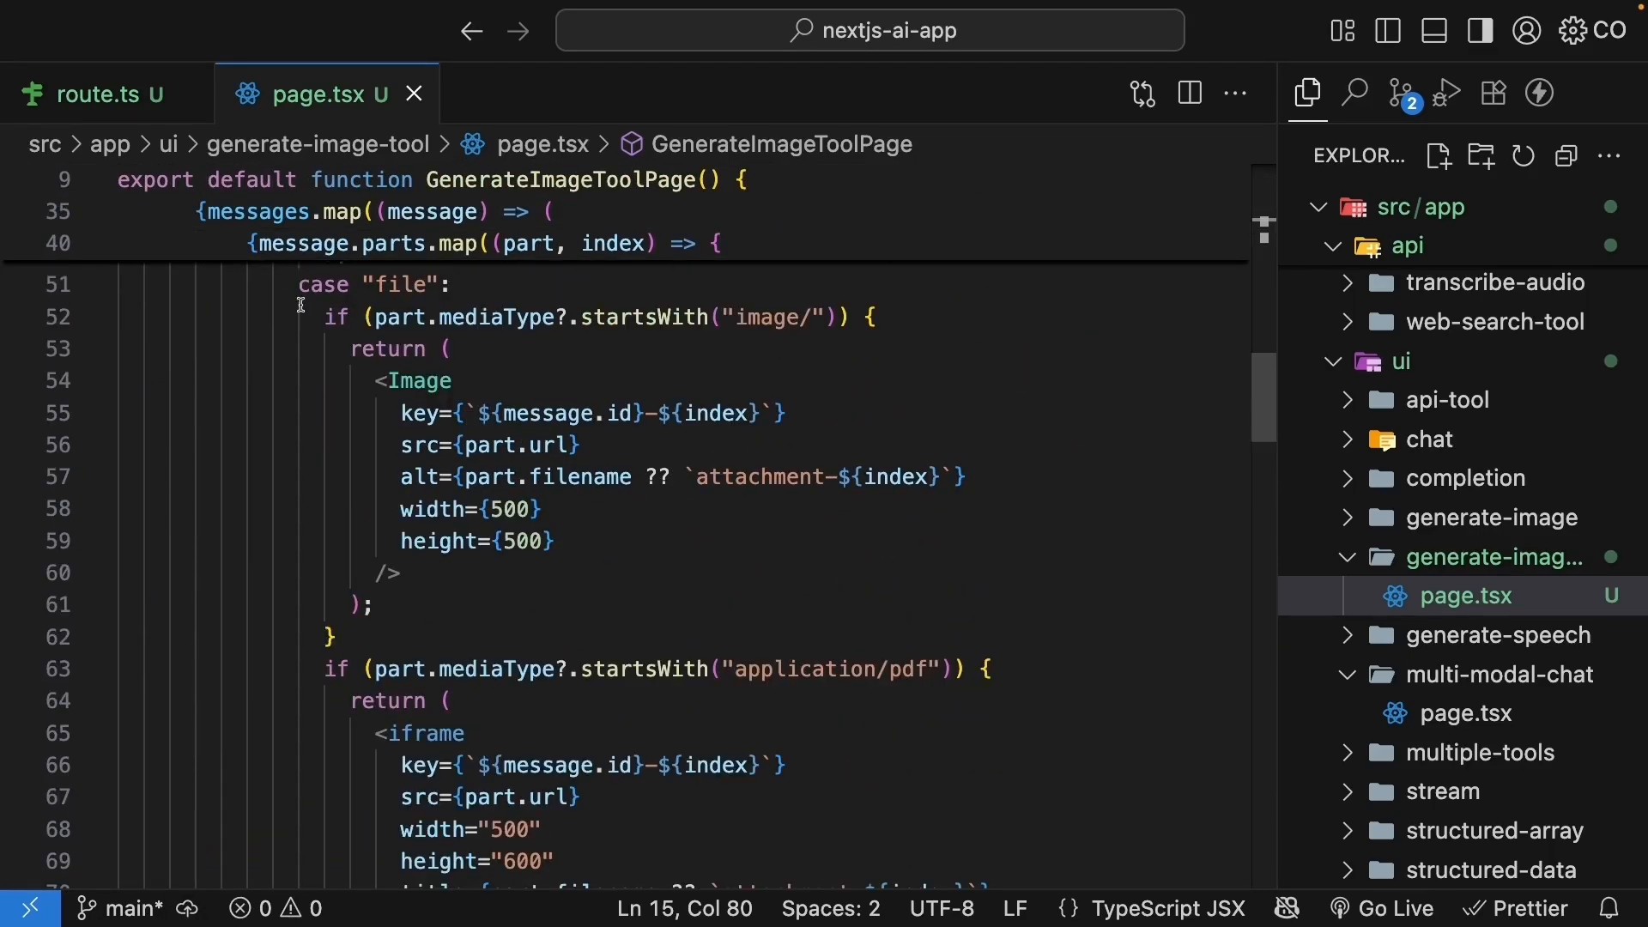
left_click(97, 543)
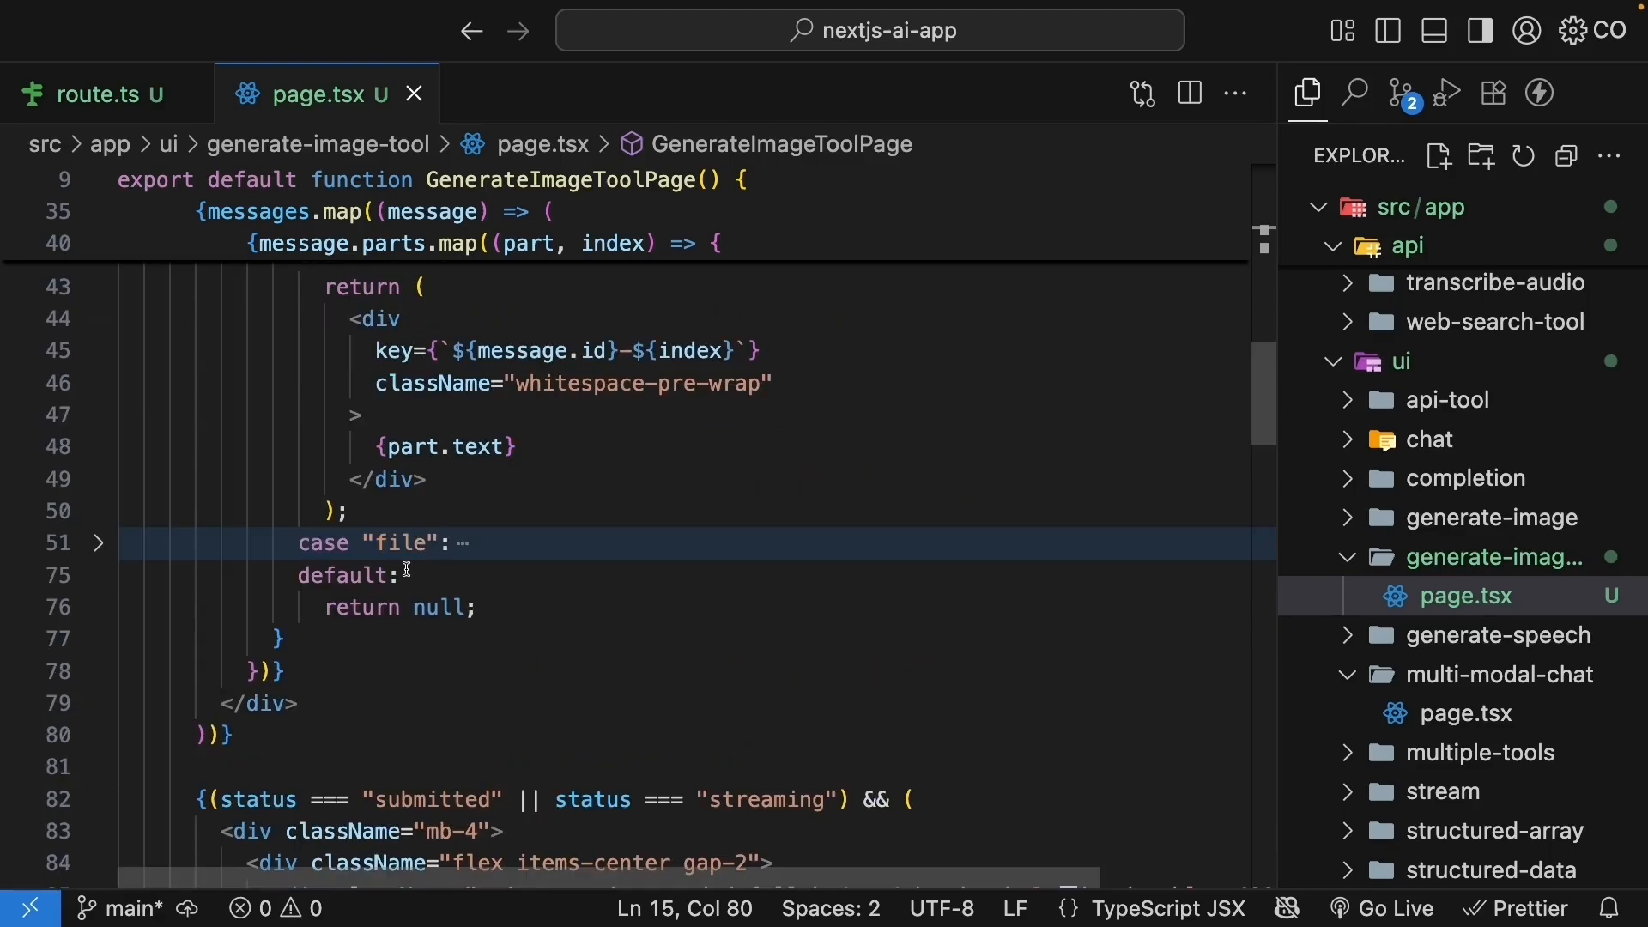
type("case \"tool-generateImage\":")
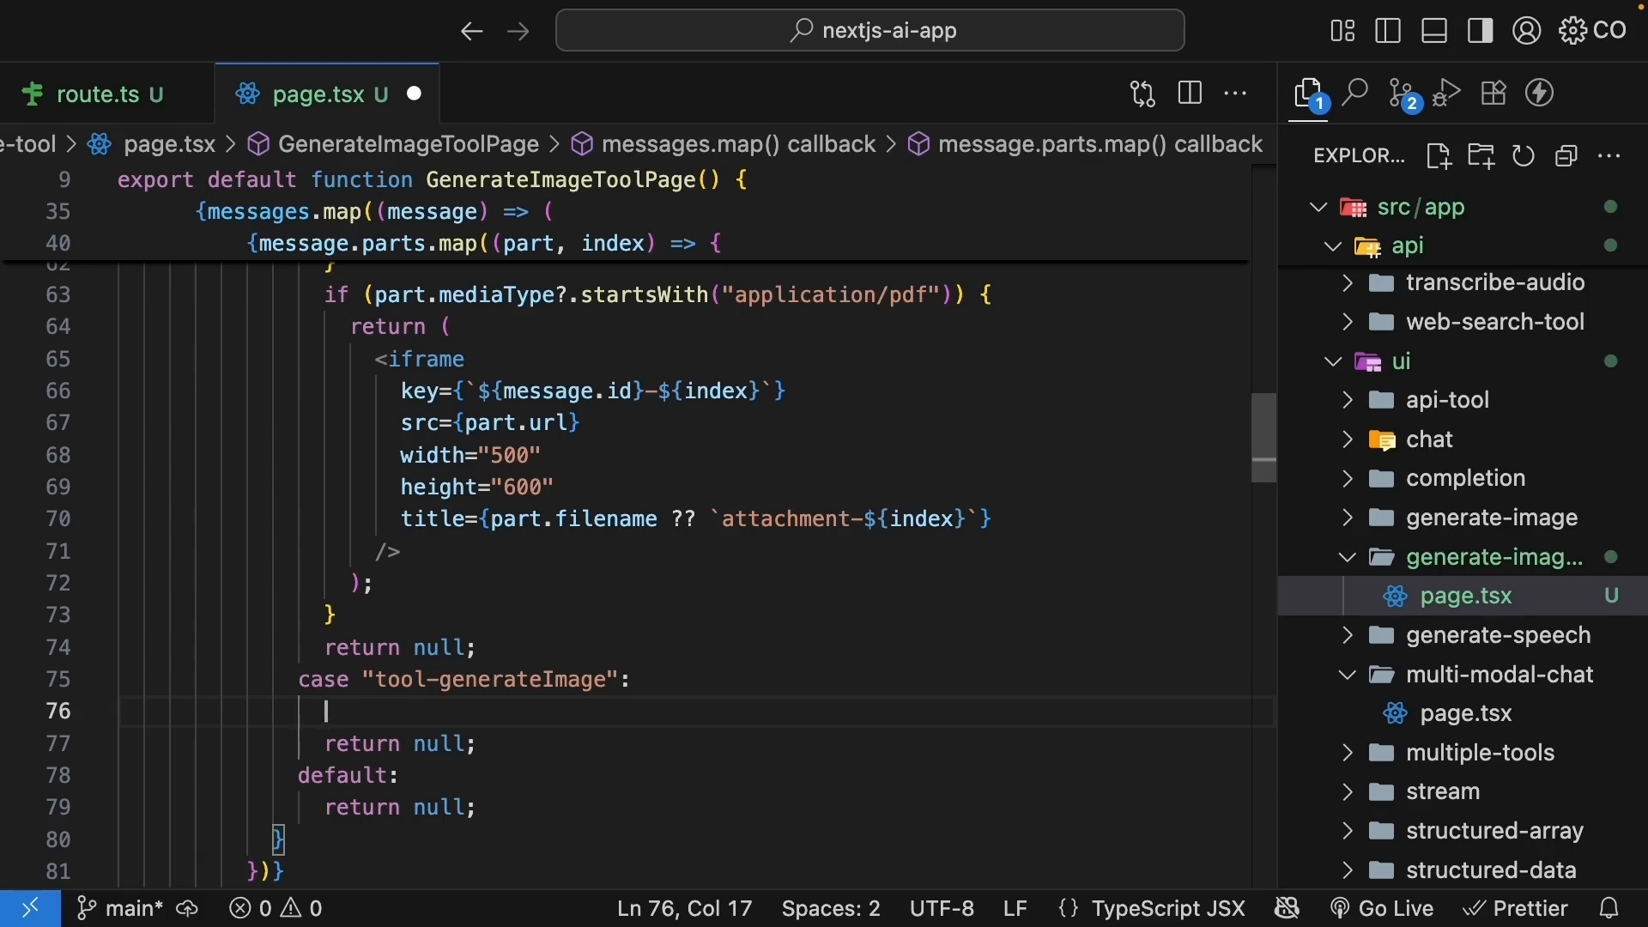
- Add a switch on part.state with input-streaming, input-available and base64 output-available Image returns
type("switch (part.state) {")
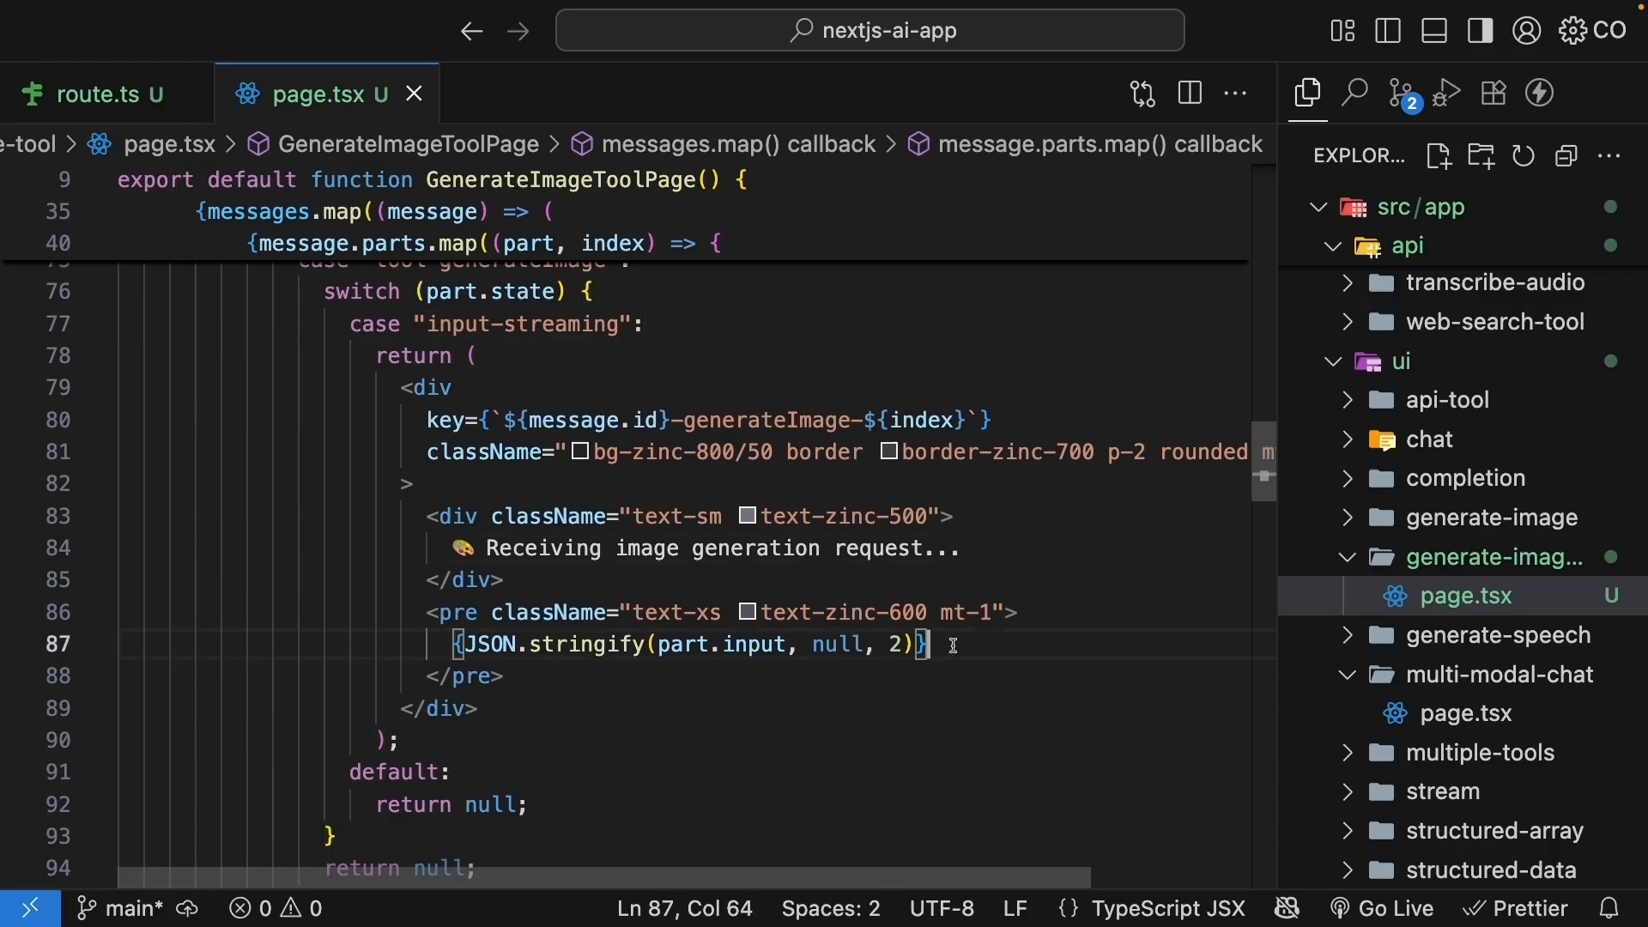
double_click(752, 644)
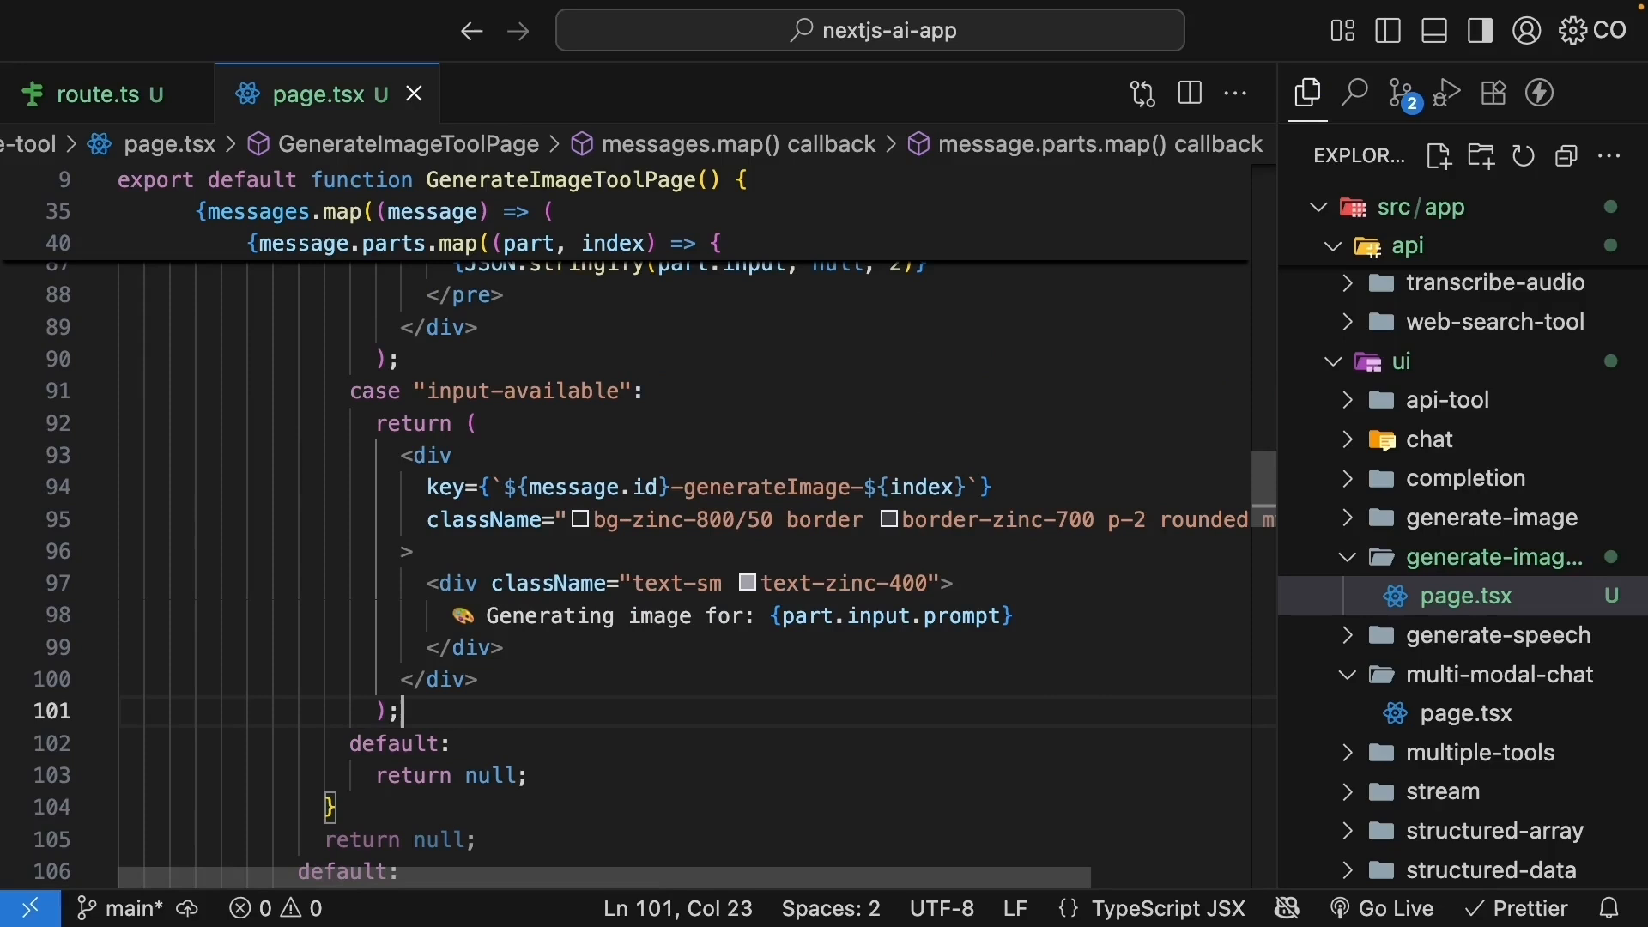
left_click(651, 391)
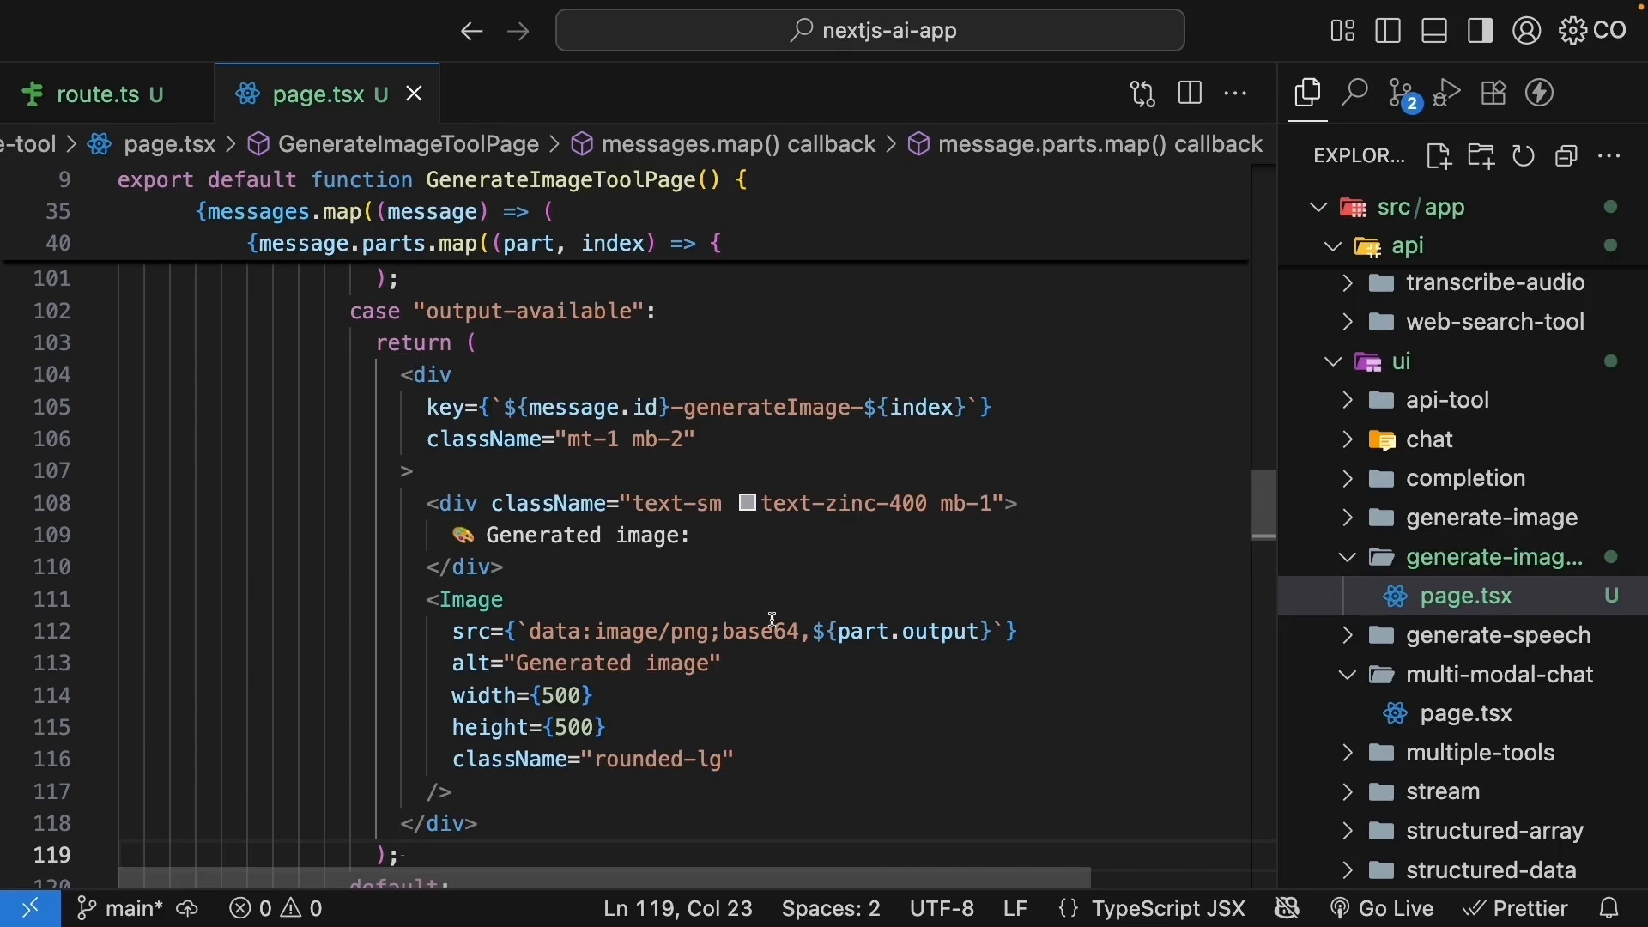
- Add an output-error case showing "Error generating image" with part.errorText in text-red-400
left_click(693, 534)
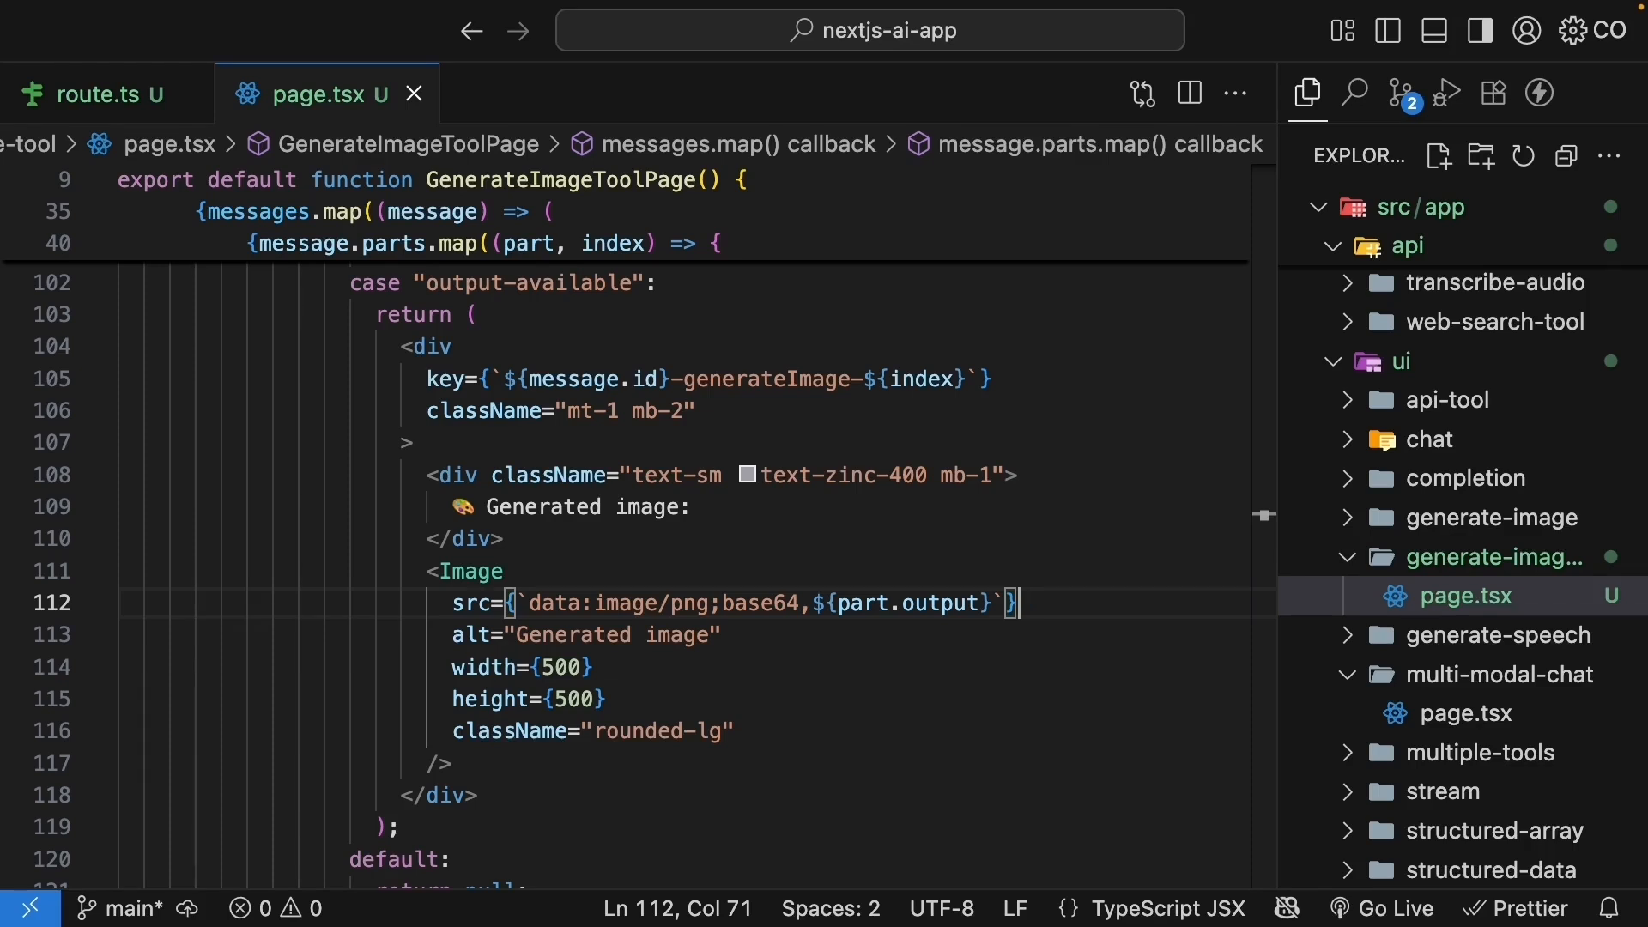
scroll("down", 3)
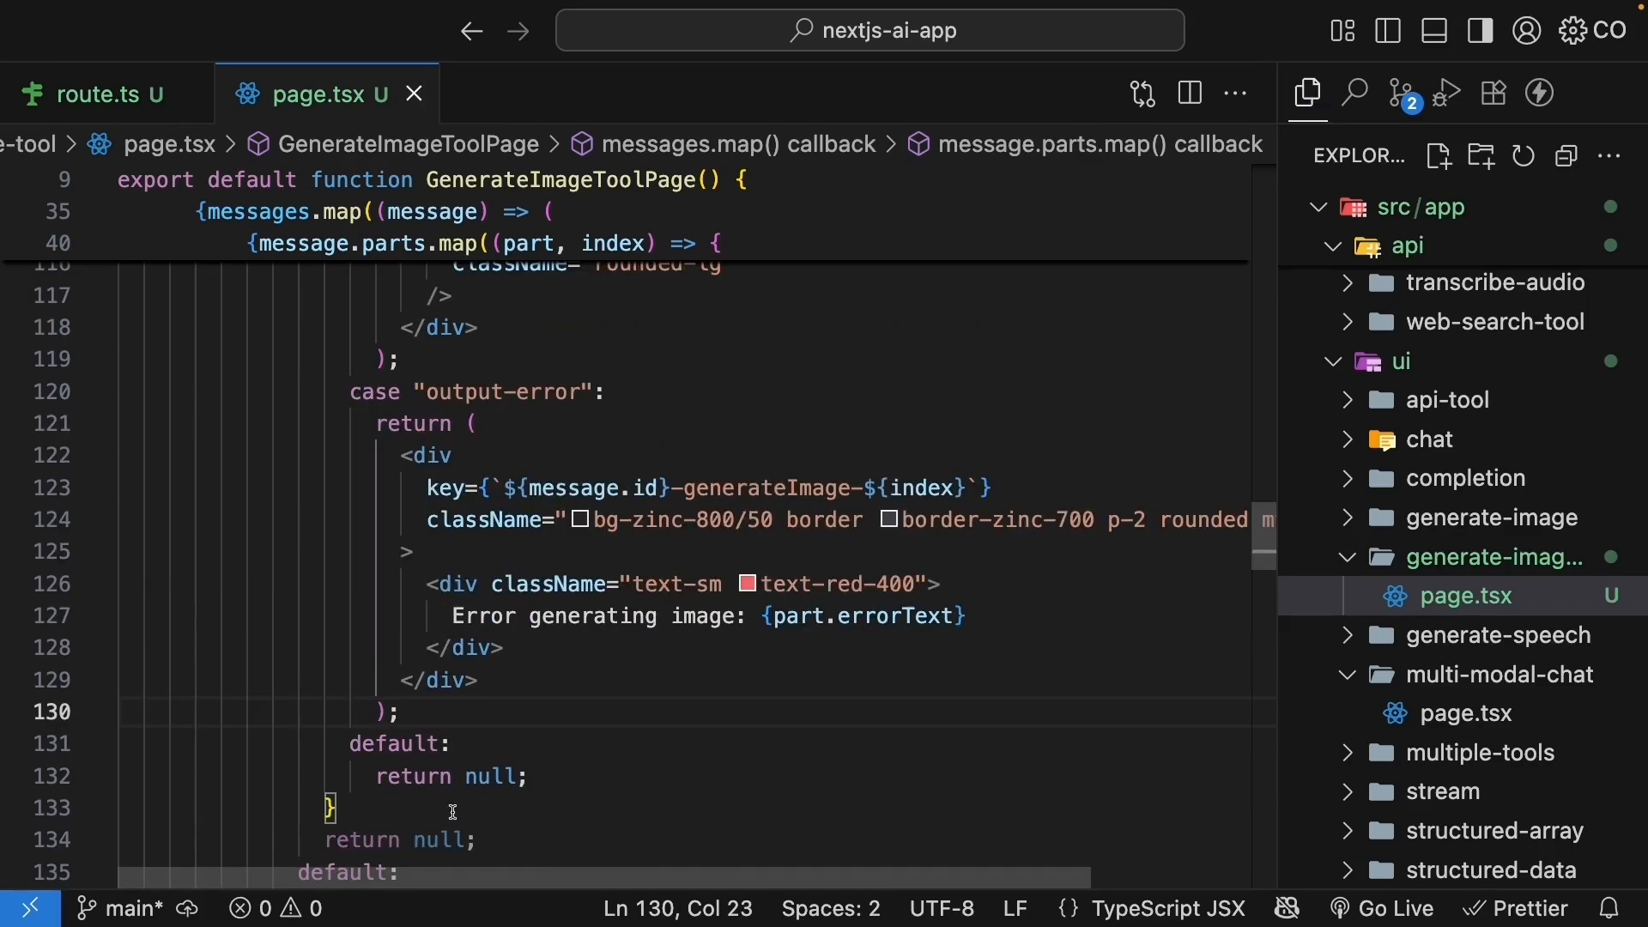
left_click(659, 391)
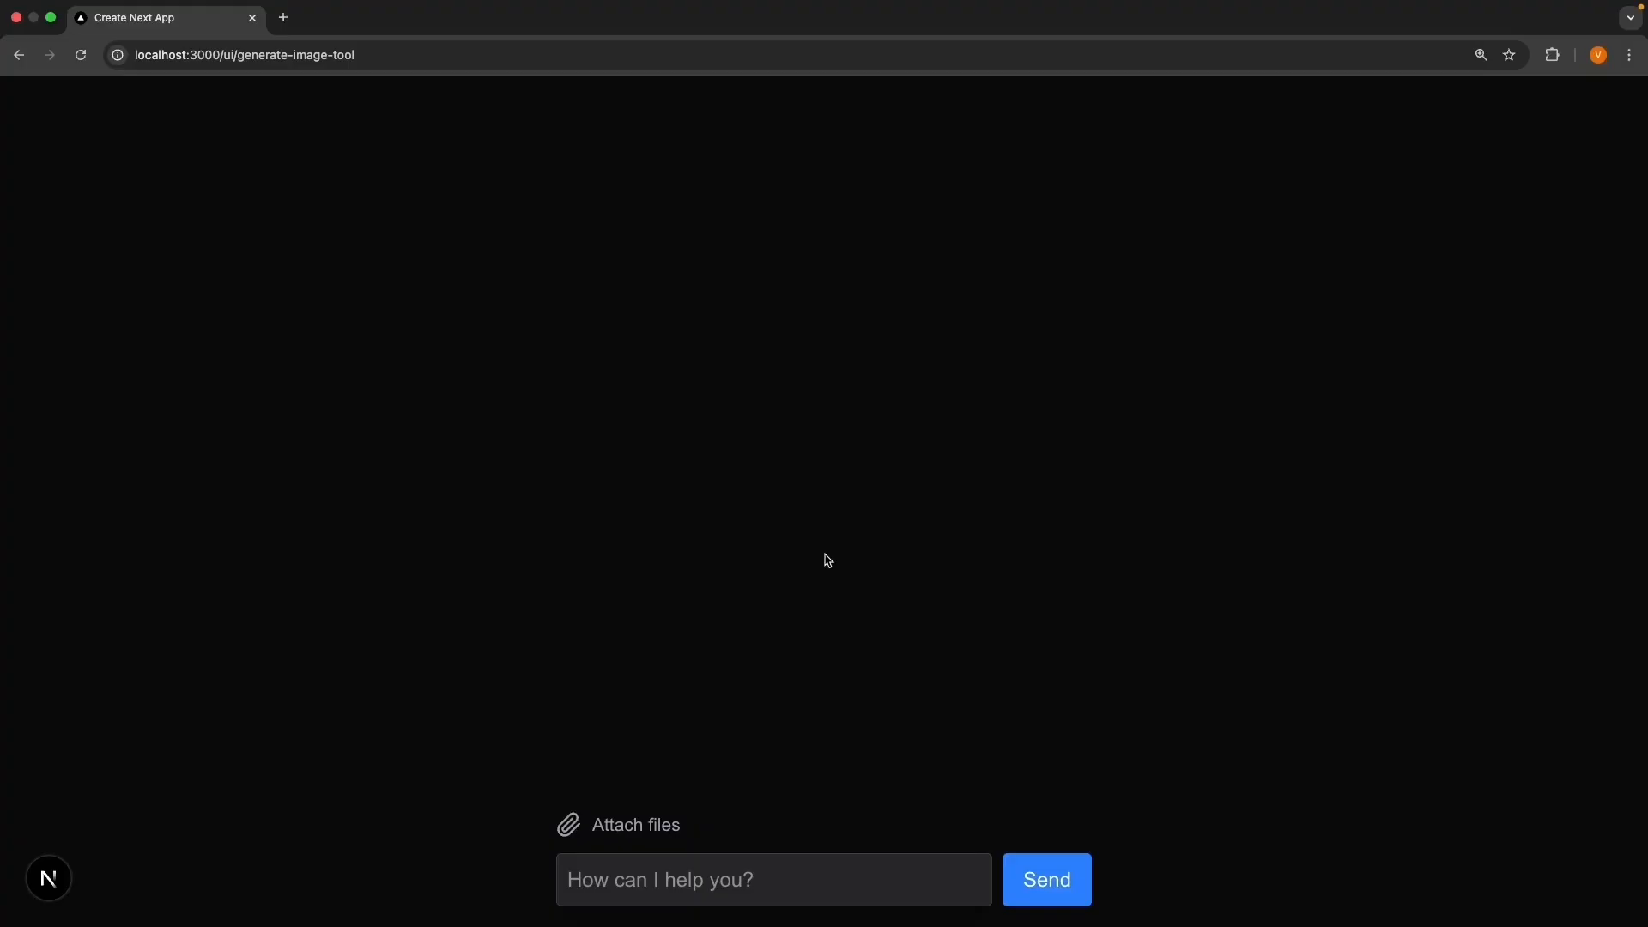
- Send the chat request "Generate a single image of a baseball cap" and await the image
left_click(773, 879)
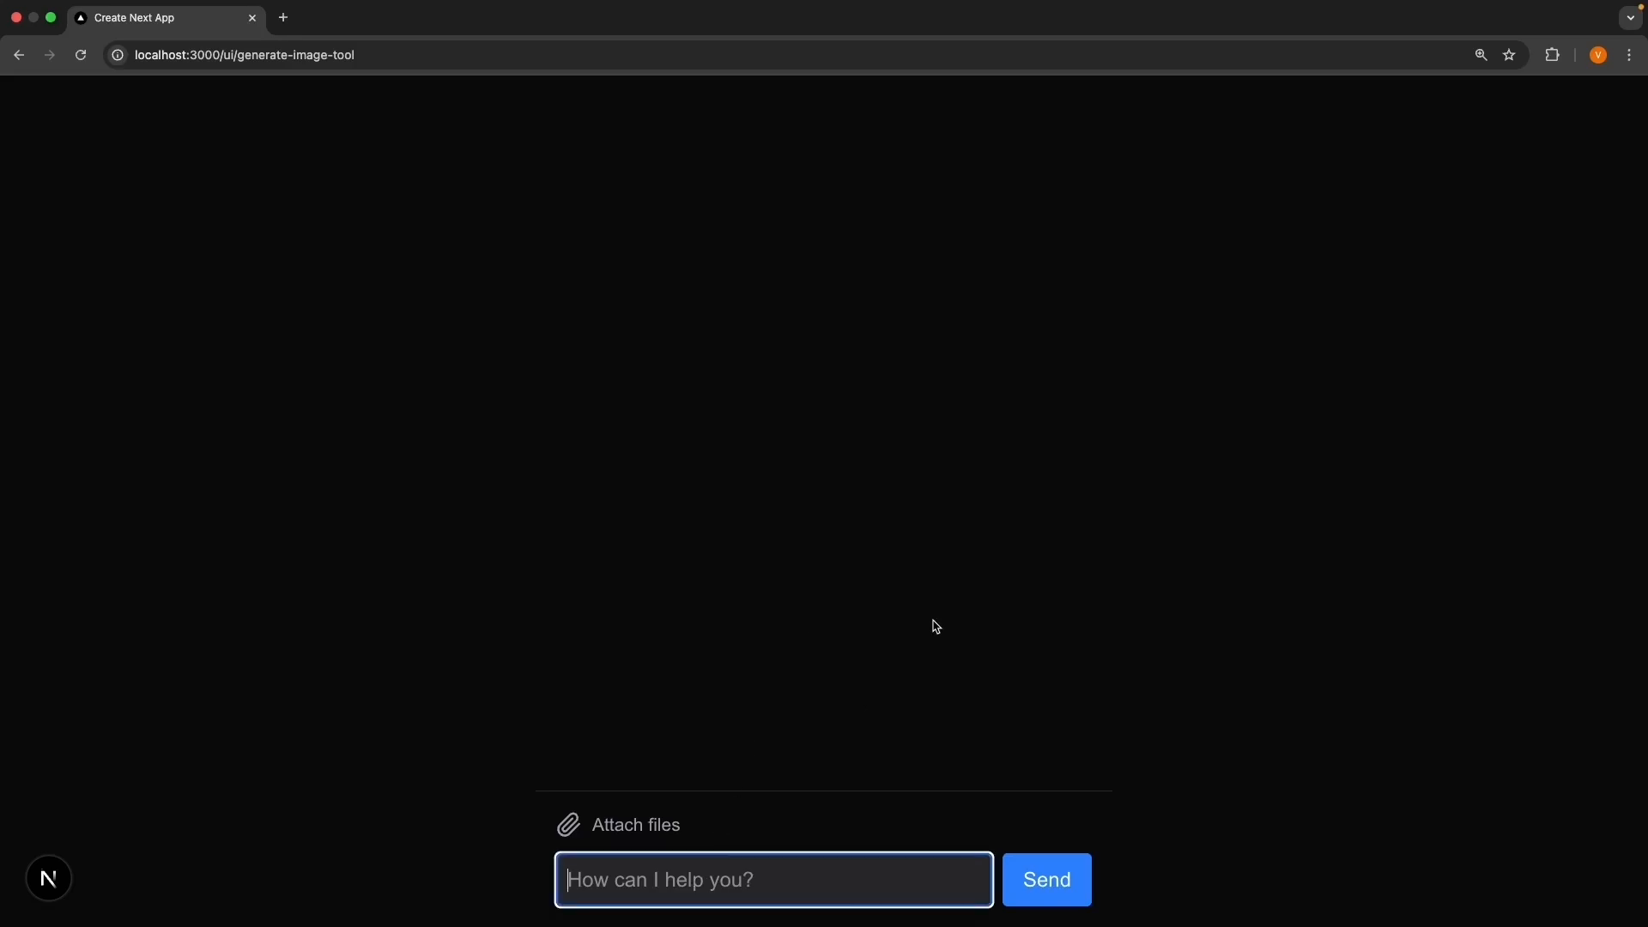
type("Generate a single image")
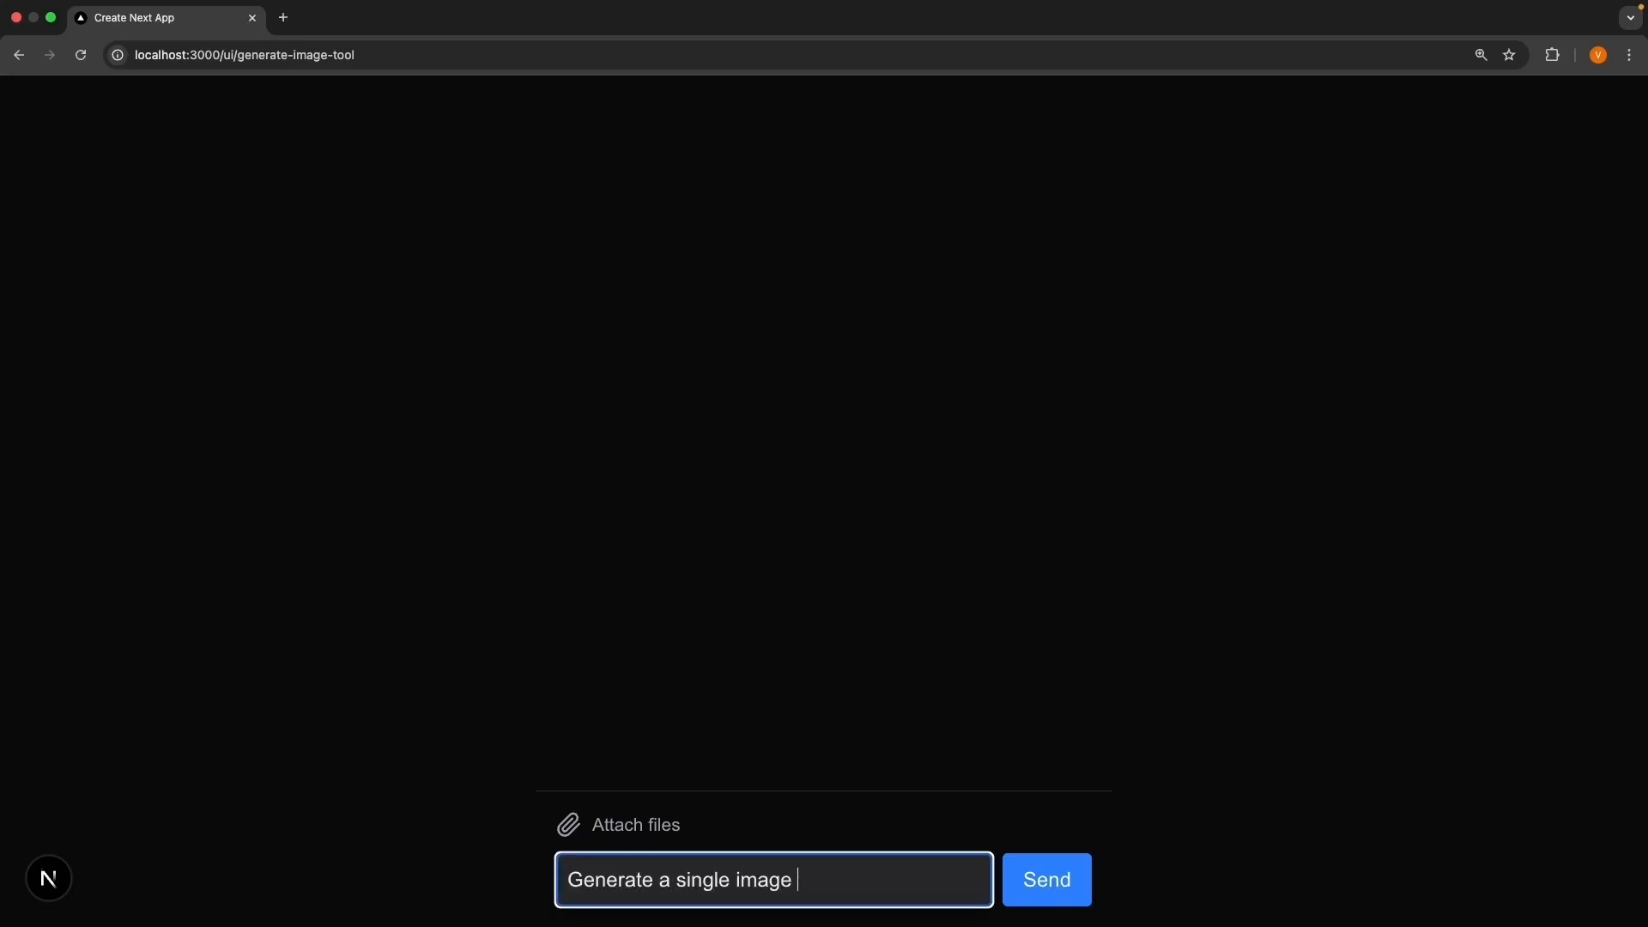
left_click(1044, 879)
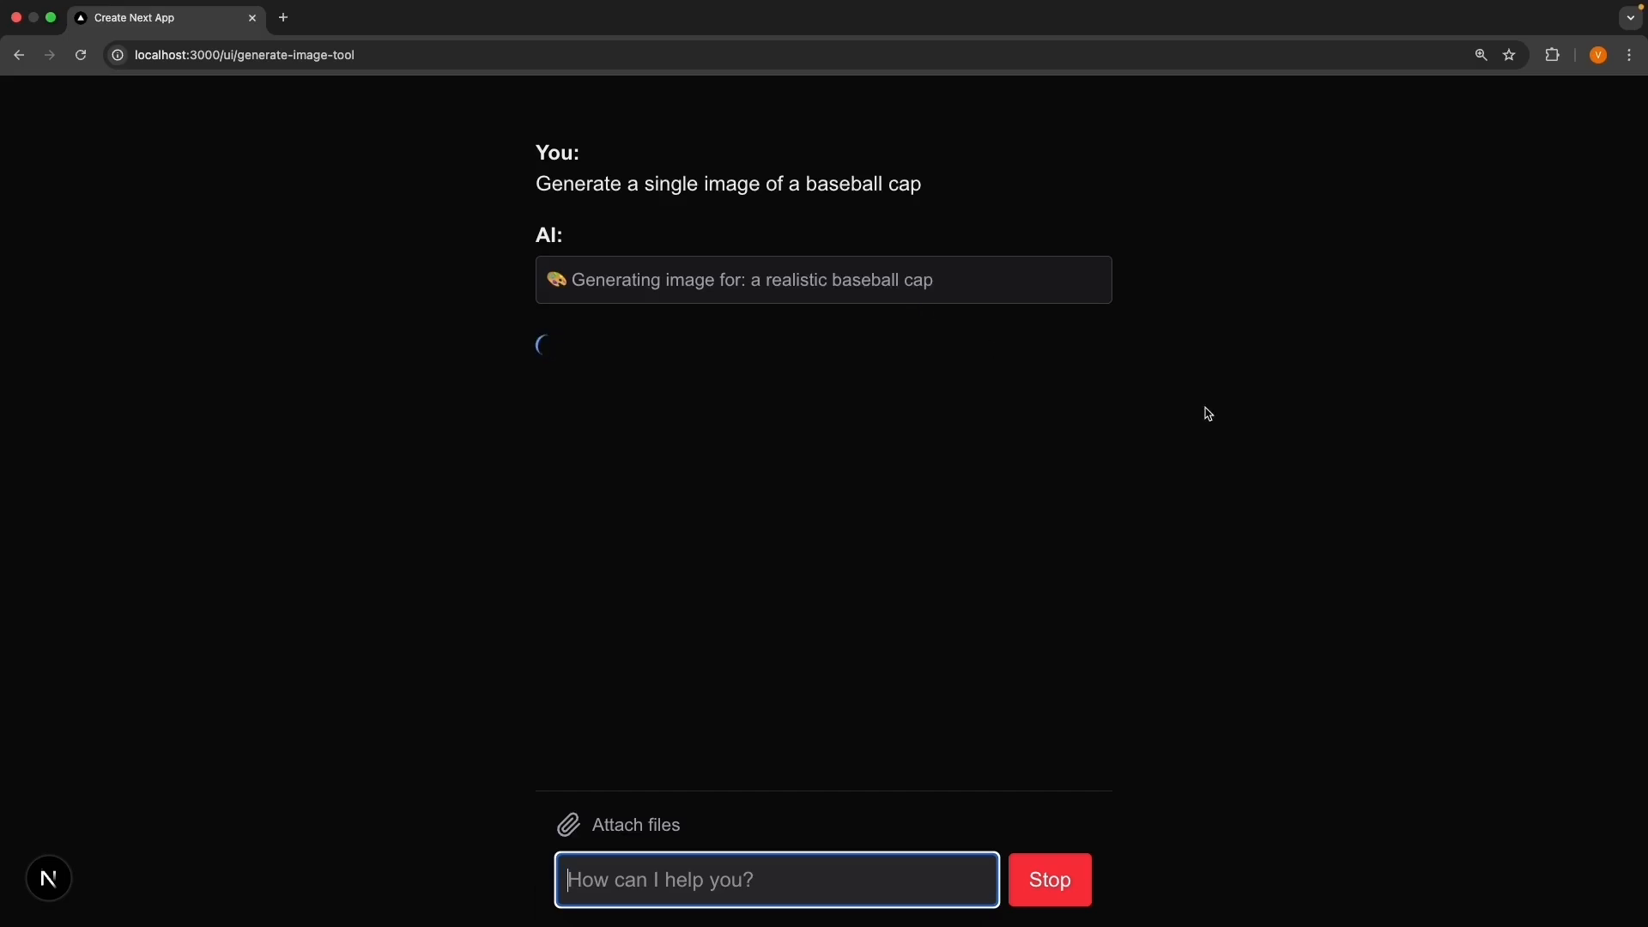
mouse_move(1155, 416)
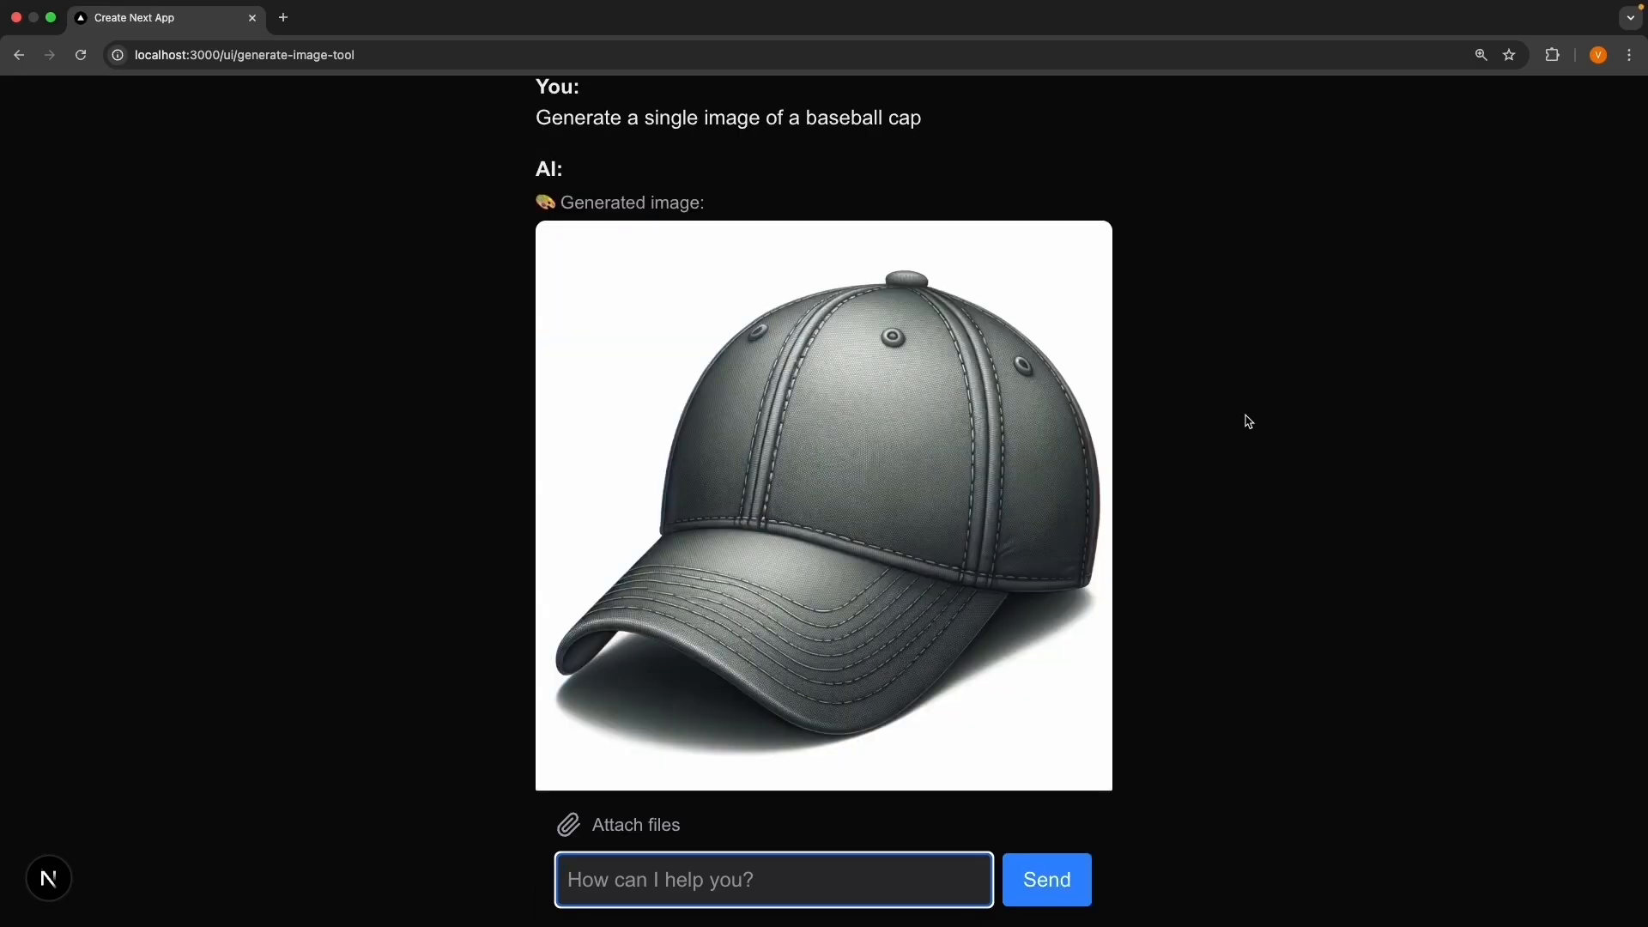
scroll("down", 3)
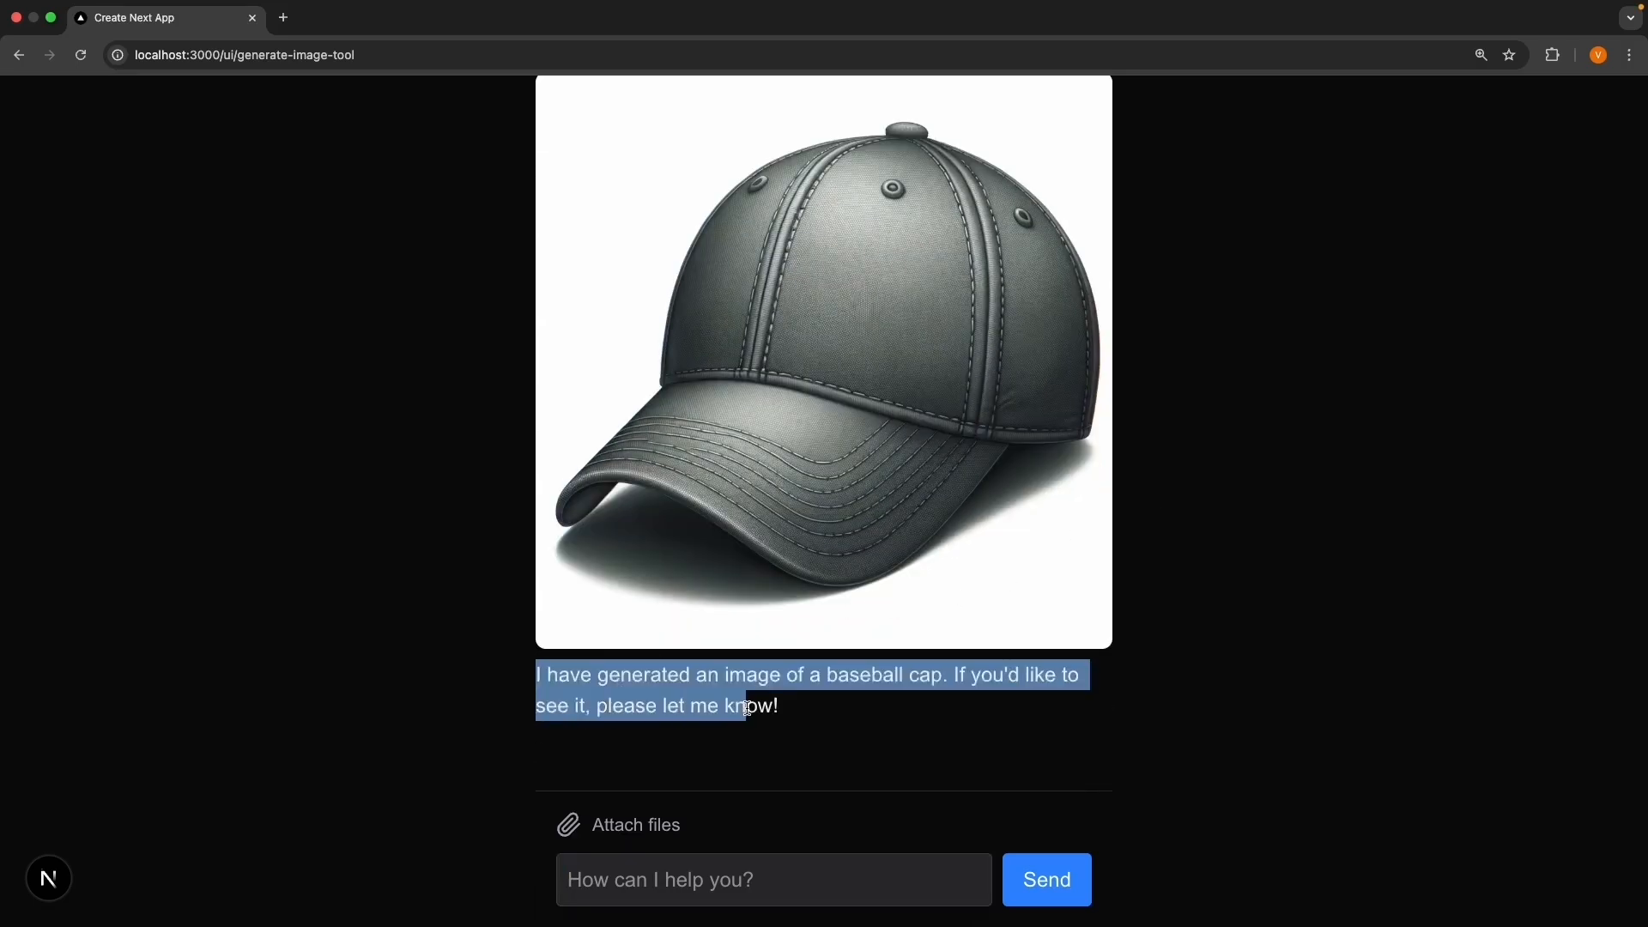
left_click(1257, 589)
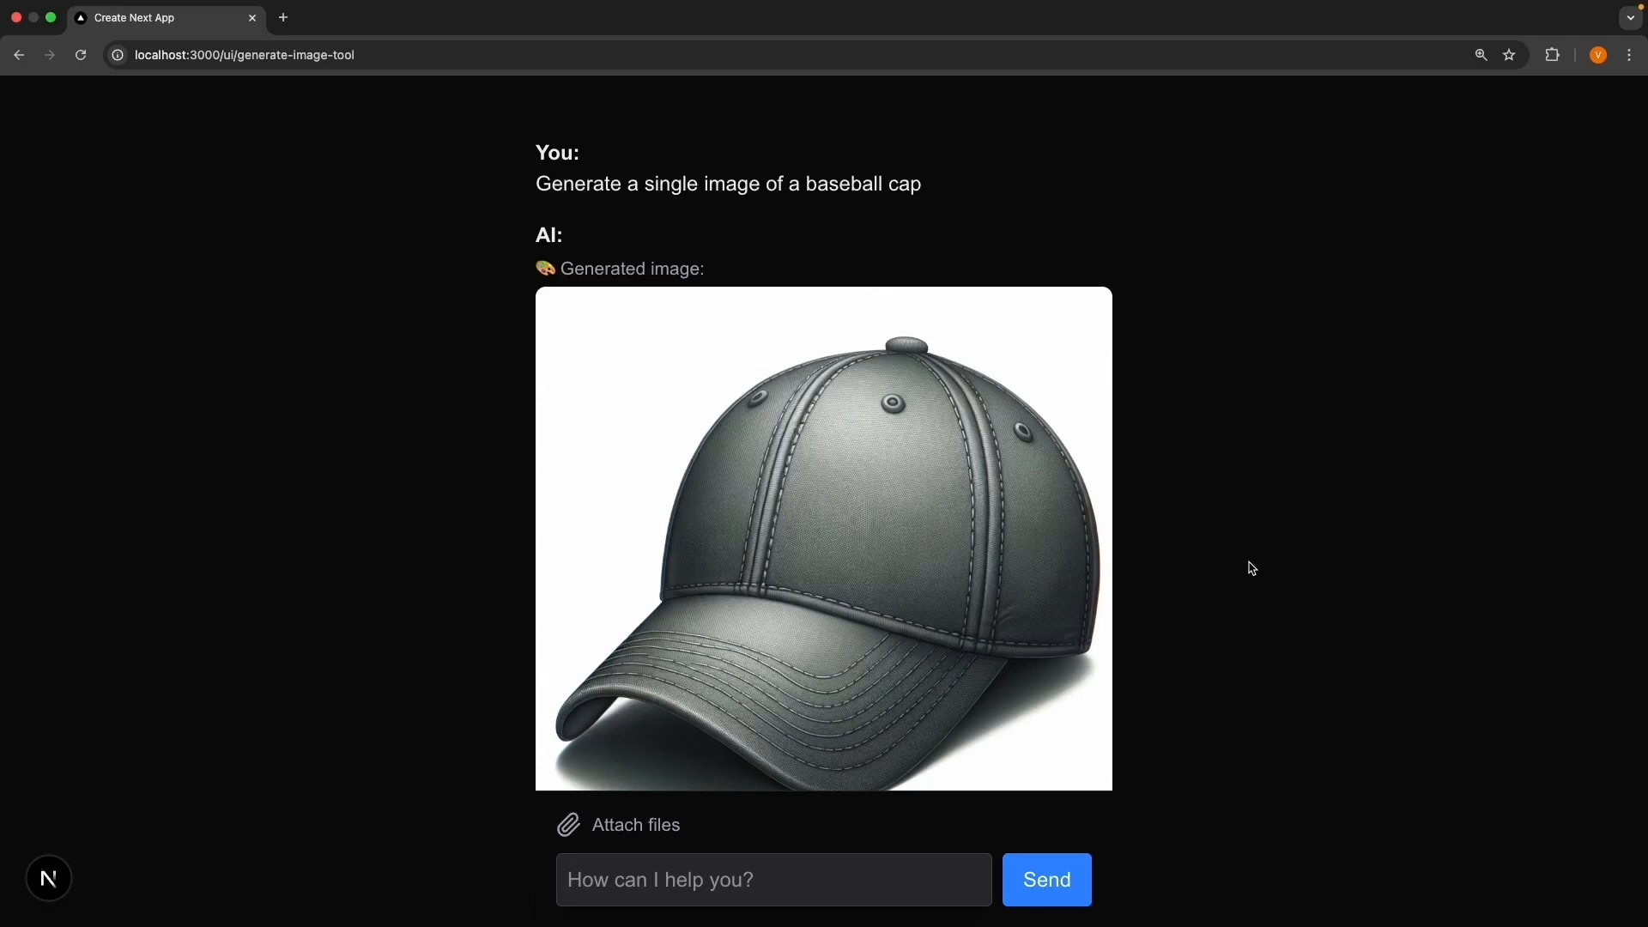
mouse_move(909, 248)
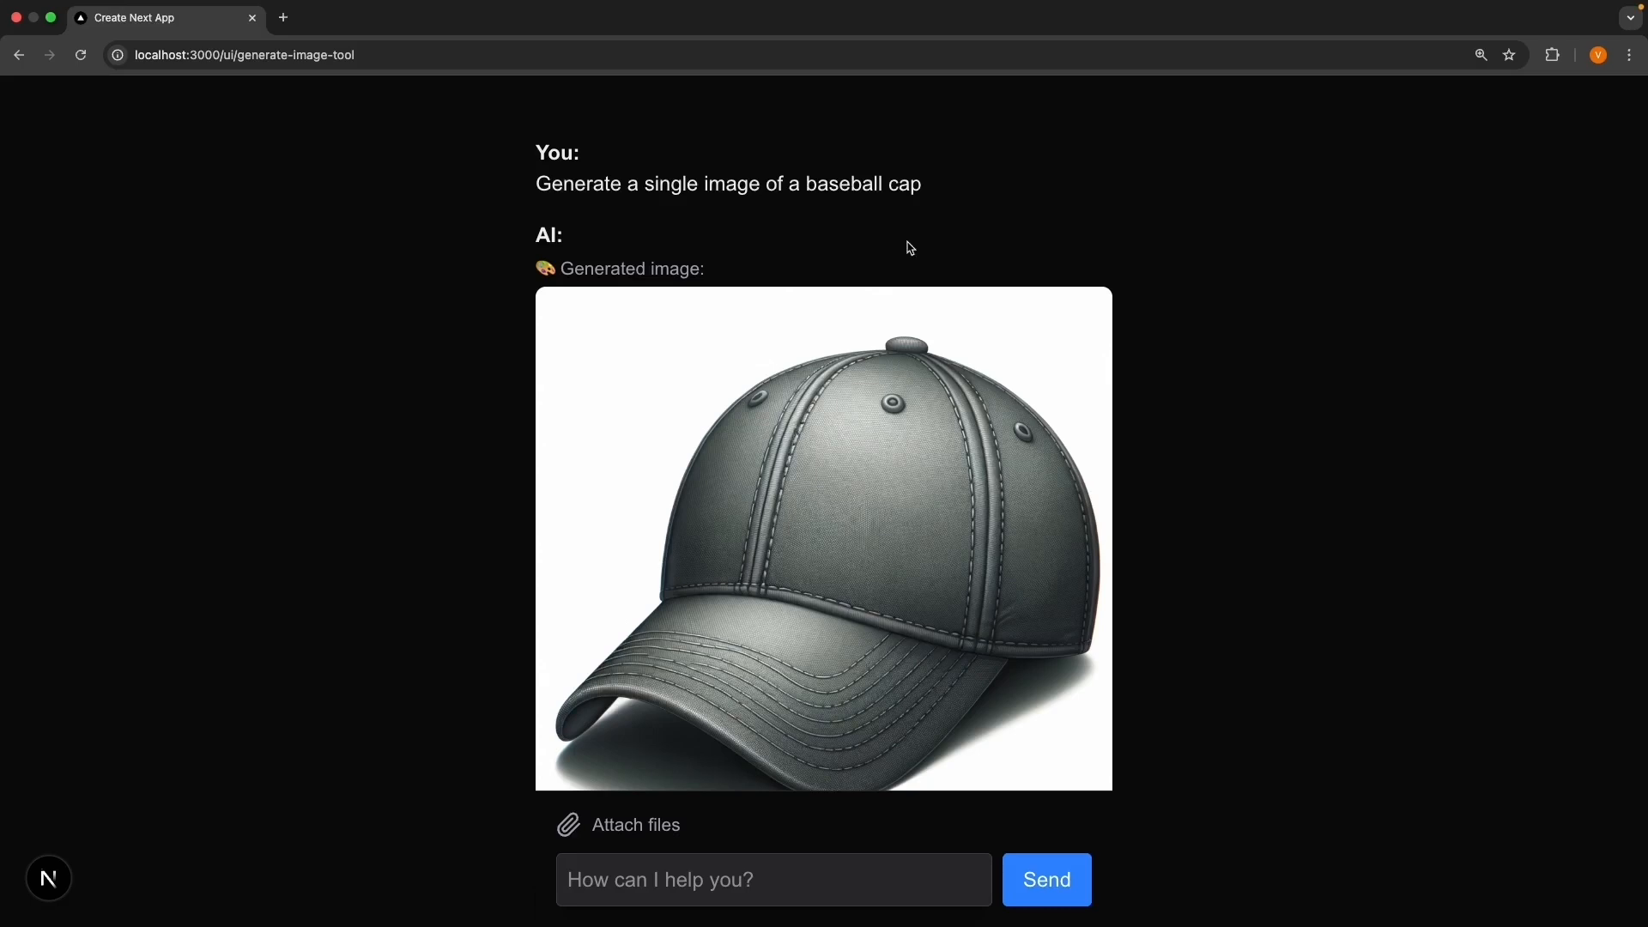
double_click(701, 184)
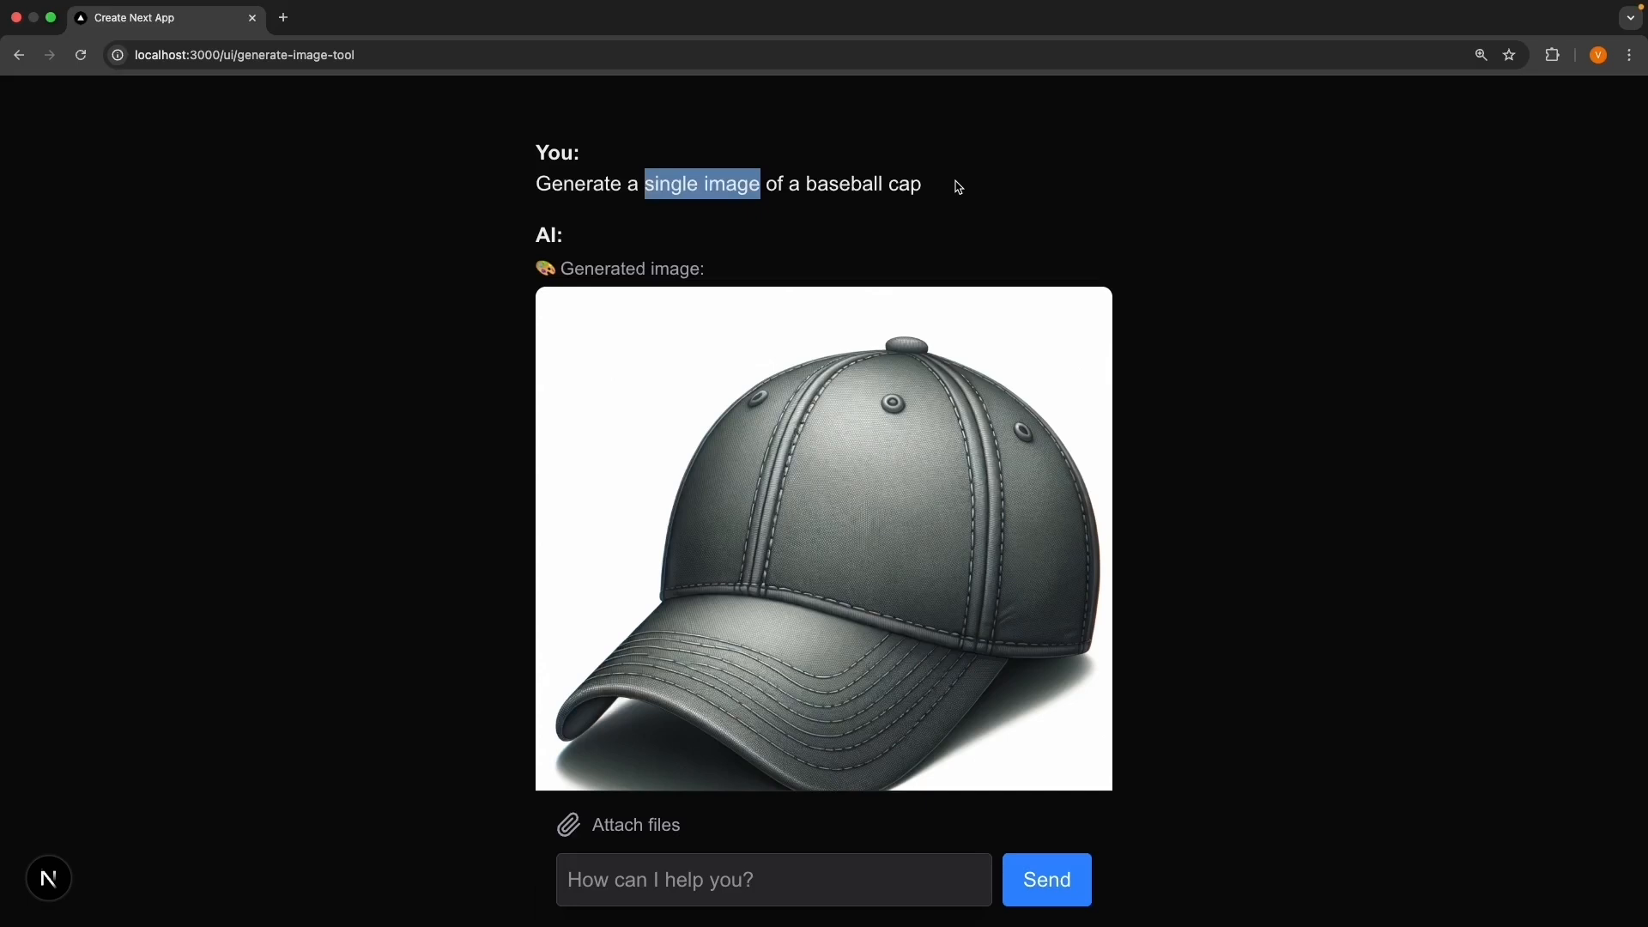
mouse_move(1011, 189)
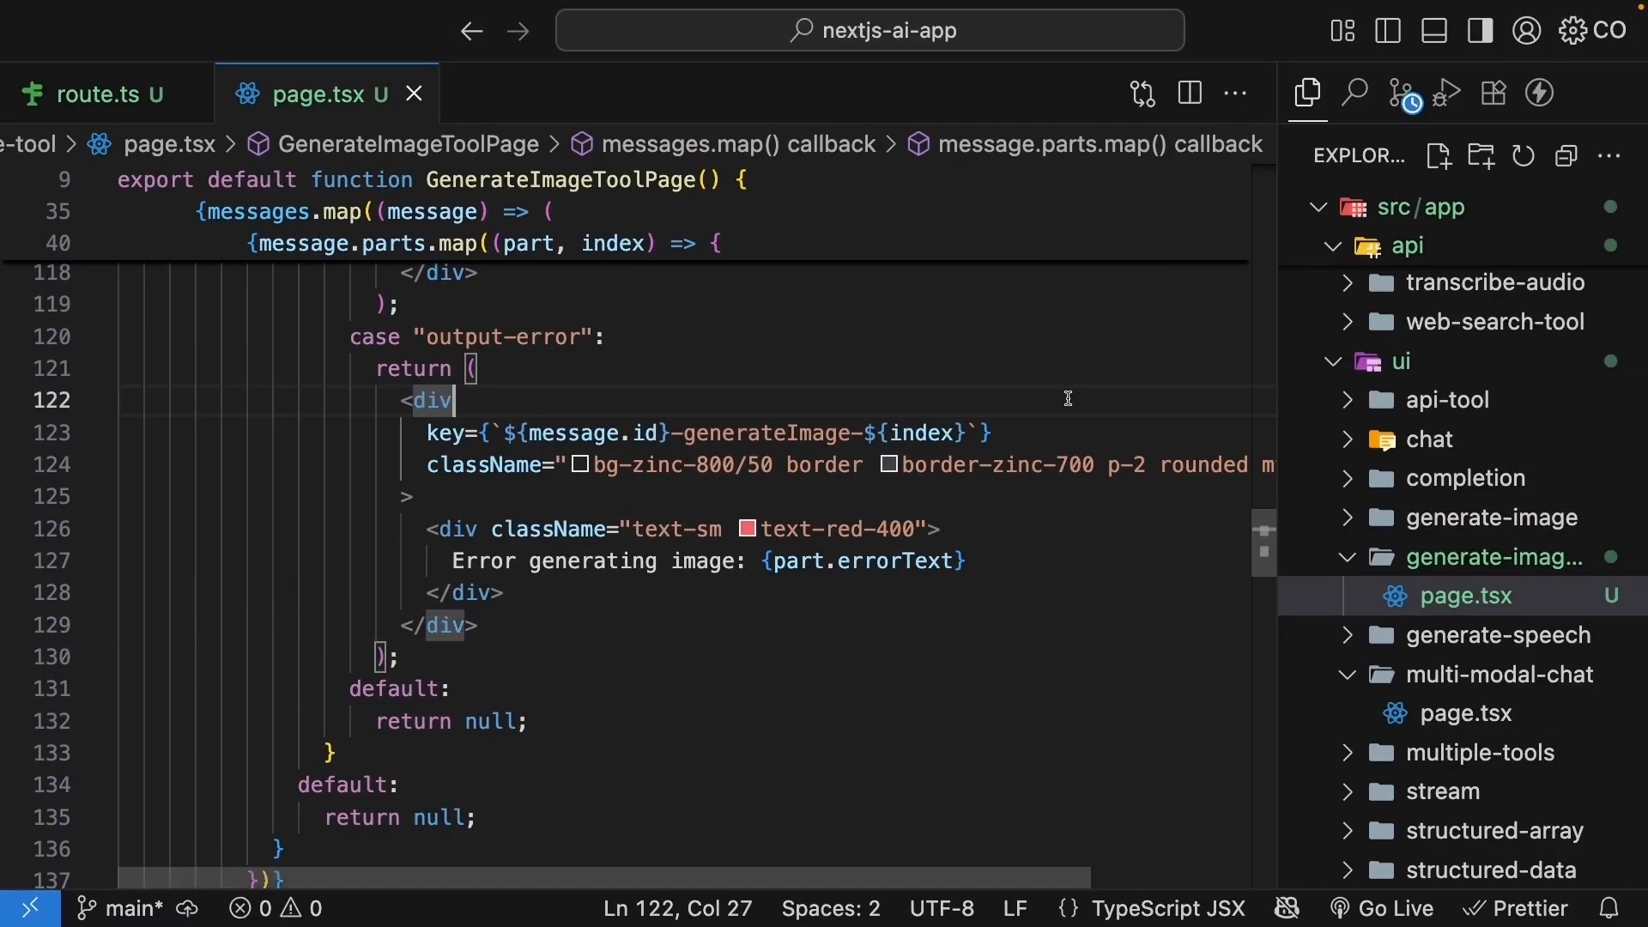
left_click(95, 94)
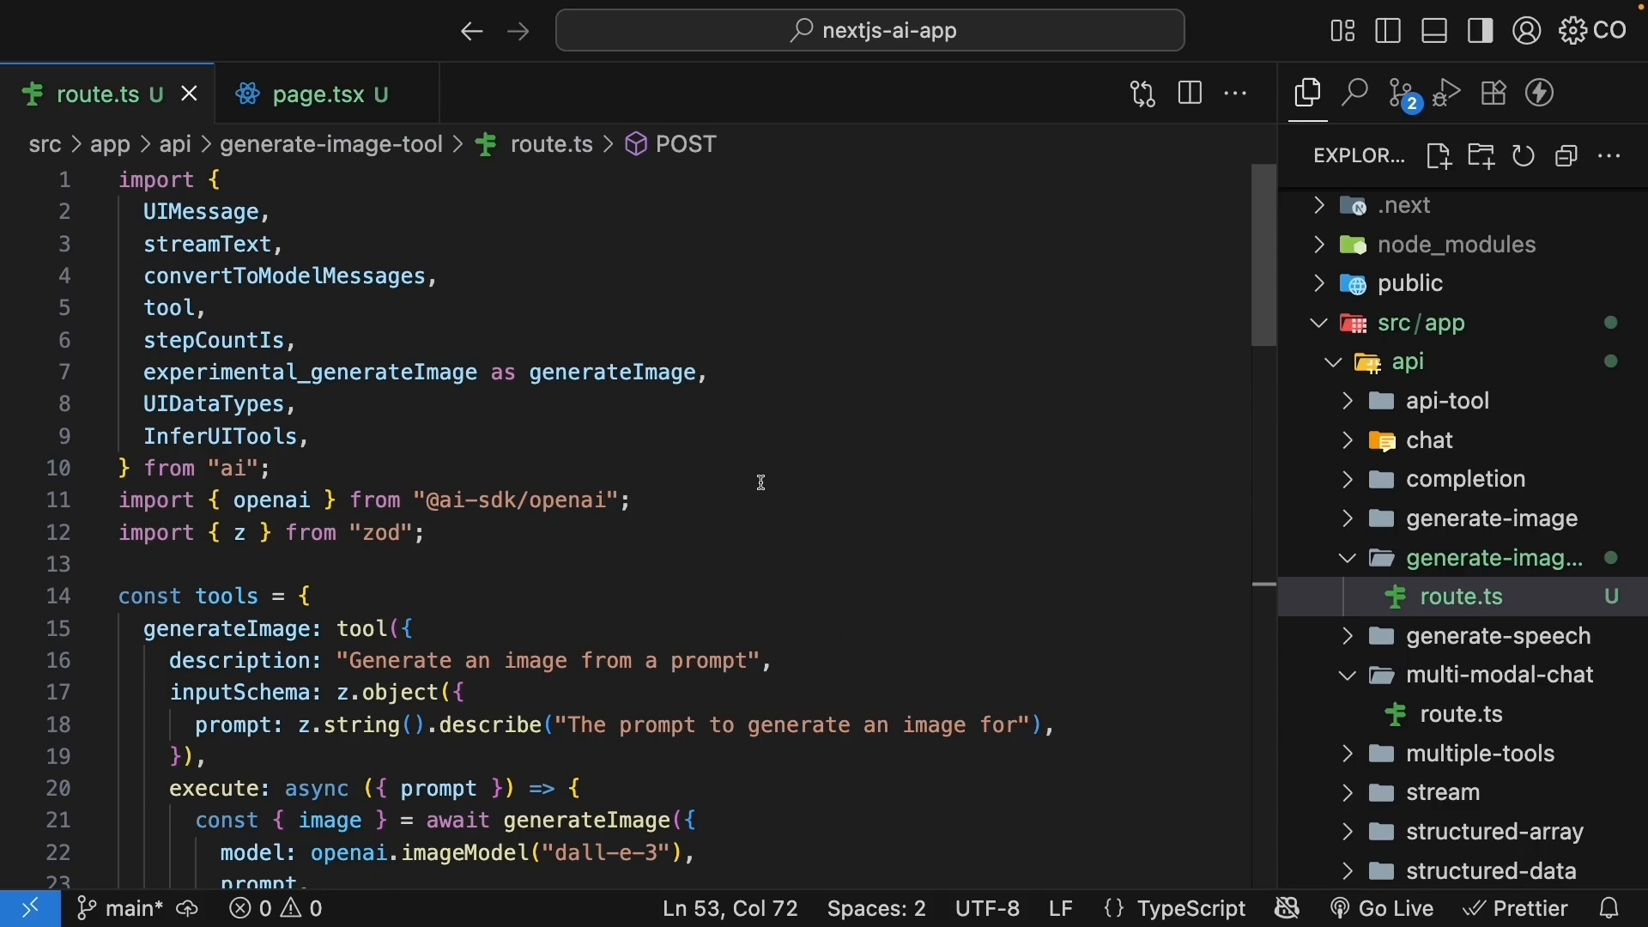
mouse_move(825, 379)
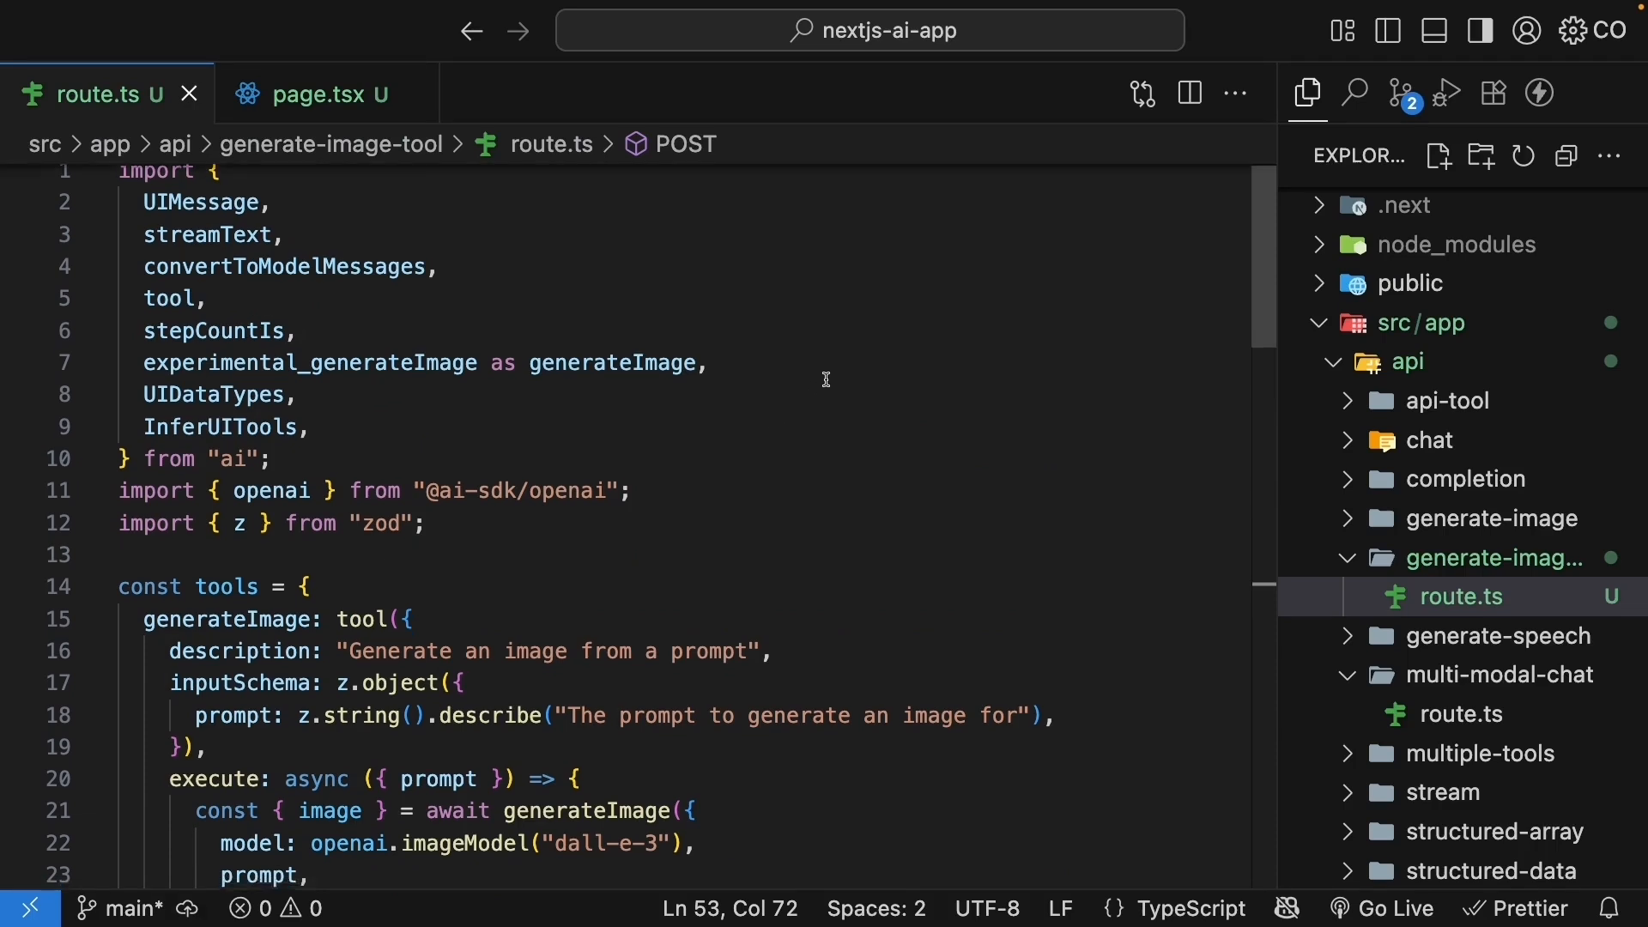
scroll("down", 3)
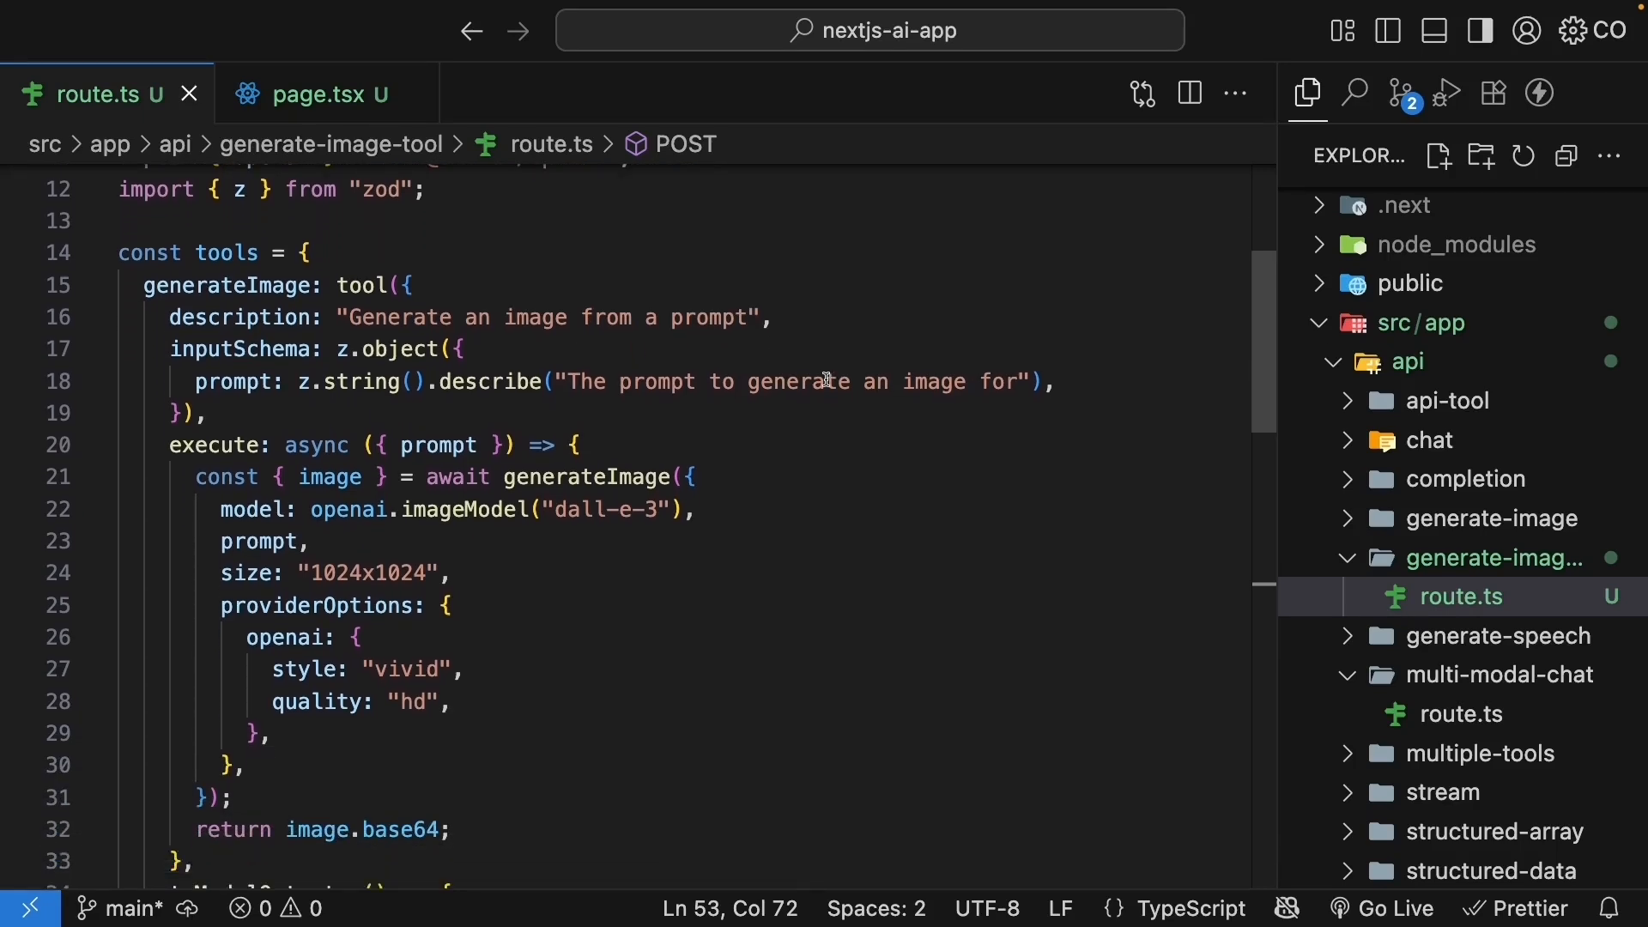
mouse_move(767, 486)
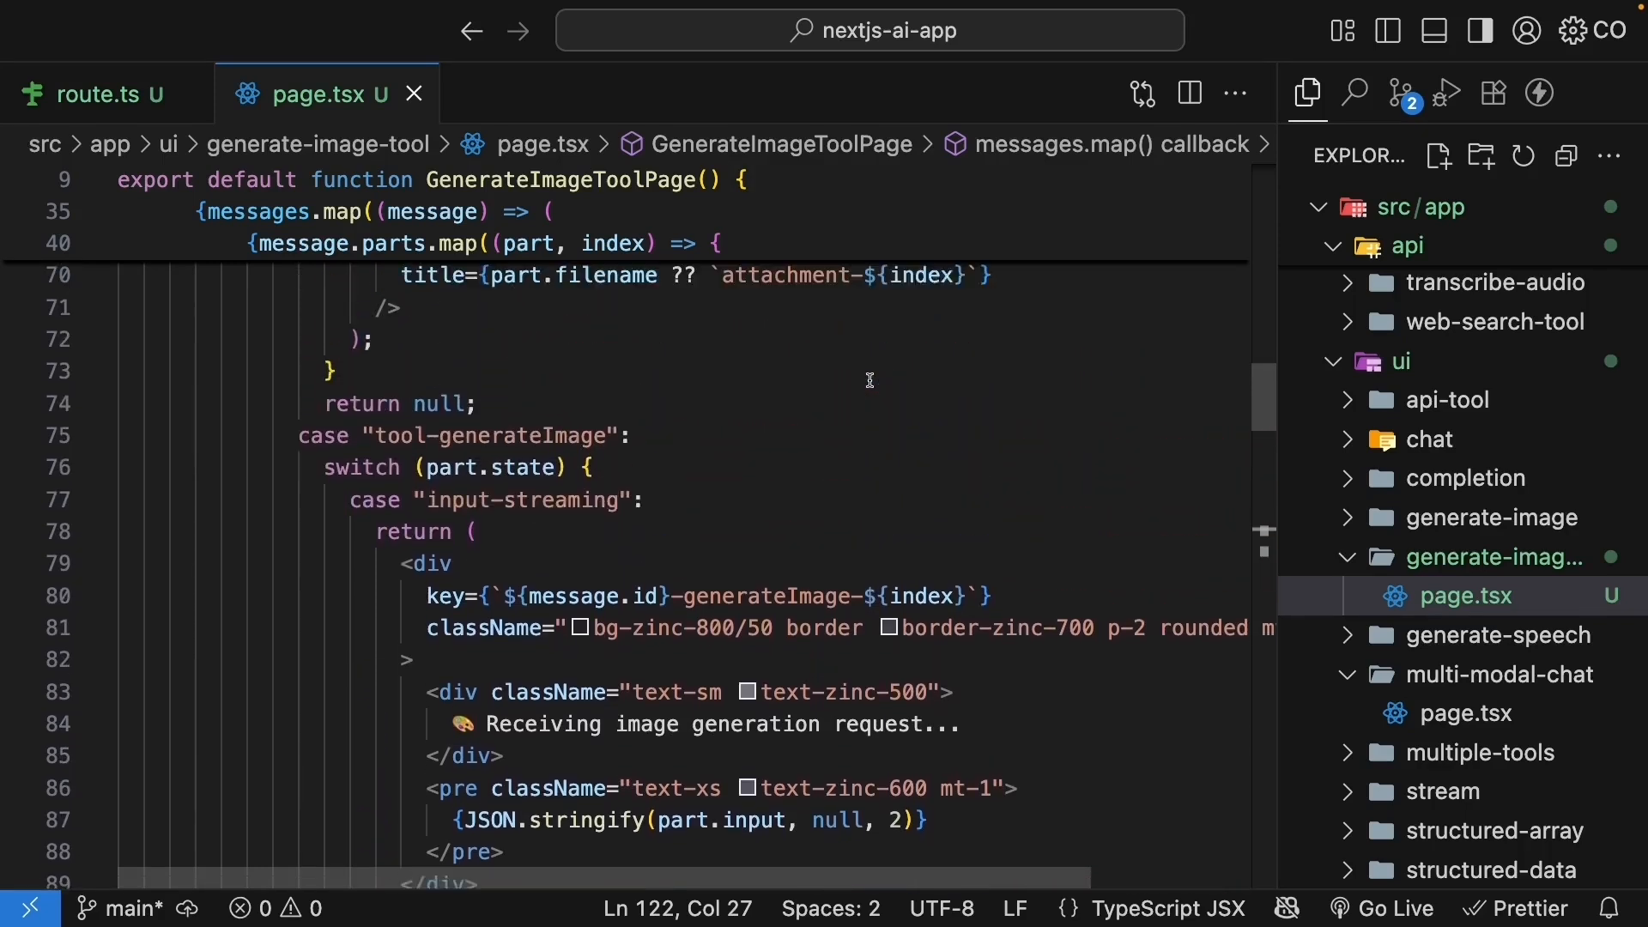
scroll("down", 3)
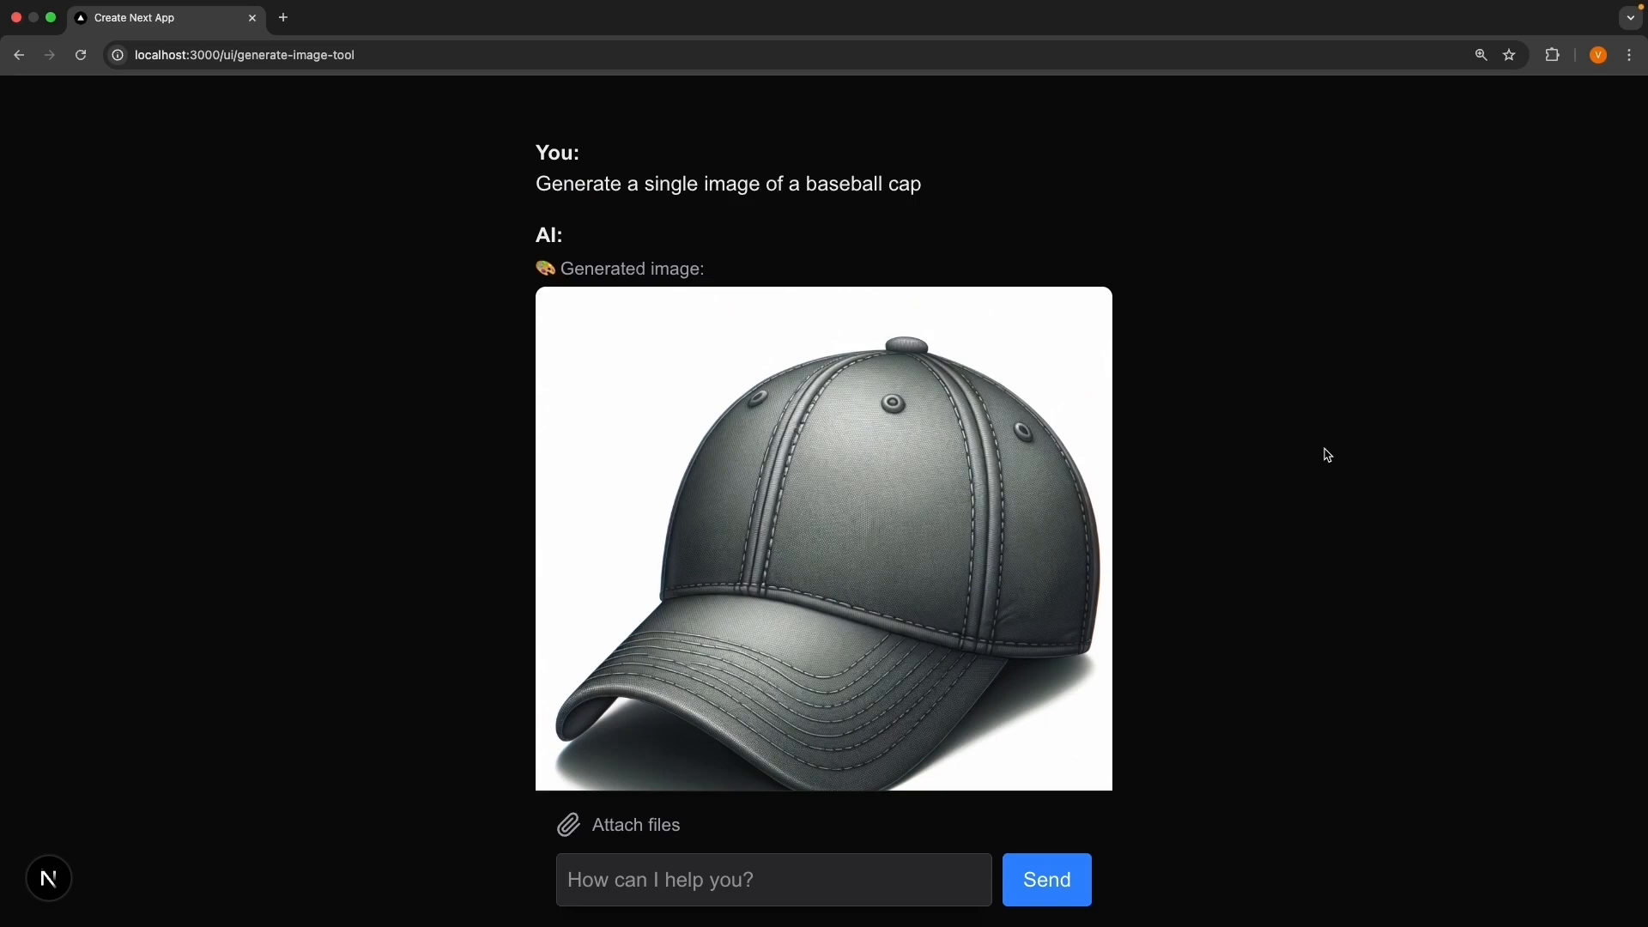
scroll("down", 3)
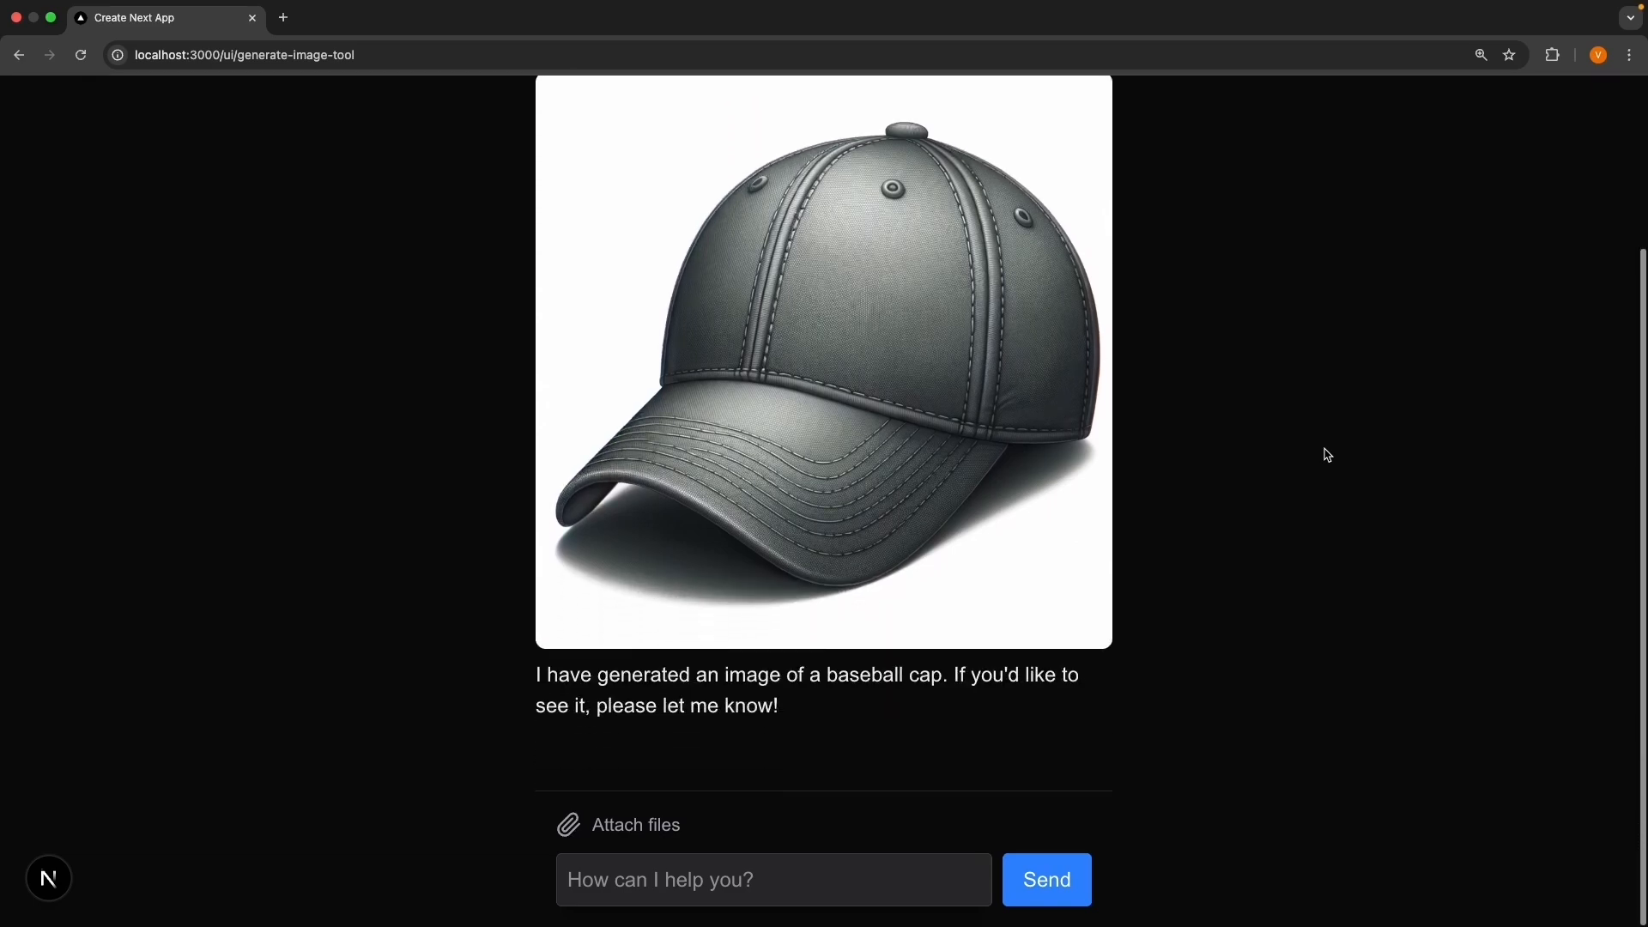